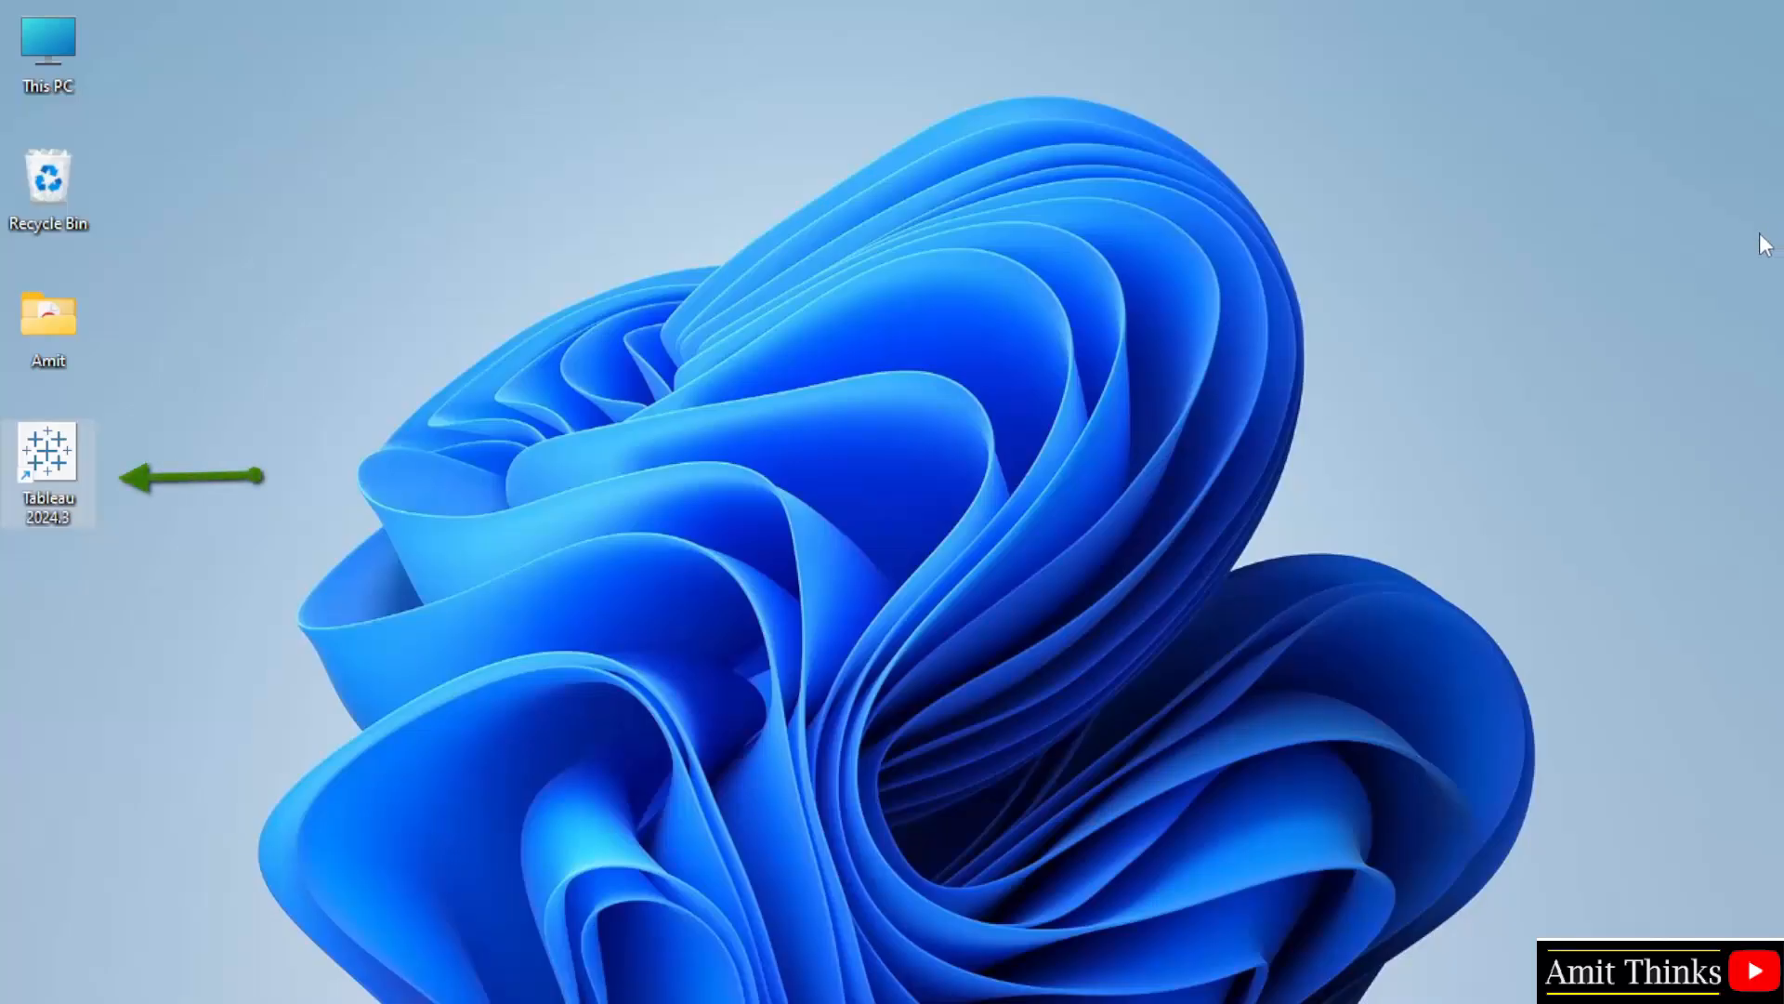
pyautogui.moveTo(360, 607)
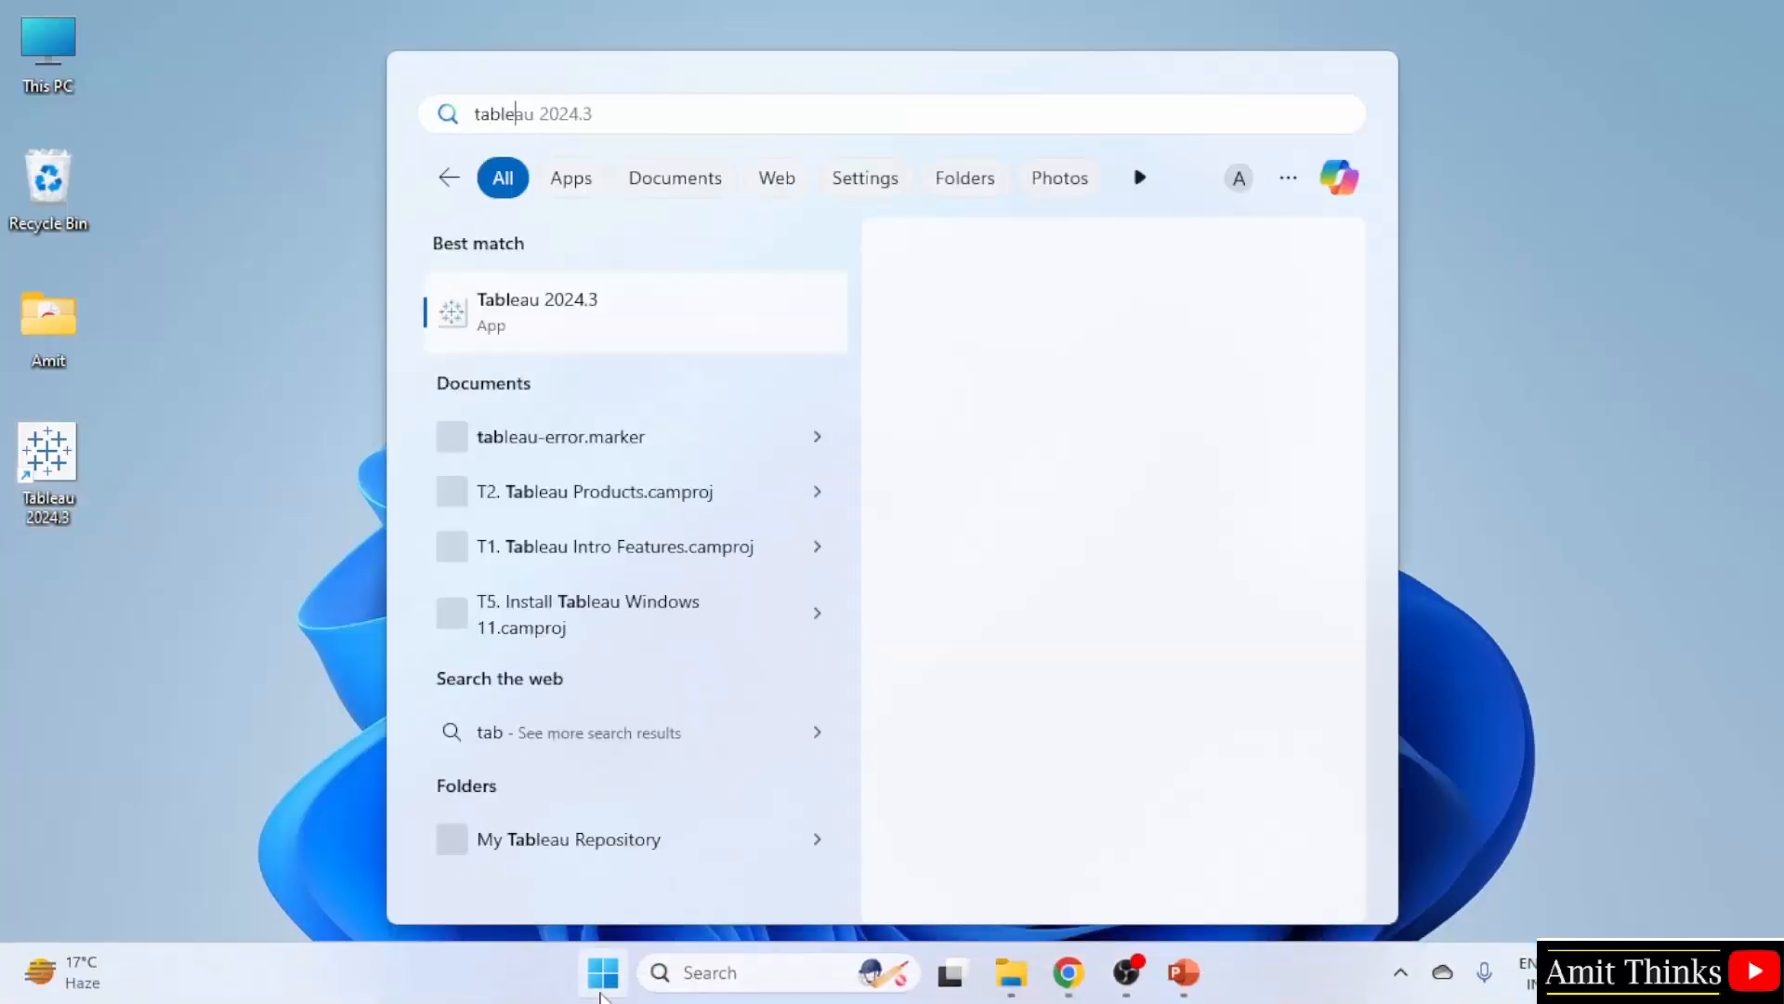
# Step: Launch Tableau Desktop 2024.3 from its desktop shortcut and choose Continue Trial
pyautogui.write('tablealu')
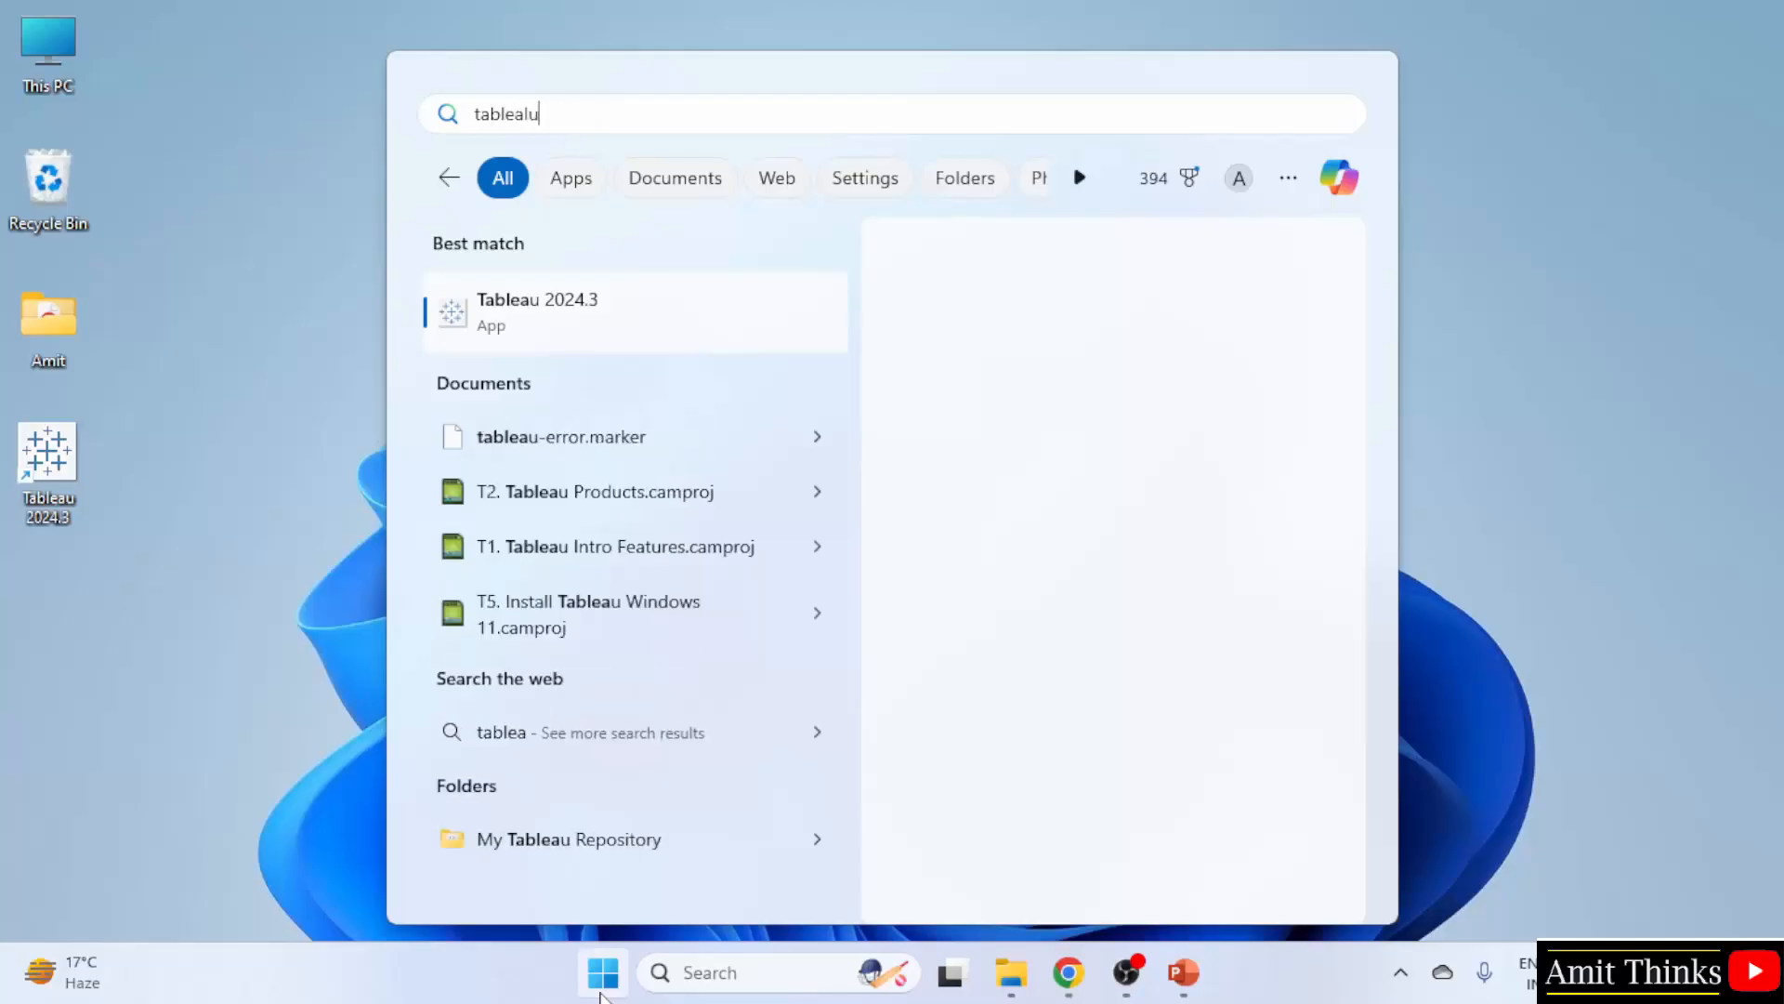
pyautogui.write('2024.3')
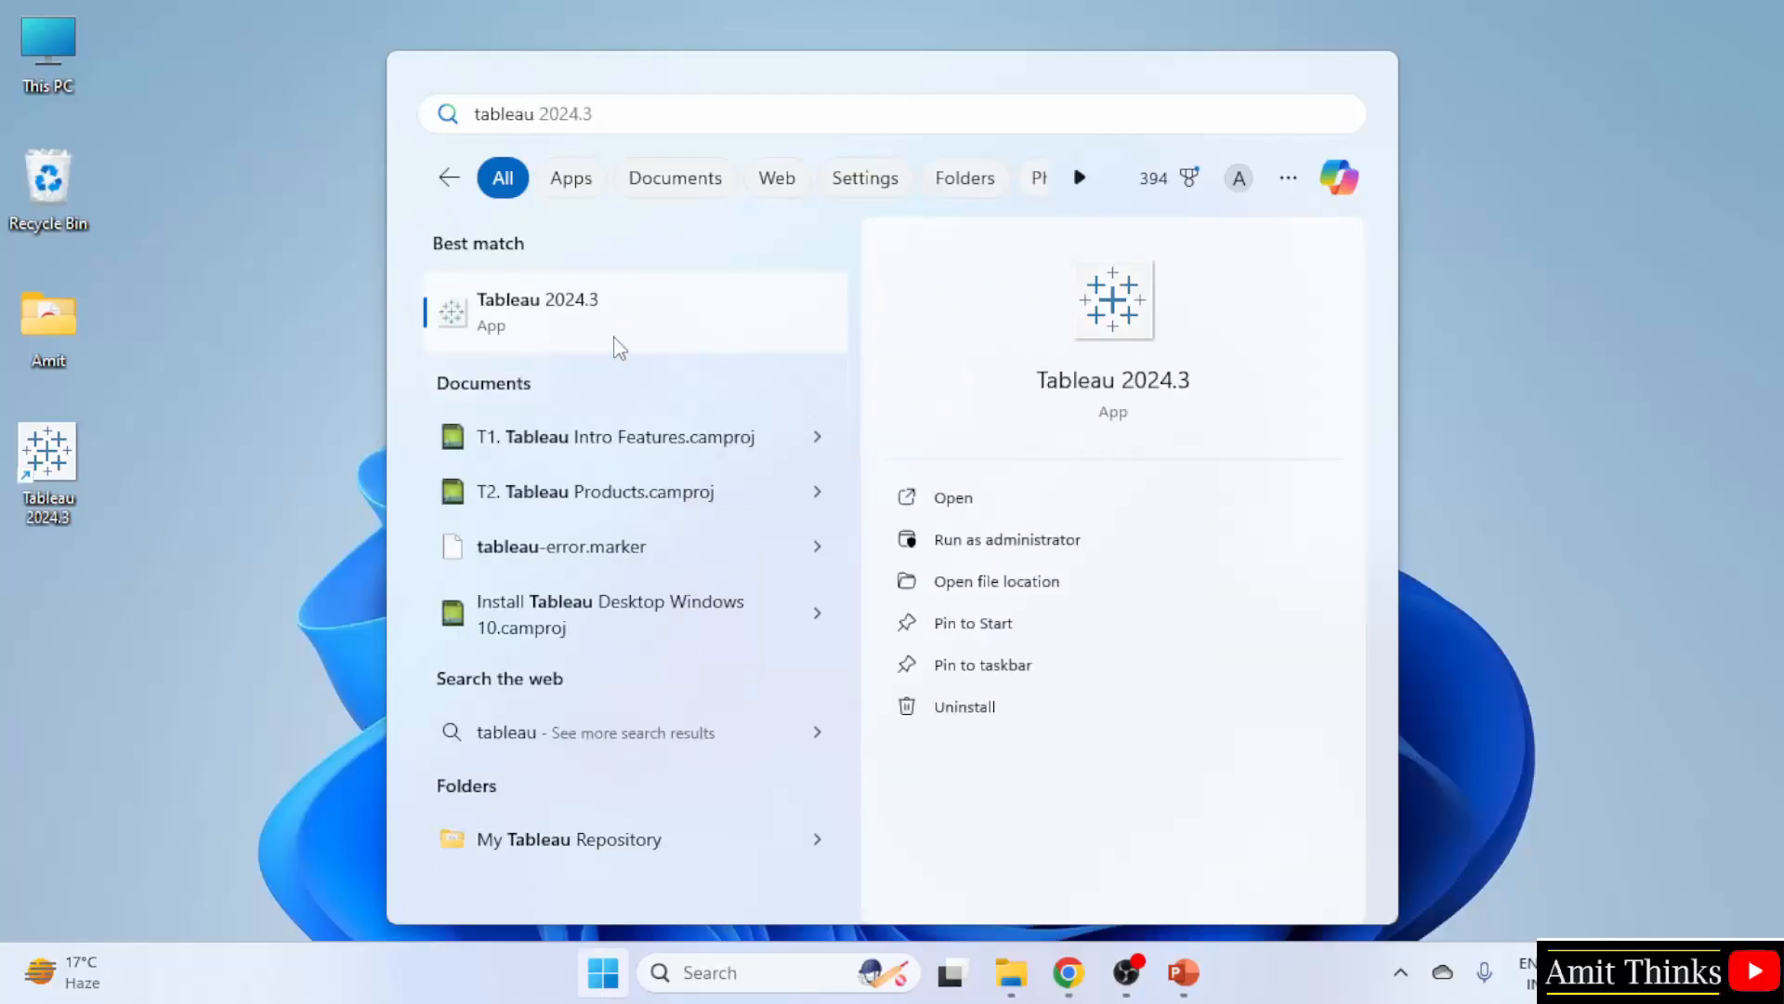
pyautogui.moveTo(1560, 456)
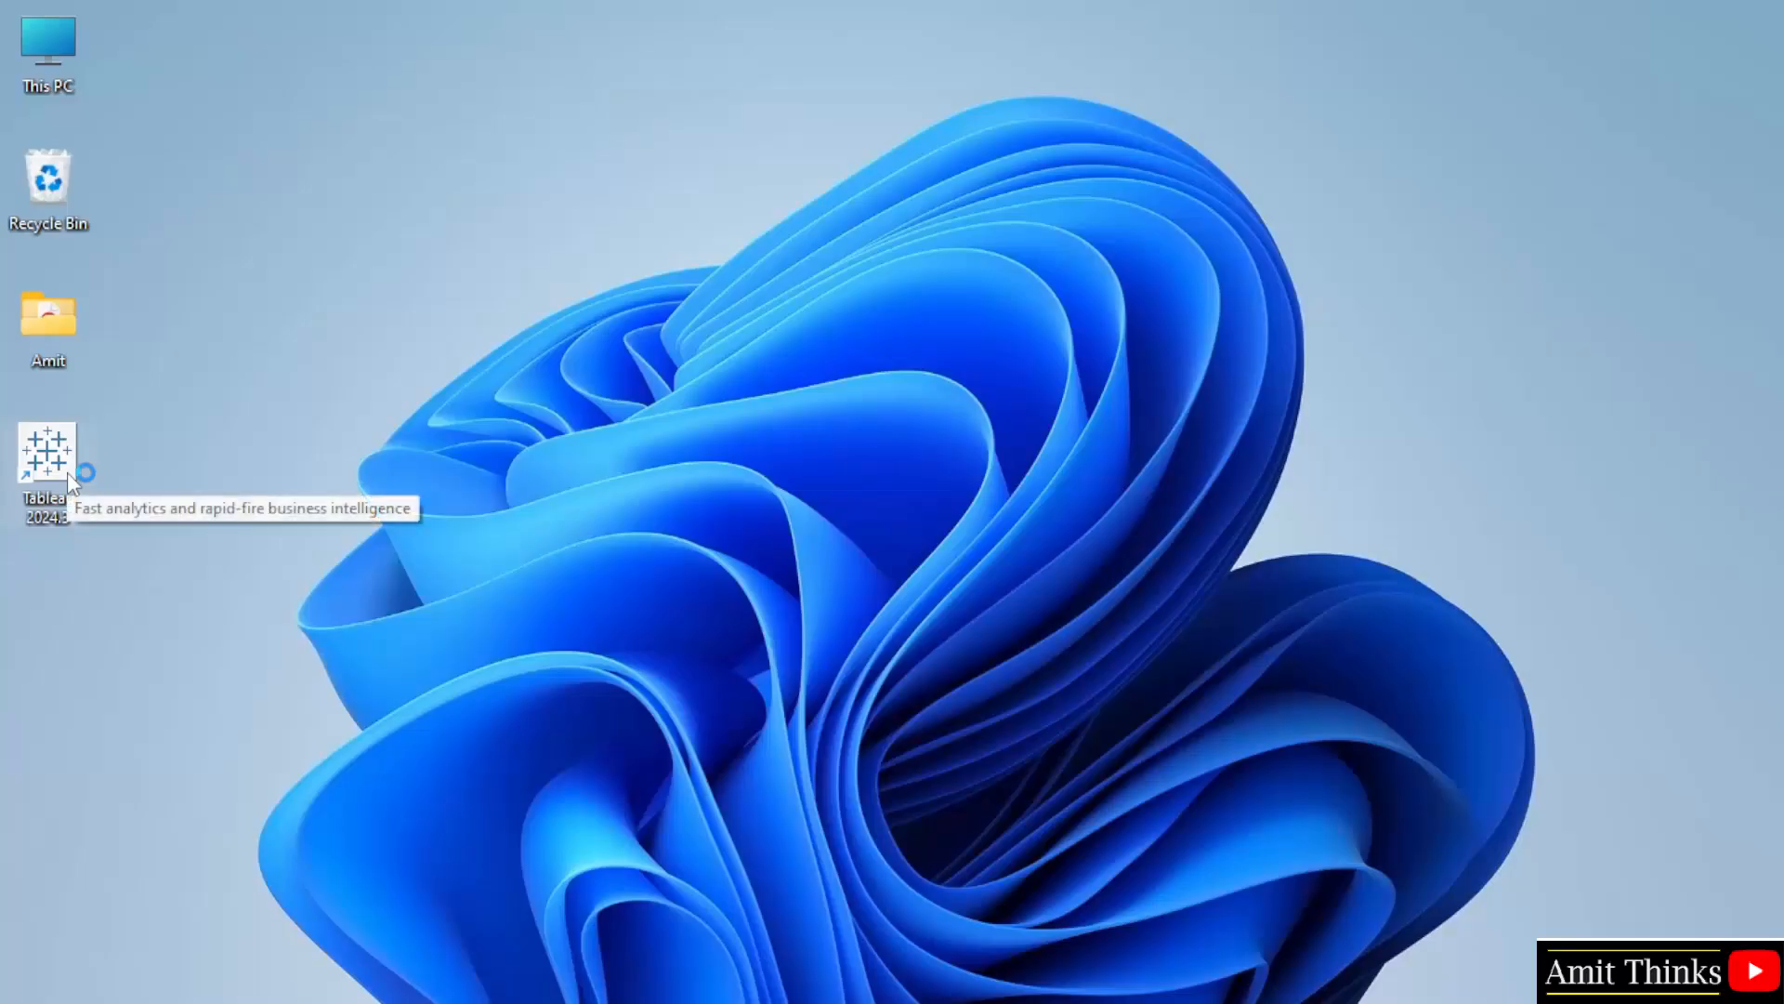
pyautogui.moveTo(146, 485)
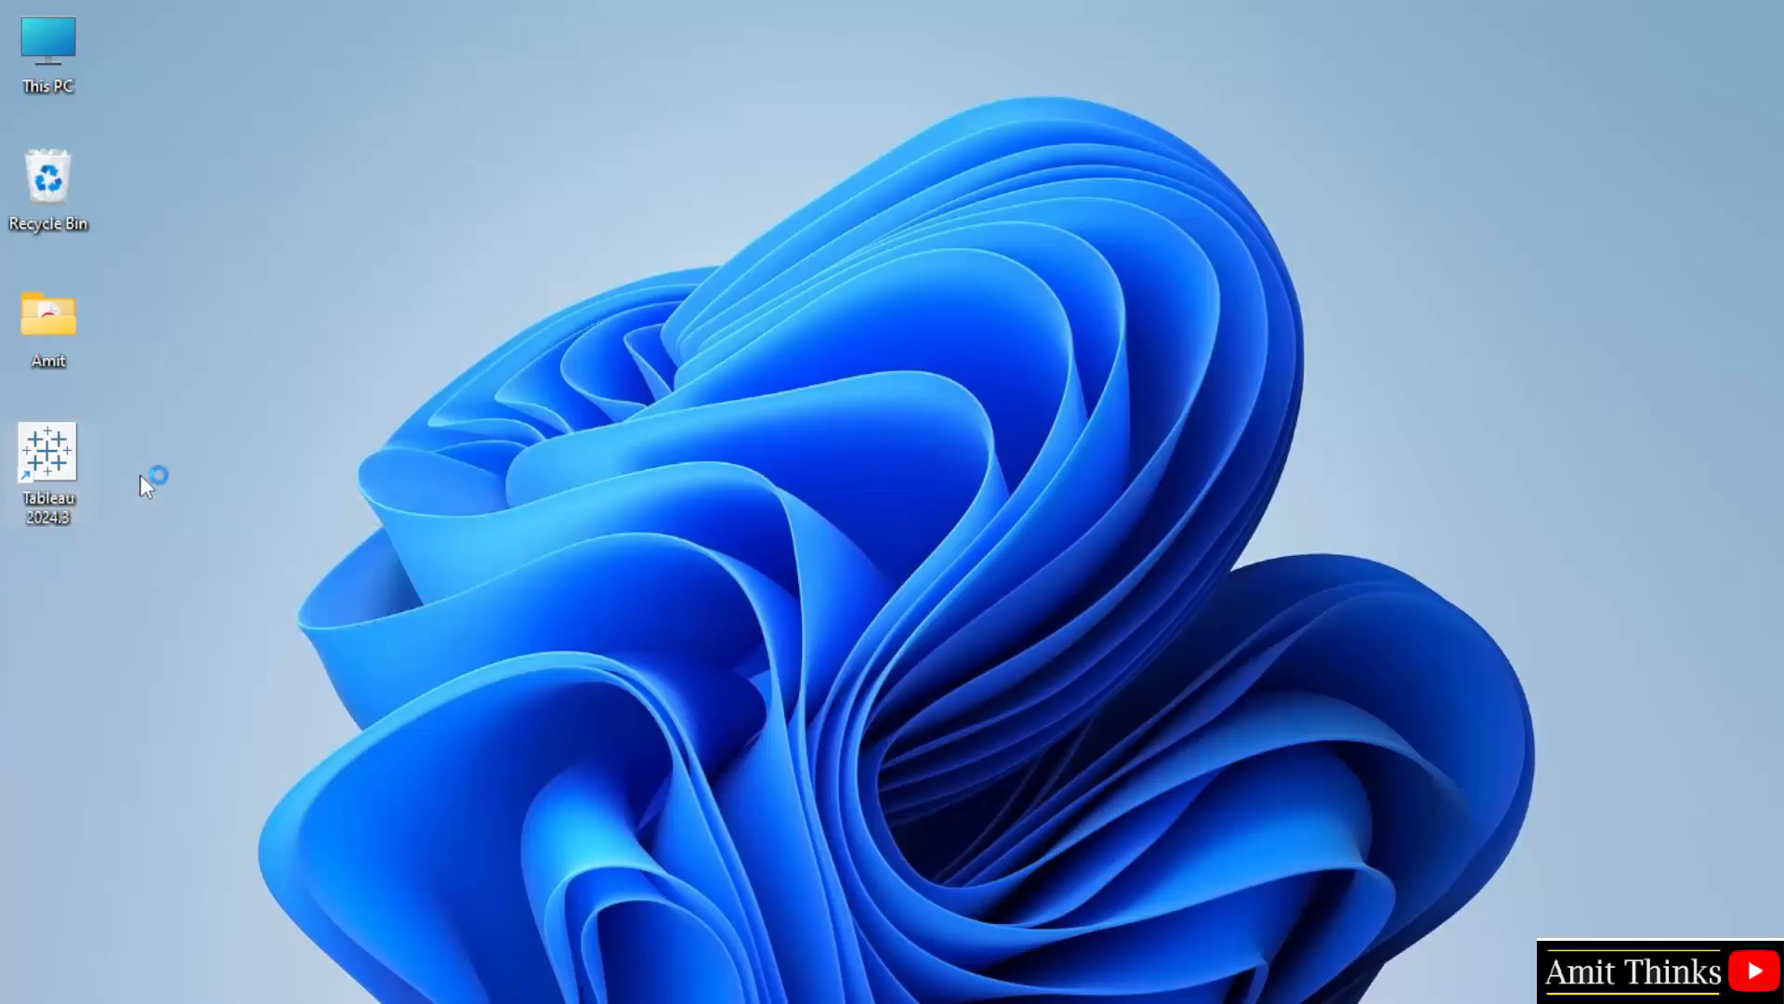
pyautogui.doubleClick(47, 455)
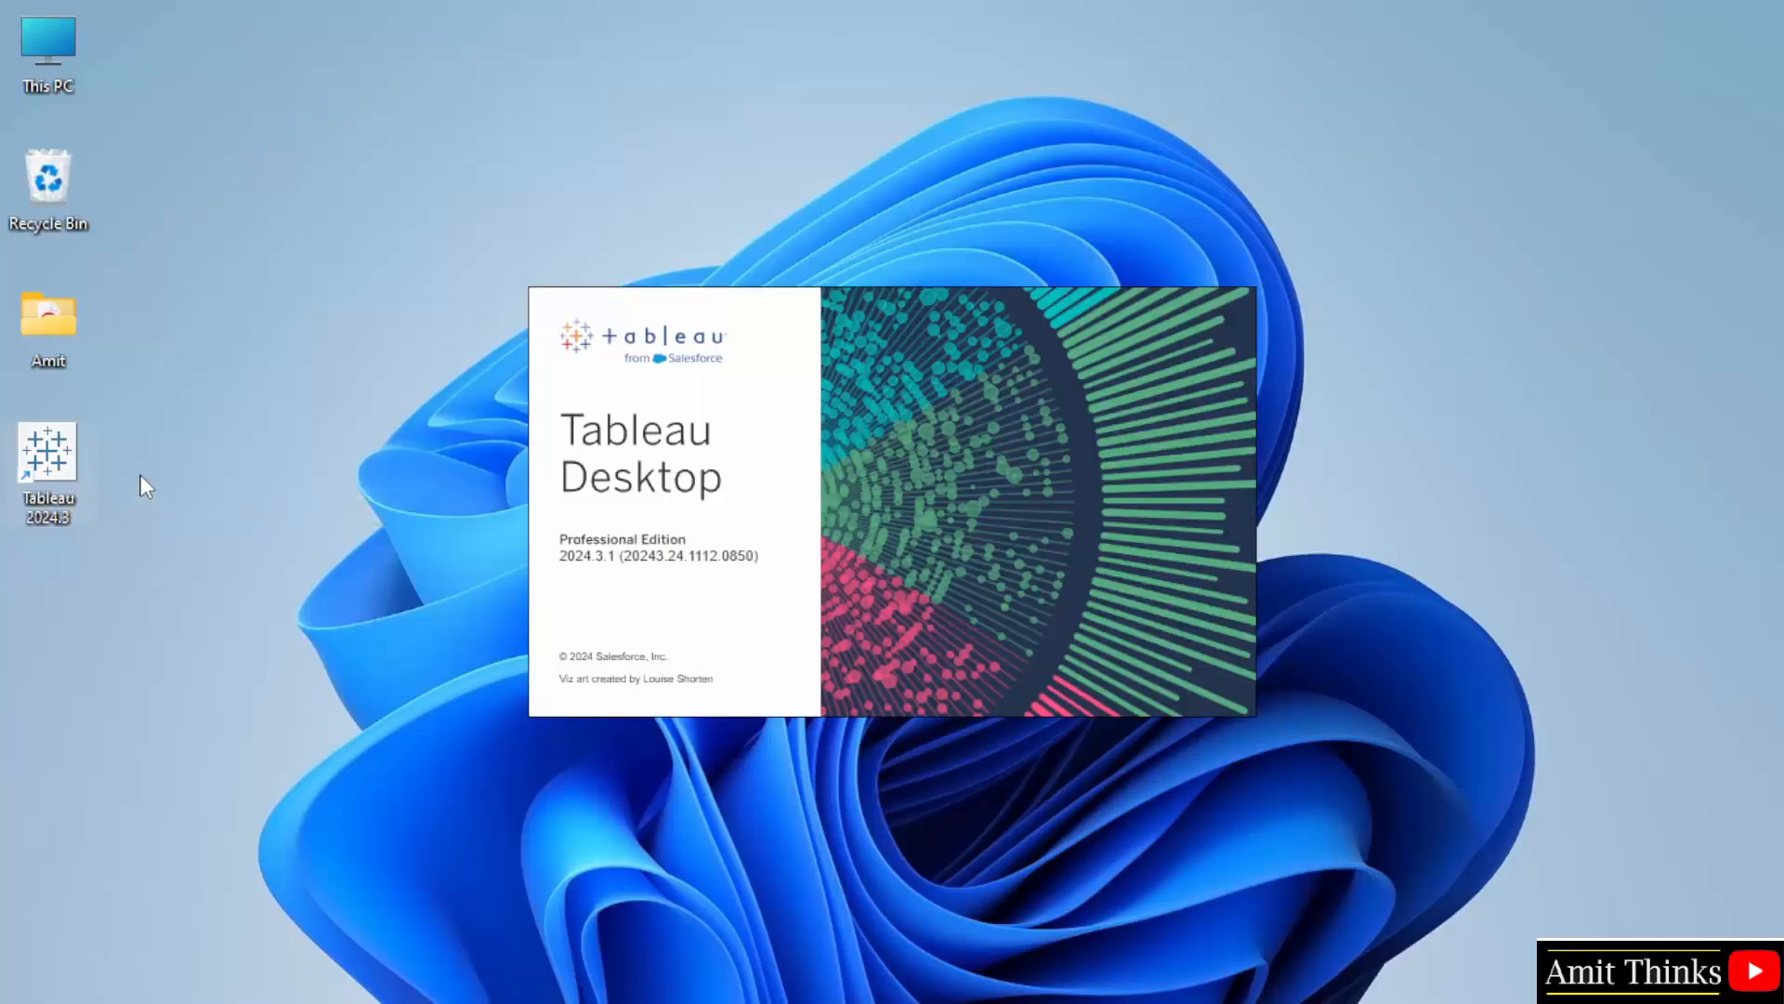
pyautogui.doubleClick(47, 452)
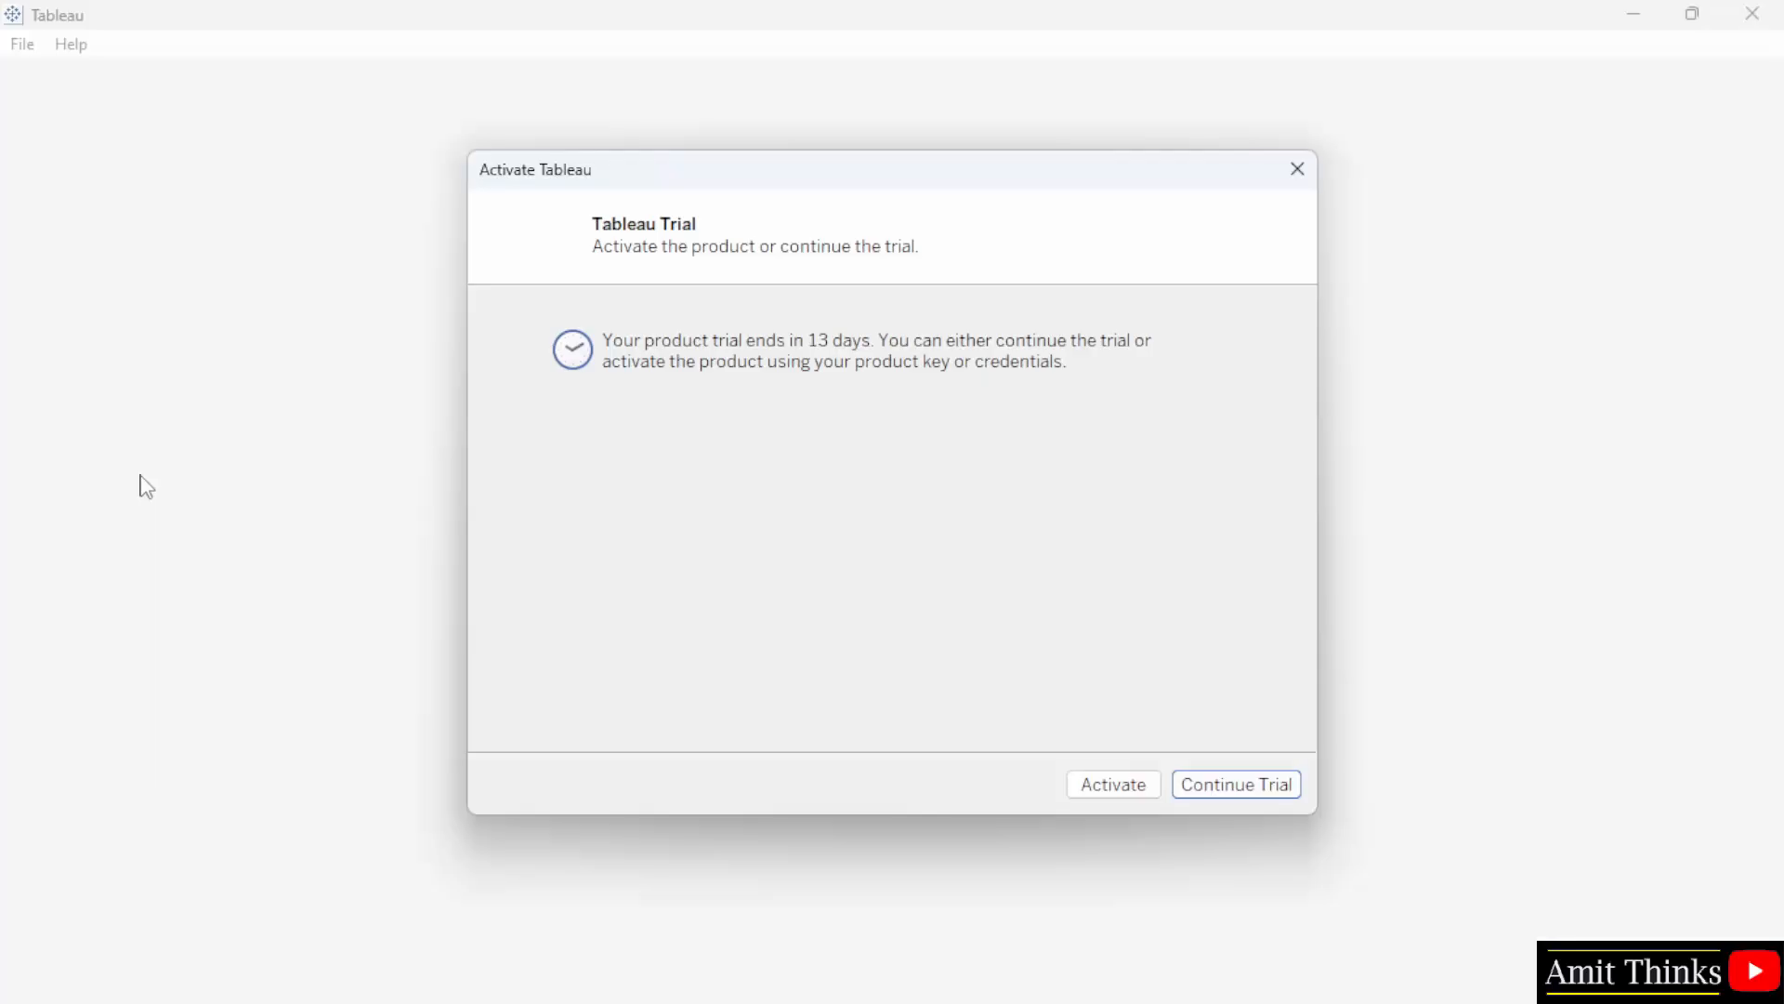
pyautogui.moveTo(886, 622)
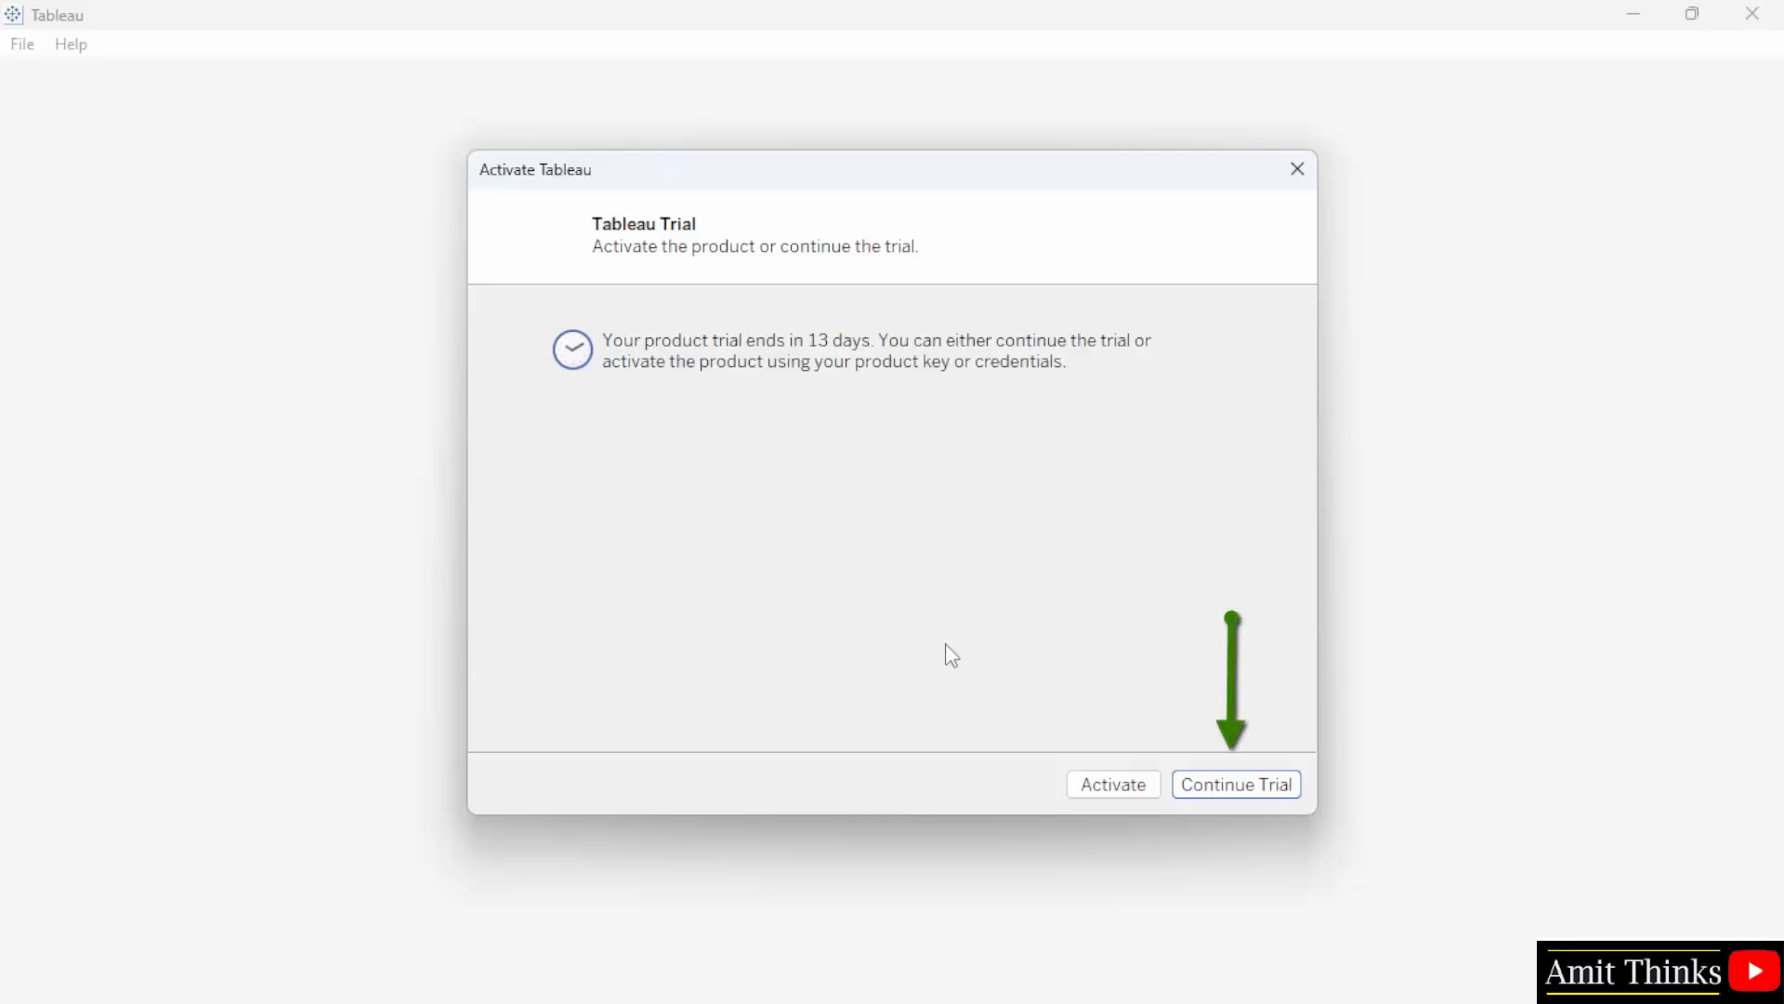
pyautogui.moveTo(1274, 794)
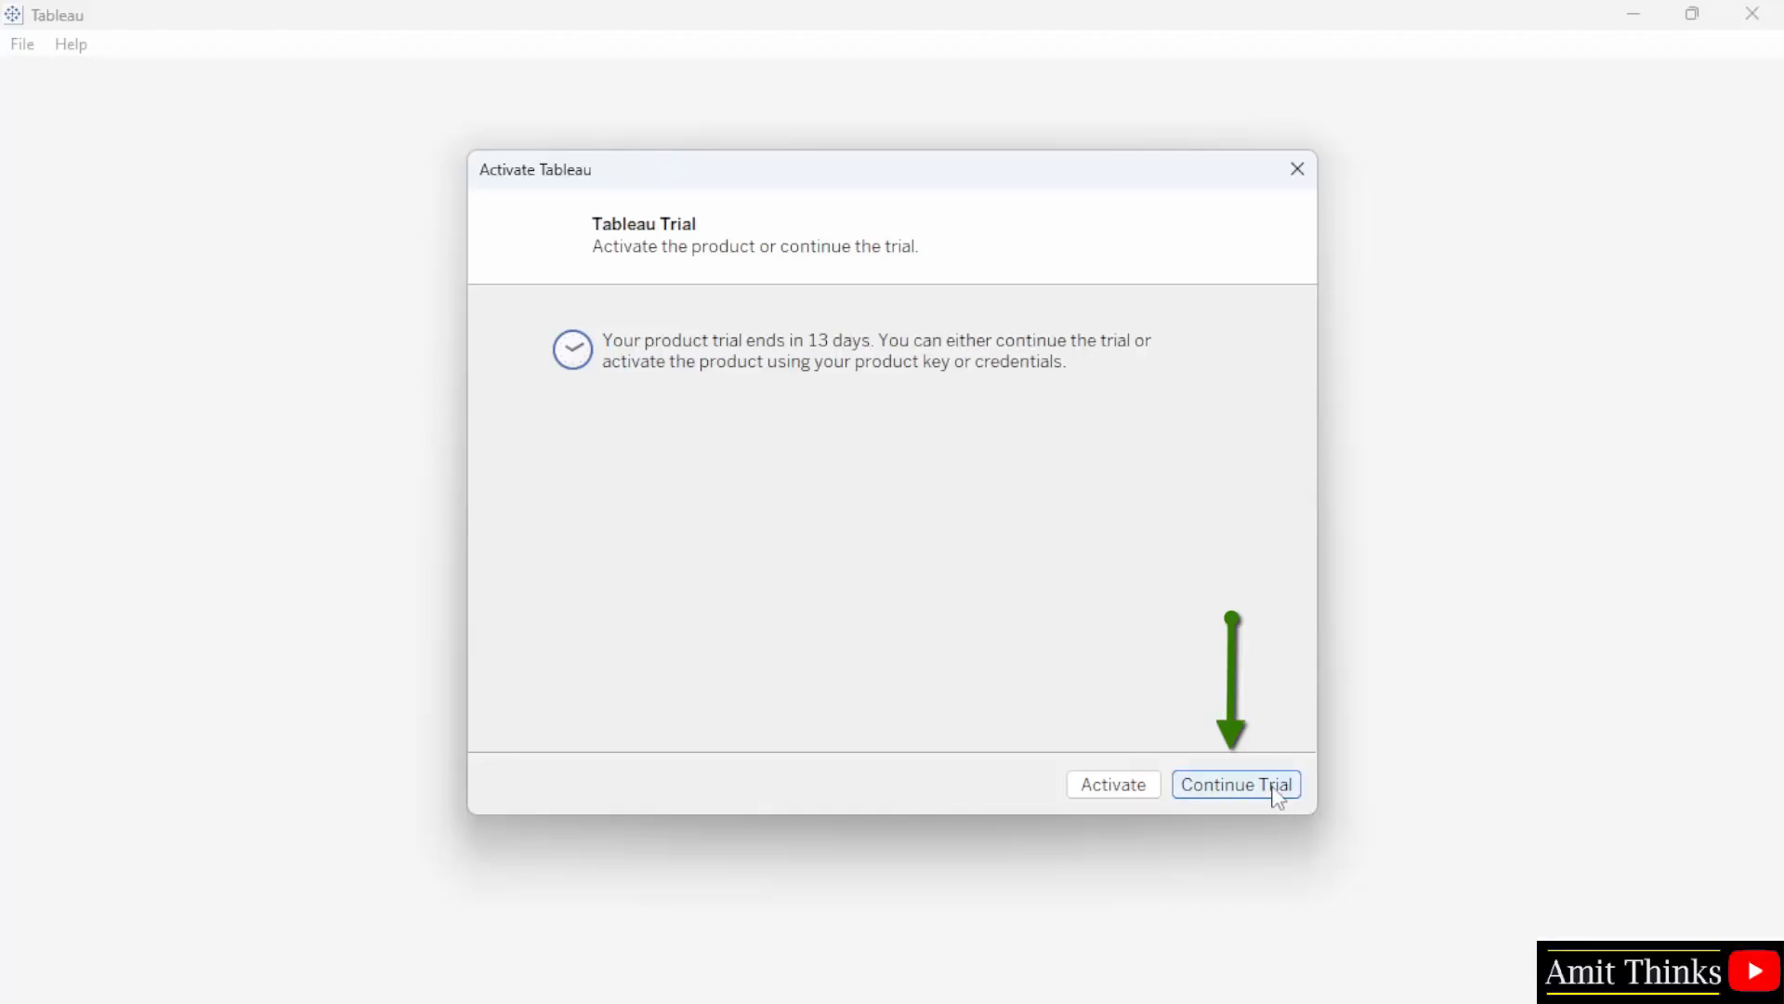
pyautogui.click(1235, 785)
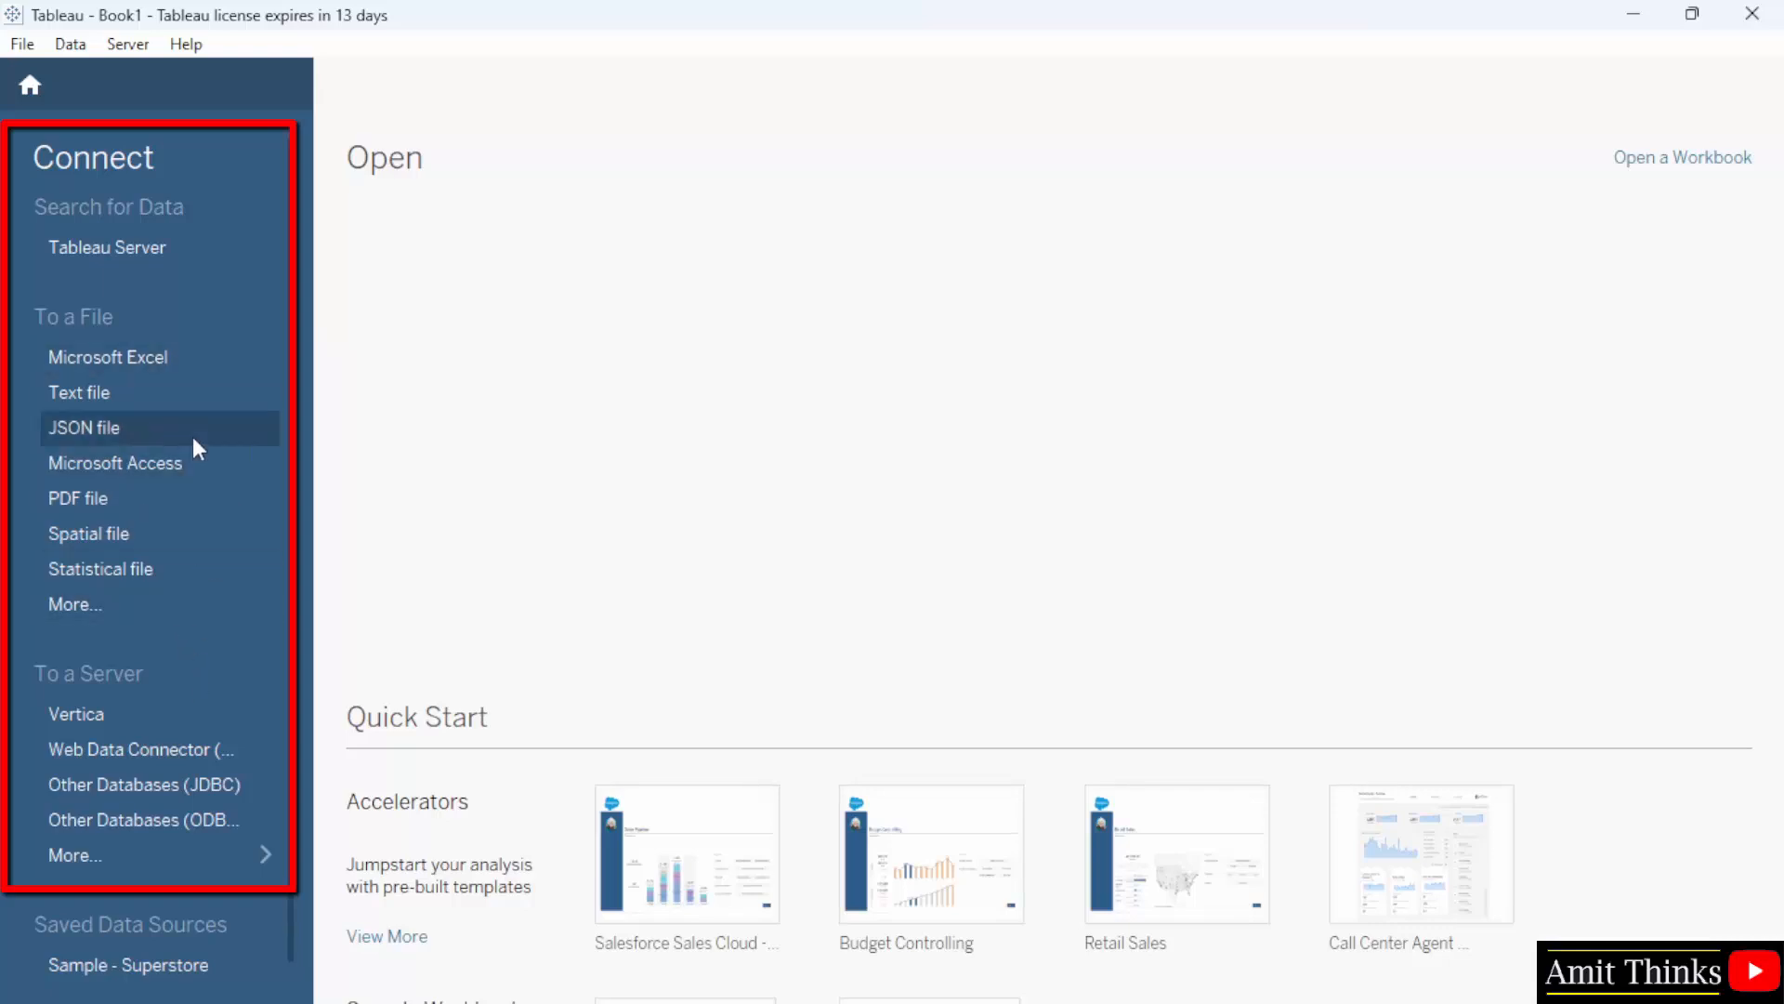
pyautogui.moveTo(235, 364)
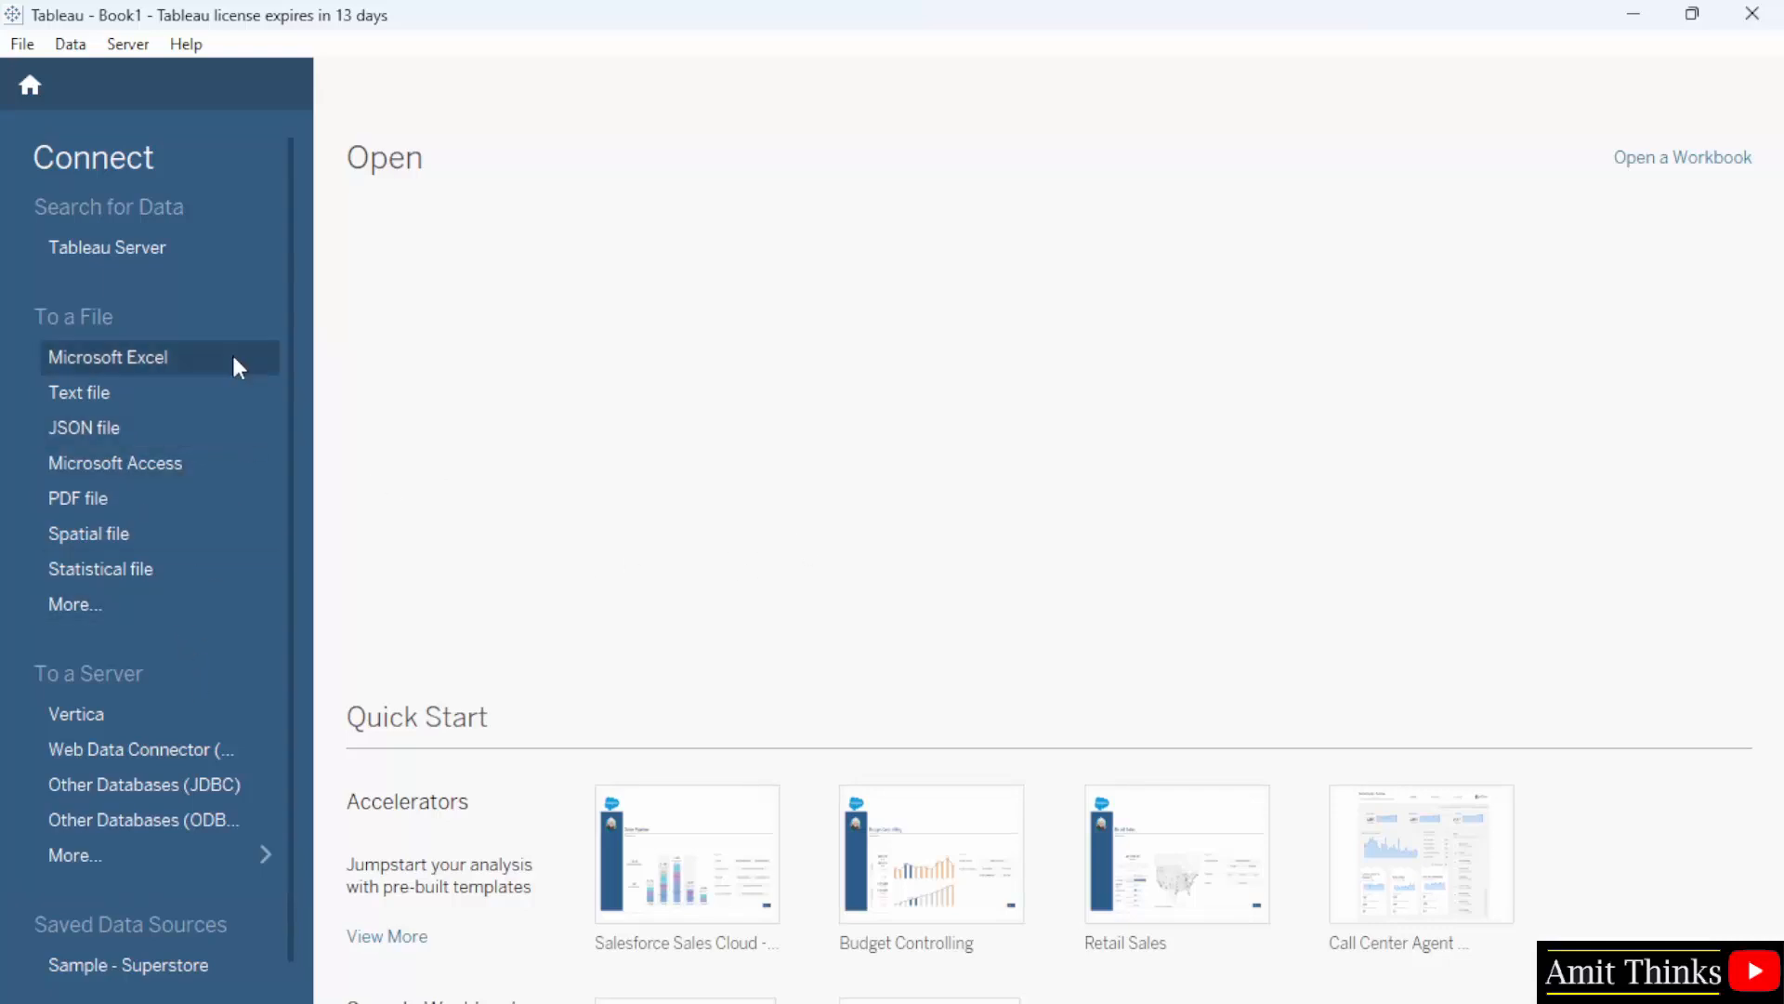
pyautogui.moveTo(159, 391)
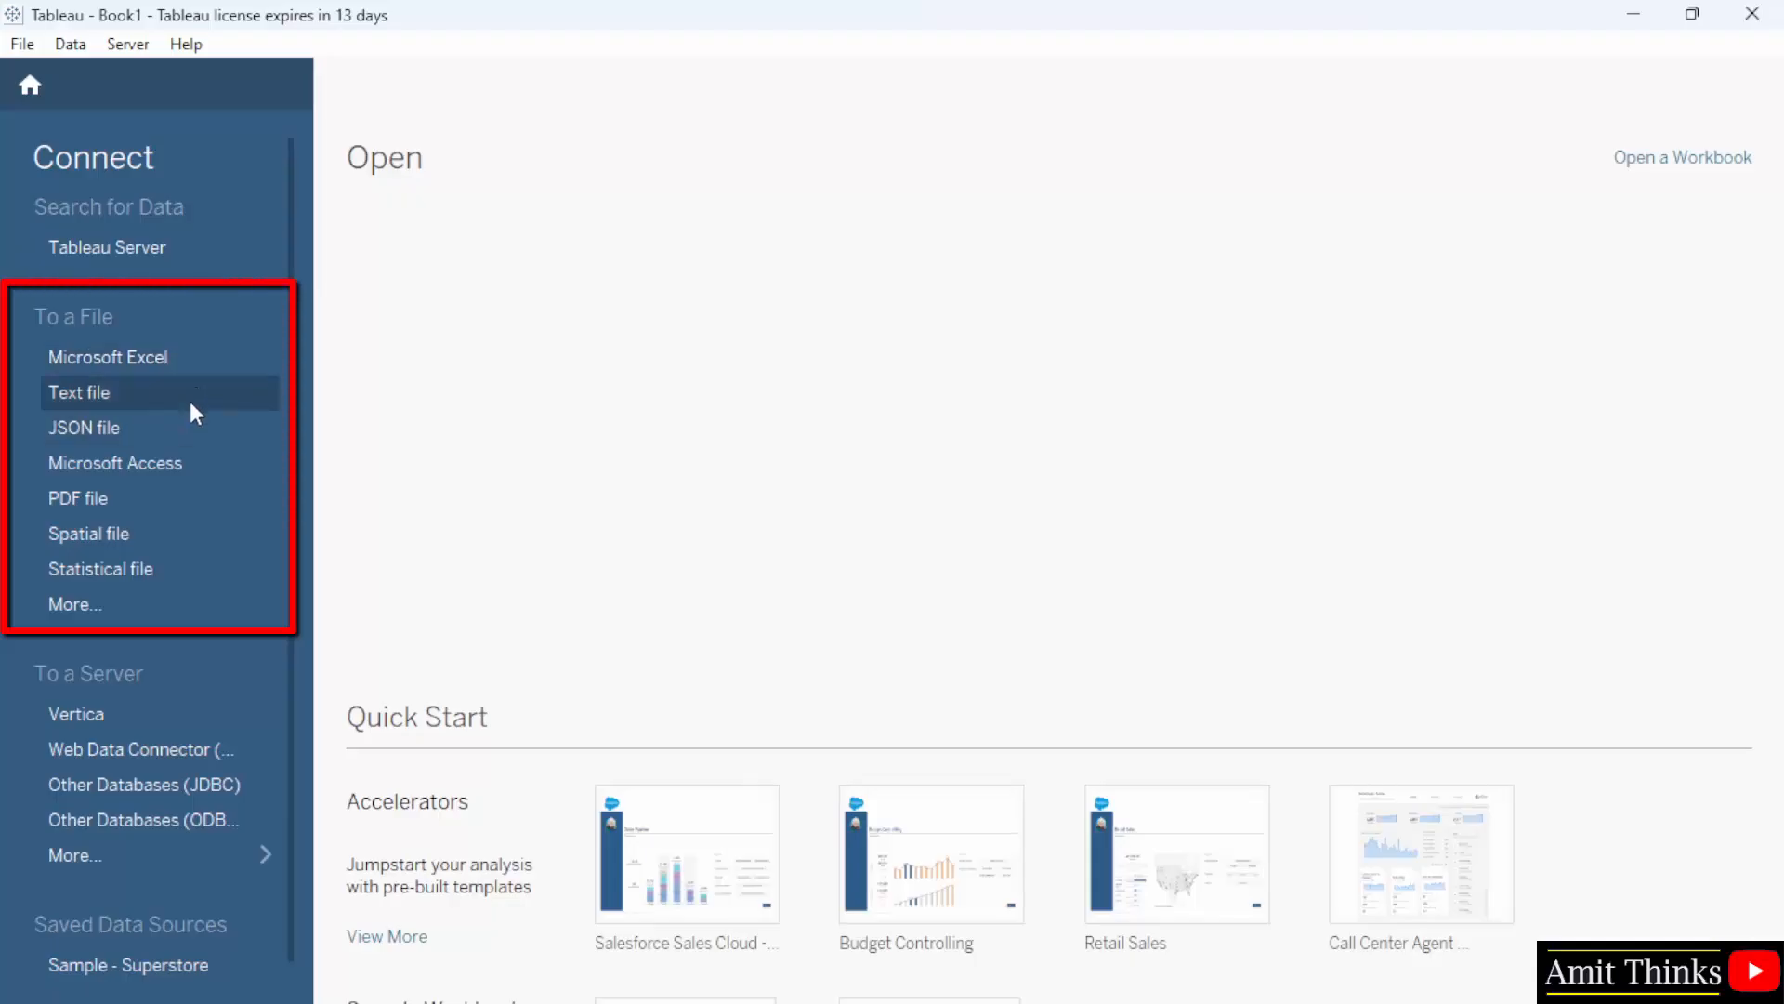
pyautogui.moveTo(221, 544)
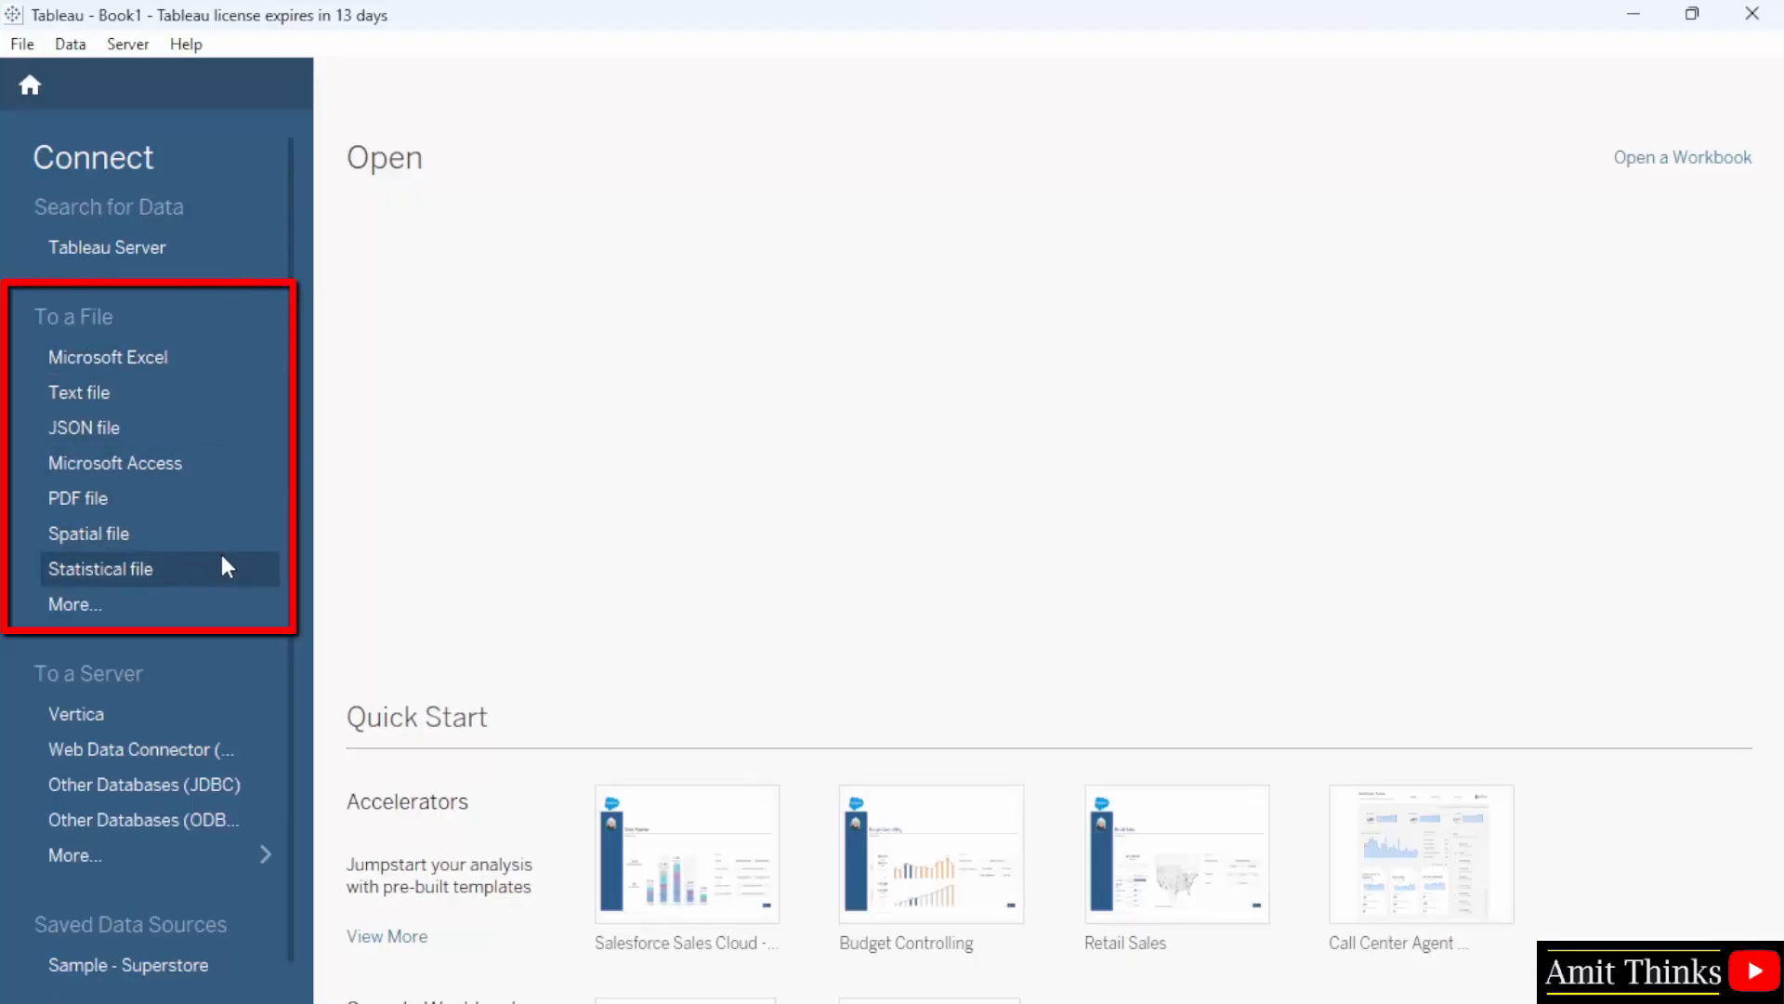
pyautogui.moveTo(199, 534)
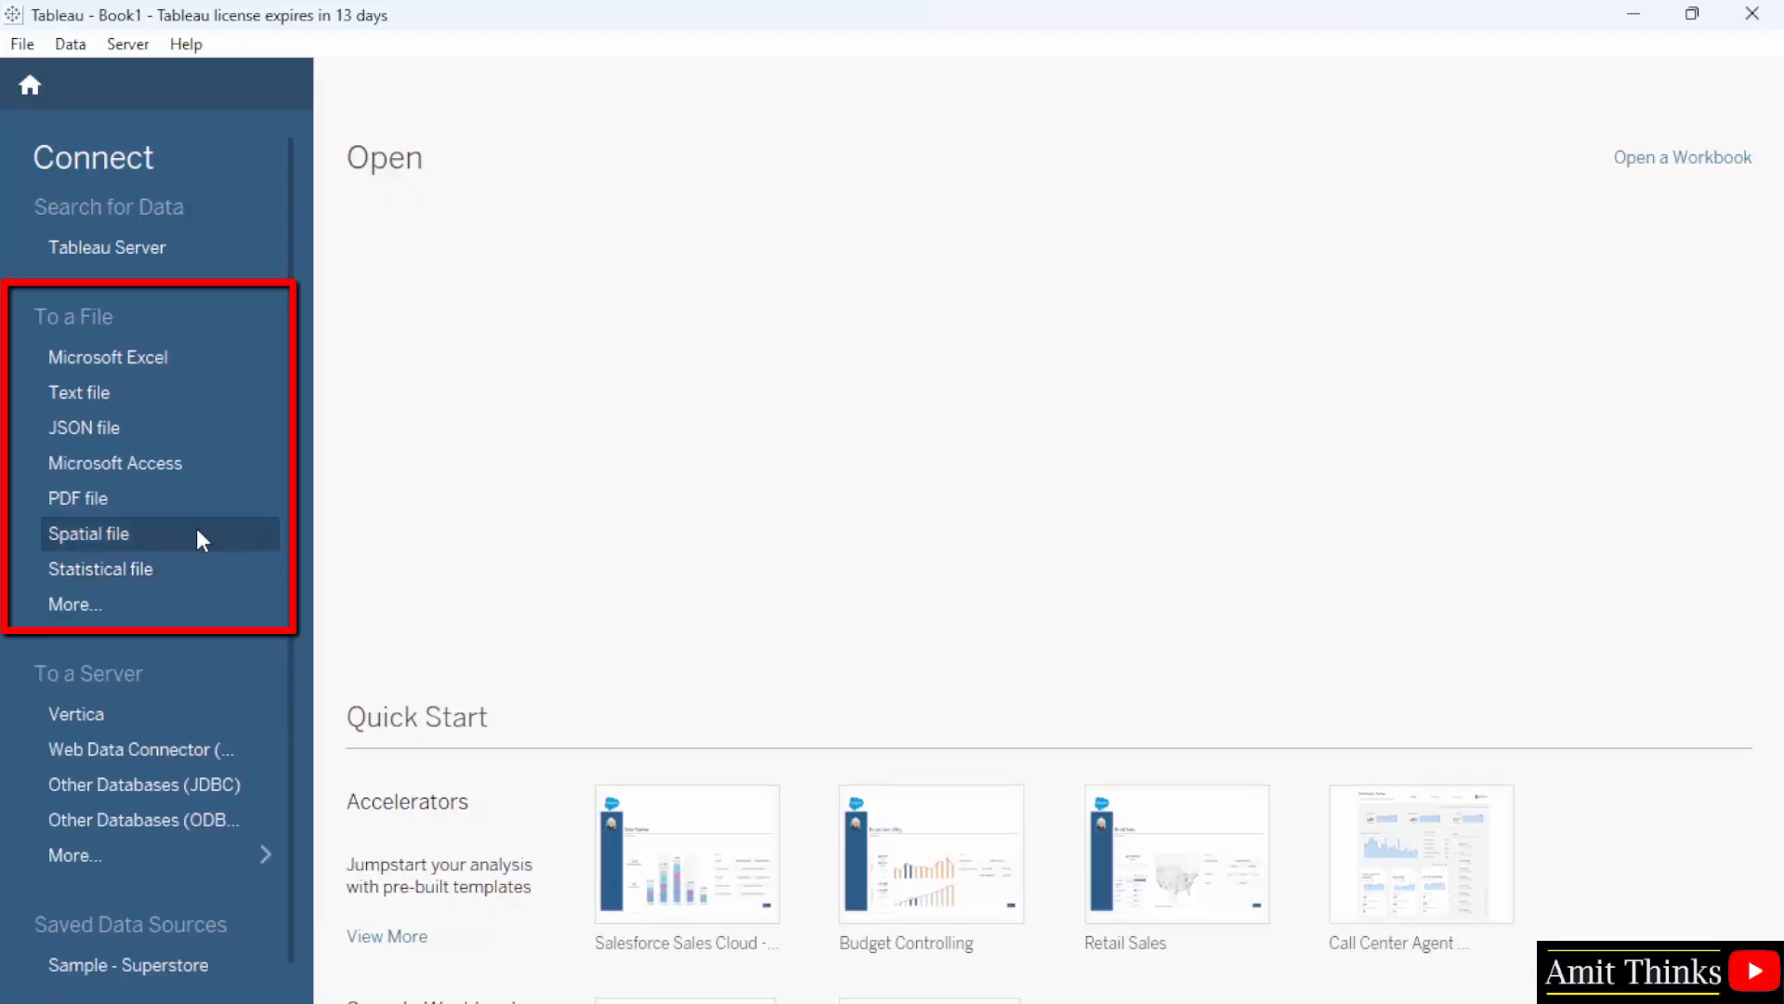
pyautogui.moveTo(141, 749)
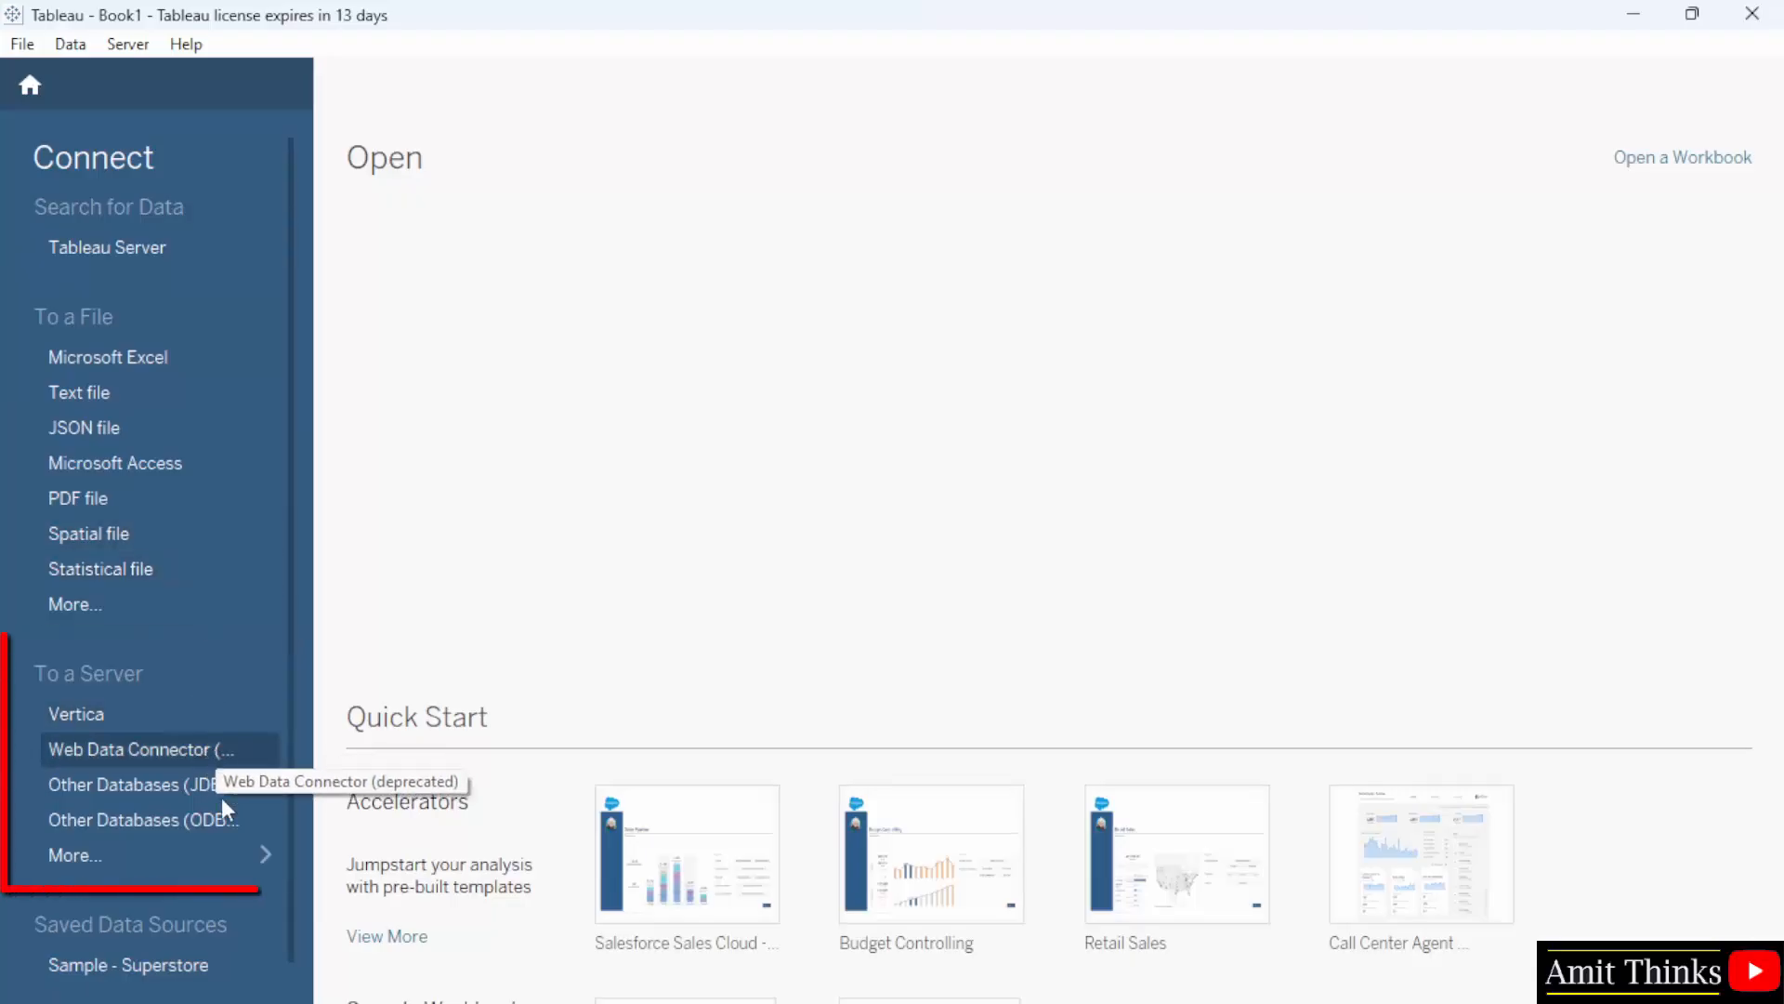
pyautogui.moveTo(74, 855)
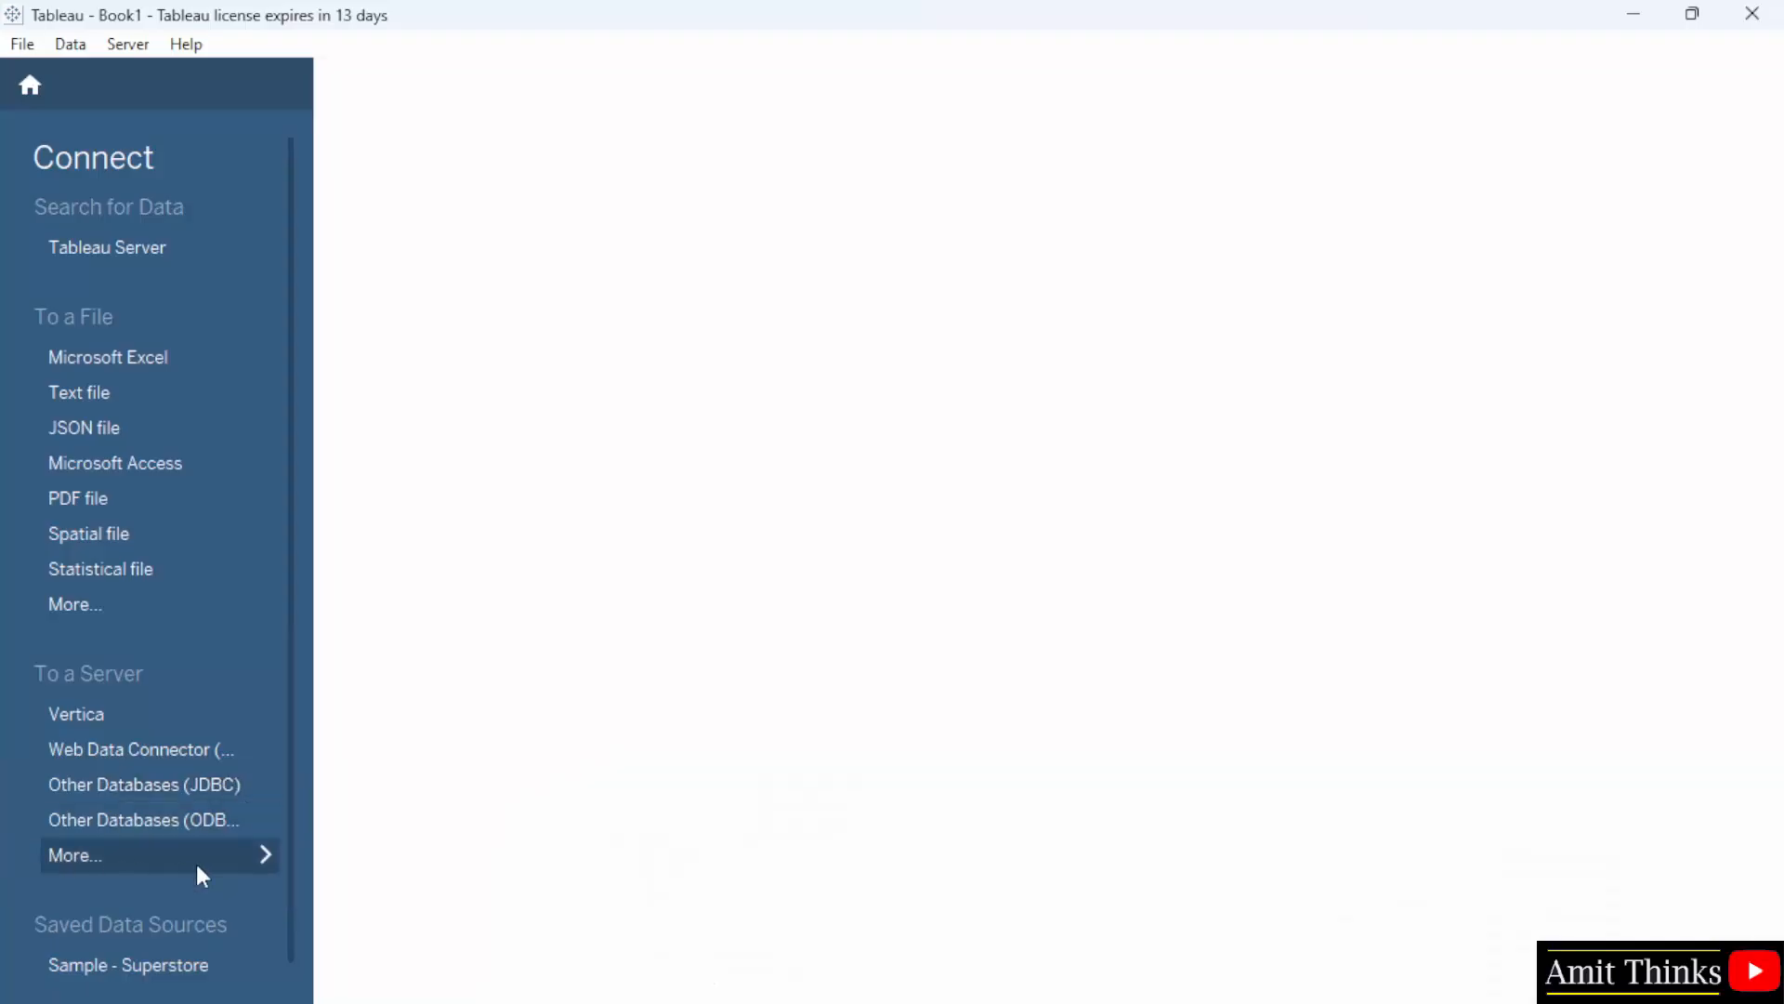
pyautogui.click(75, 855)
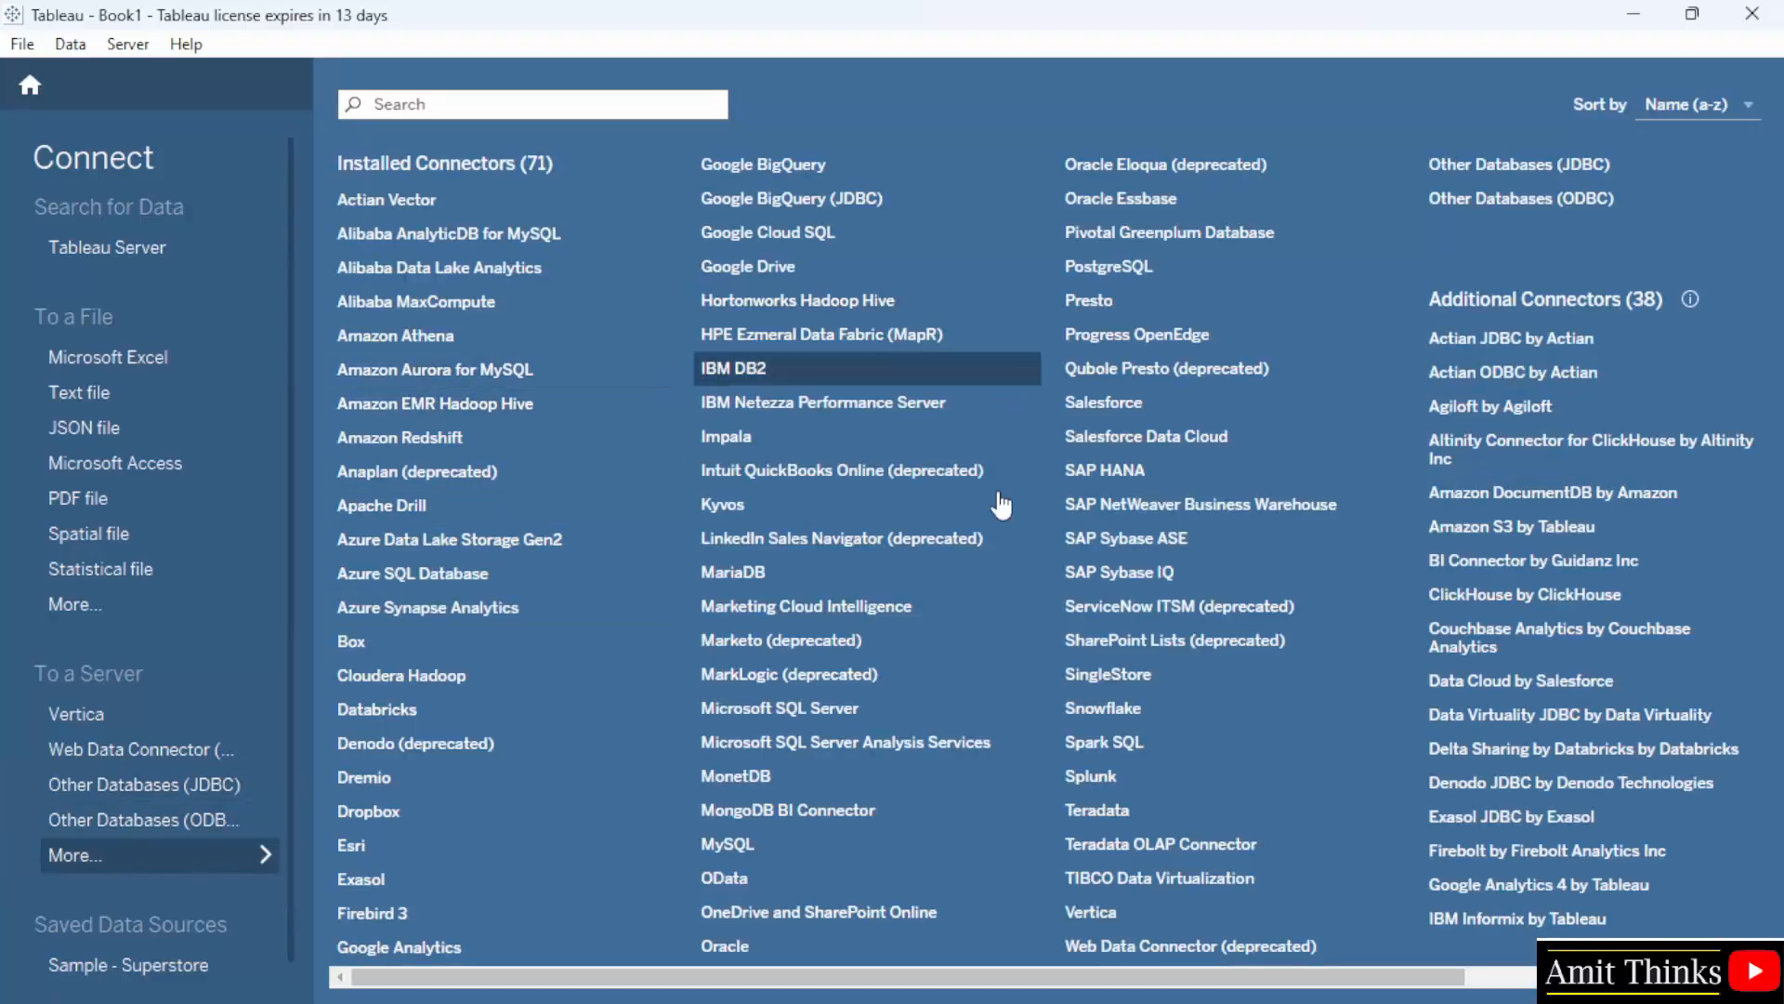
pyautogui.moveTo(1303, 708)
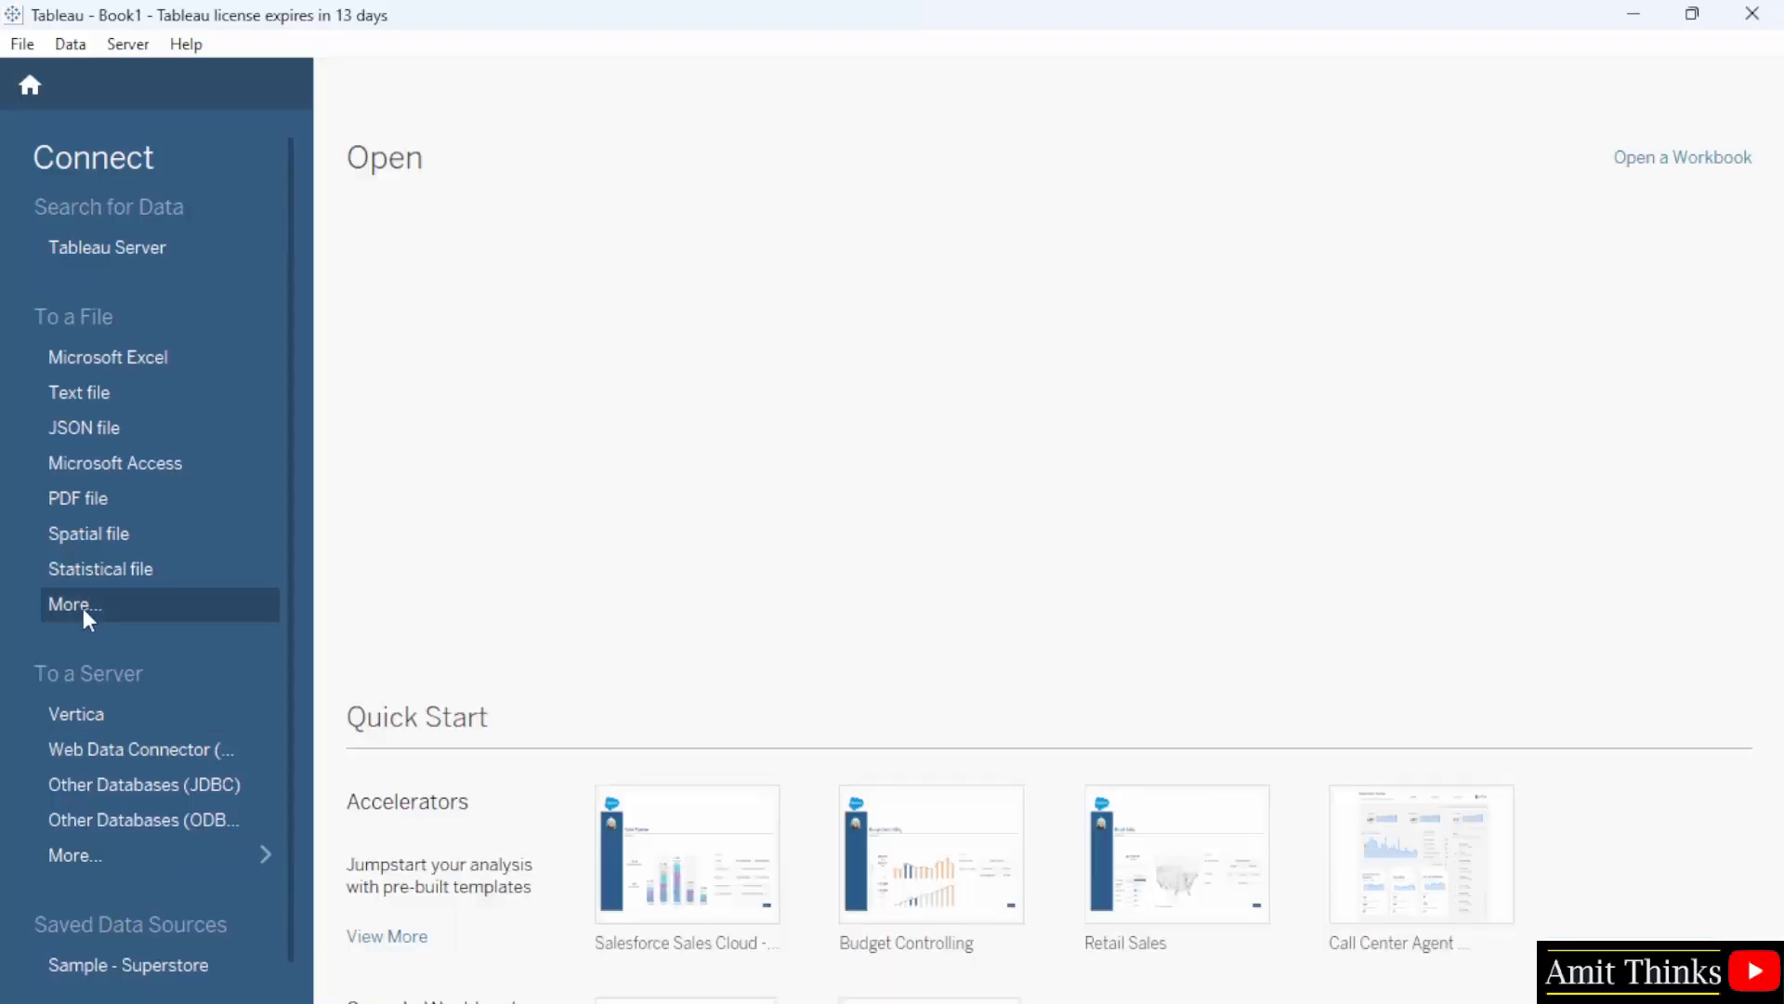
pyautogui.scroll(-3)
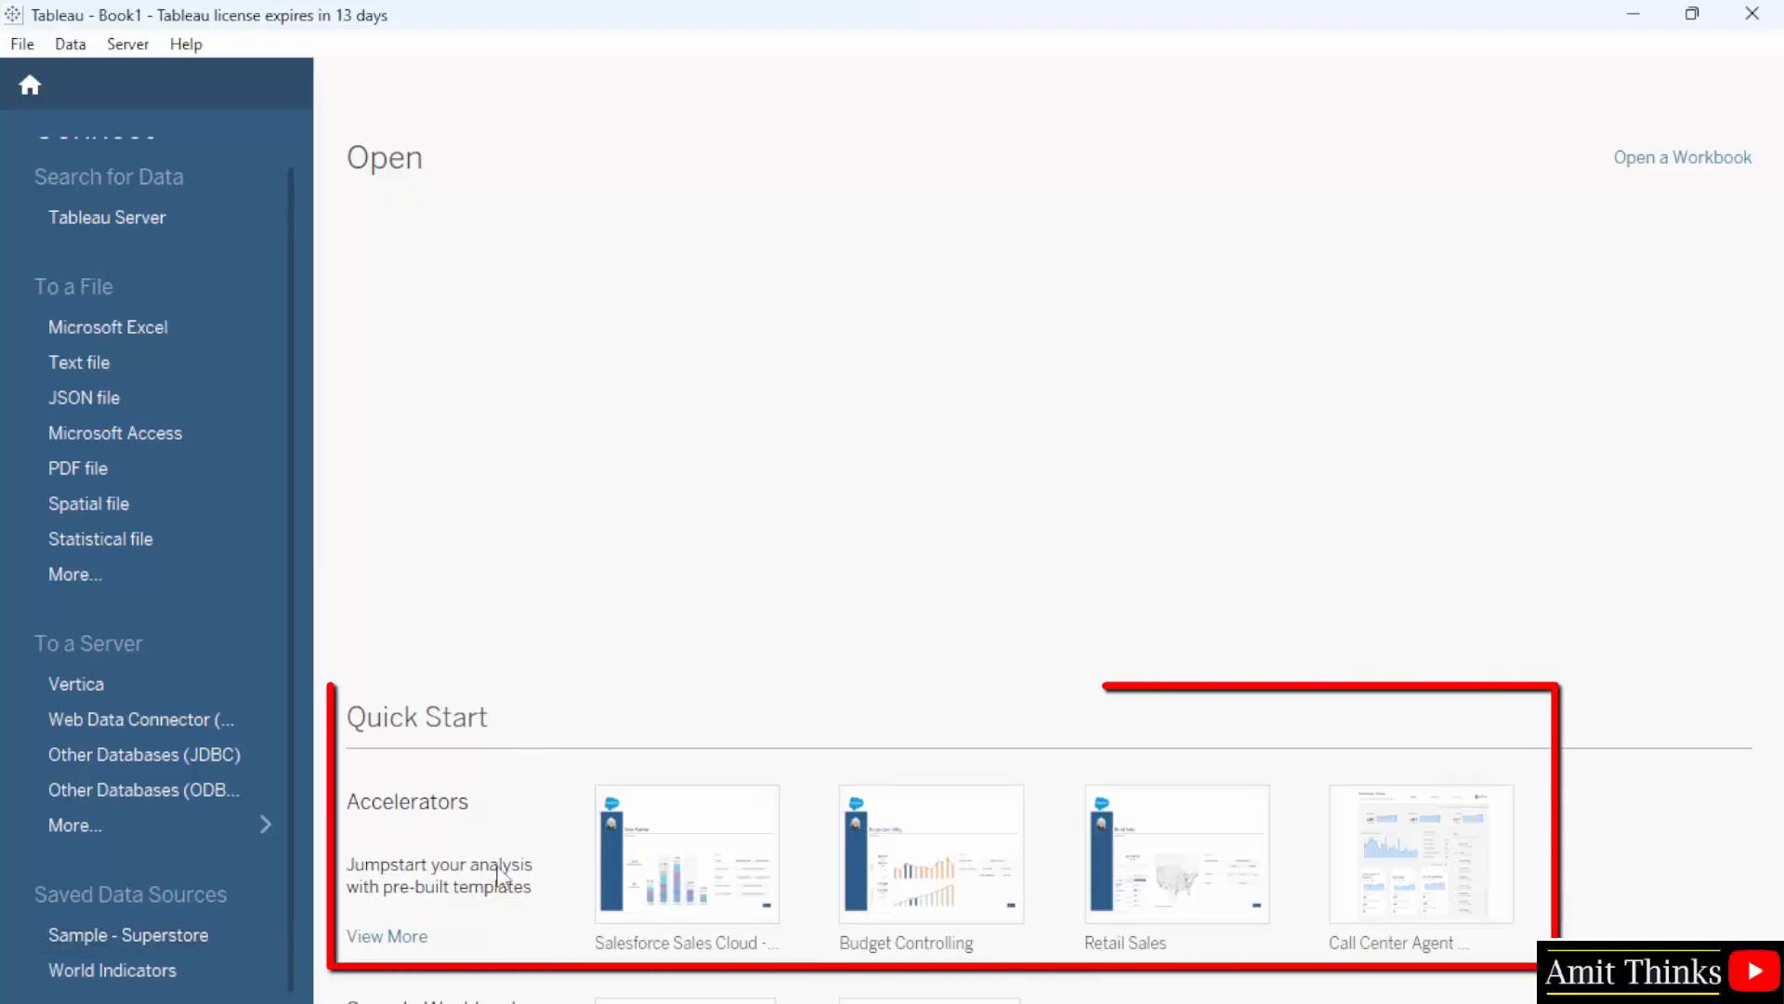
pyautogui.moveTo(1337, 902)
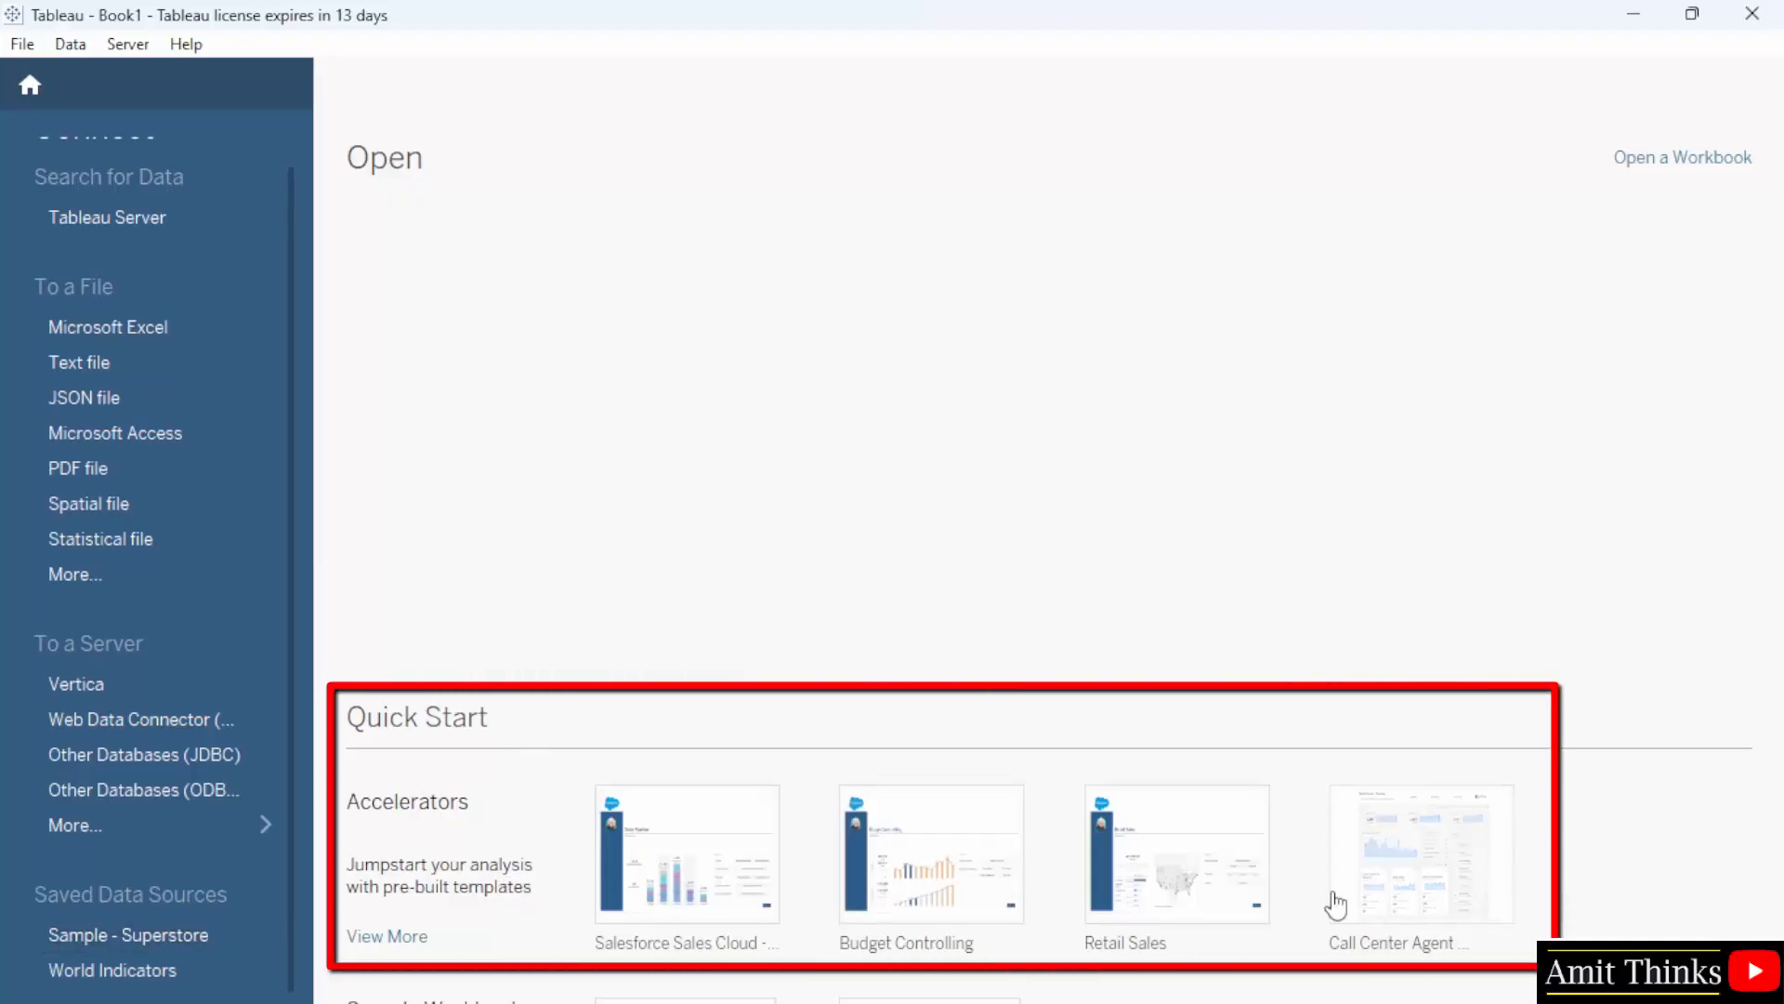
pyautogui.moveTo(832, 506)
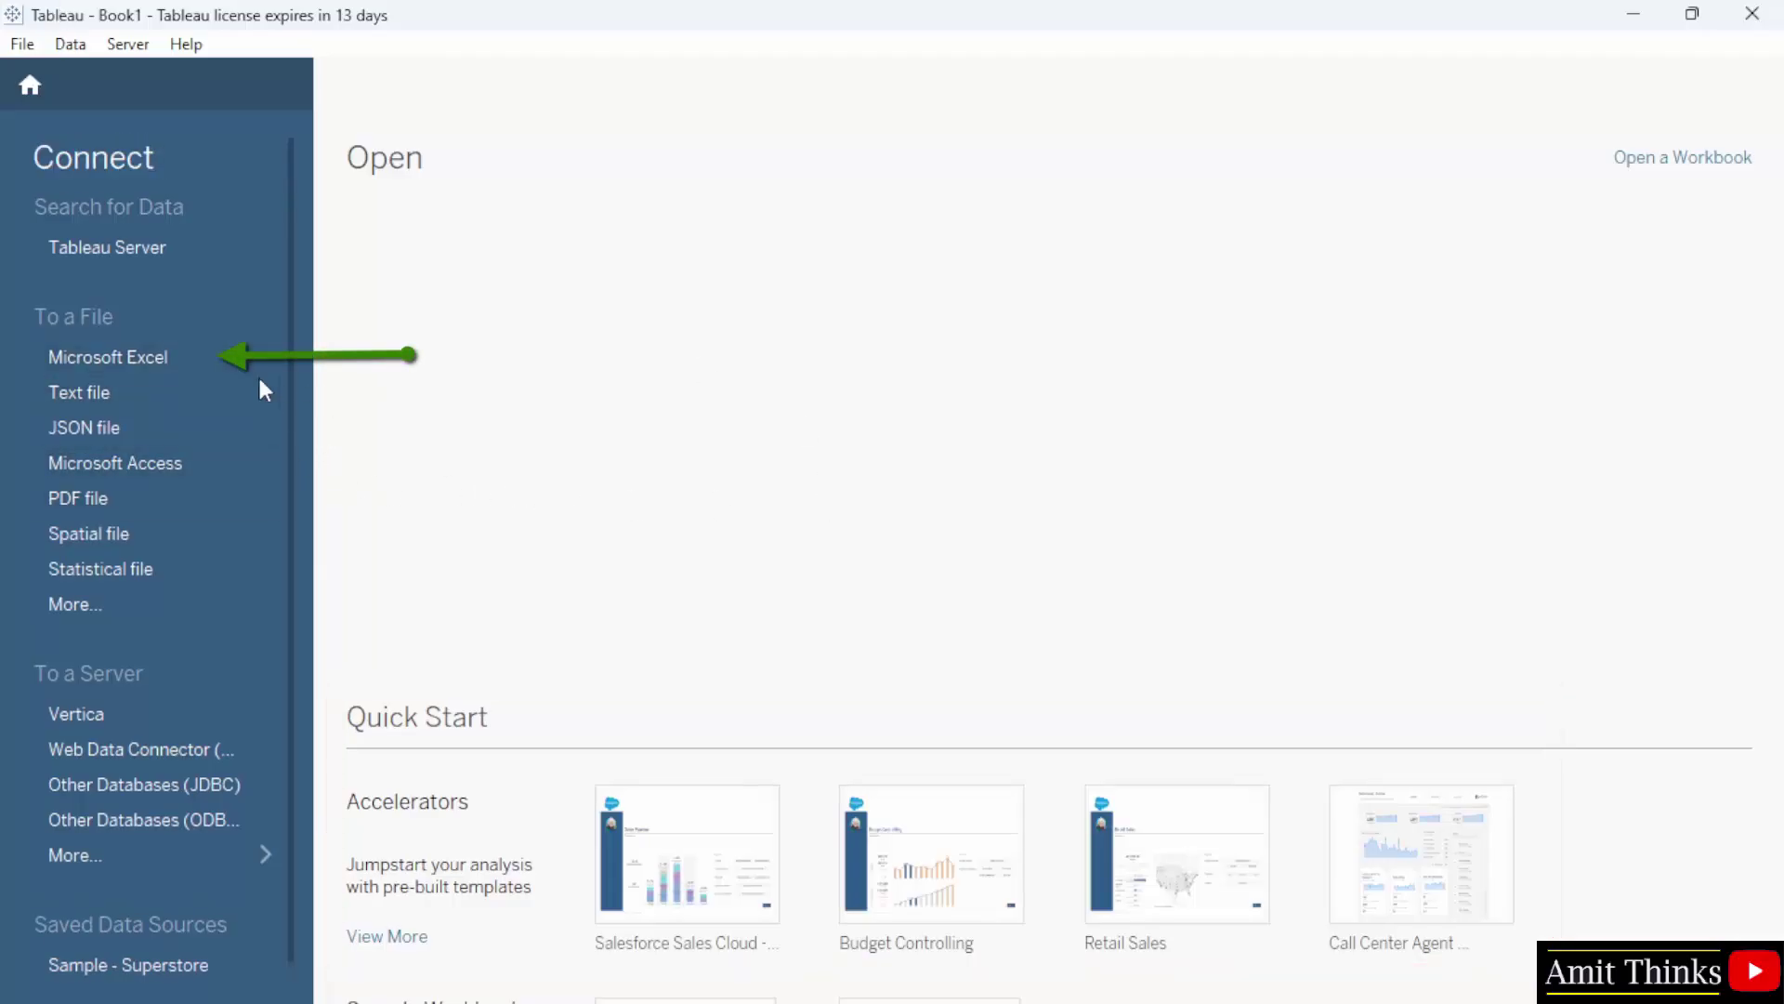
pyautogui.moveTo(1695, 182)
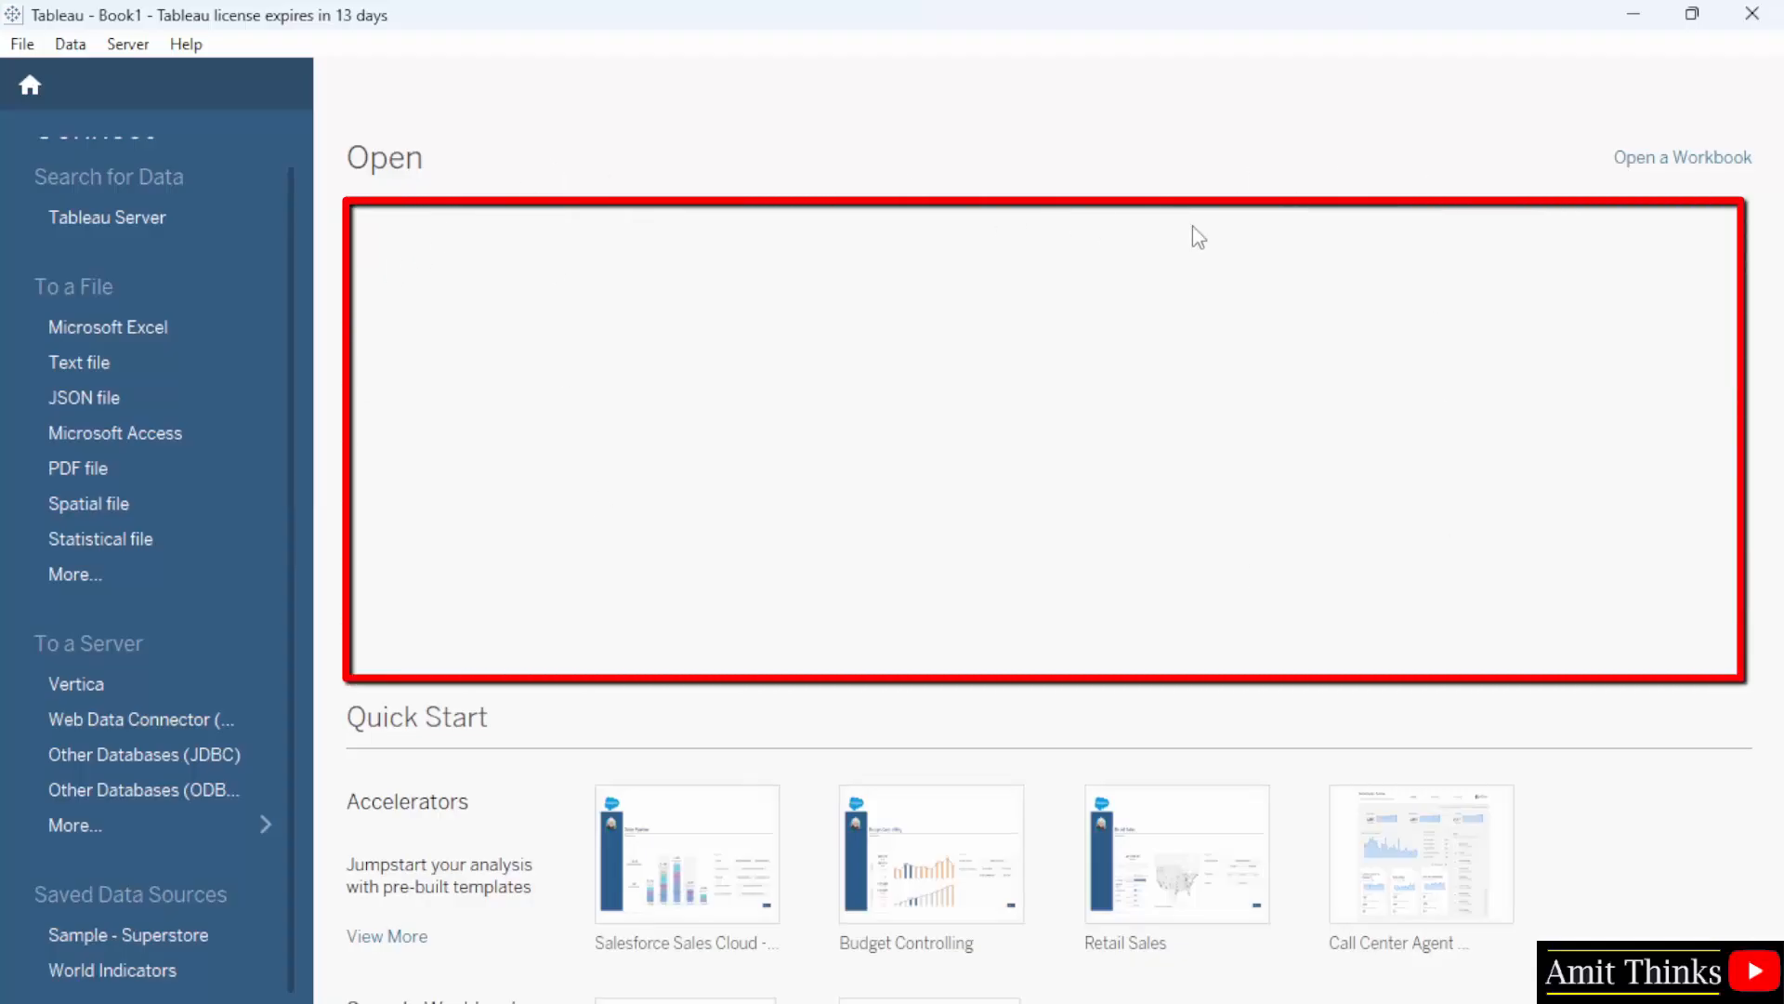
pyautogui.moveTo(827, 520)
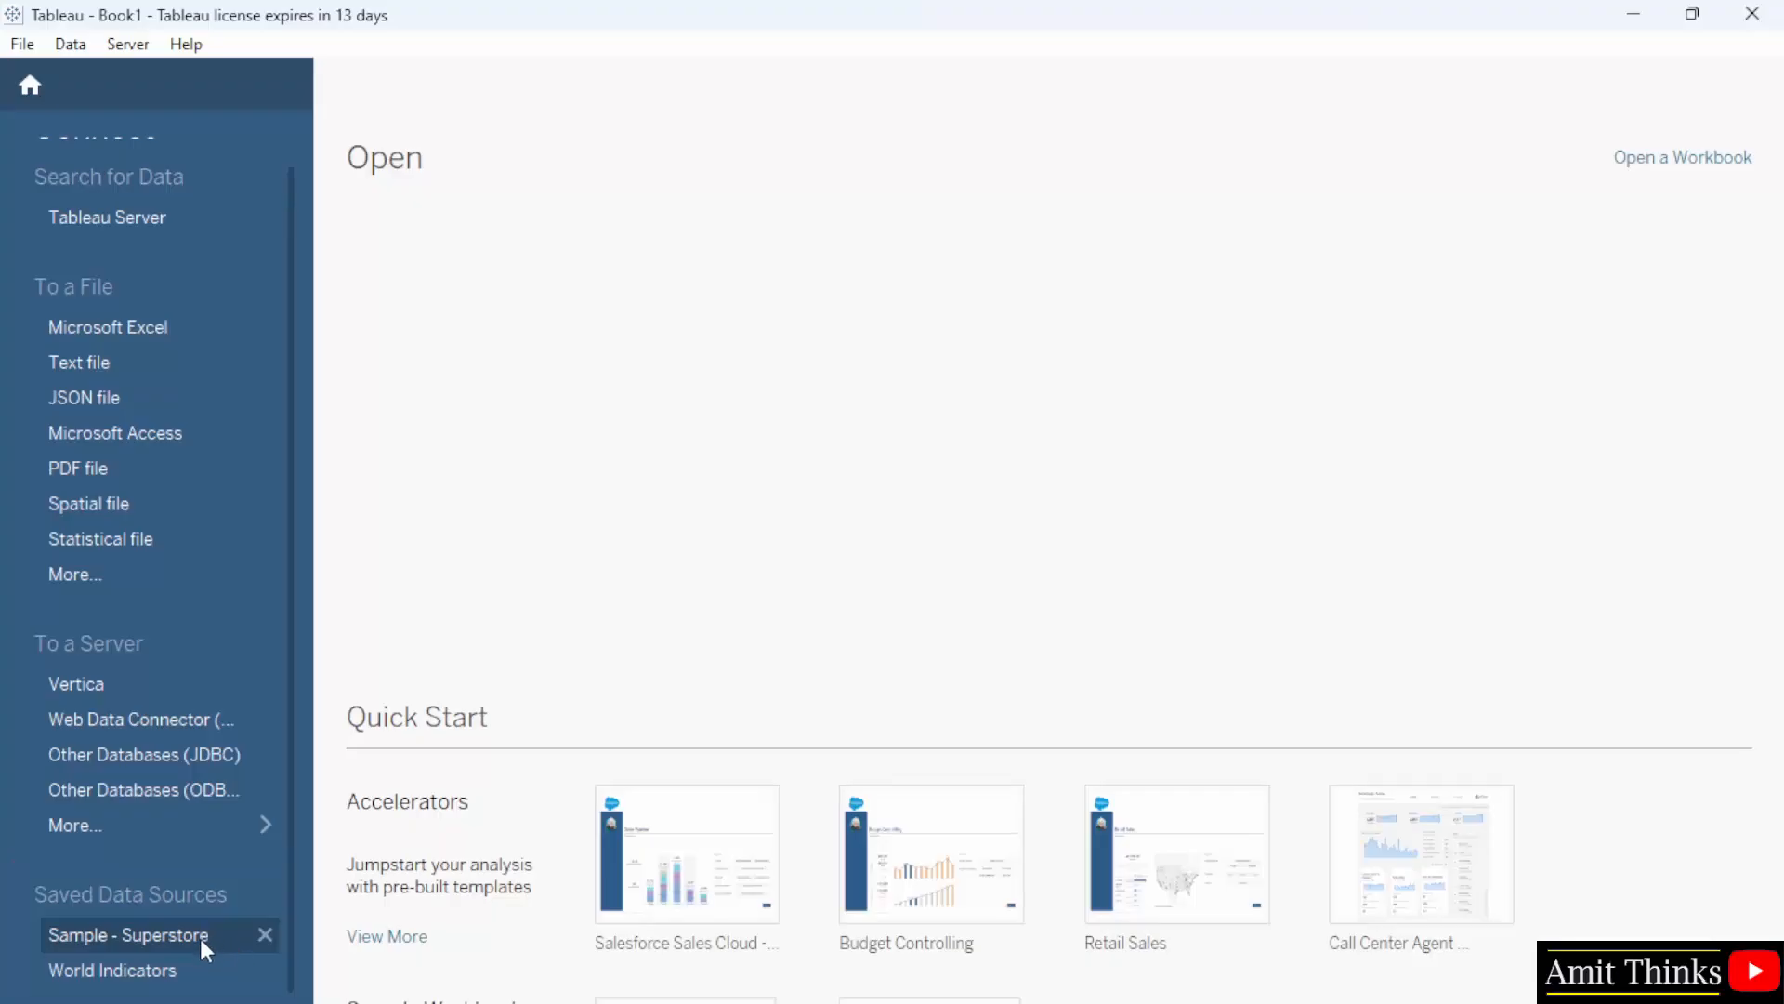
pyautogui.moveTo(319, 694)
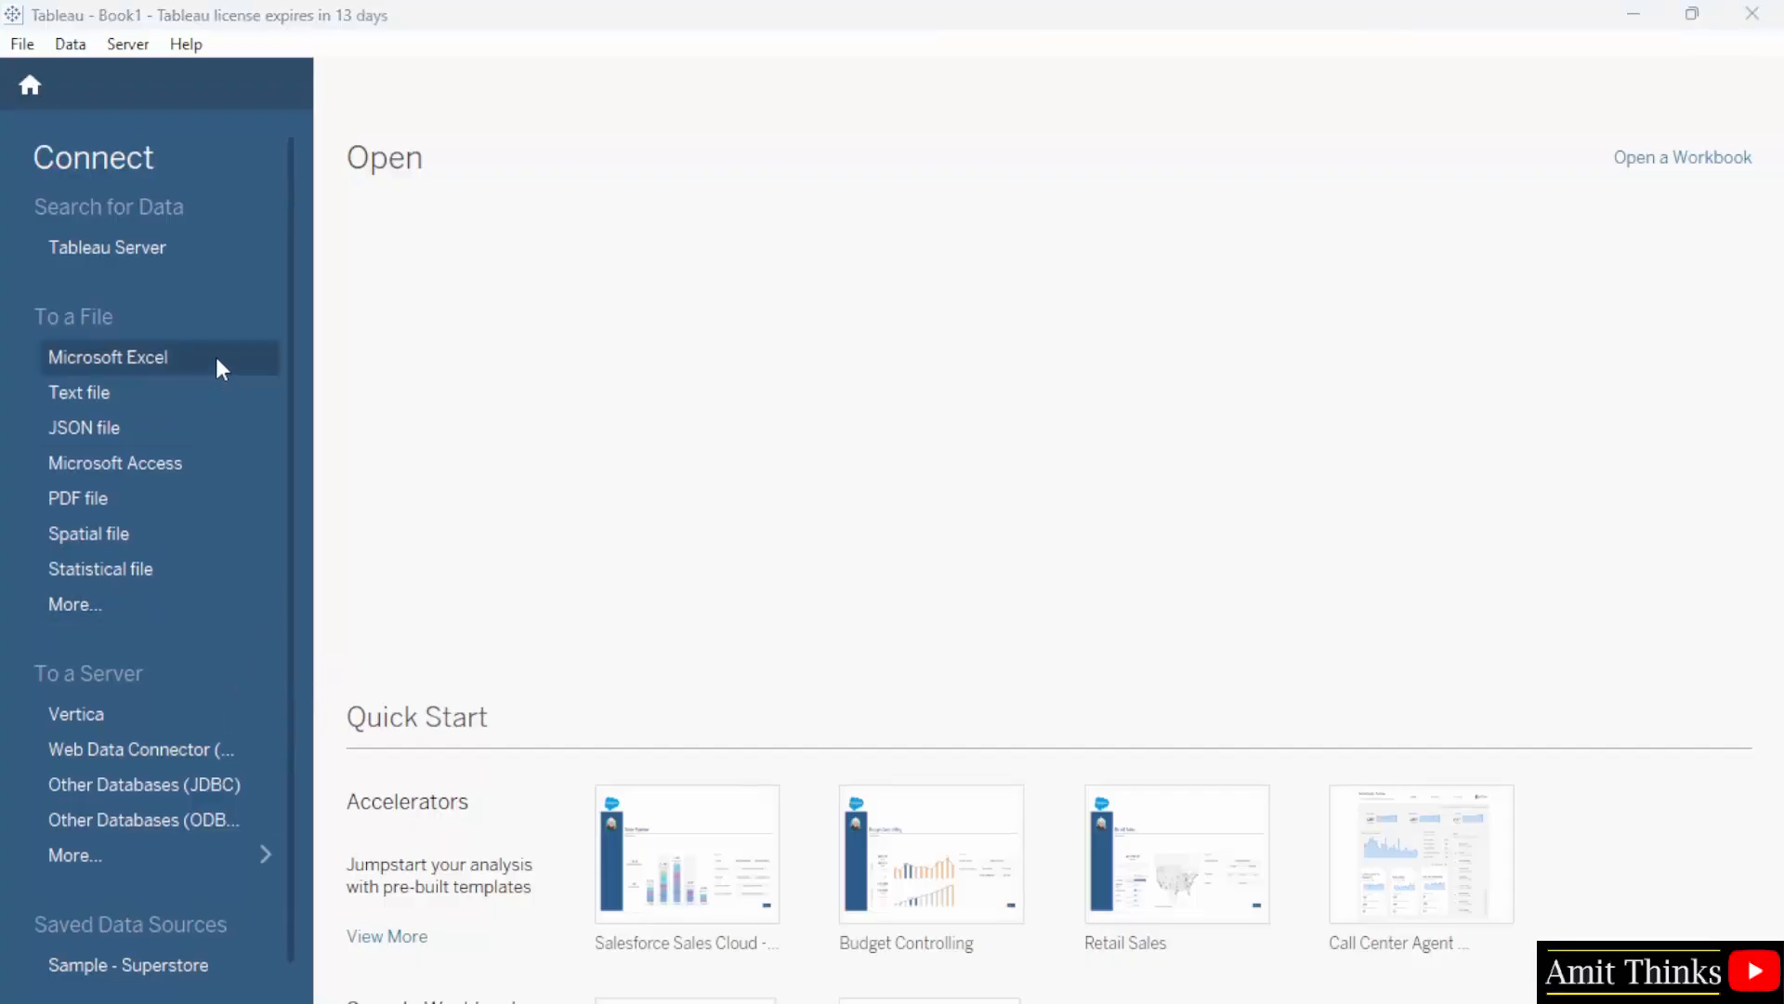
# Step: Start an Excel connection and select Sample - Superstore.xls in Datasources > 2024.3 > en_US-US
pyautogui.click(108, 356)
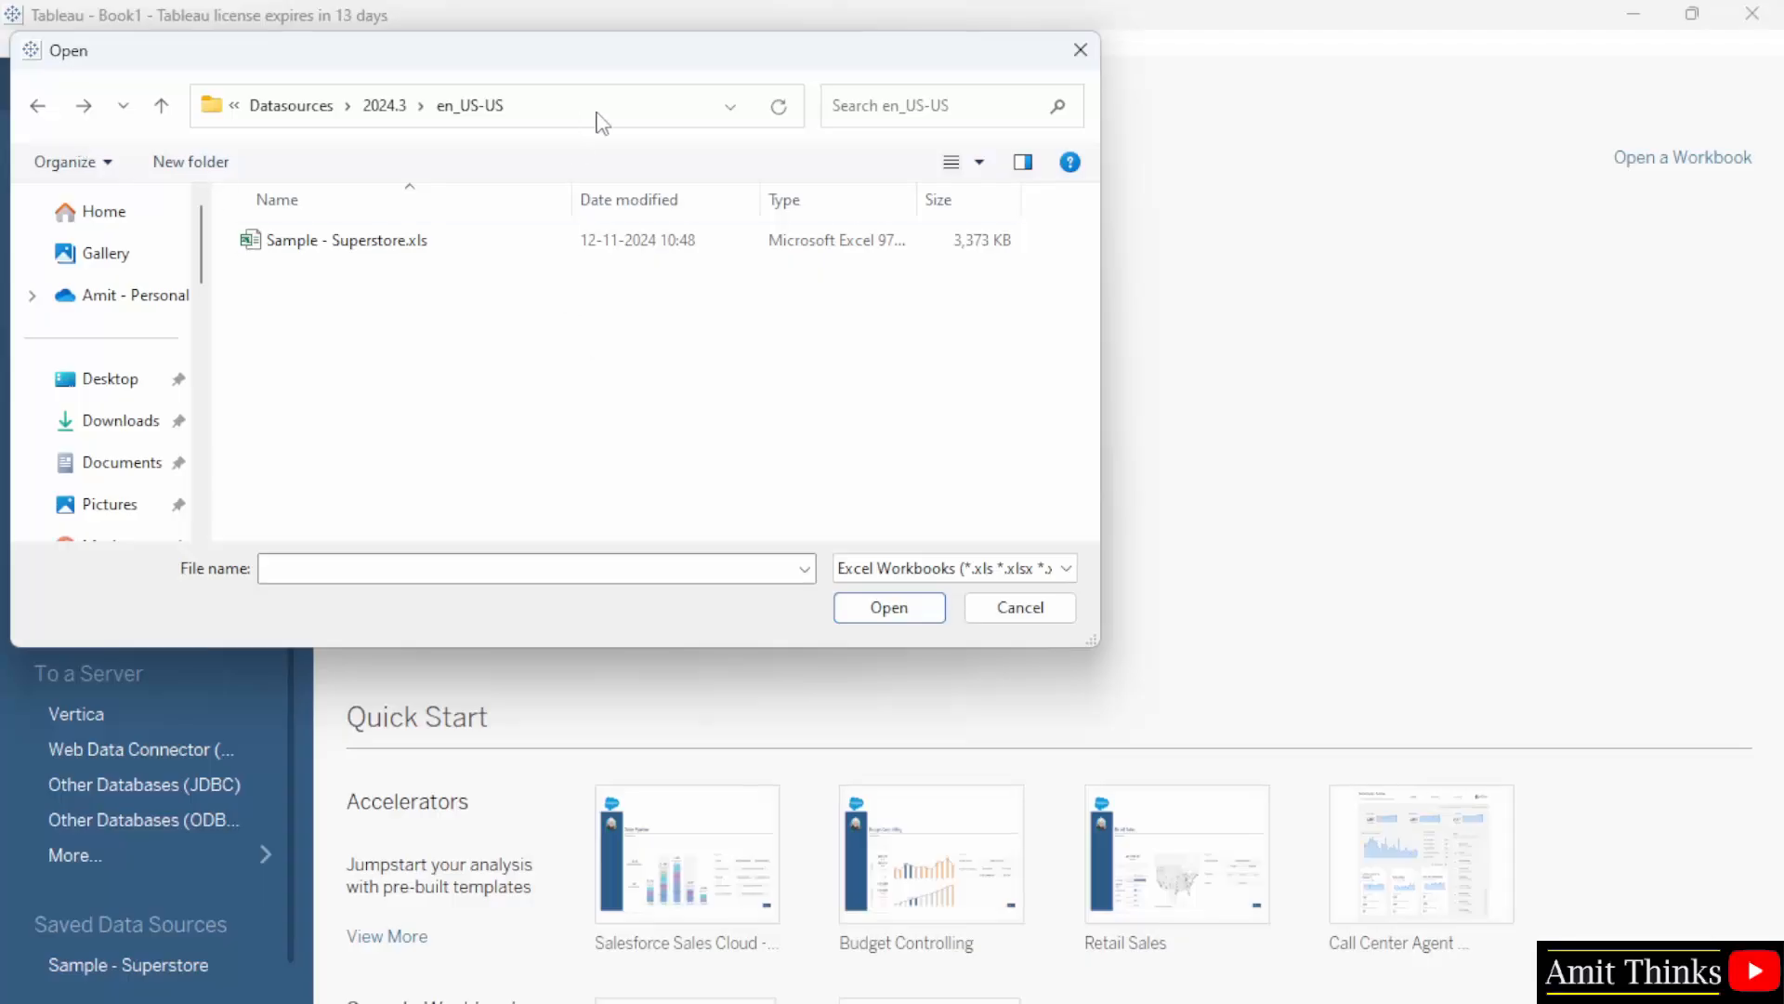
pyautogui.click(461, 106)
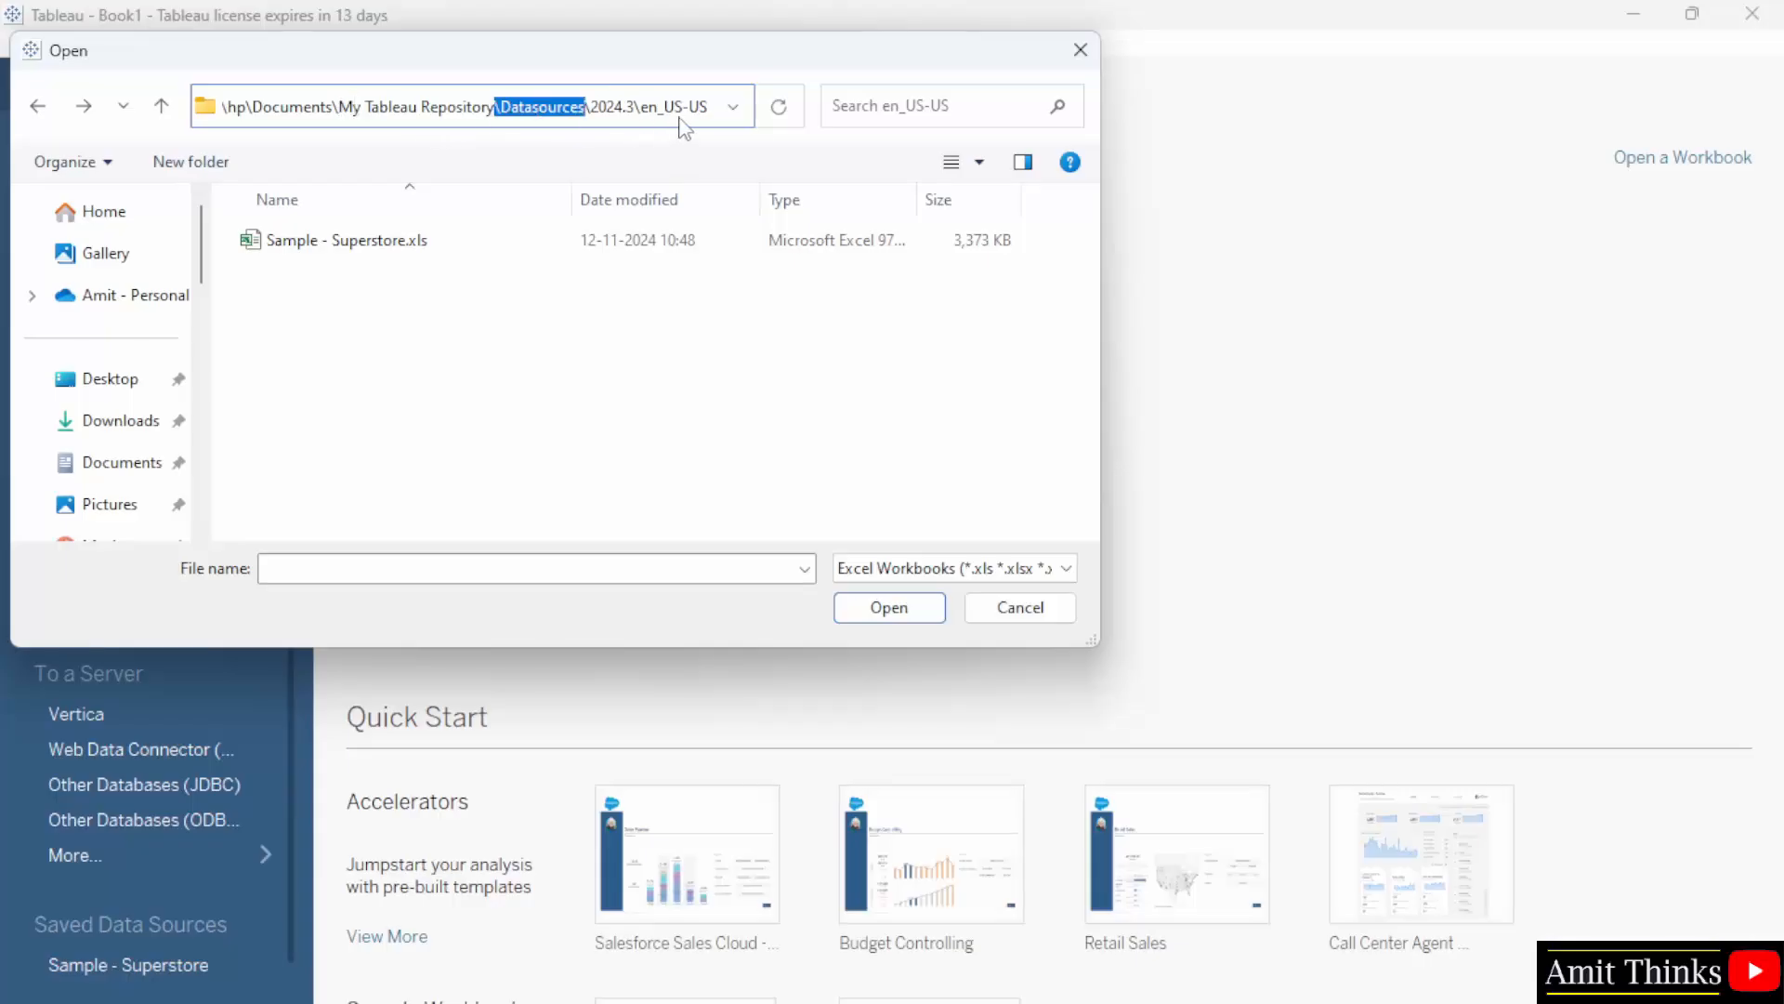
pyautogui.click(668, 106)
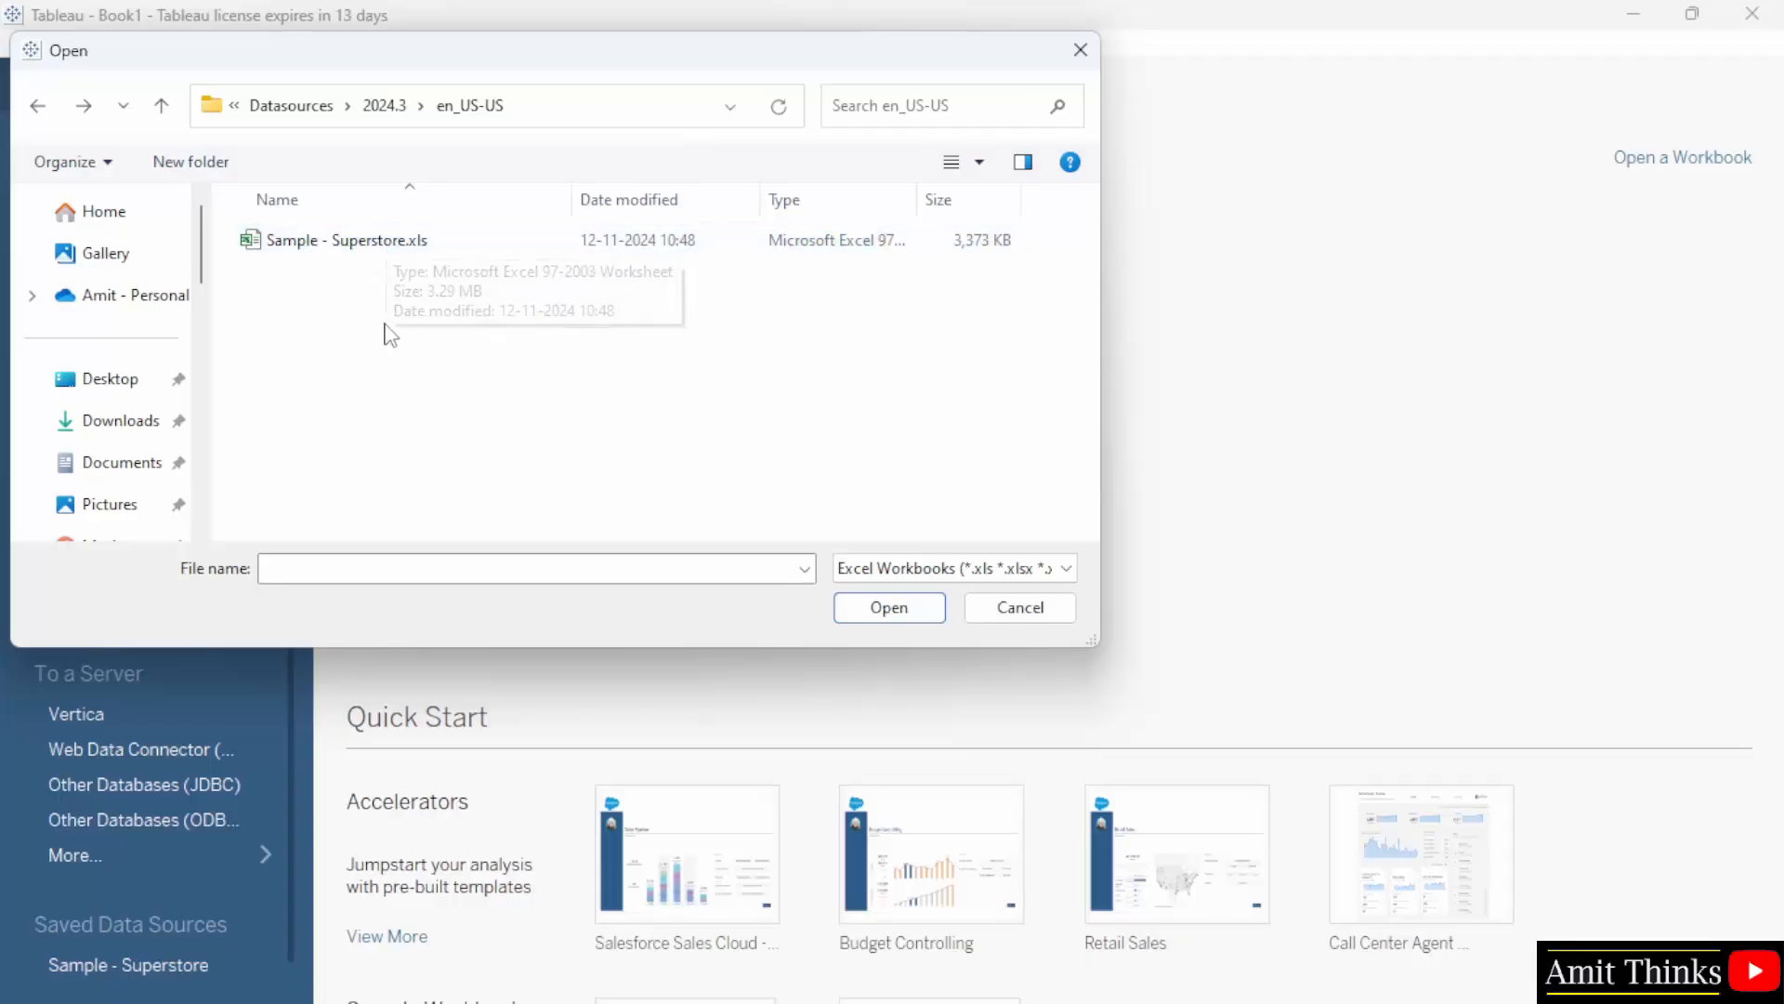
pyautogui.click(345, 239)
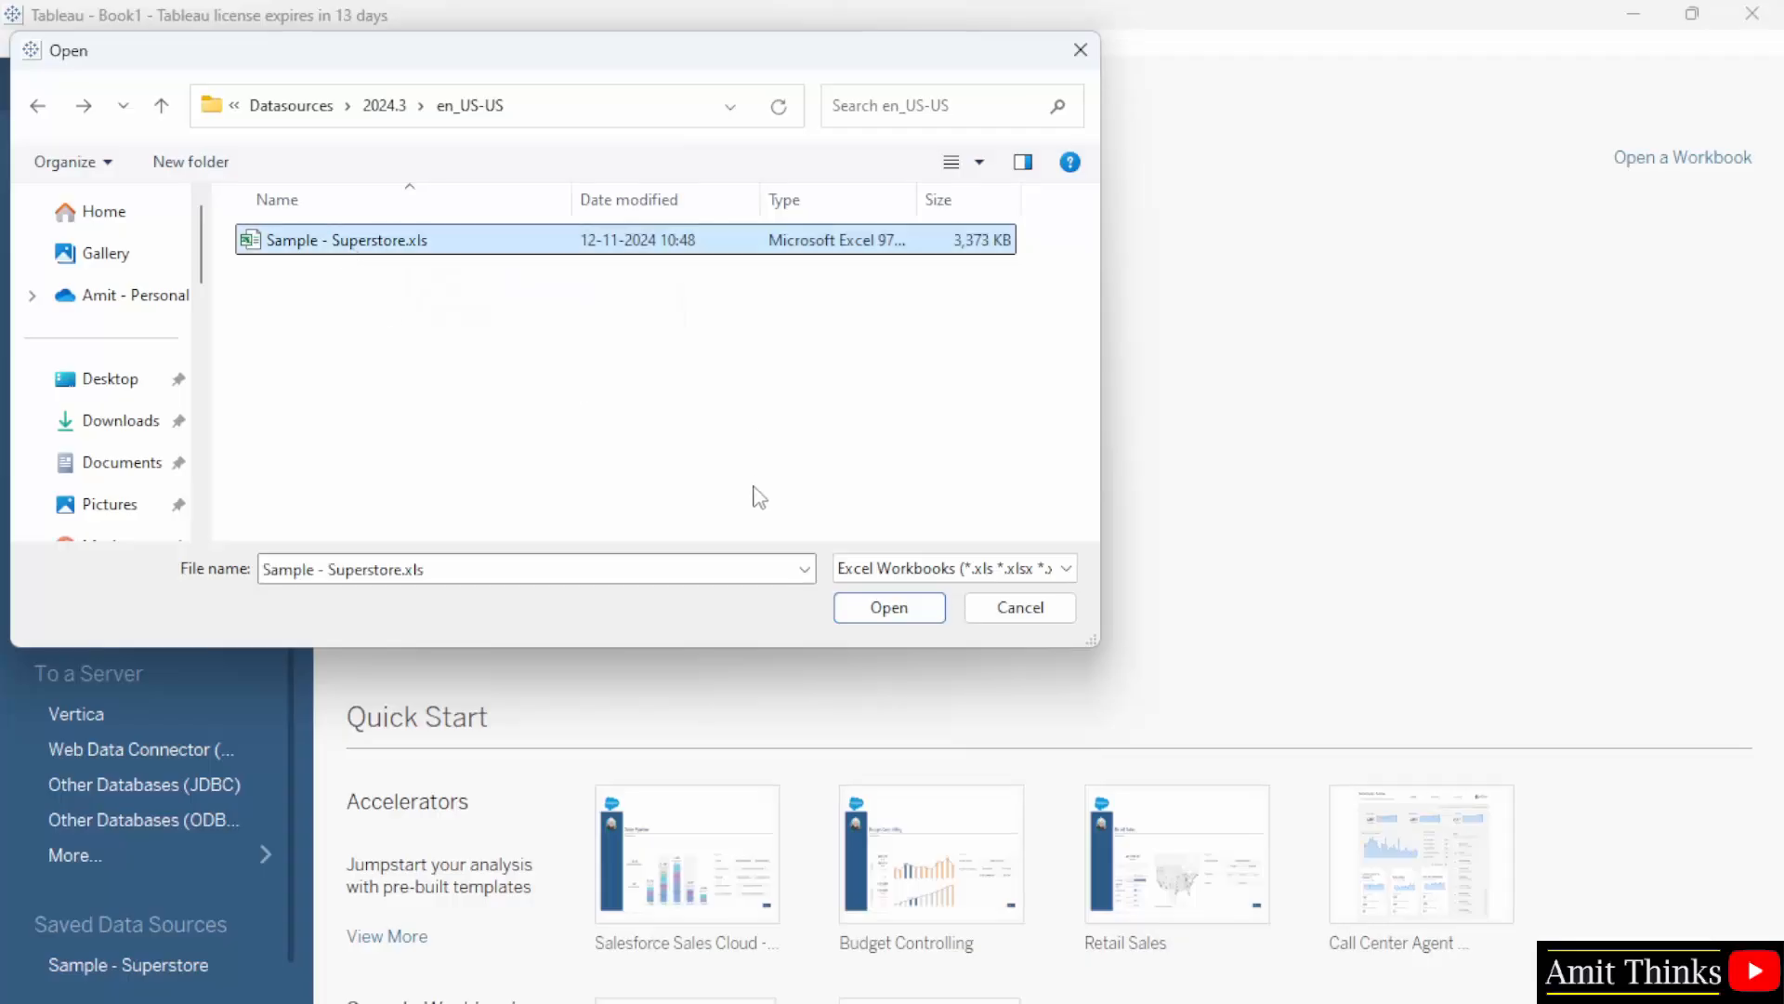
pyautogui.moveTo(888, 607)
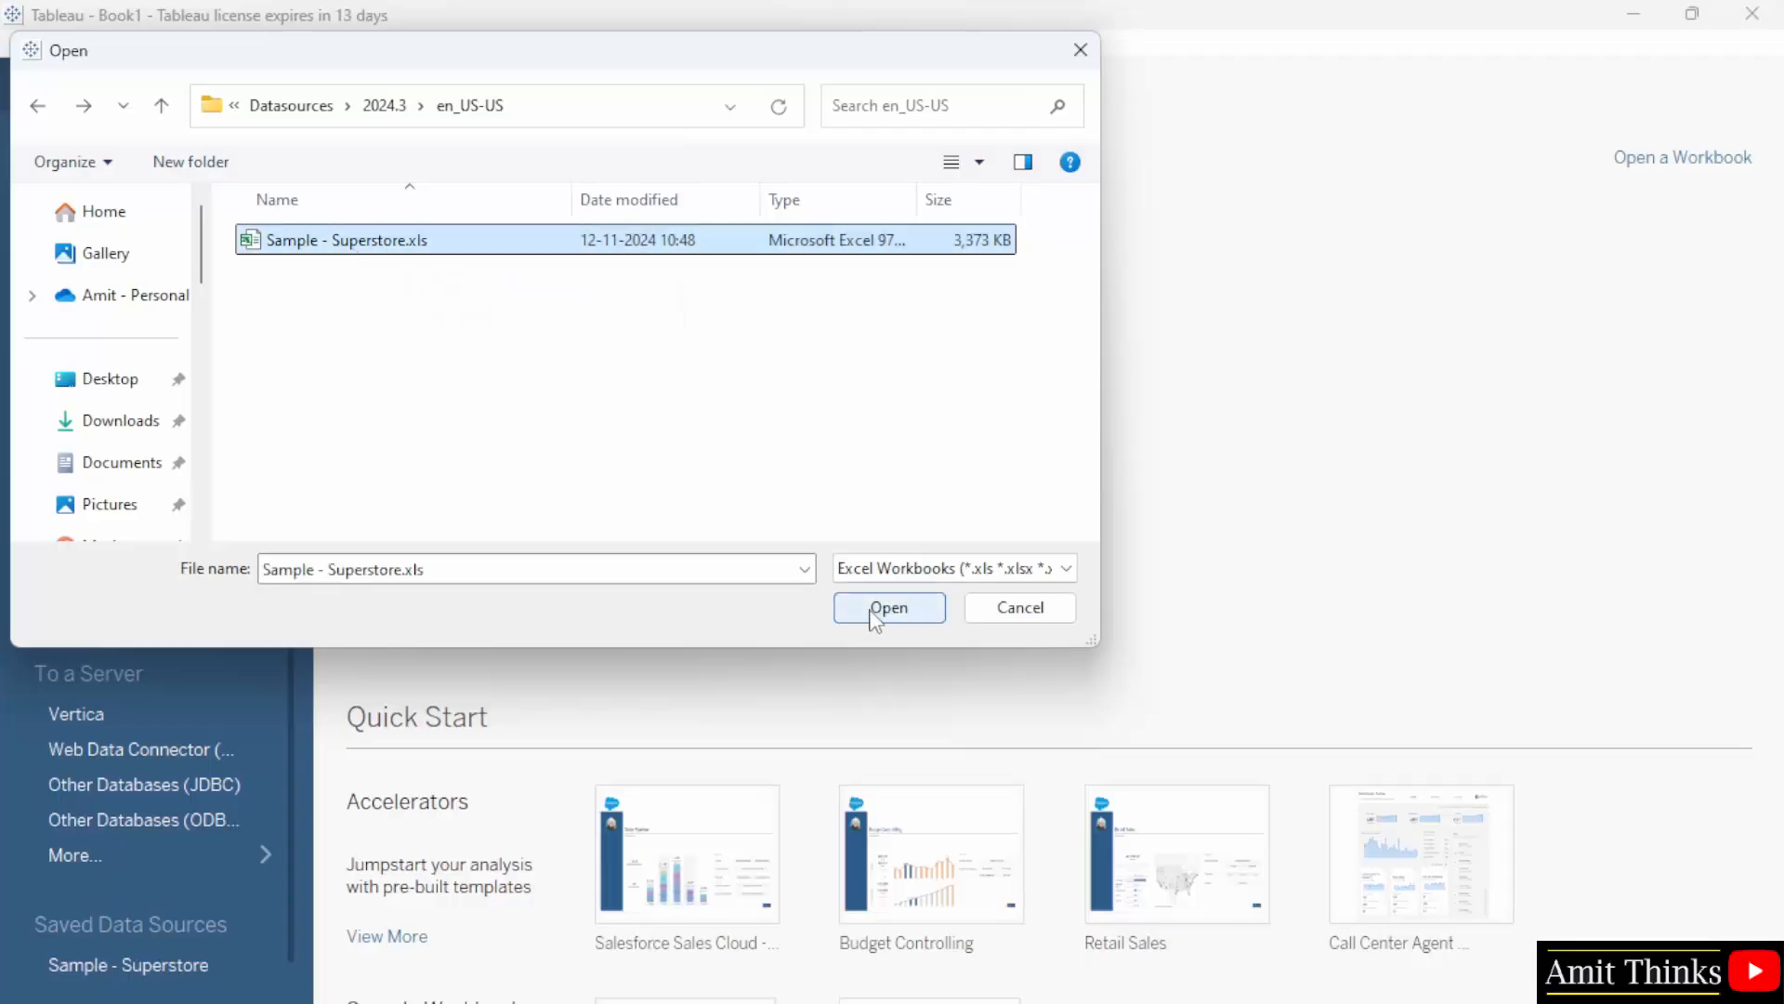
pyautogui.click(455, 105)
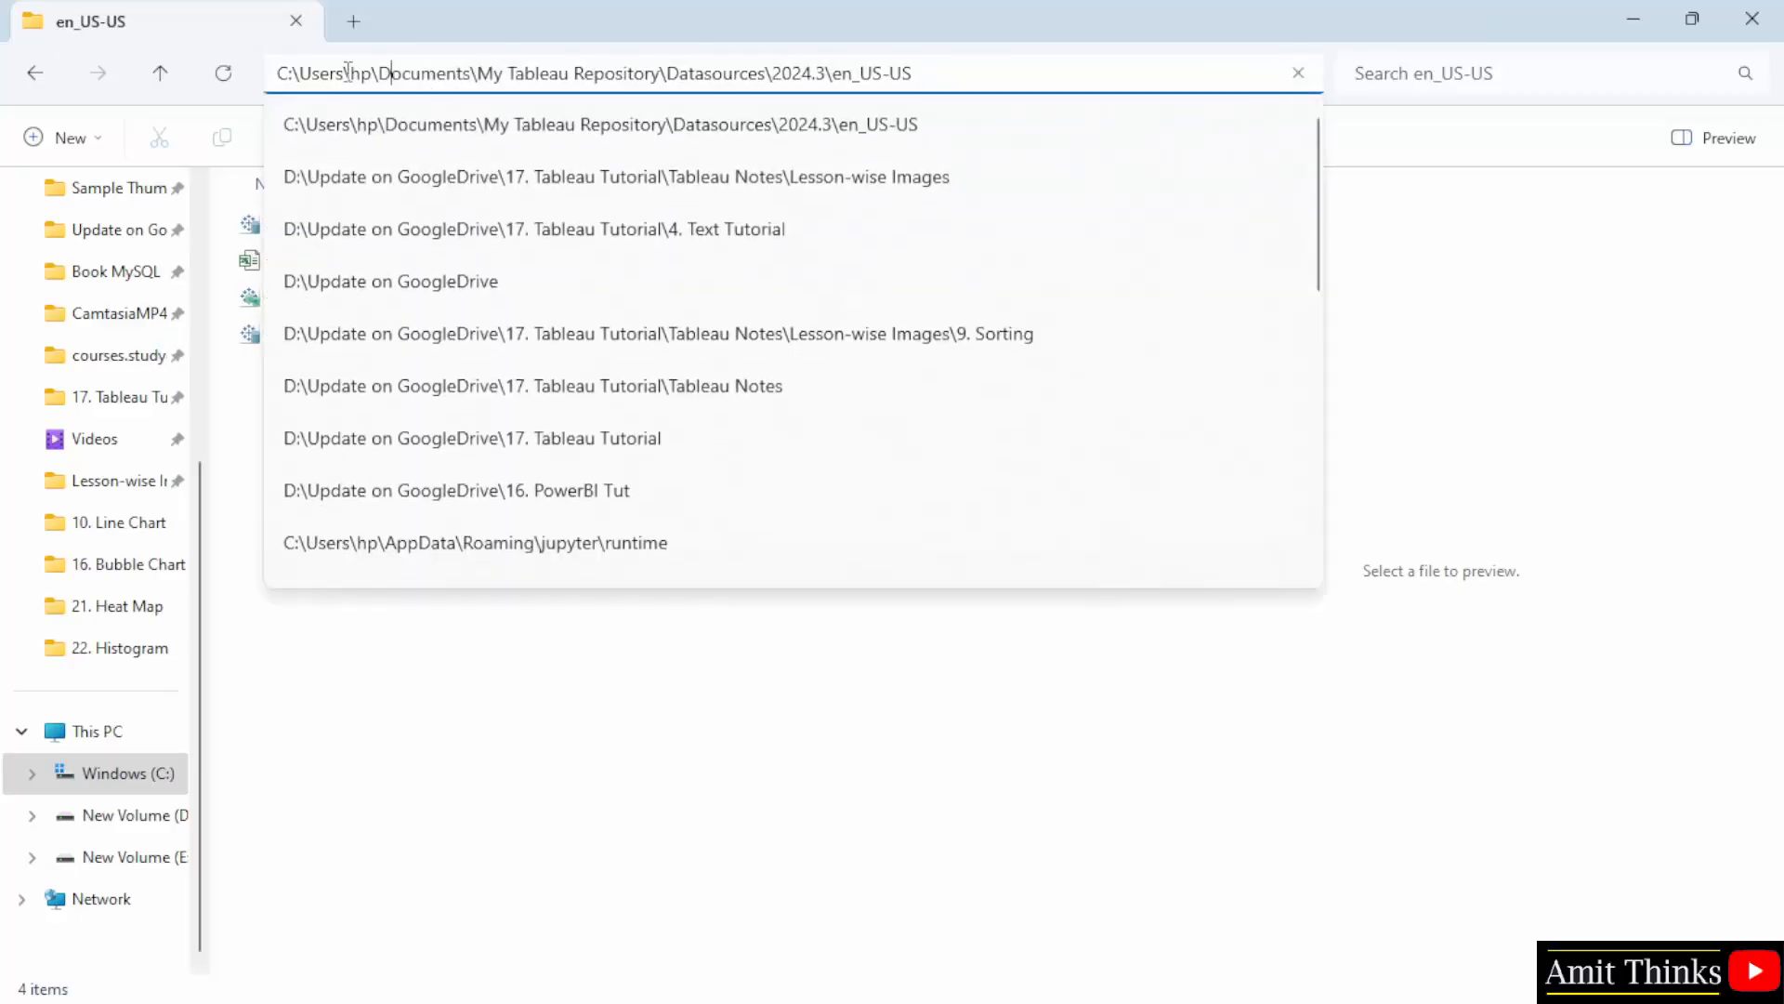
pyautogui.moveTo(865, 105)
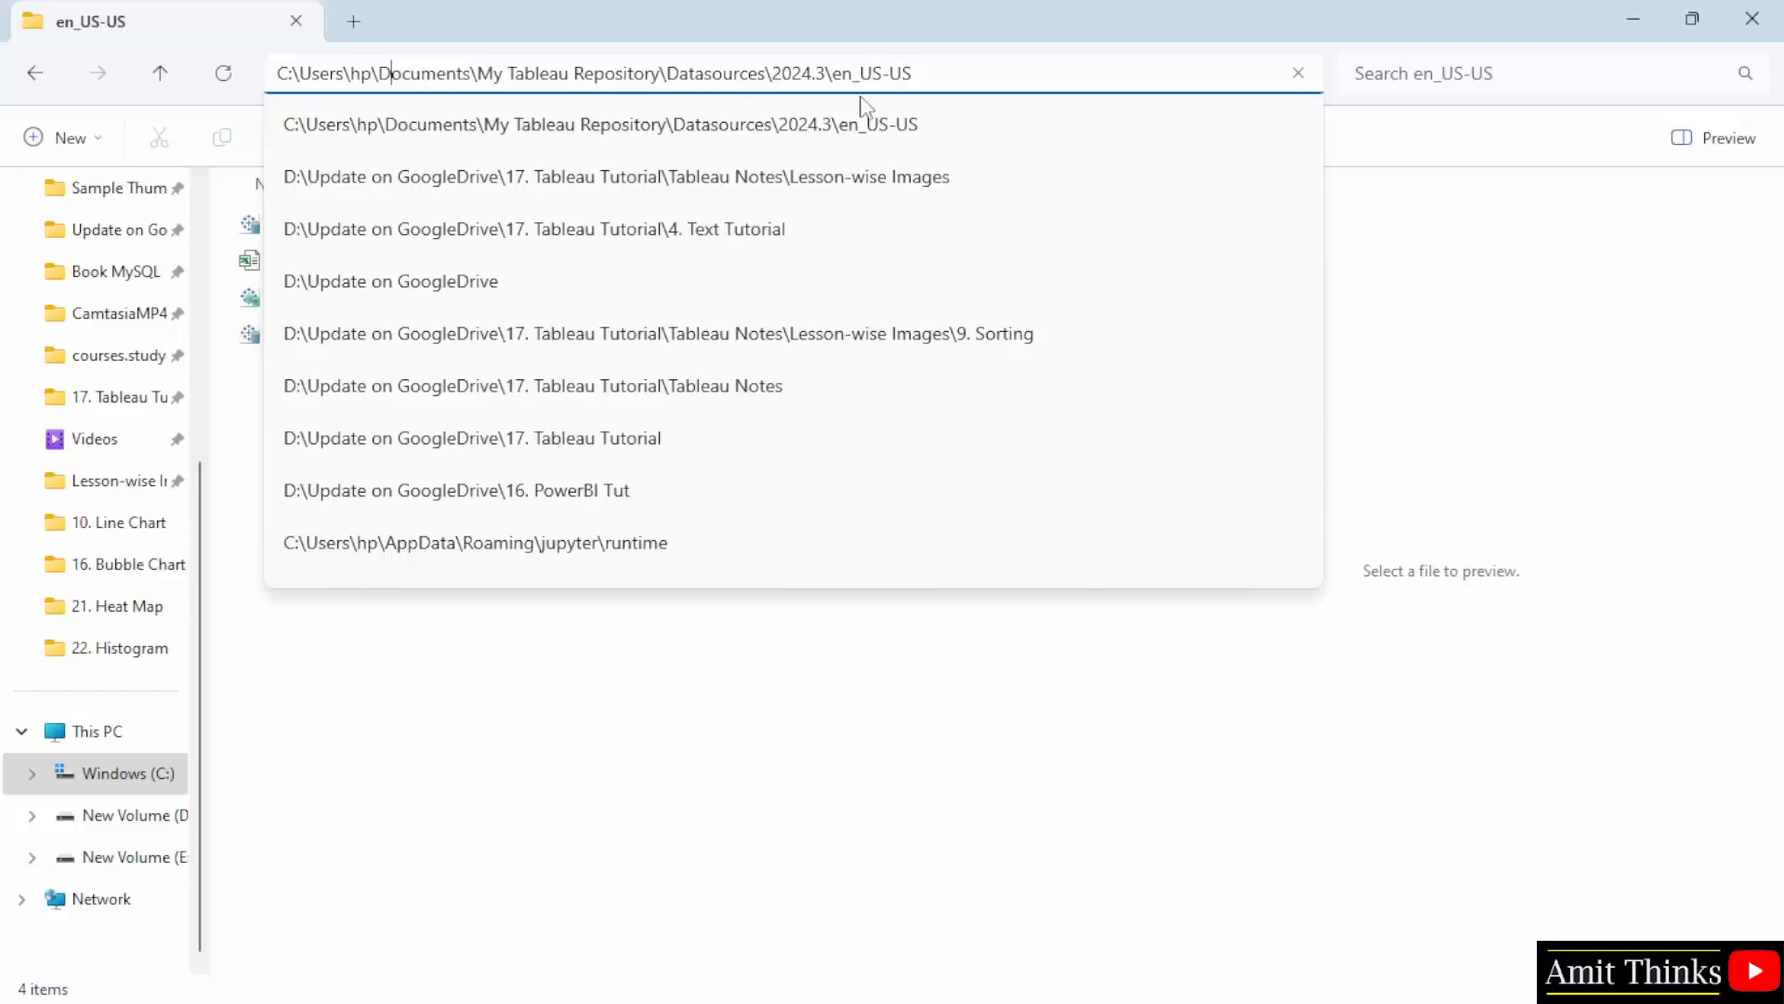
# Step: View the full en_US-US folder path in File Explorer, then return to Tableau's Open dialog
pyautogui.click(601, 124)
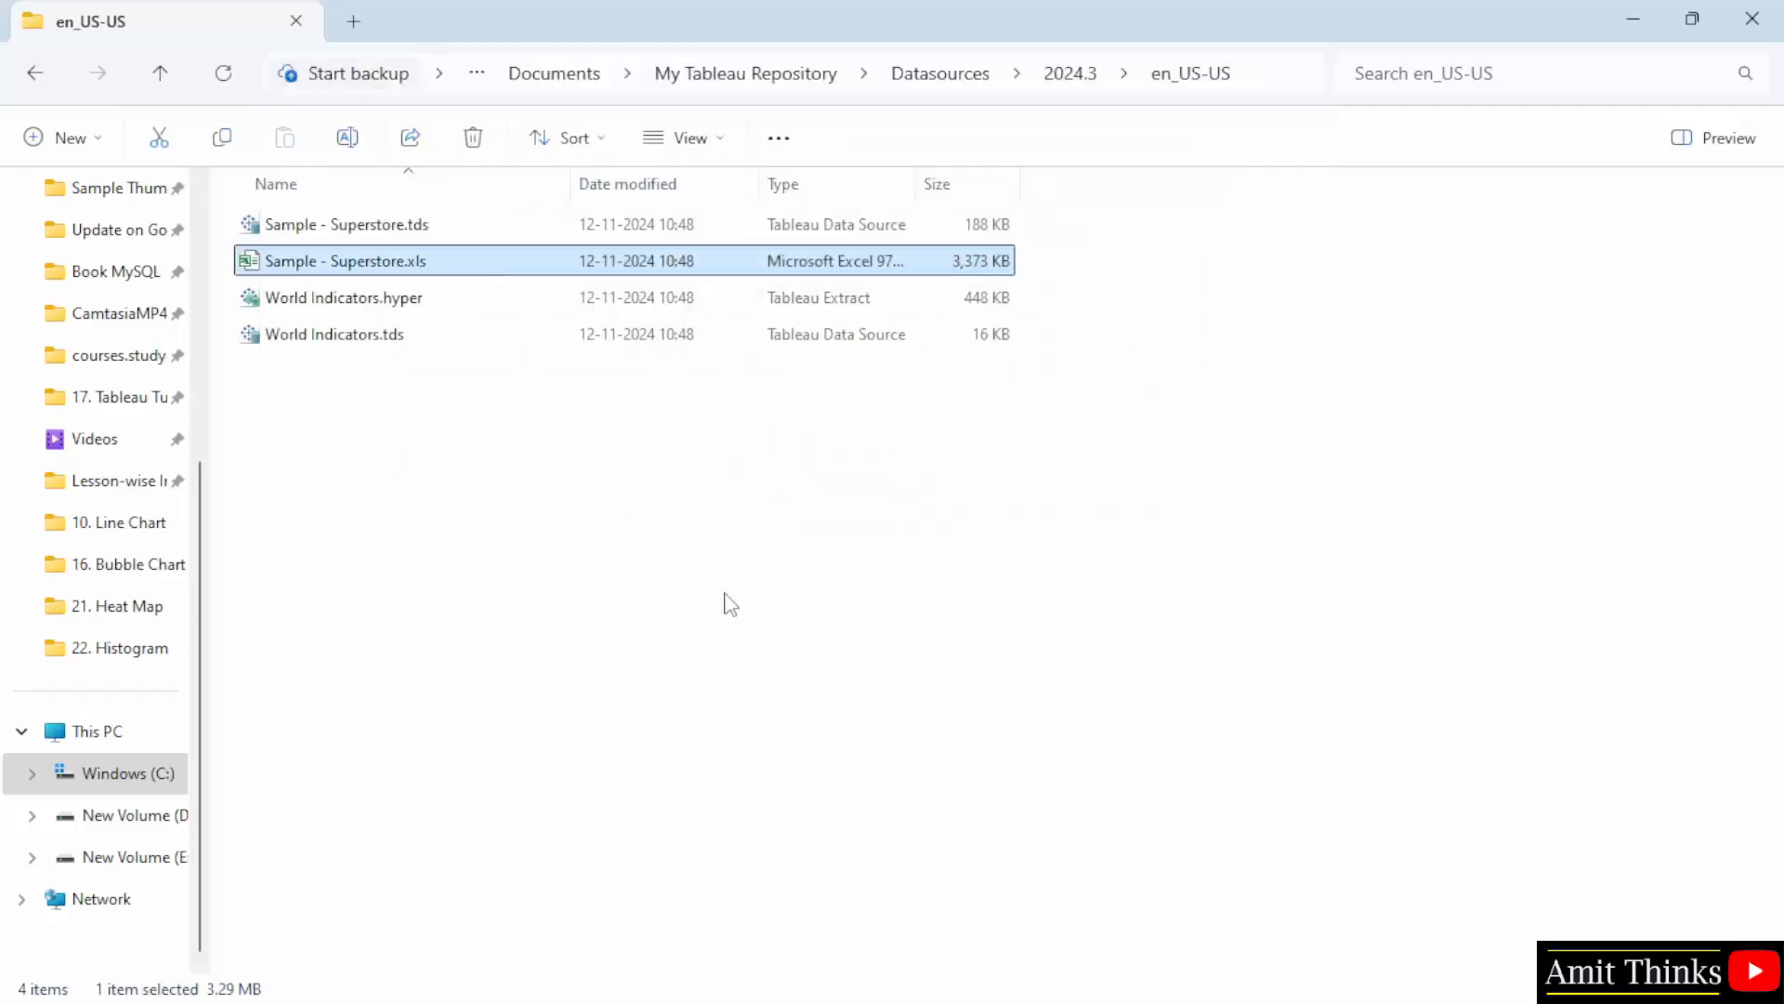
pyautogui.click(1722, 138)
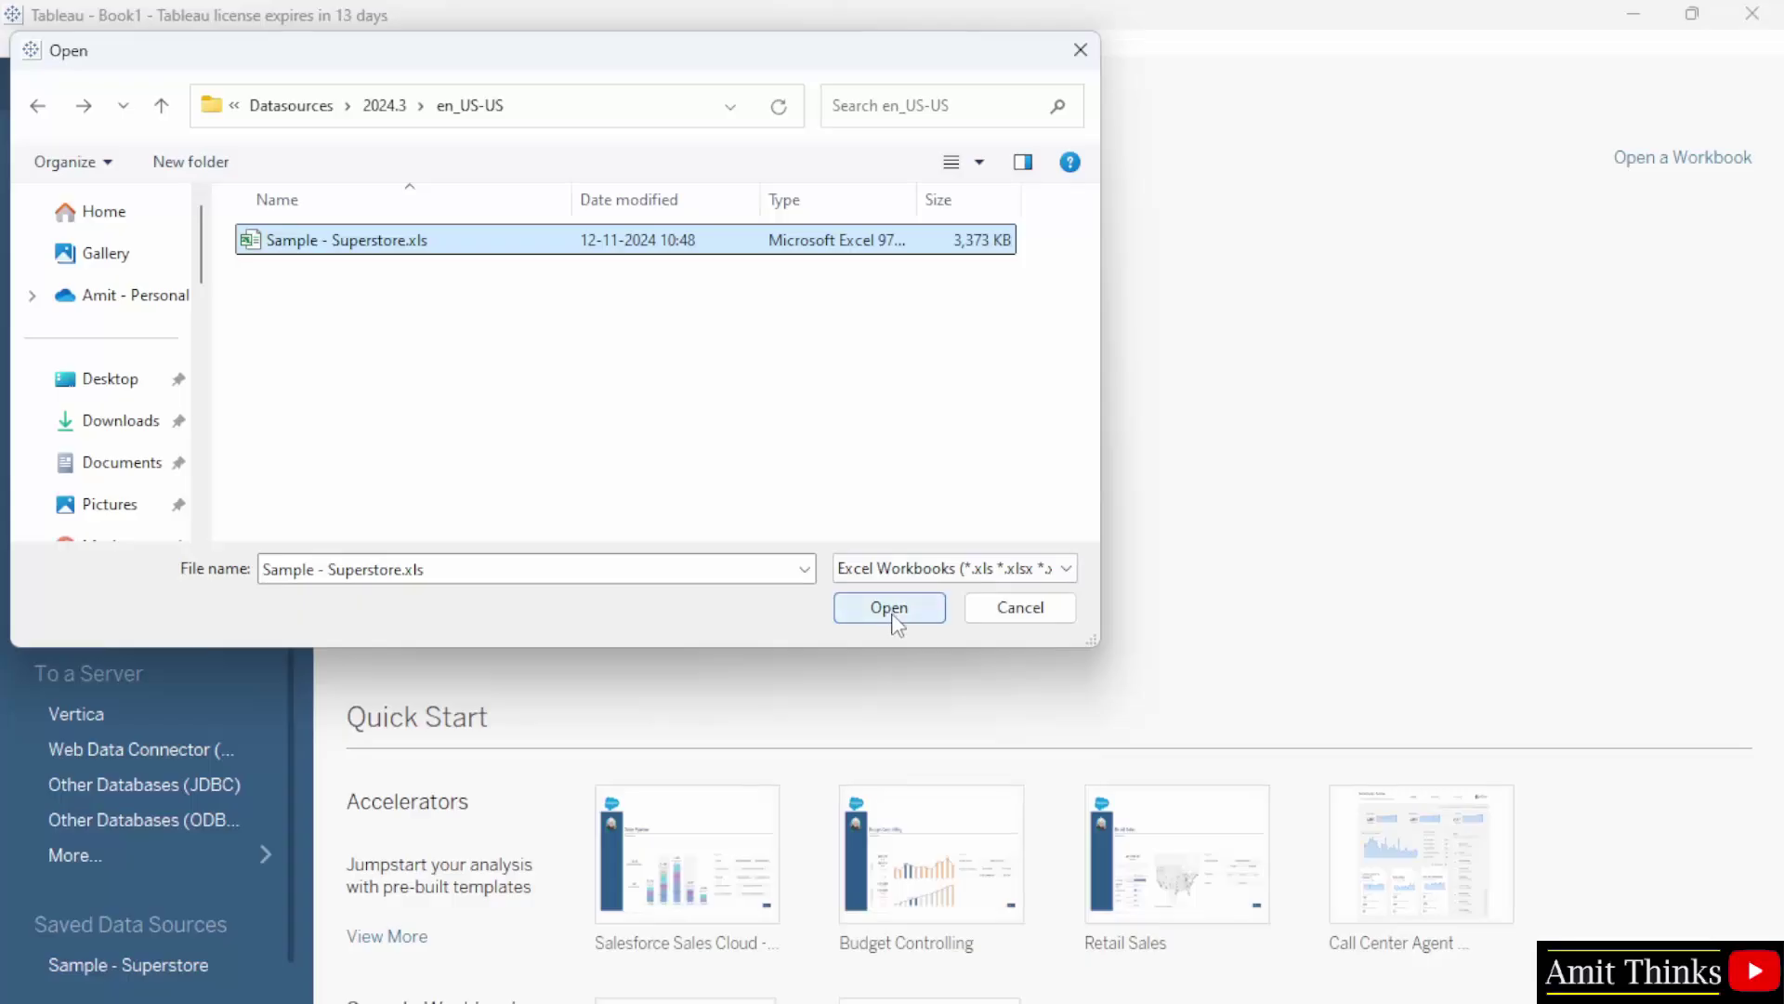
# Step: Confirm the Open dialog to connect Tableau to Sample - Superstore.xls
pyautogui.click(889, 608)
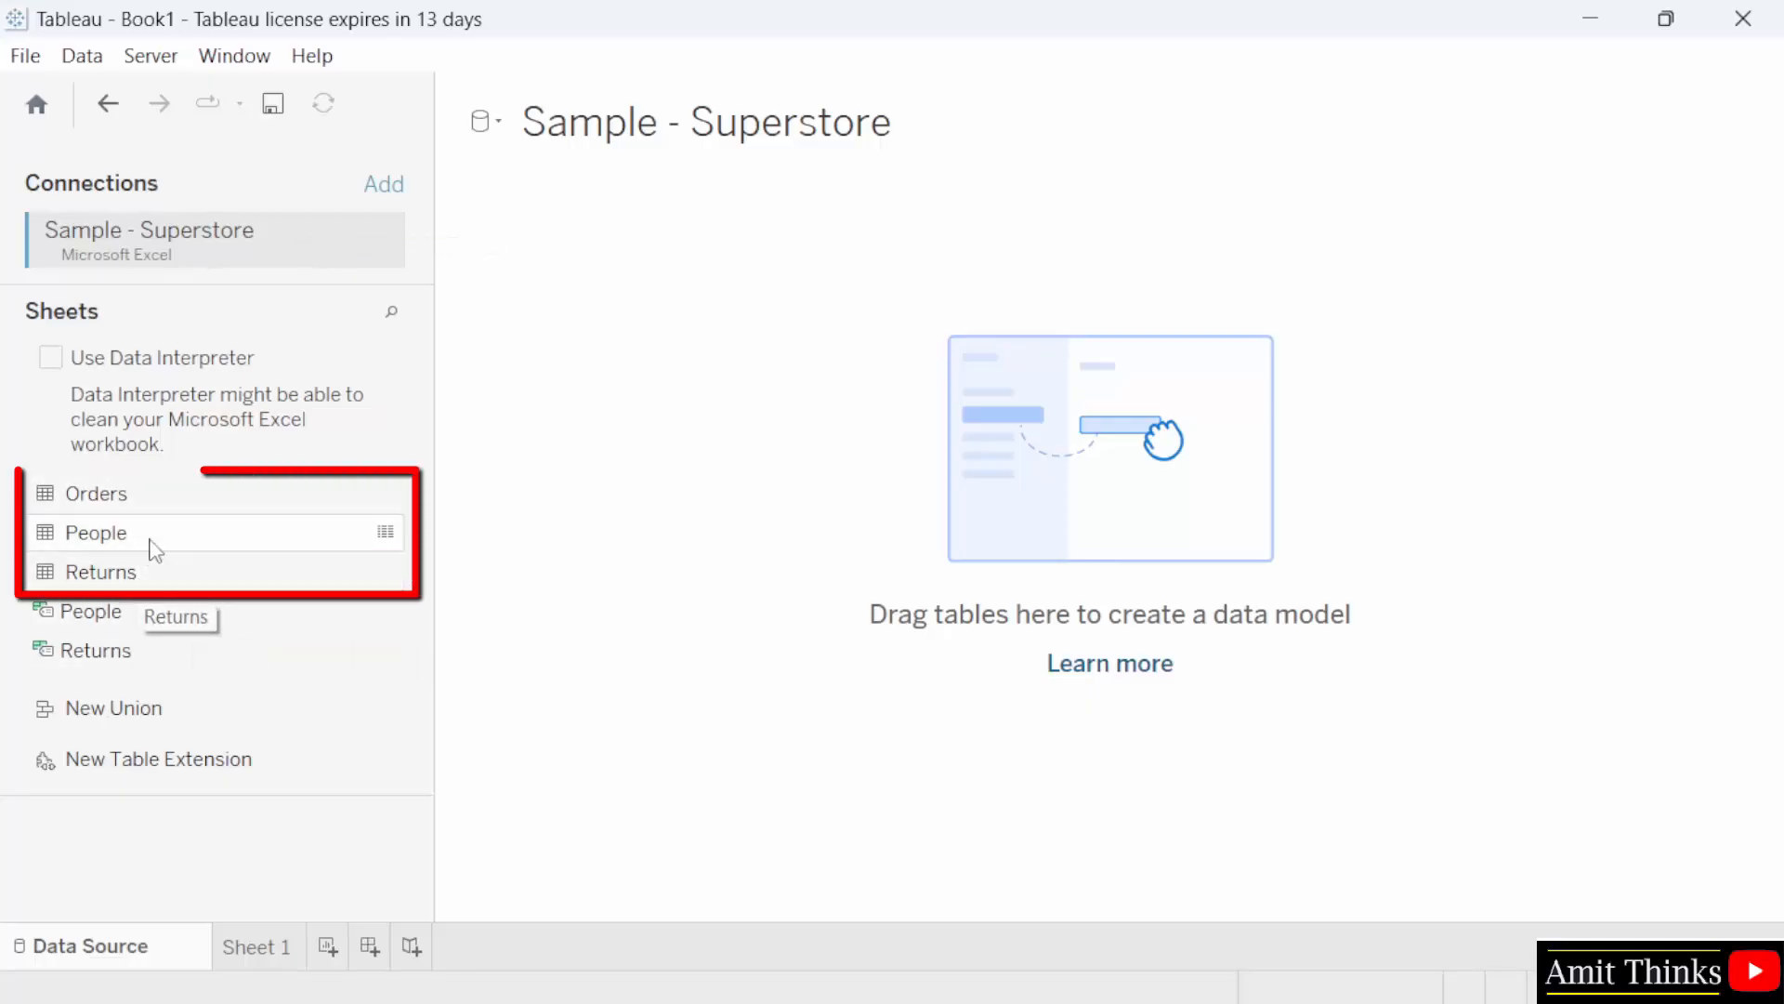
pyautogui.moveTo(152, 512)
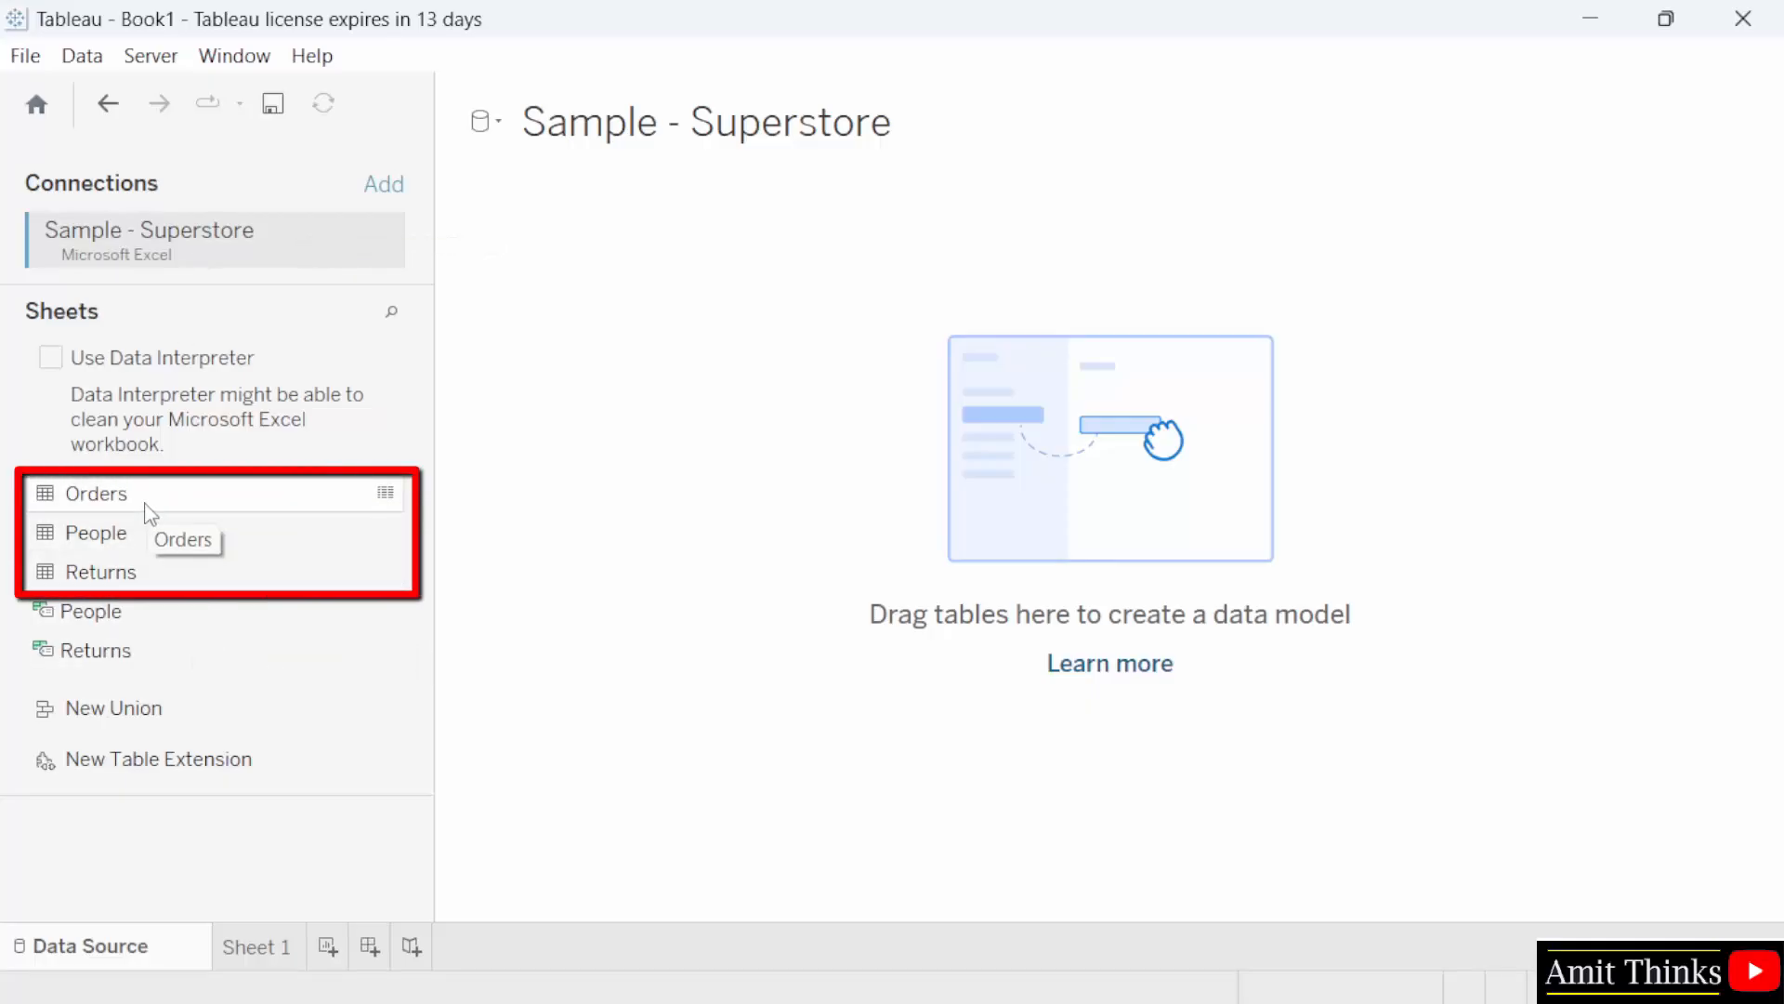
pyautogui.moveTo(159, 510)
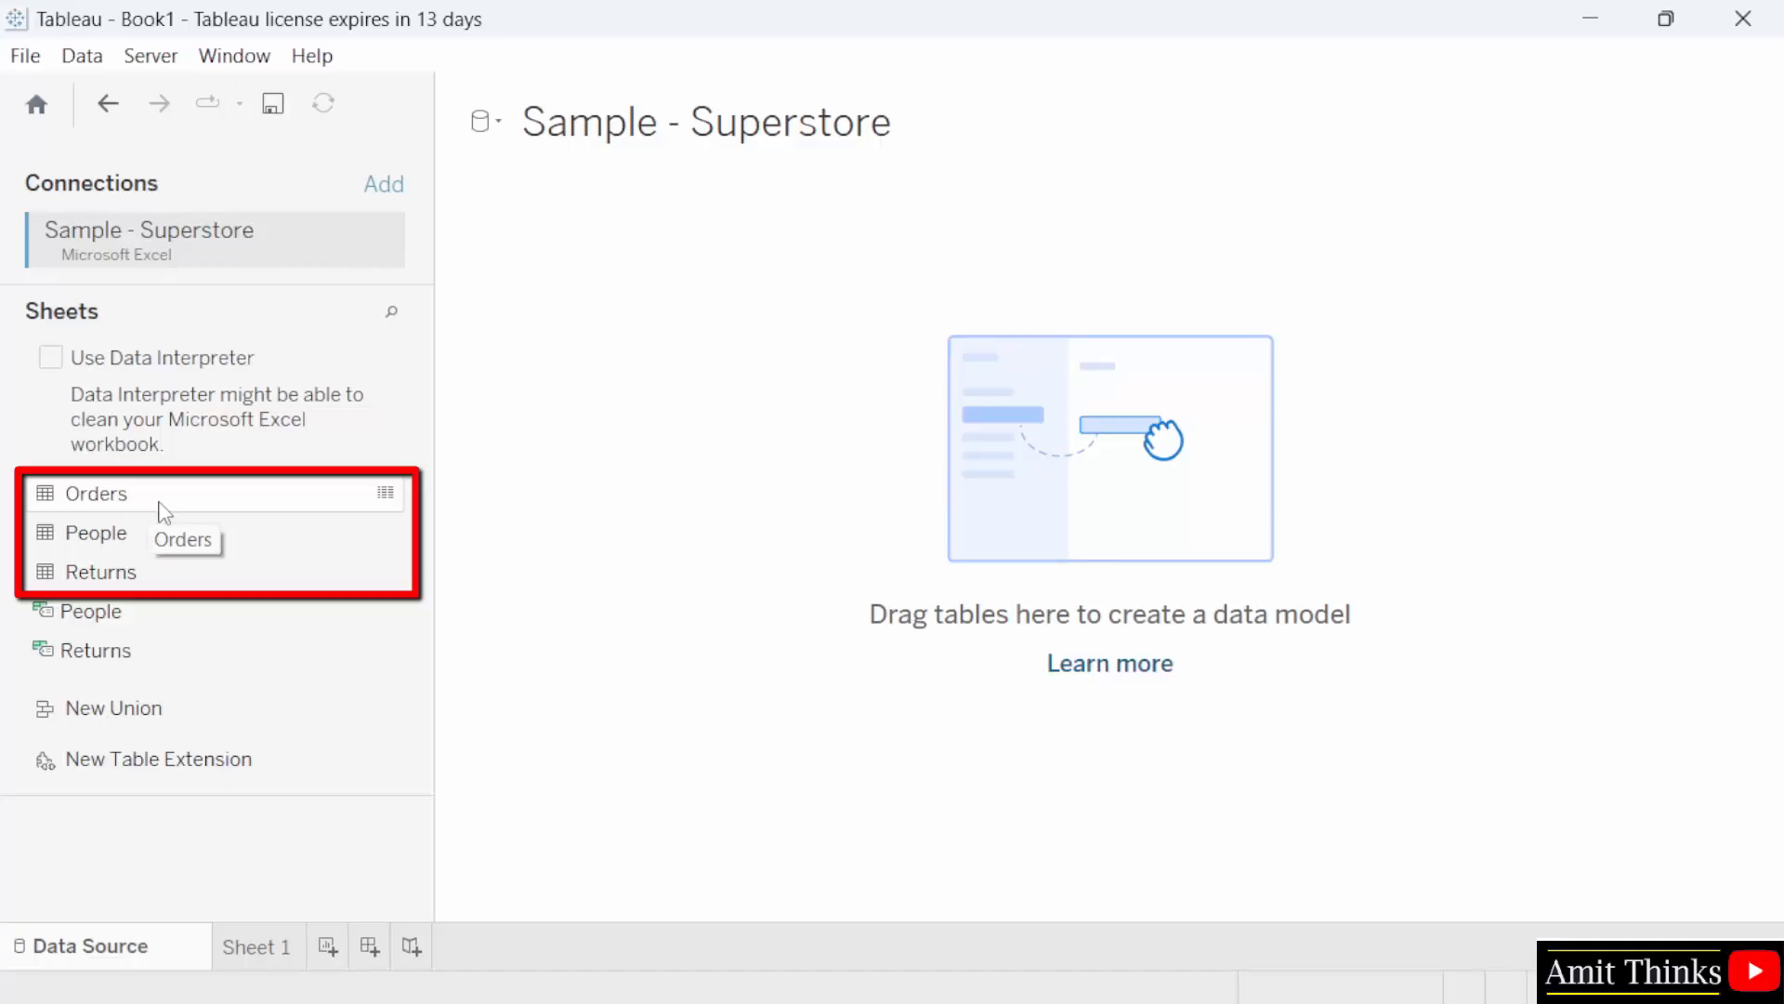
pyautogui.moveTo(80, 509)
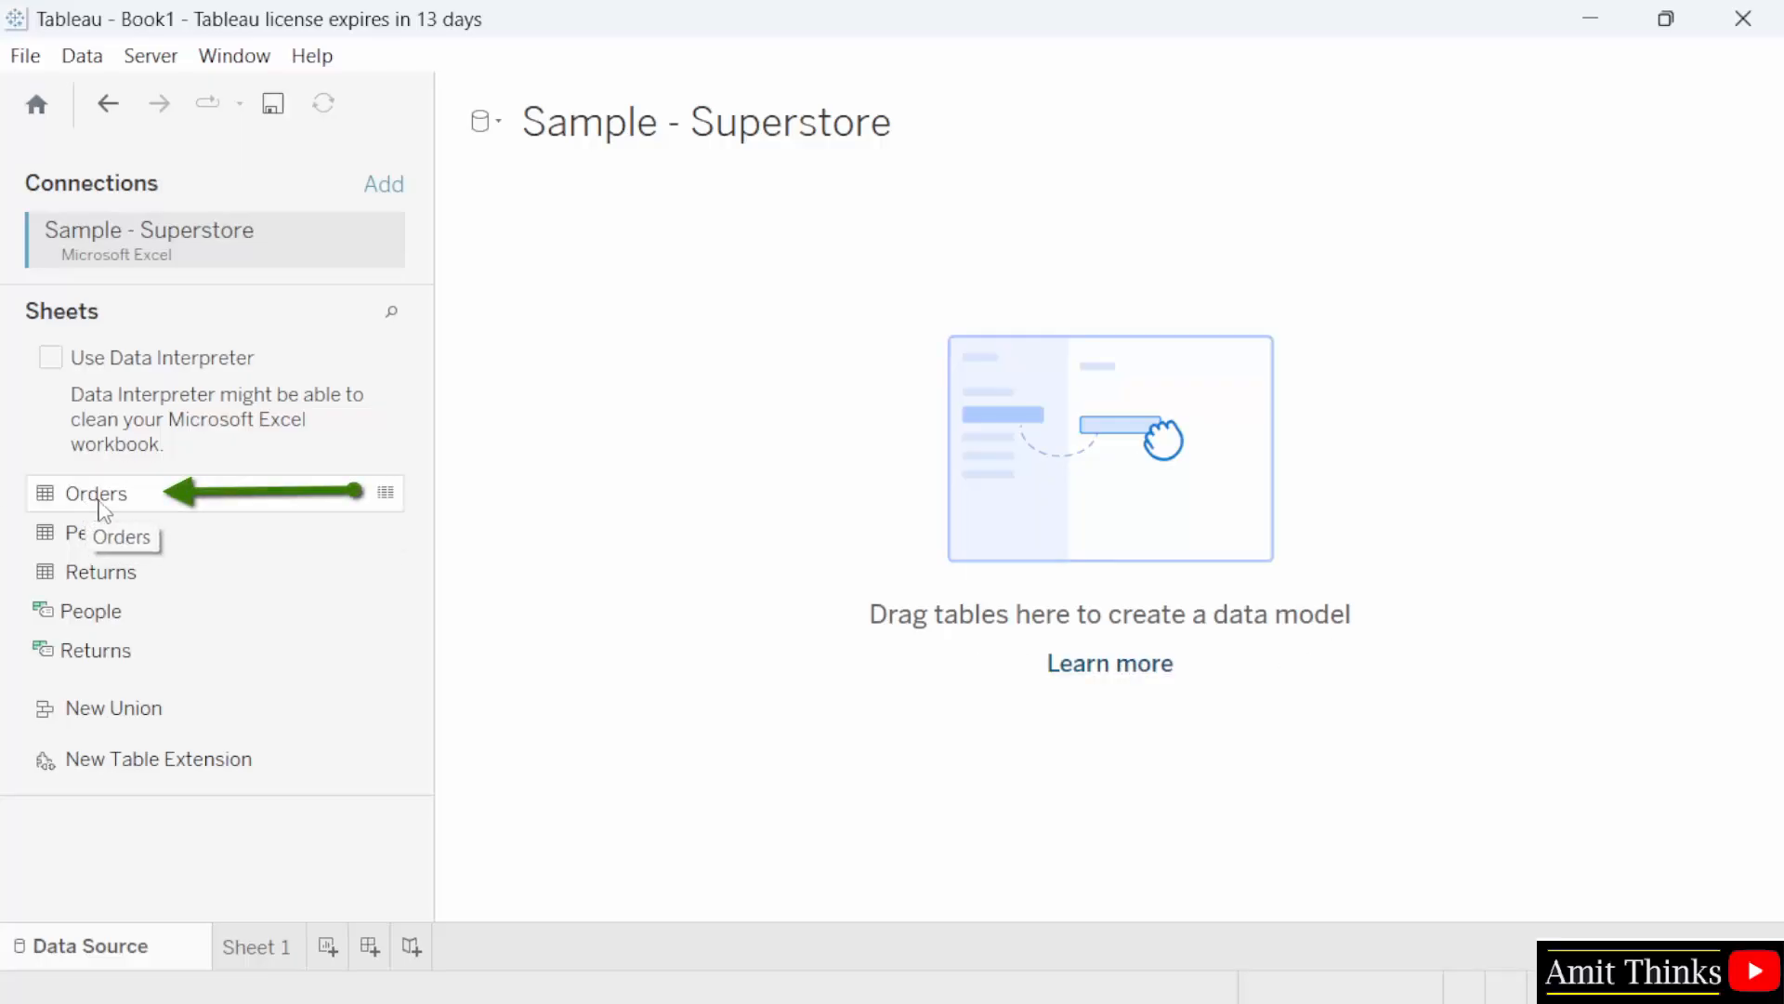
pyautogui.moveTo(354, 442)
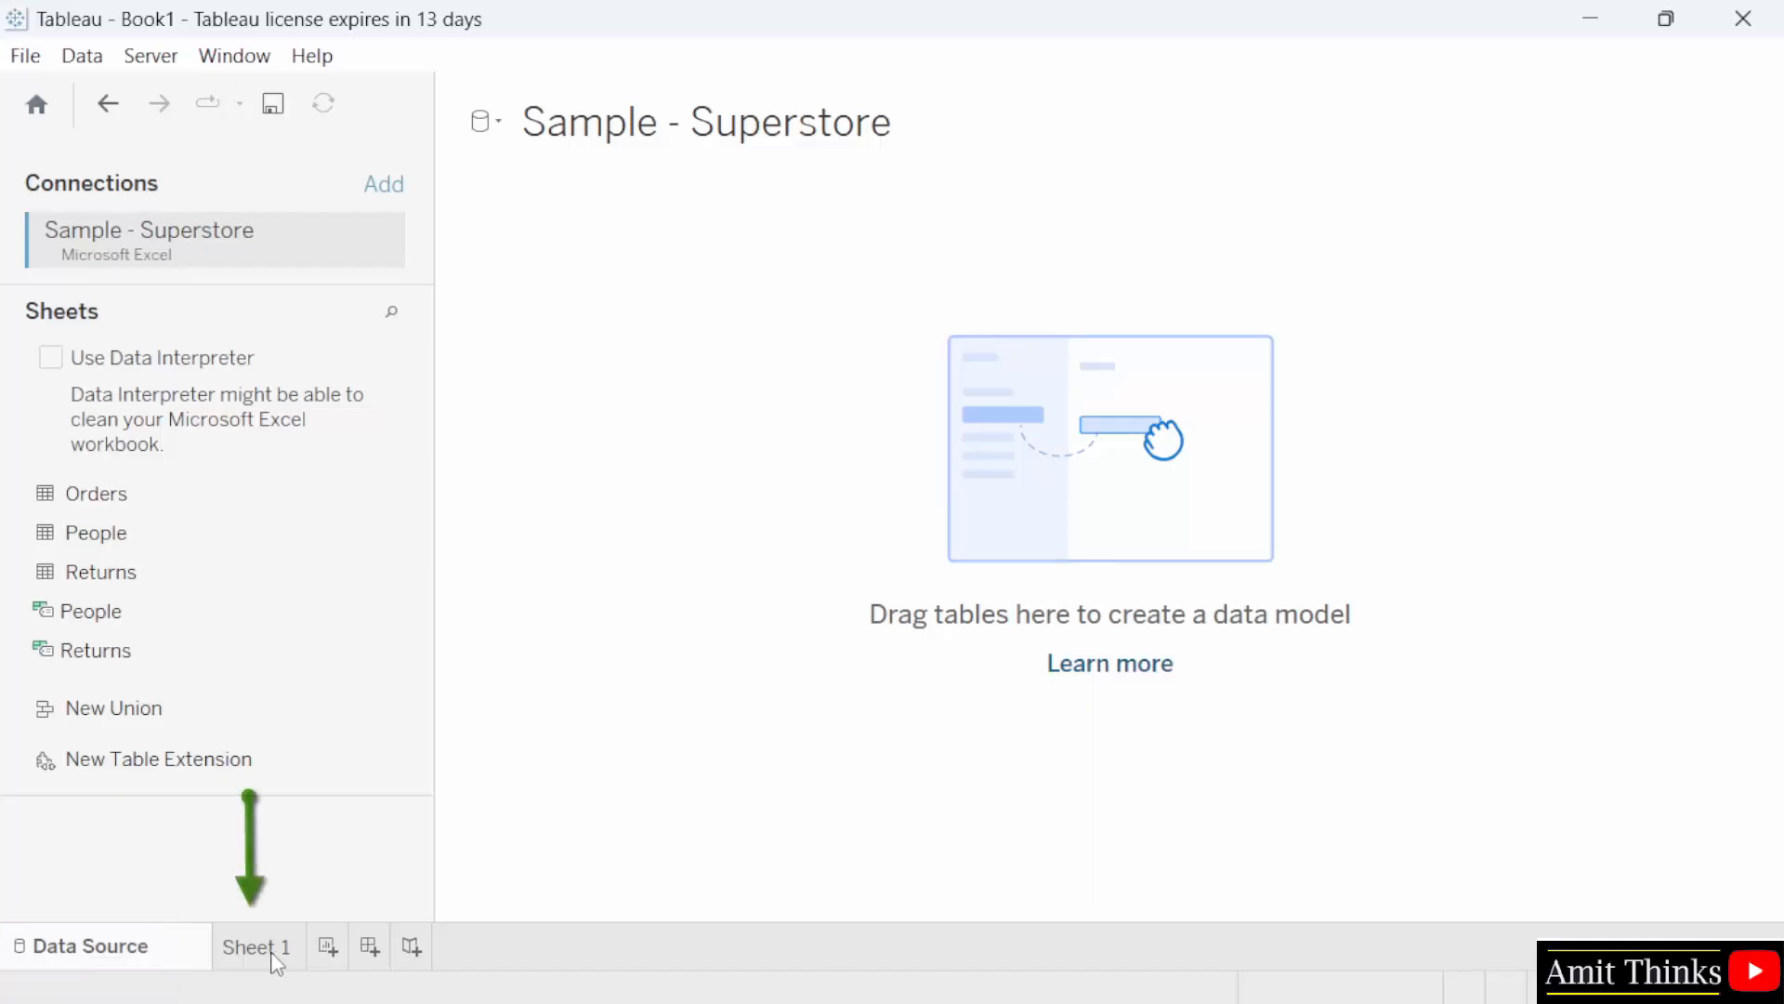
pyautogui.moveTo(268, 969)
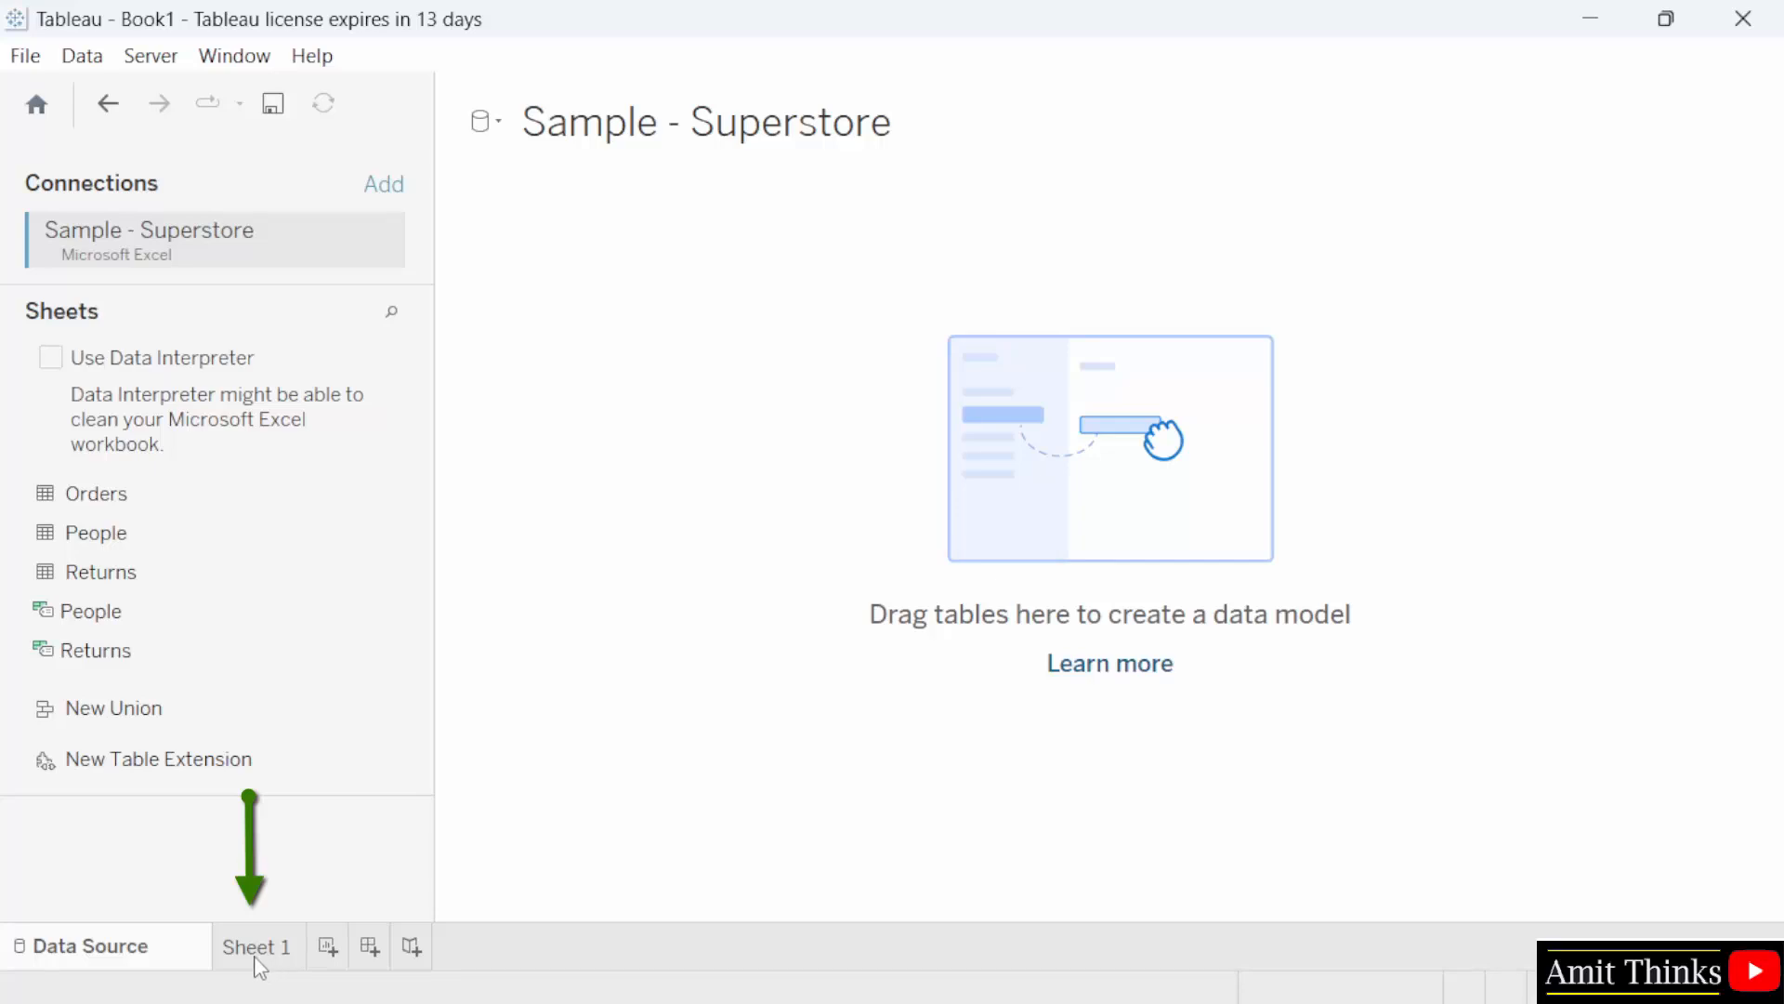
pyautogui.moveTo(329, 965)
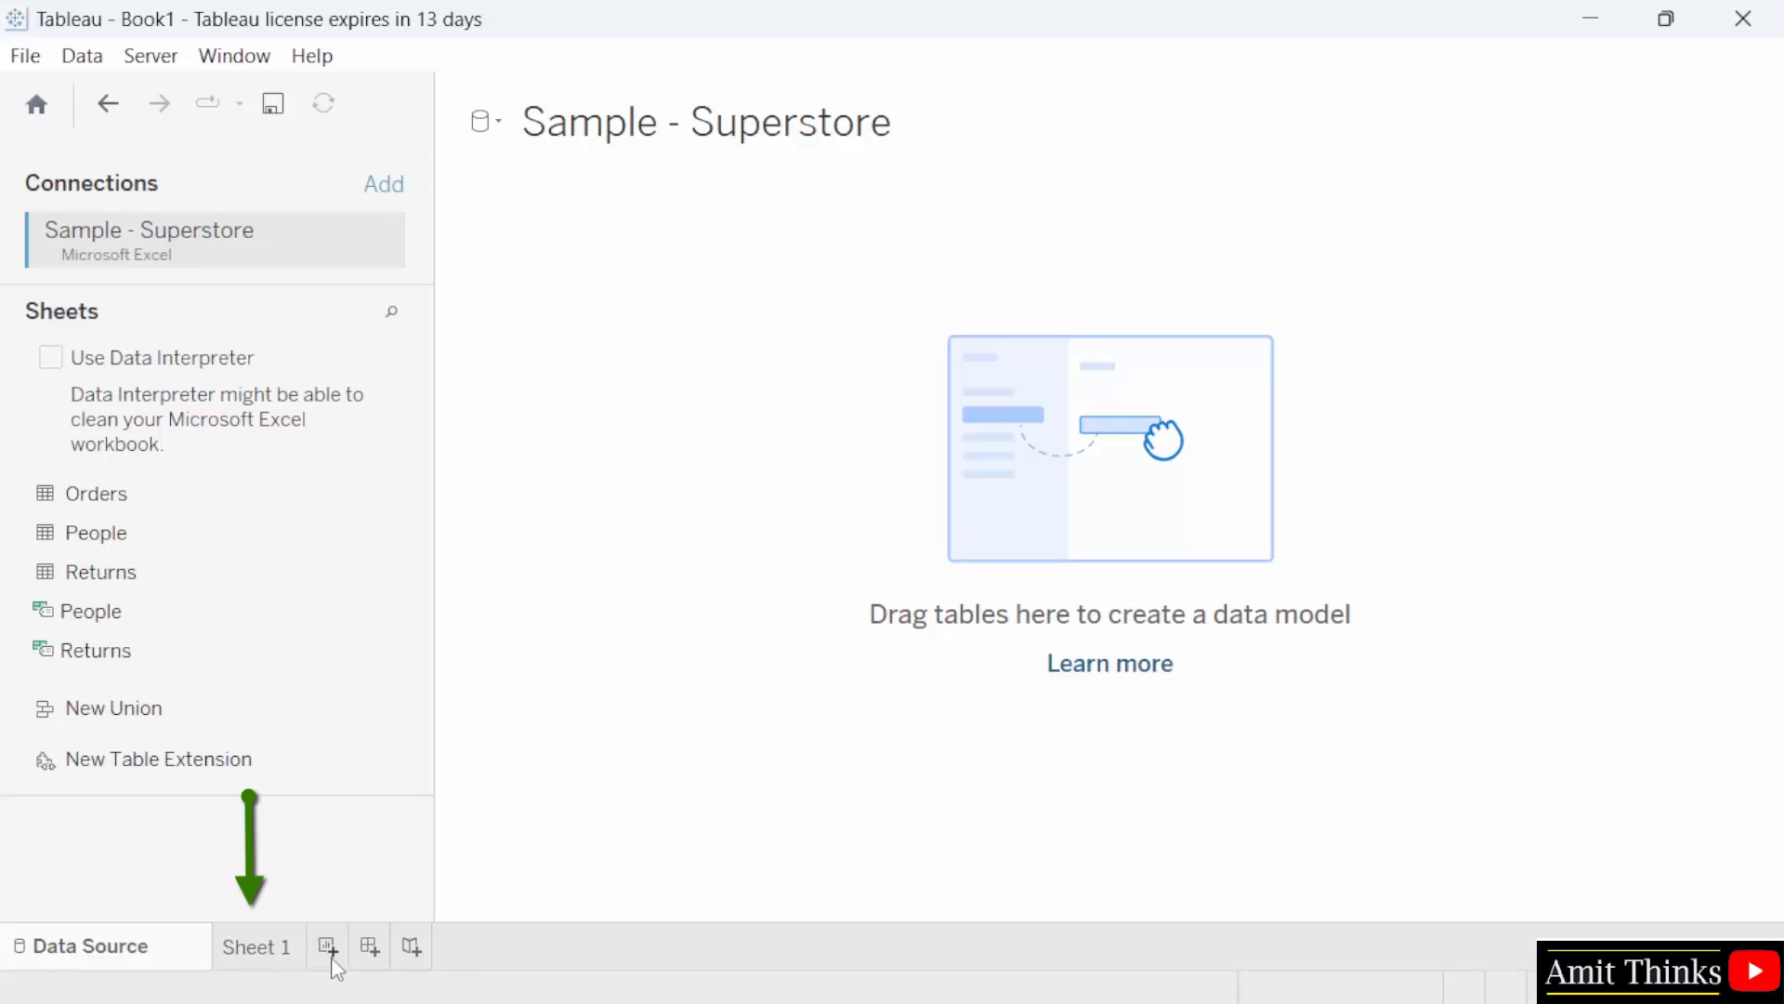
pyautogui.moveTo(329, 946)
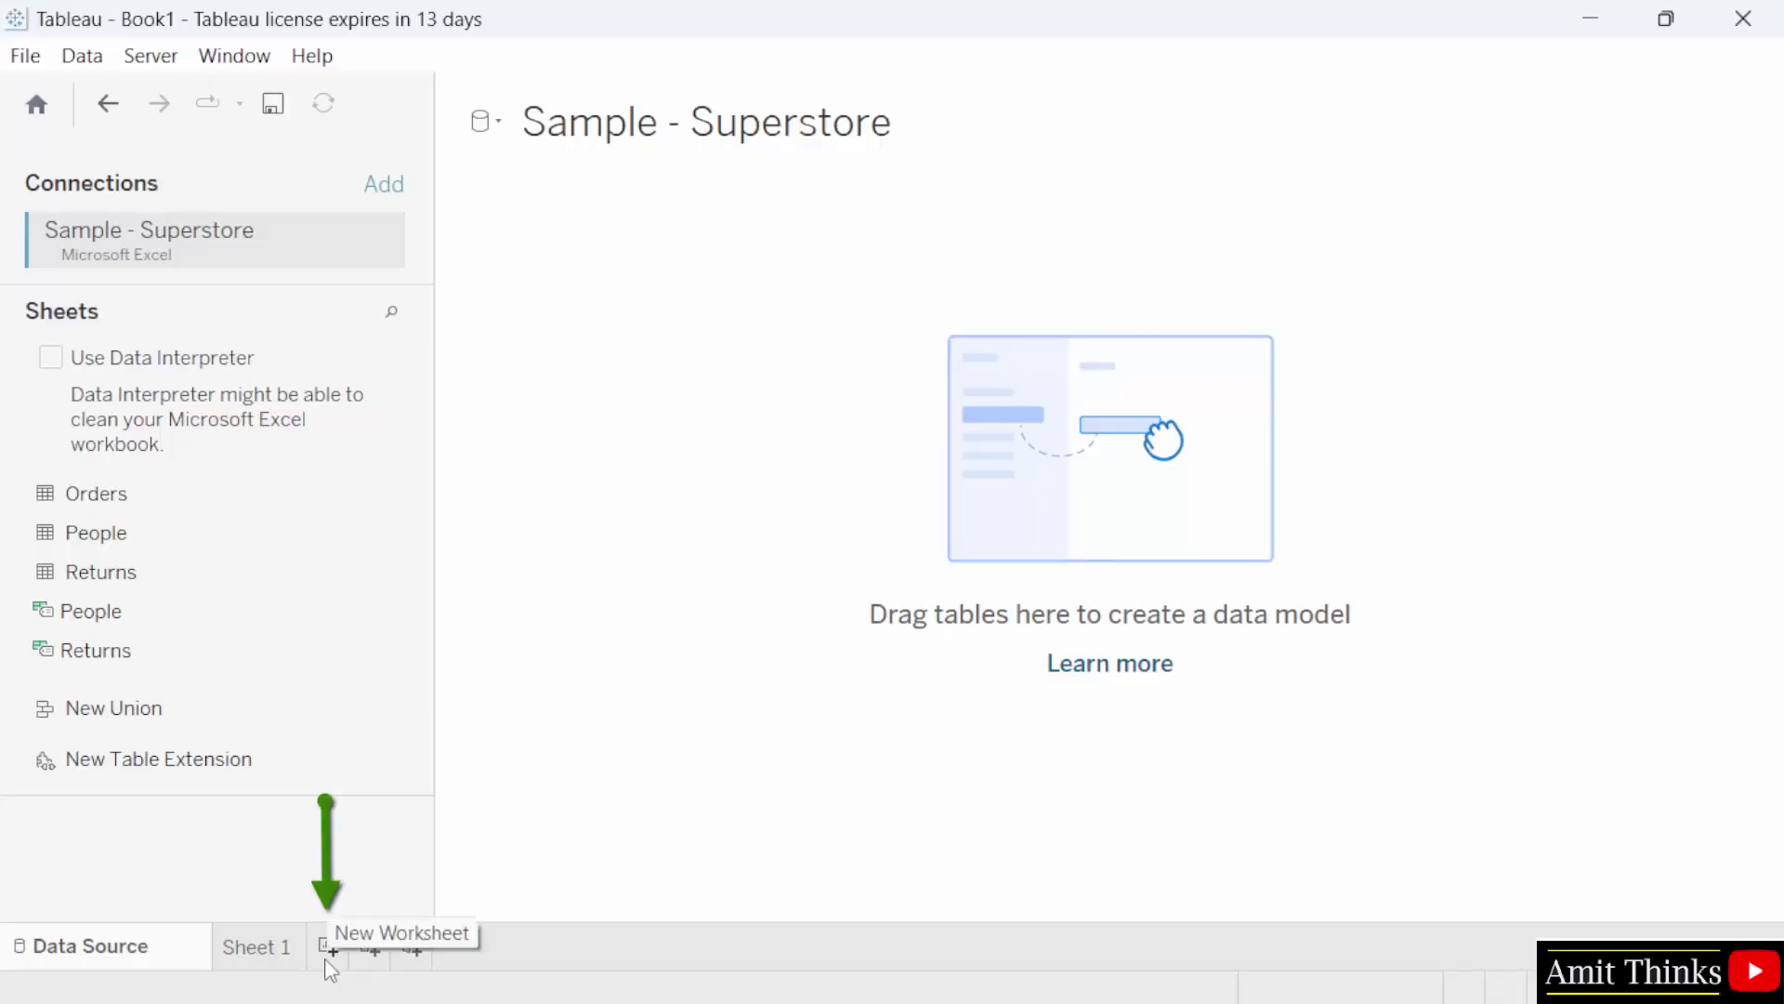
pyautogui.moveTo(373, 946)
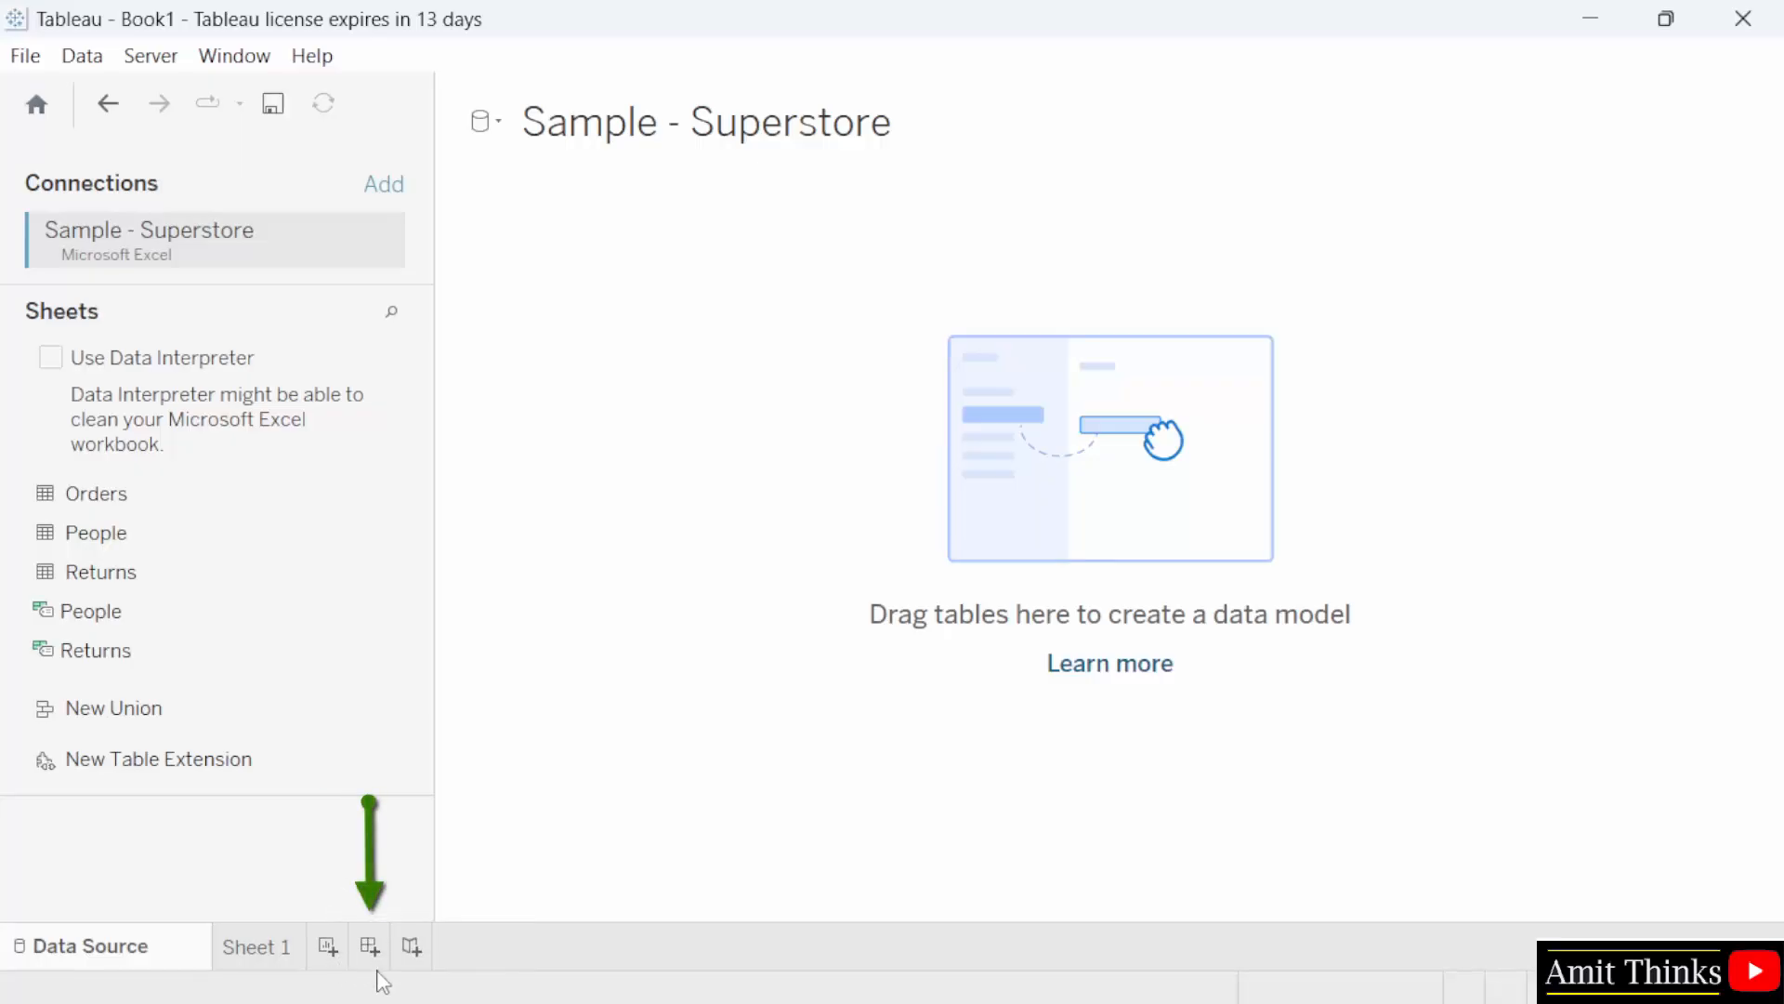
pyautogui.moveTo(487, 847)
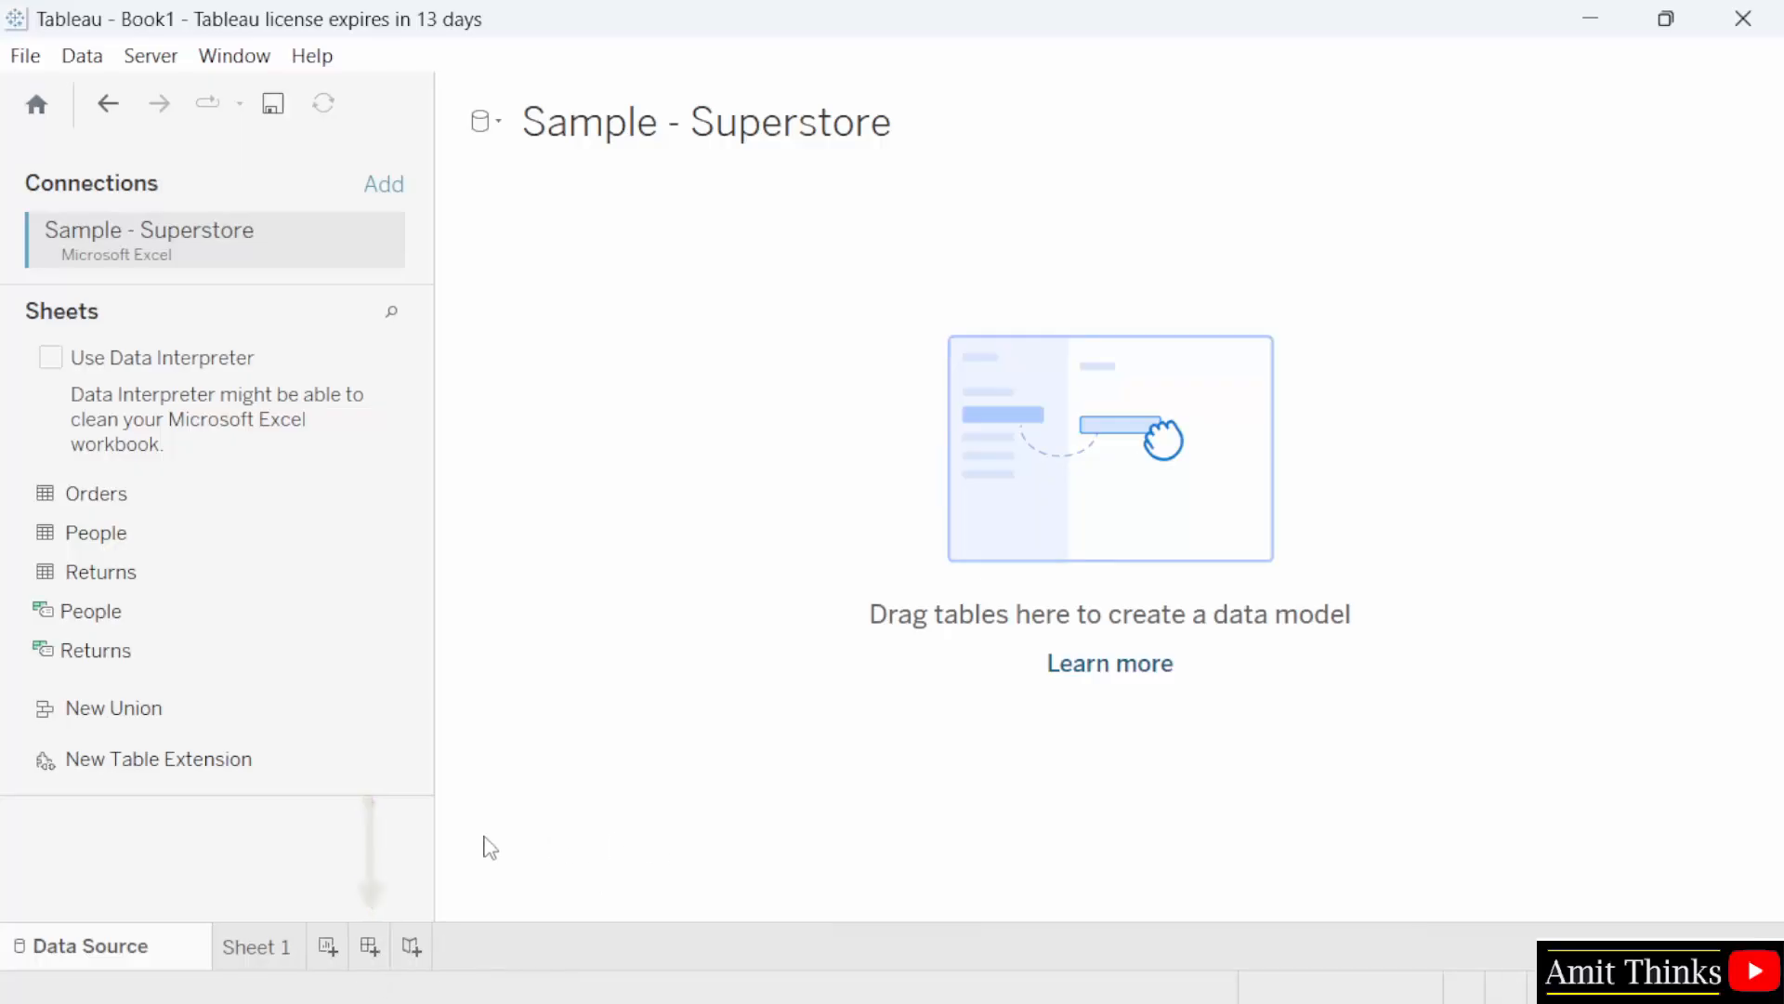
pyautogui.moveTo(646, 533)
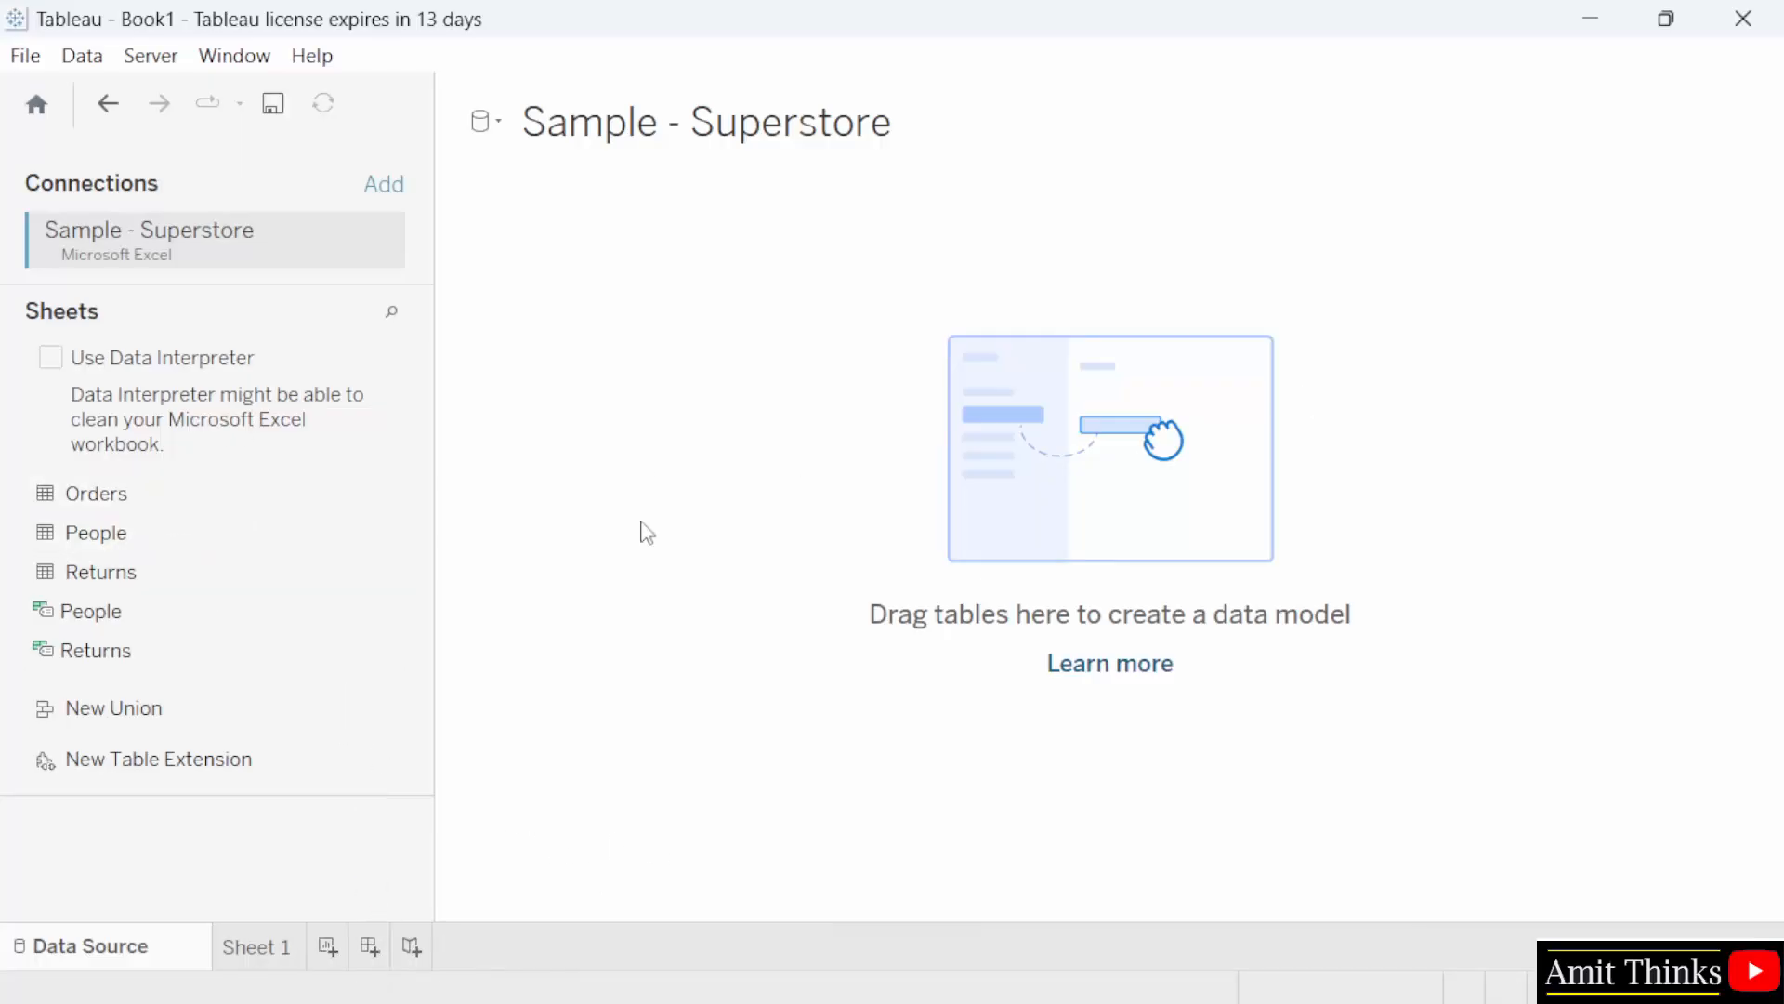
pyautogui.moveTo(199, 262)
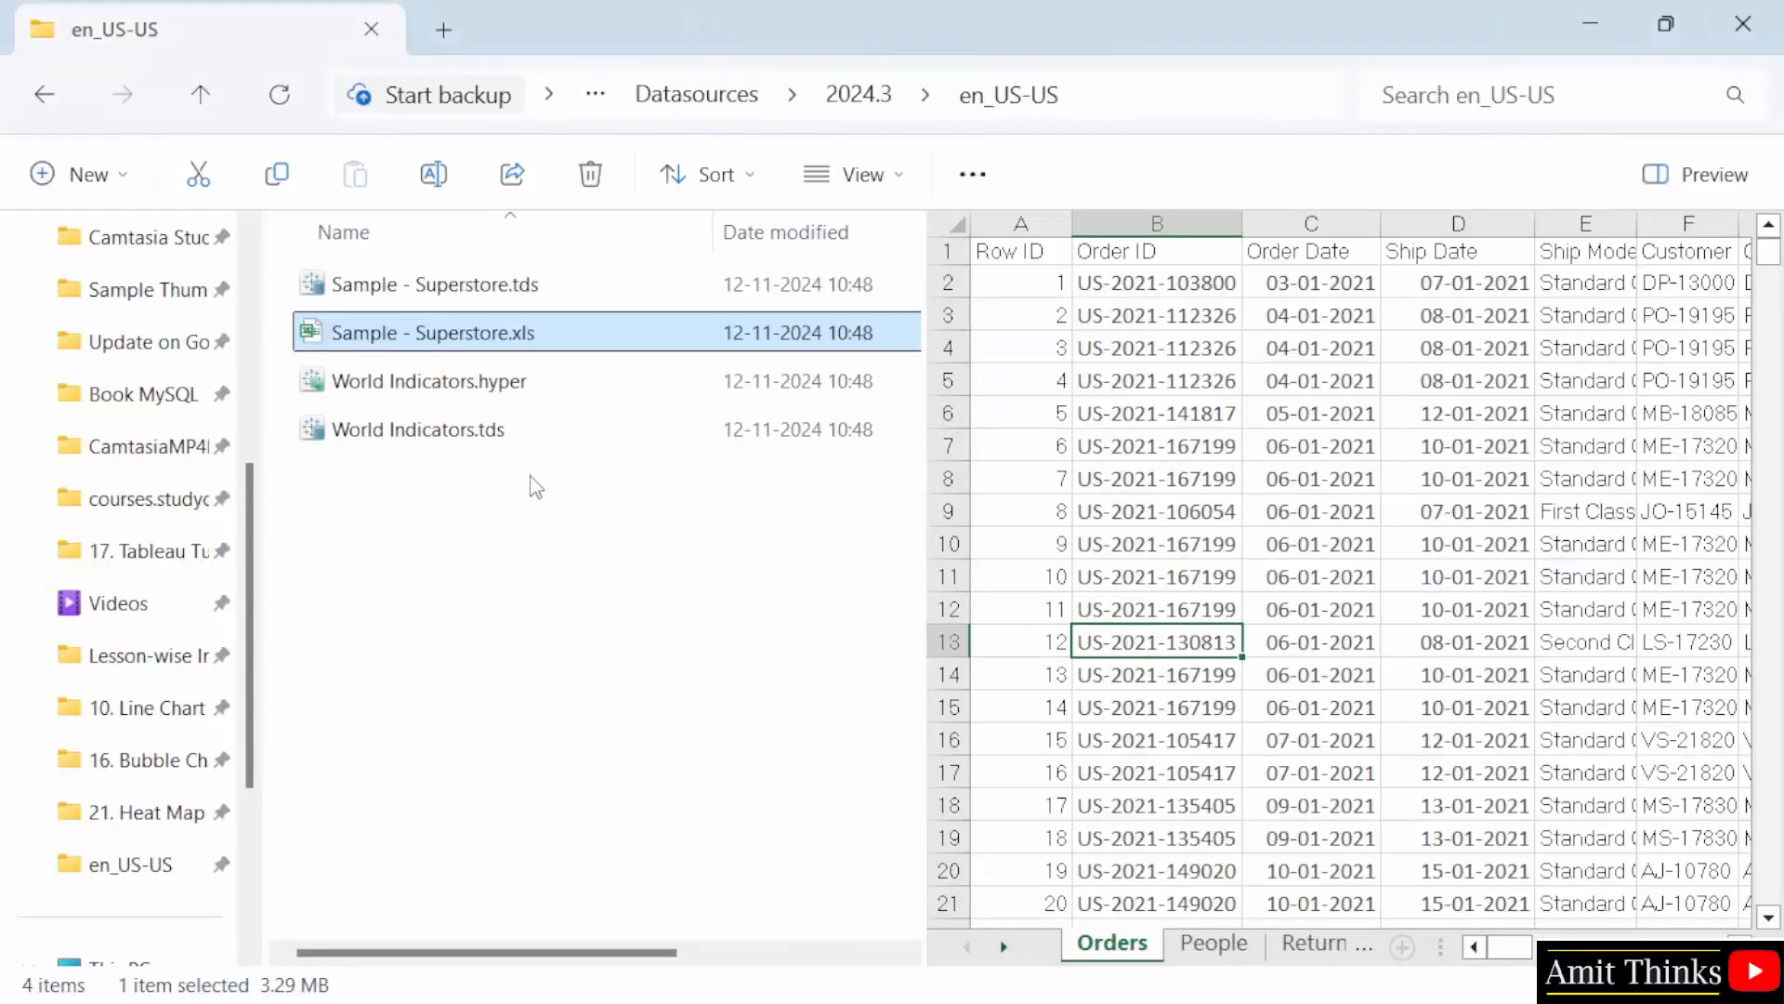
pyautogui.moveTo(568, 341)
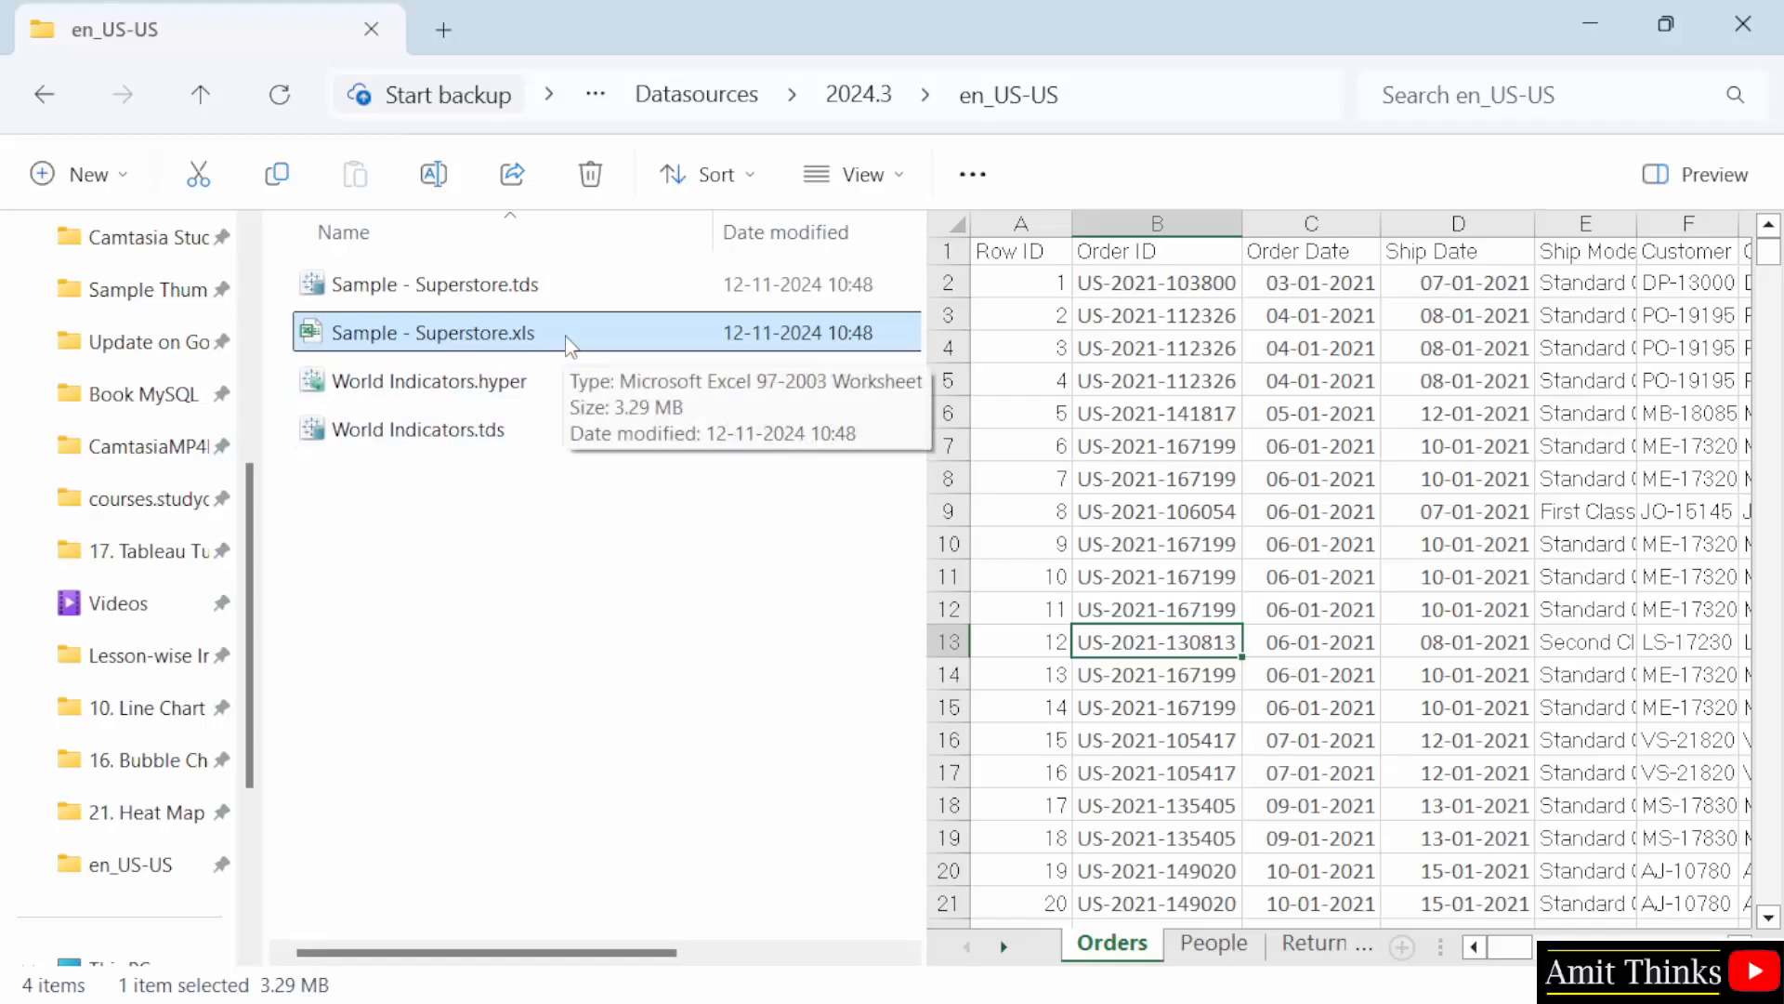
# Step: Open Sample - Superstore.xls from the en_US-US folder in Excel
pyautogui.doubleClick(431, 333)
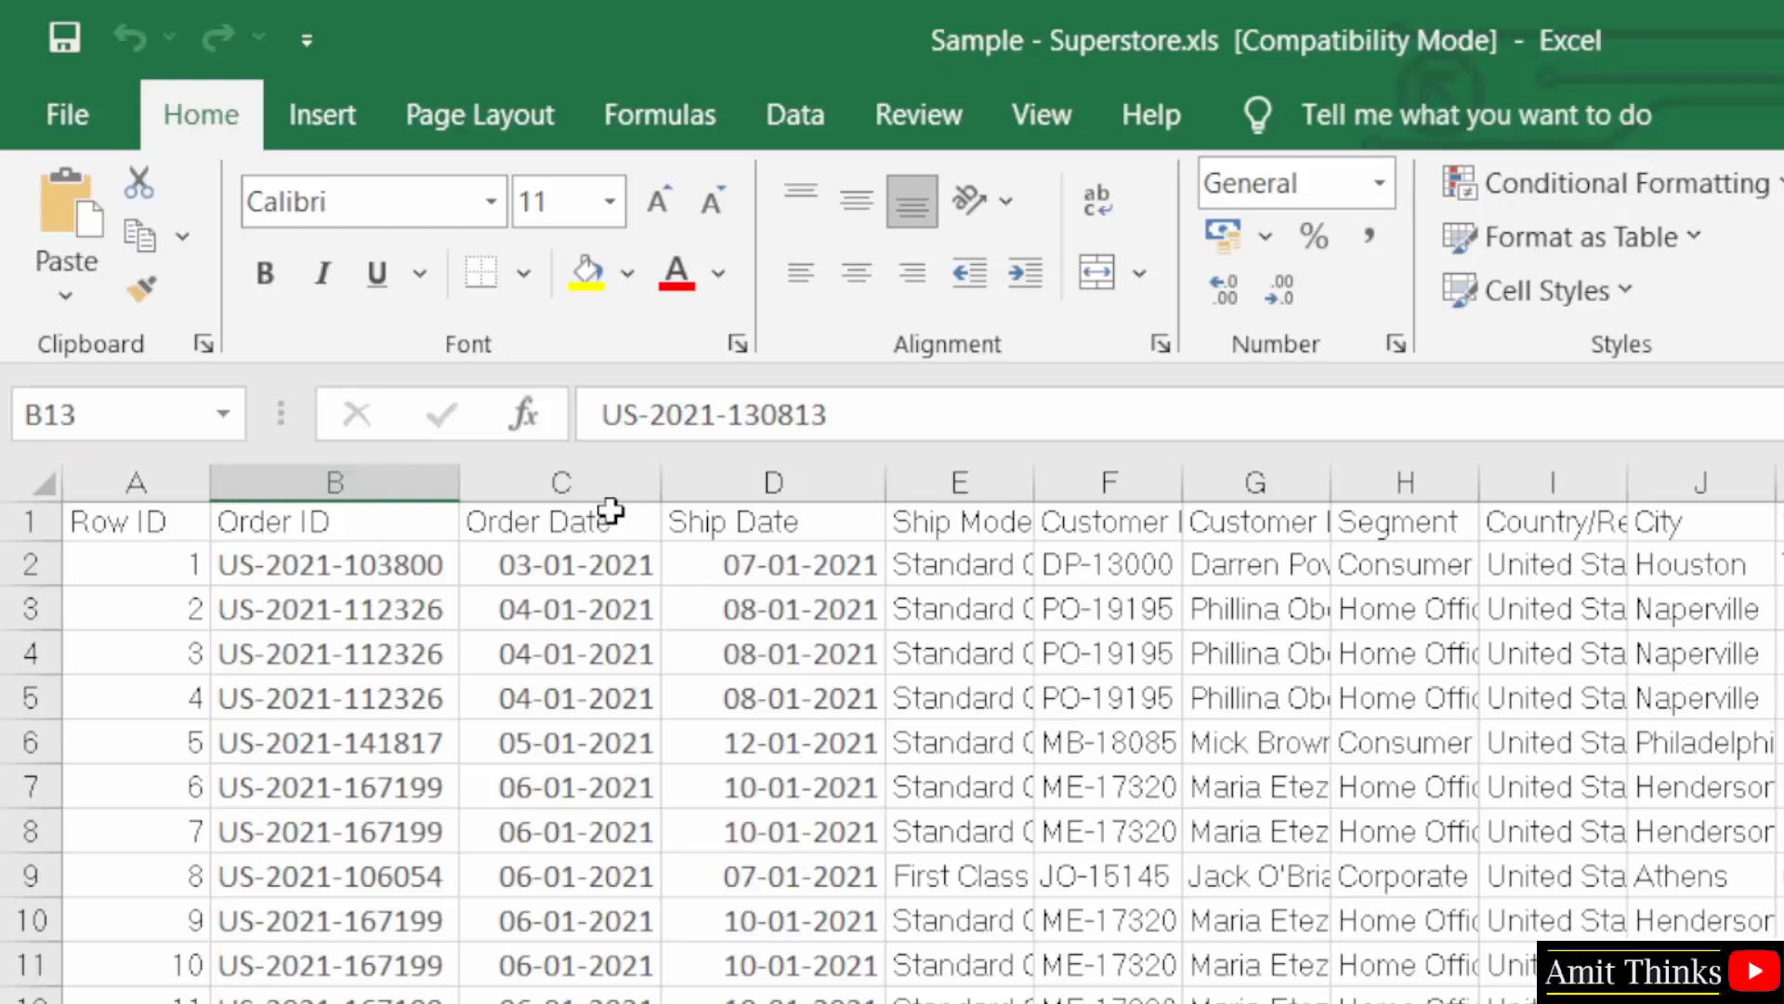
# Step: Select the Ship Date and Ship Mode columns, then widen Product ID, Category and Sub-Category
pyautogui.click(772, 521)
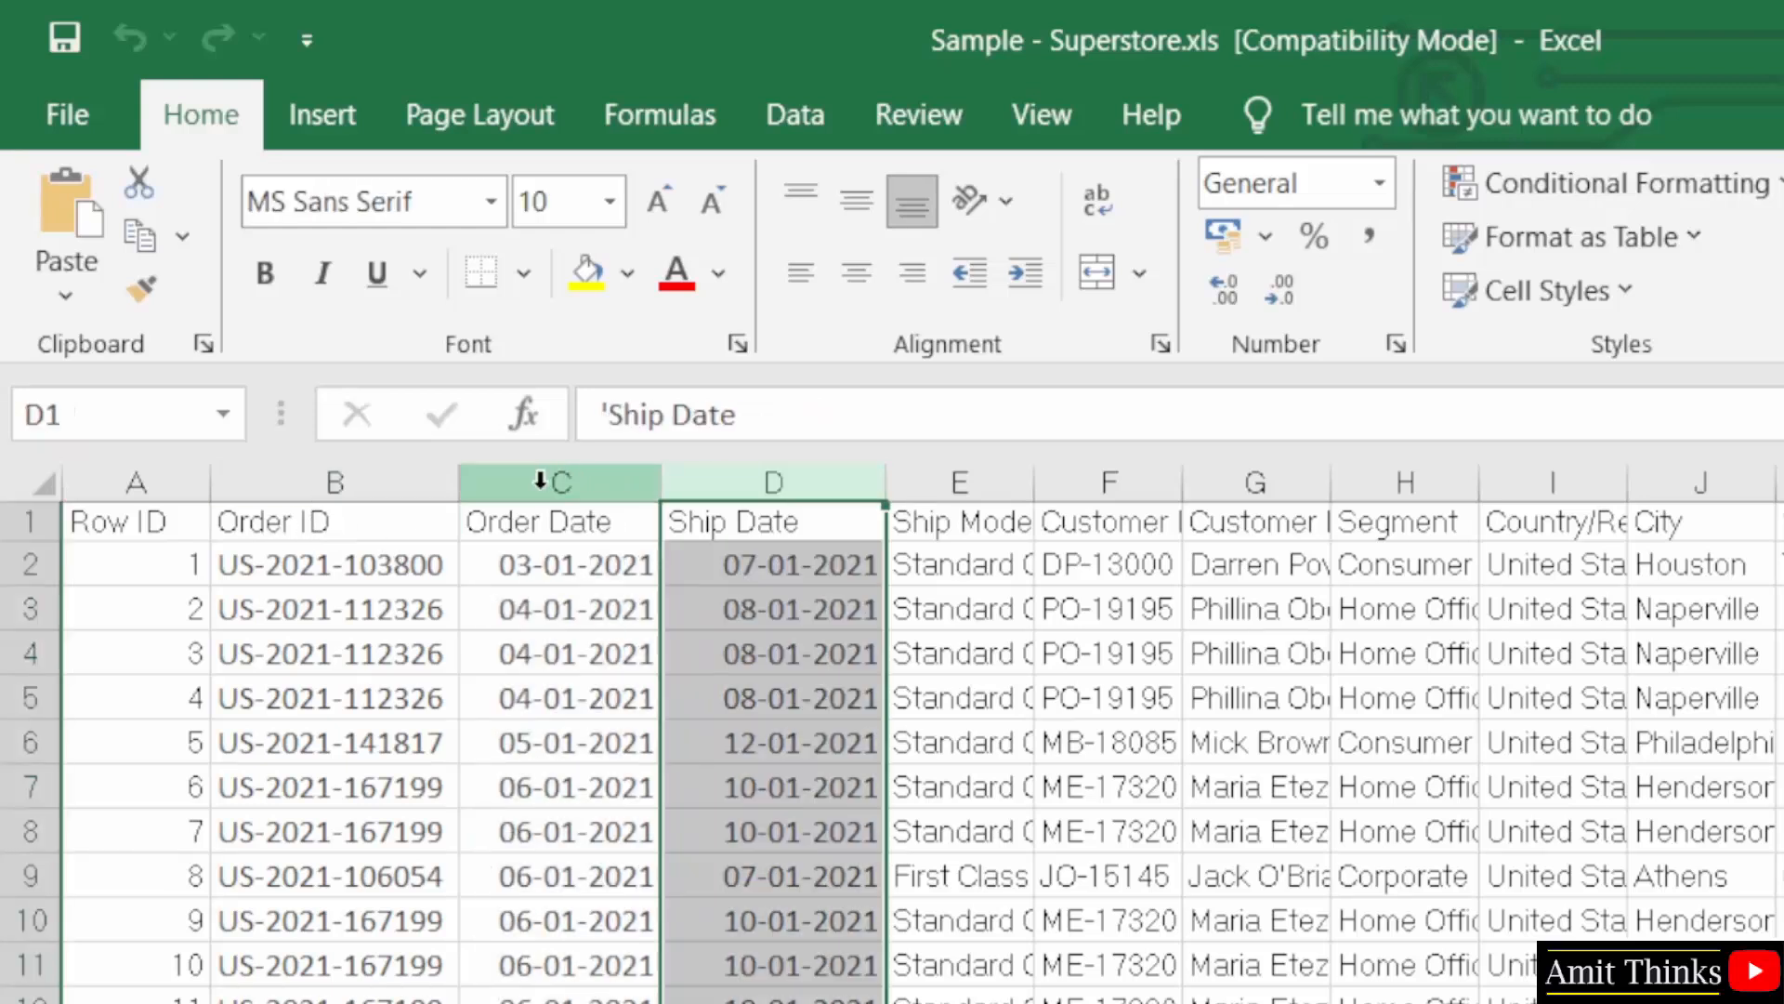
pyautogui.click(957, 522)
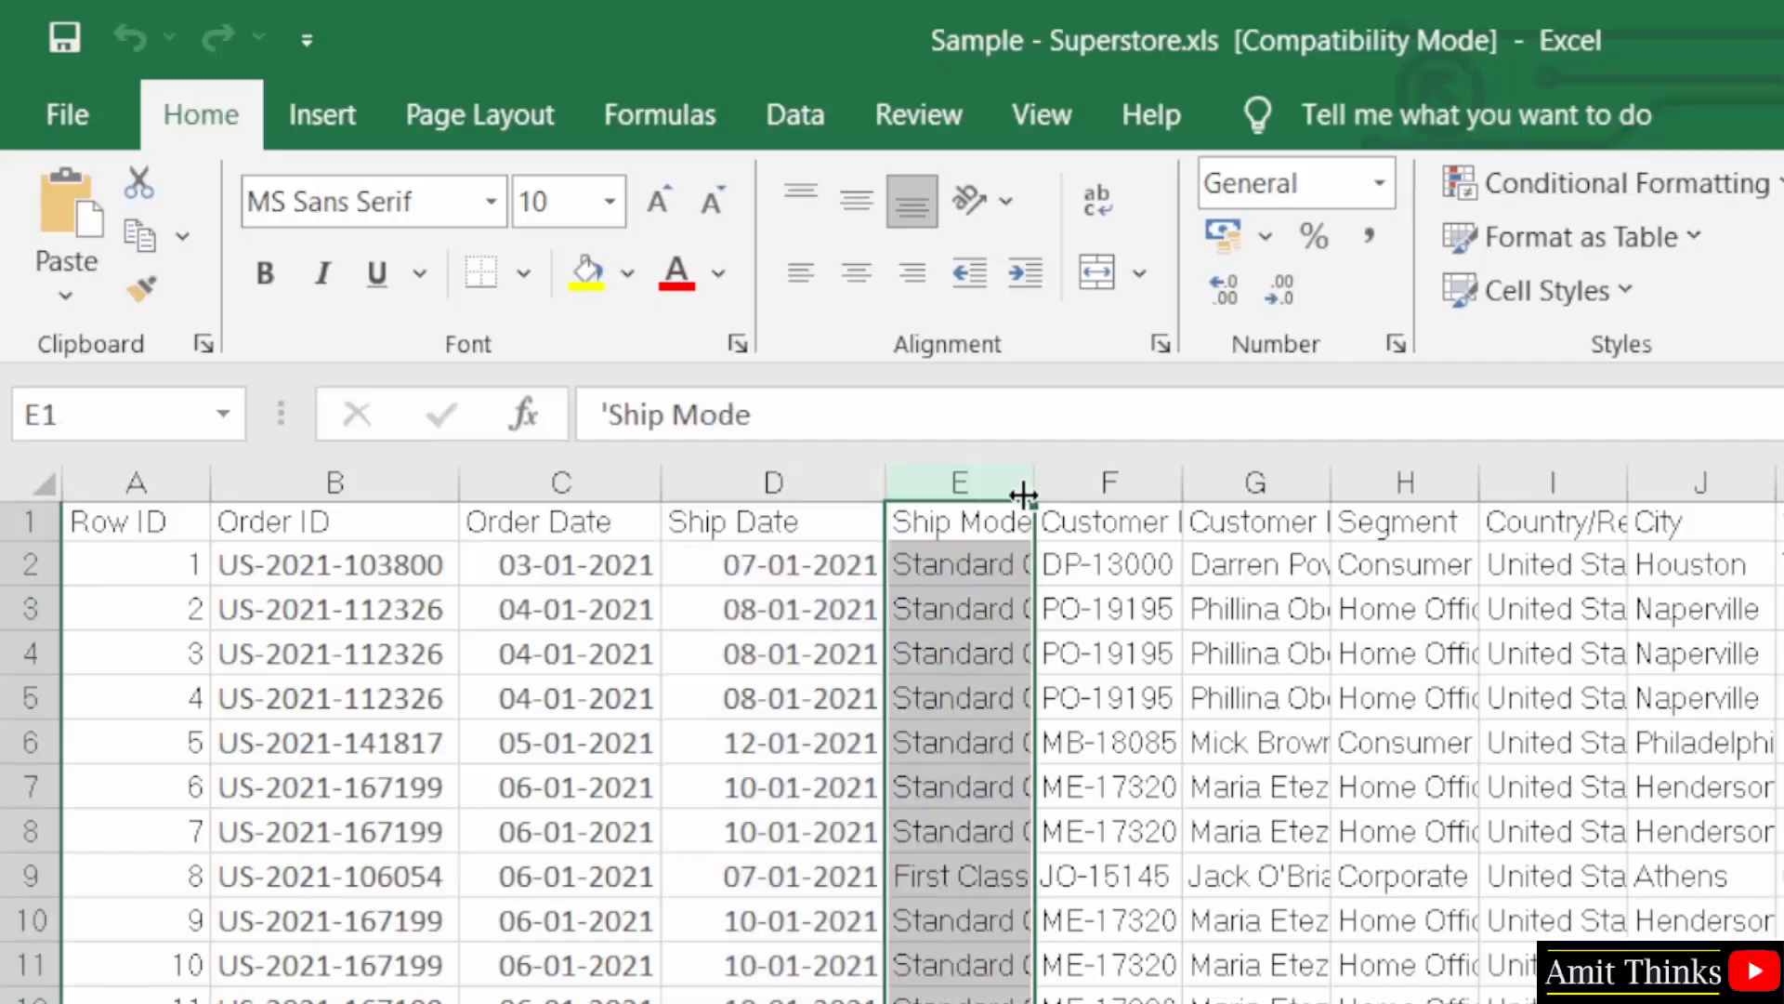
pyautogui.moveTo(953, 522)
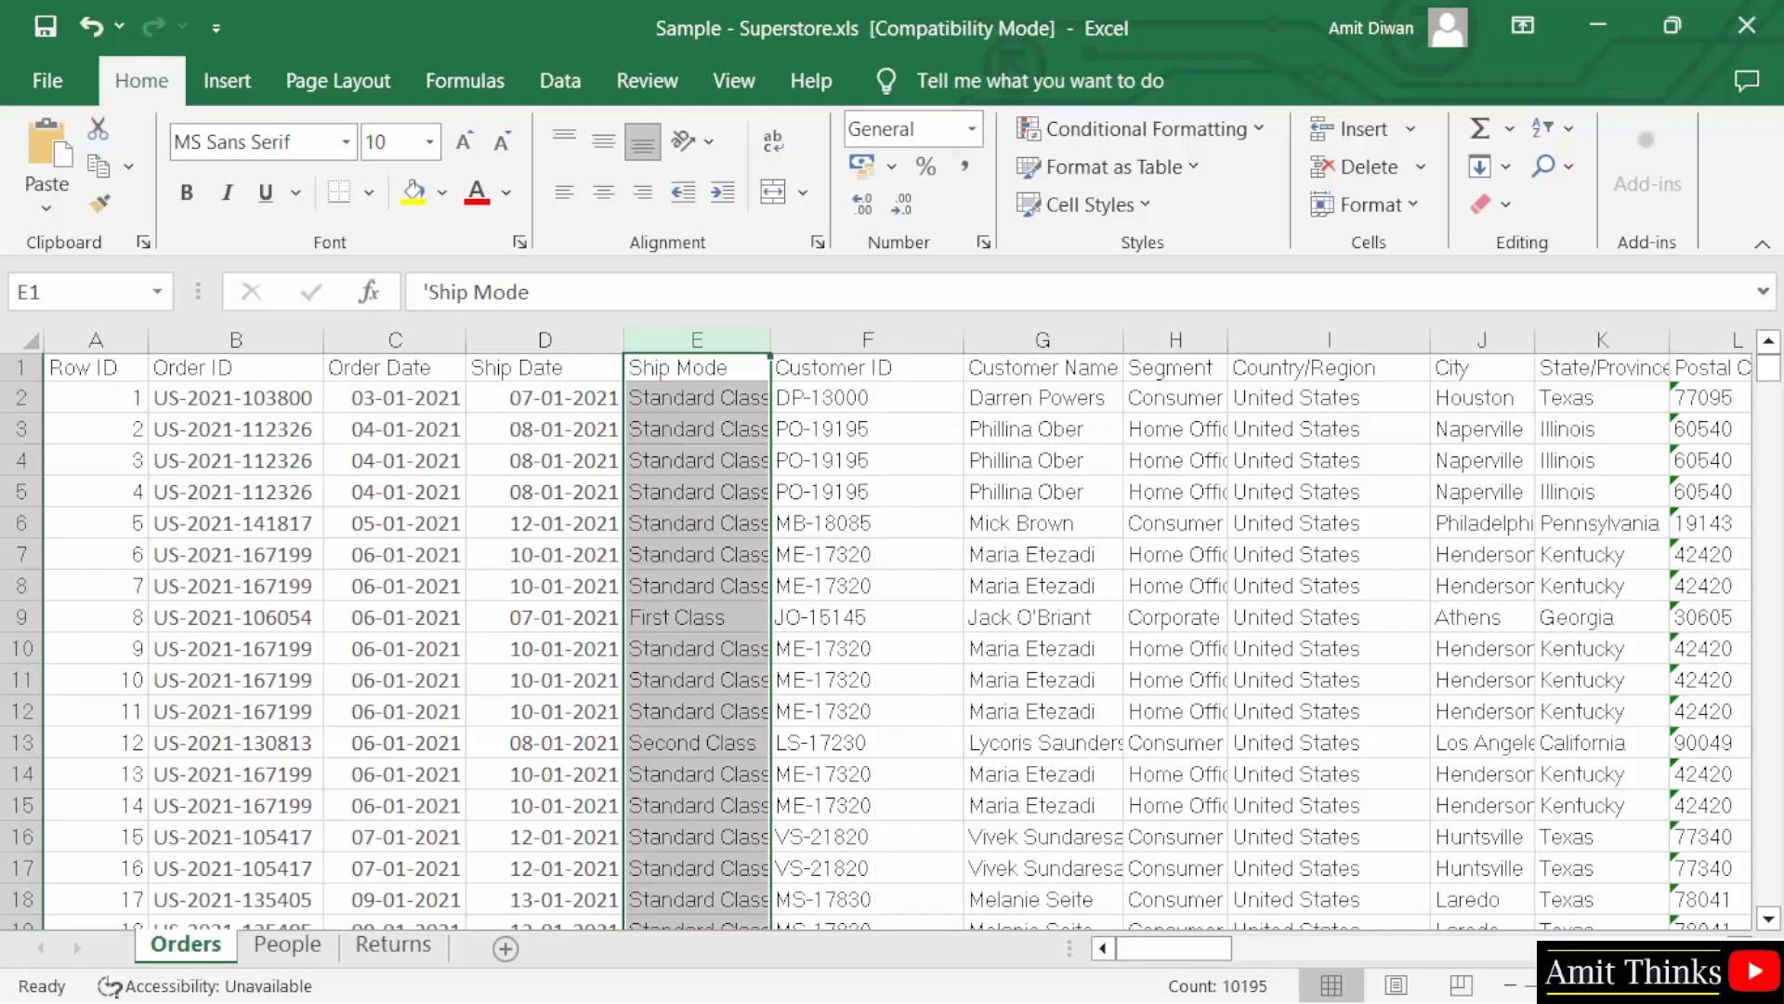
pyautogui.hscroll(3)
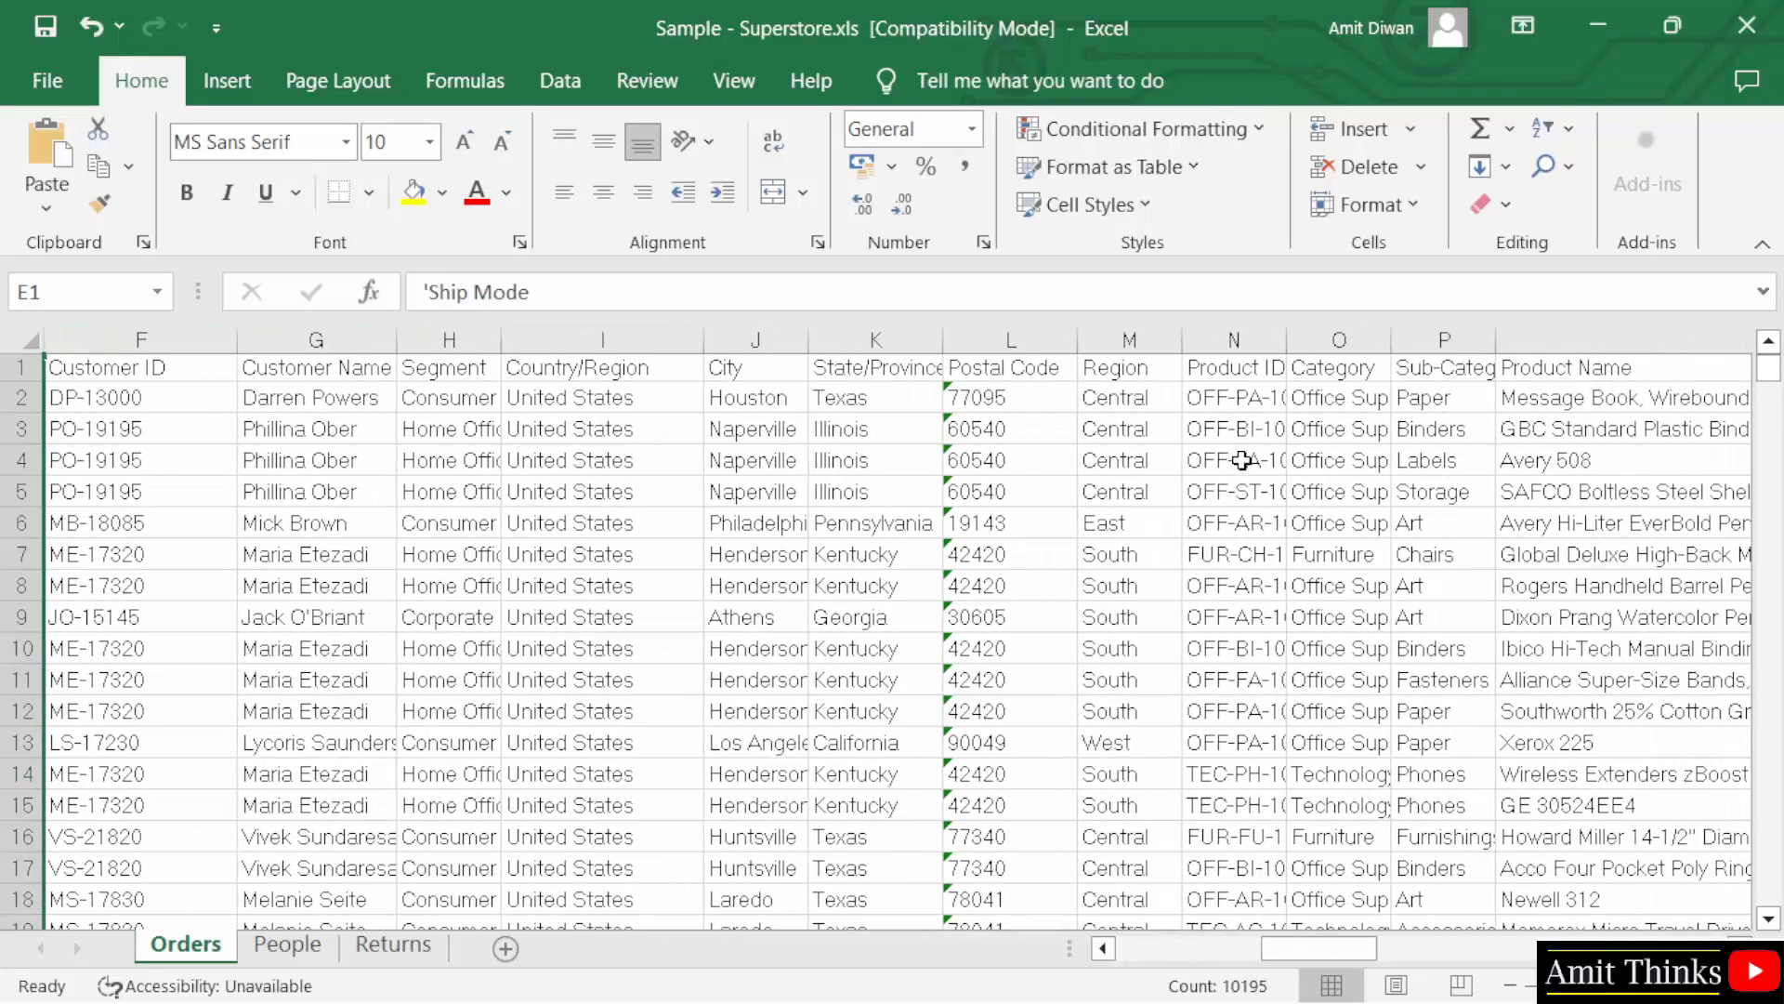
pyautogui.hscroll(3)
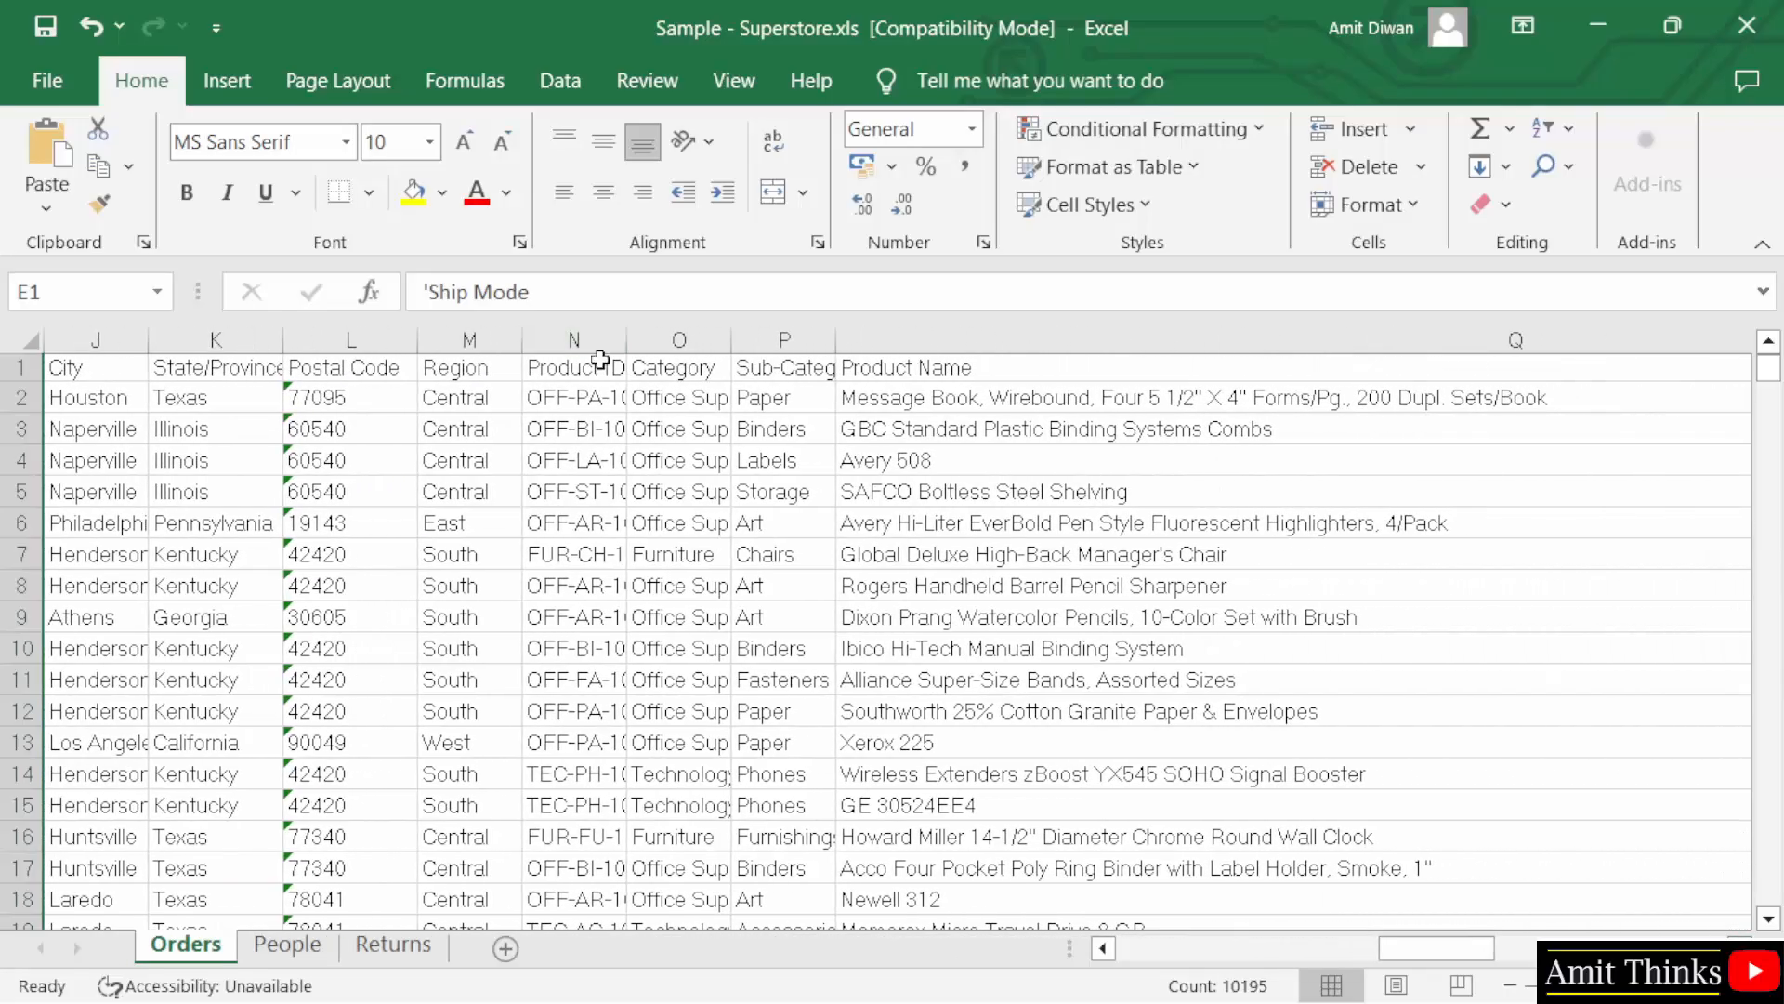
pyautogui.moveTo(634, 339); pyautogui.dragTo(655, 339)
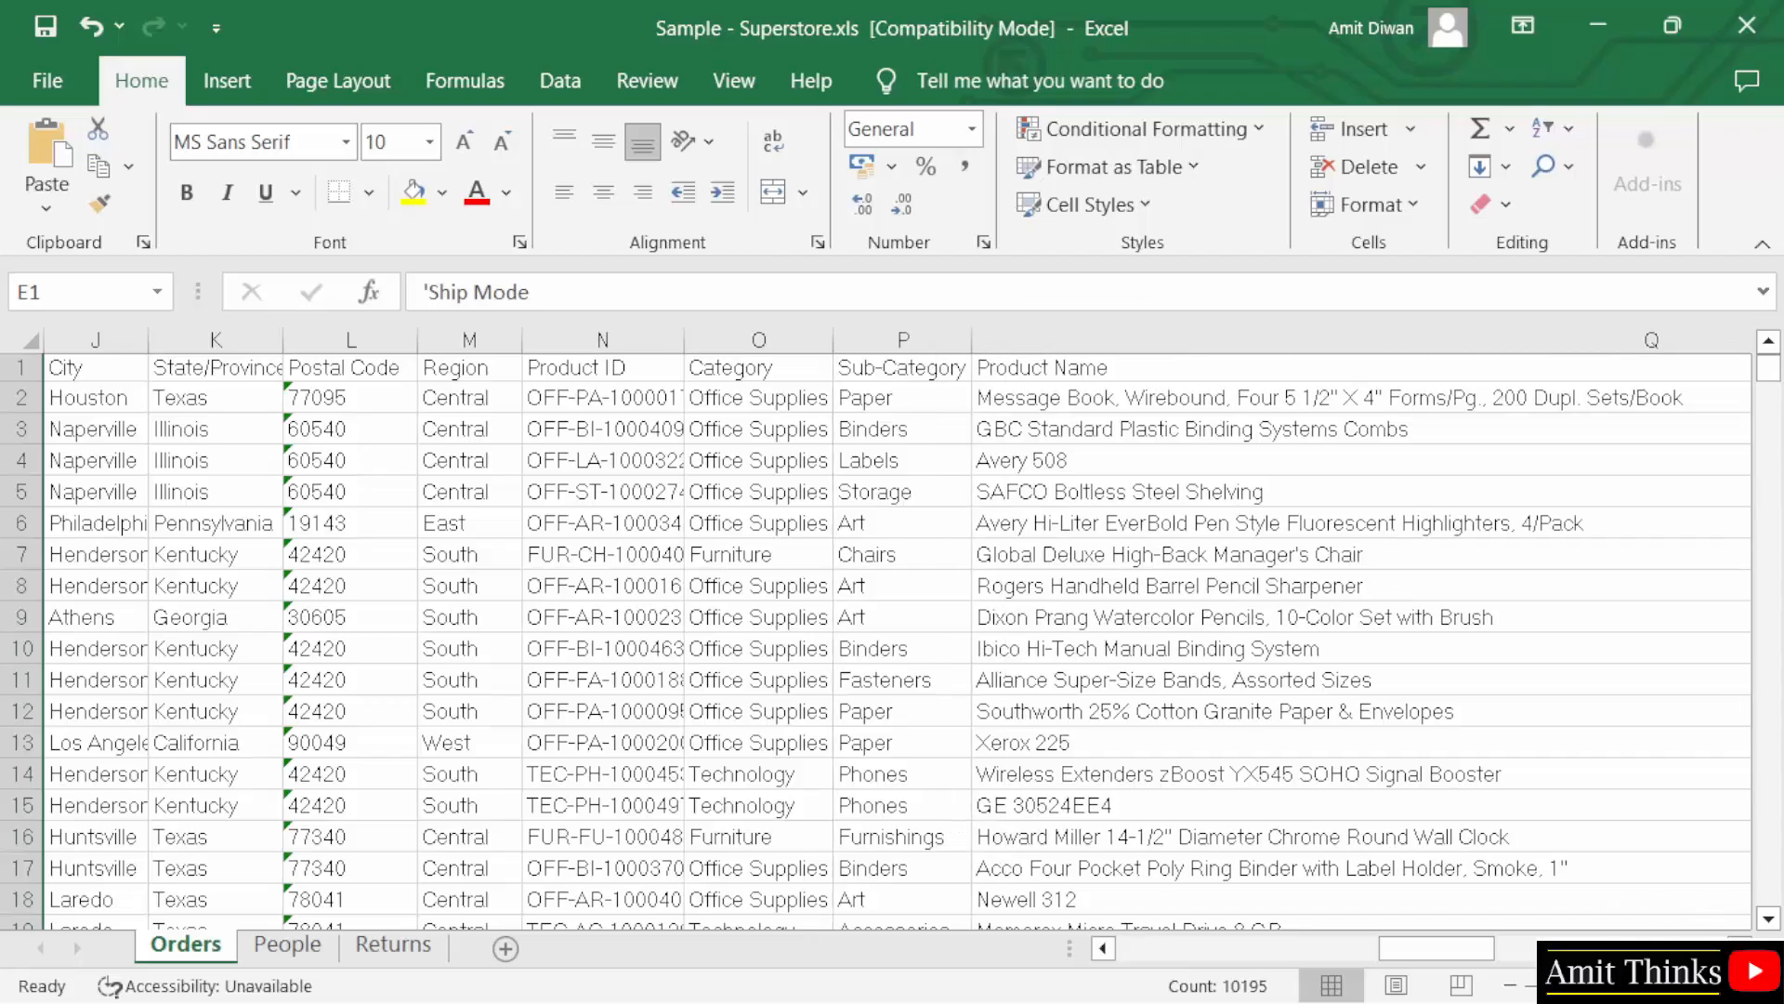
pyautogui.hscroll(3)
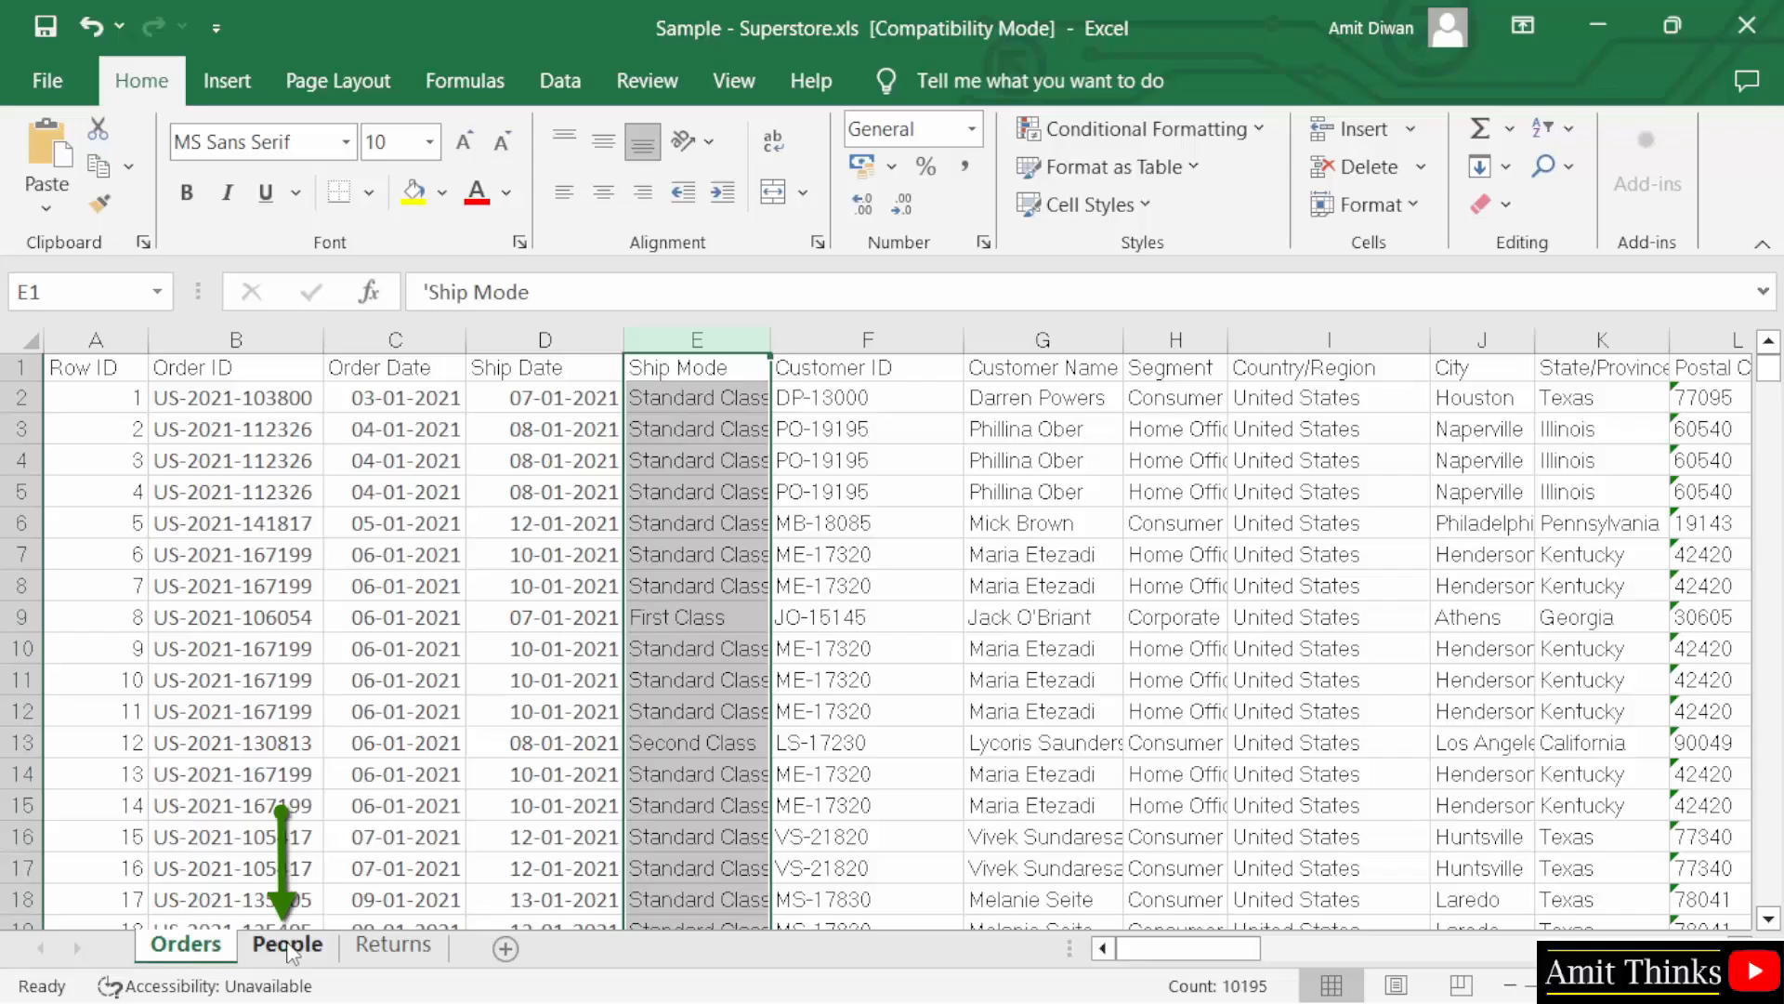
pyautogui.click(394, 943)
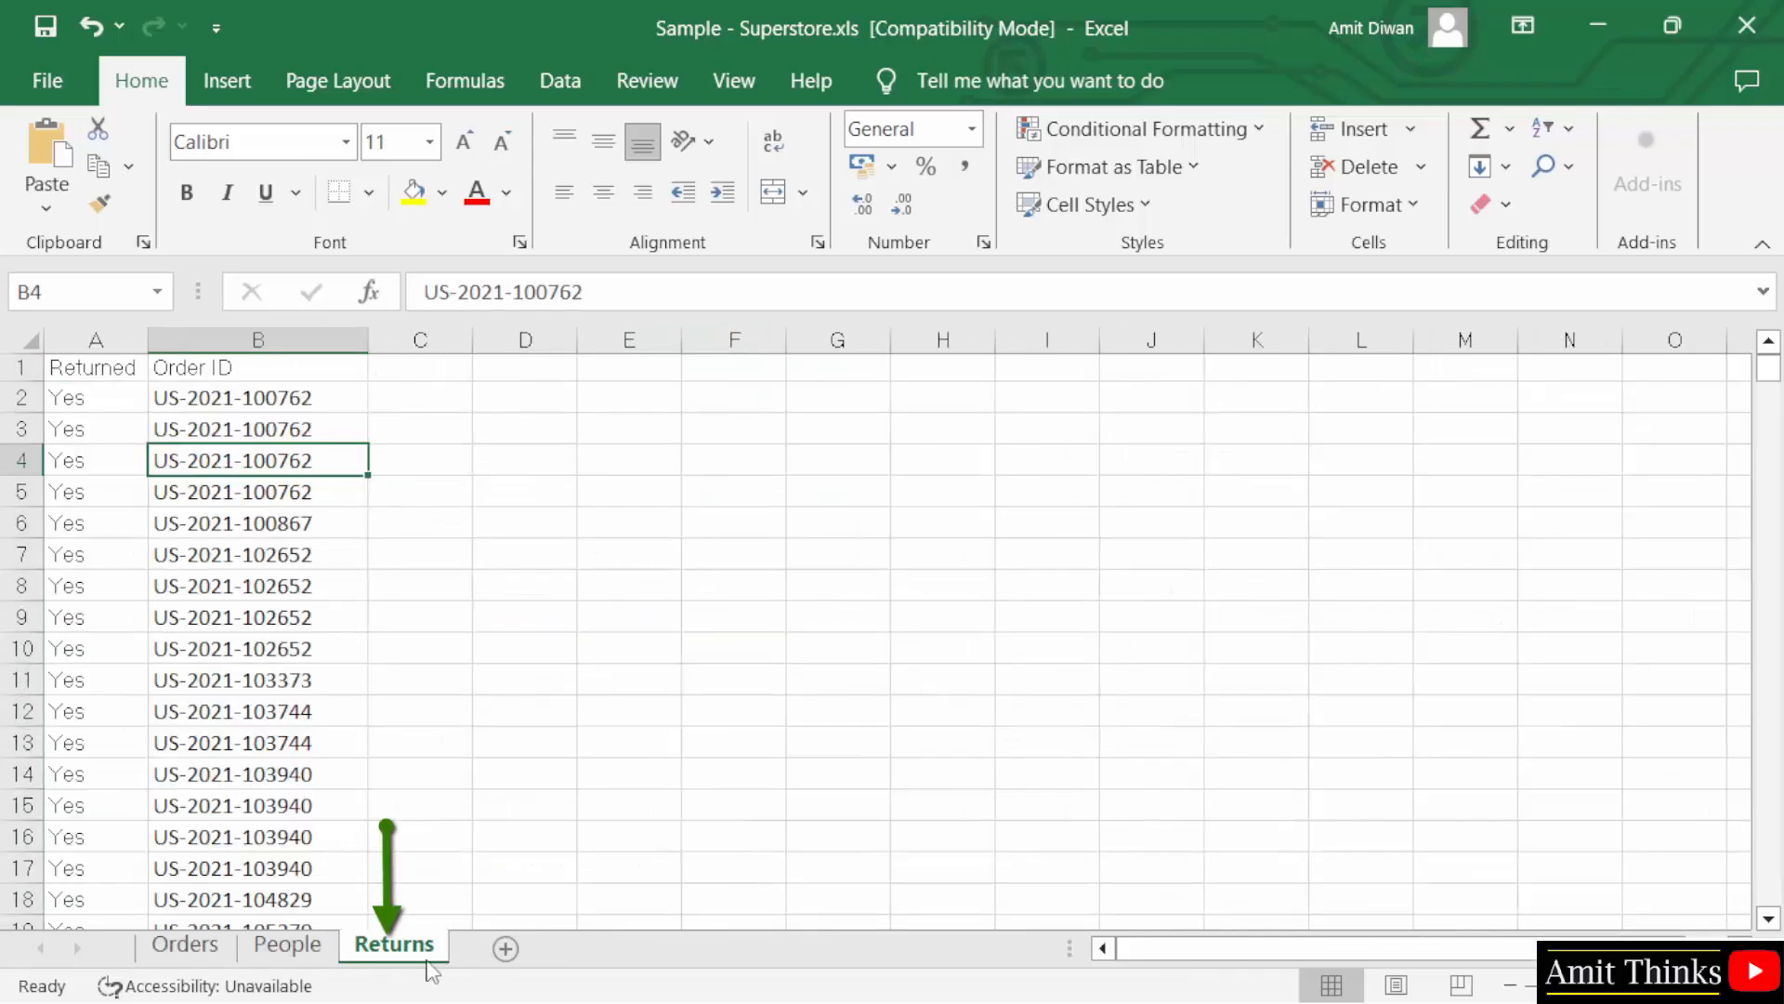
pyautogui.moveTo(184, 943)
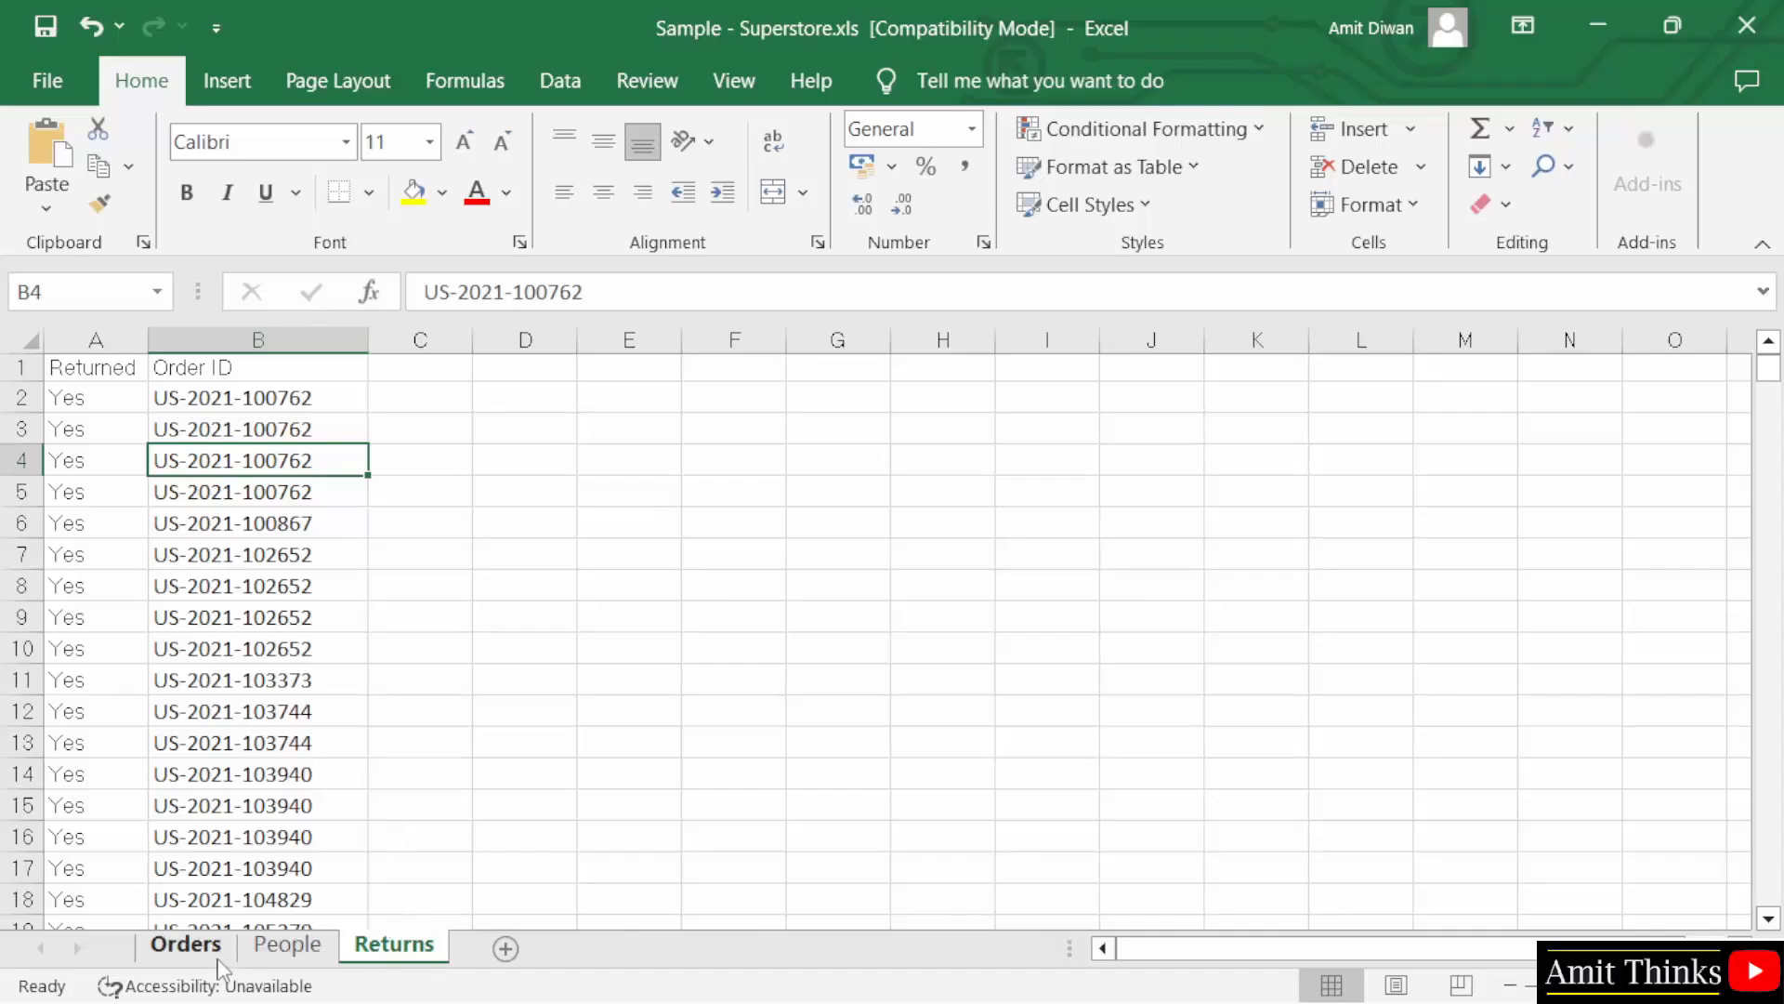
pyautogui.click(184, 943)
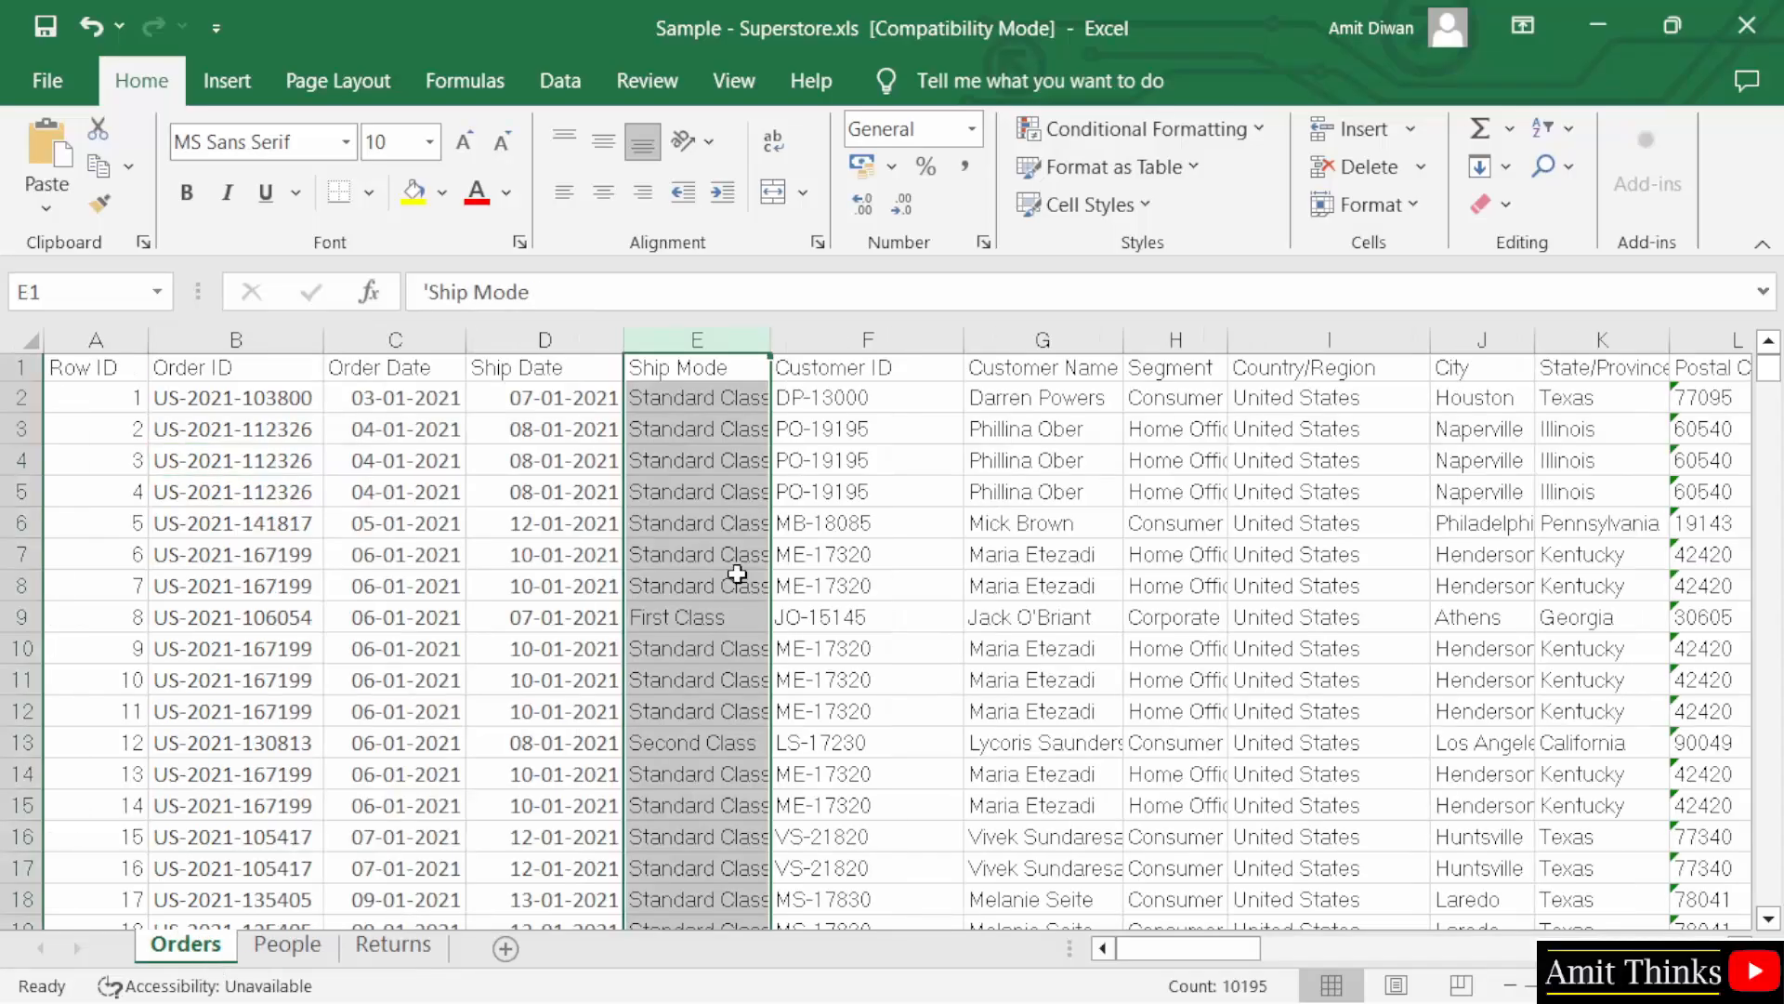
pyautogui.click(1040, 522)
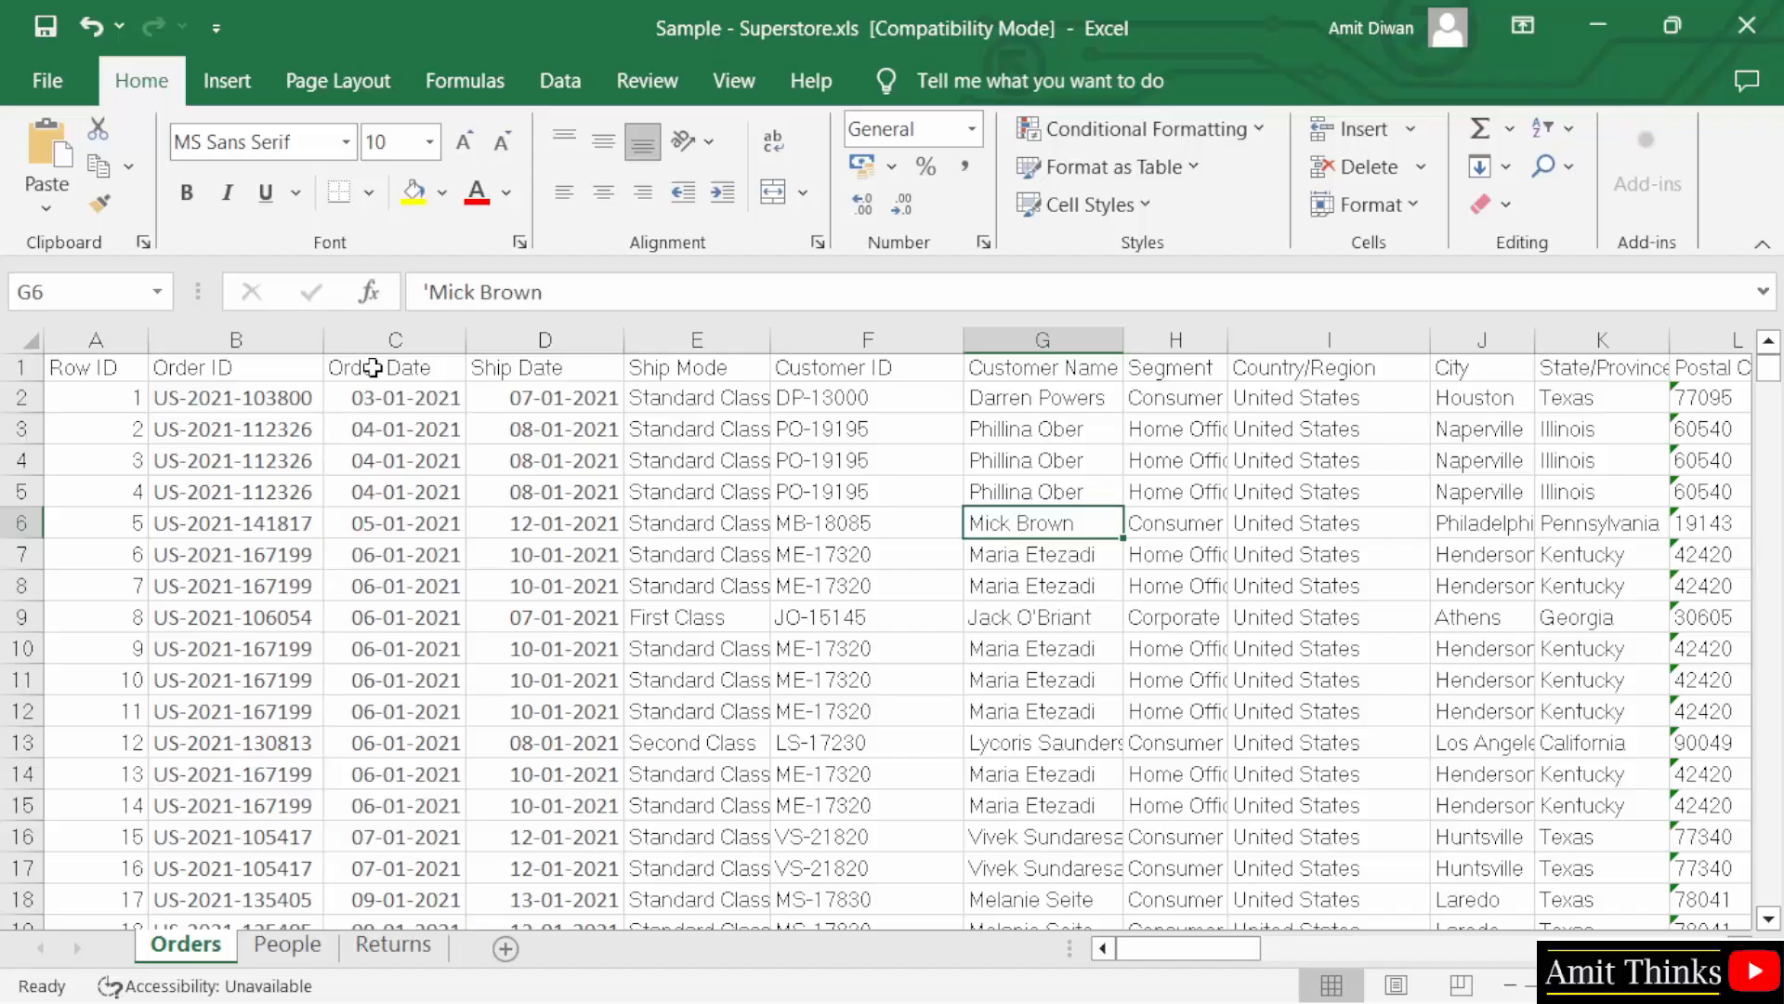
pyautogui.moveTo(831, 356)
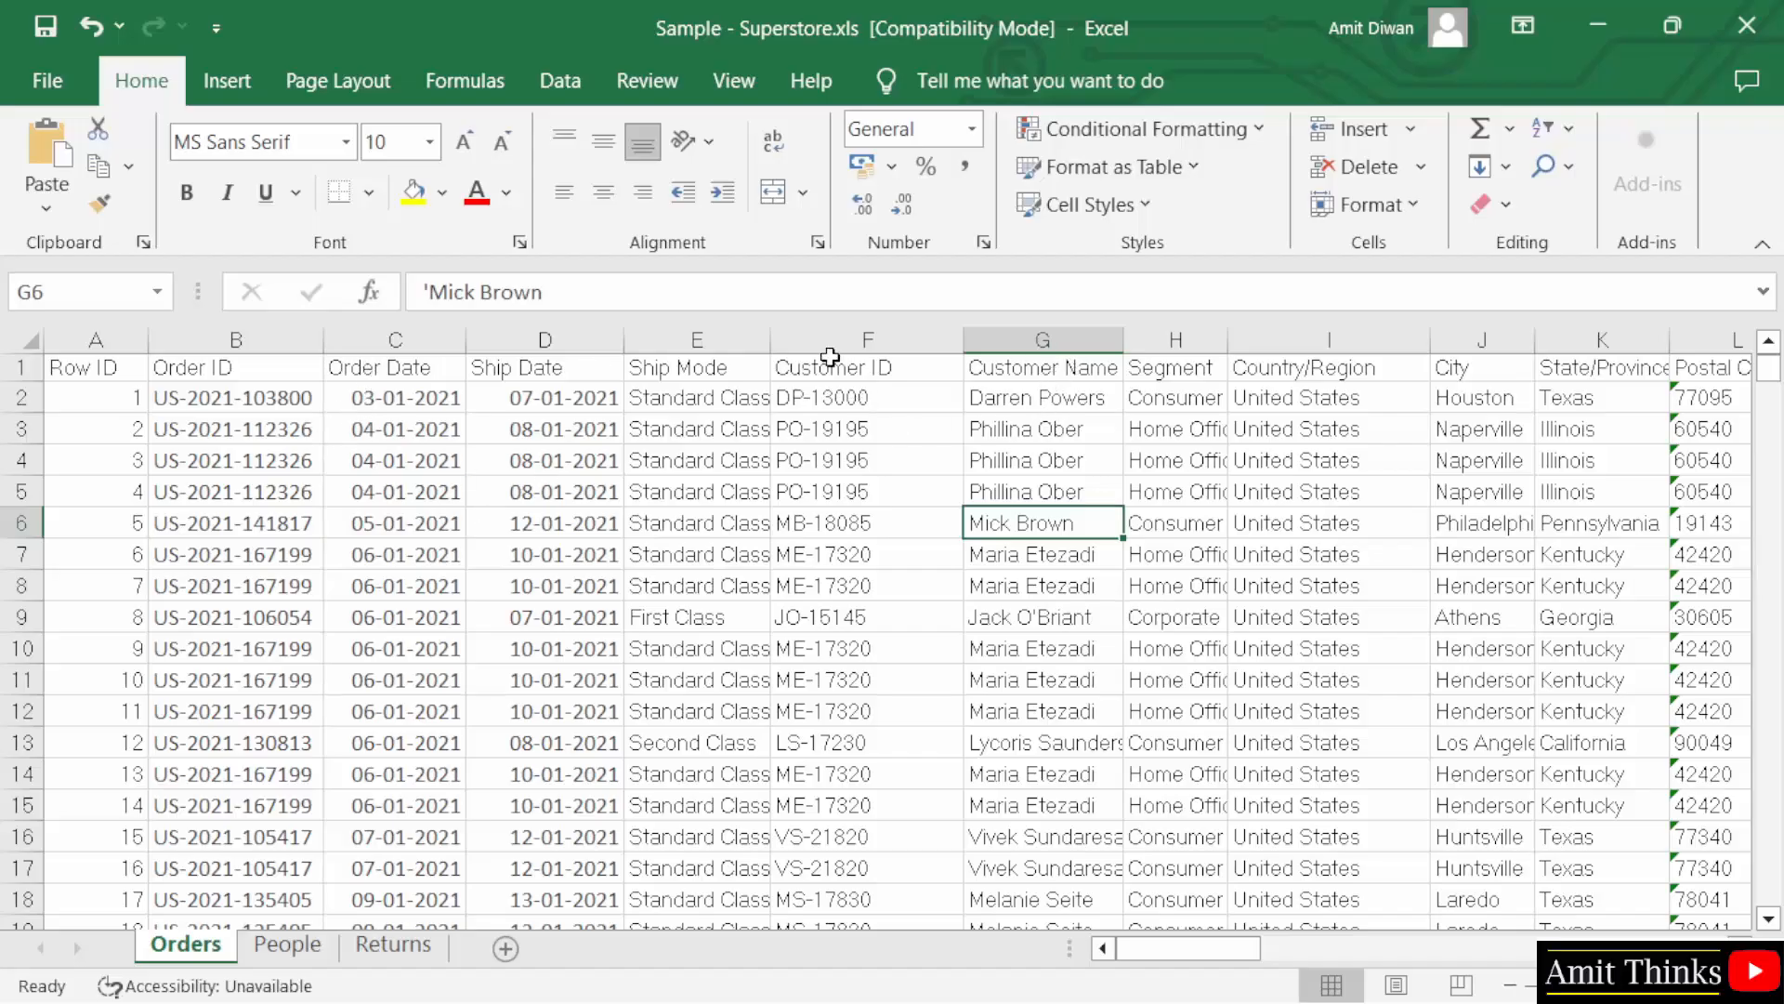
pyautogui.moveTo(1718, 370)
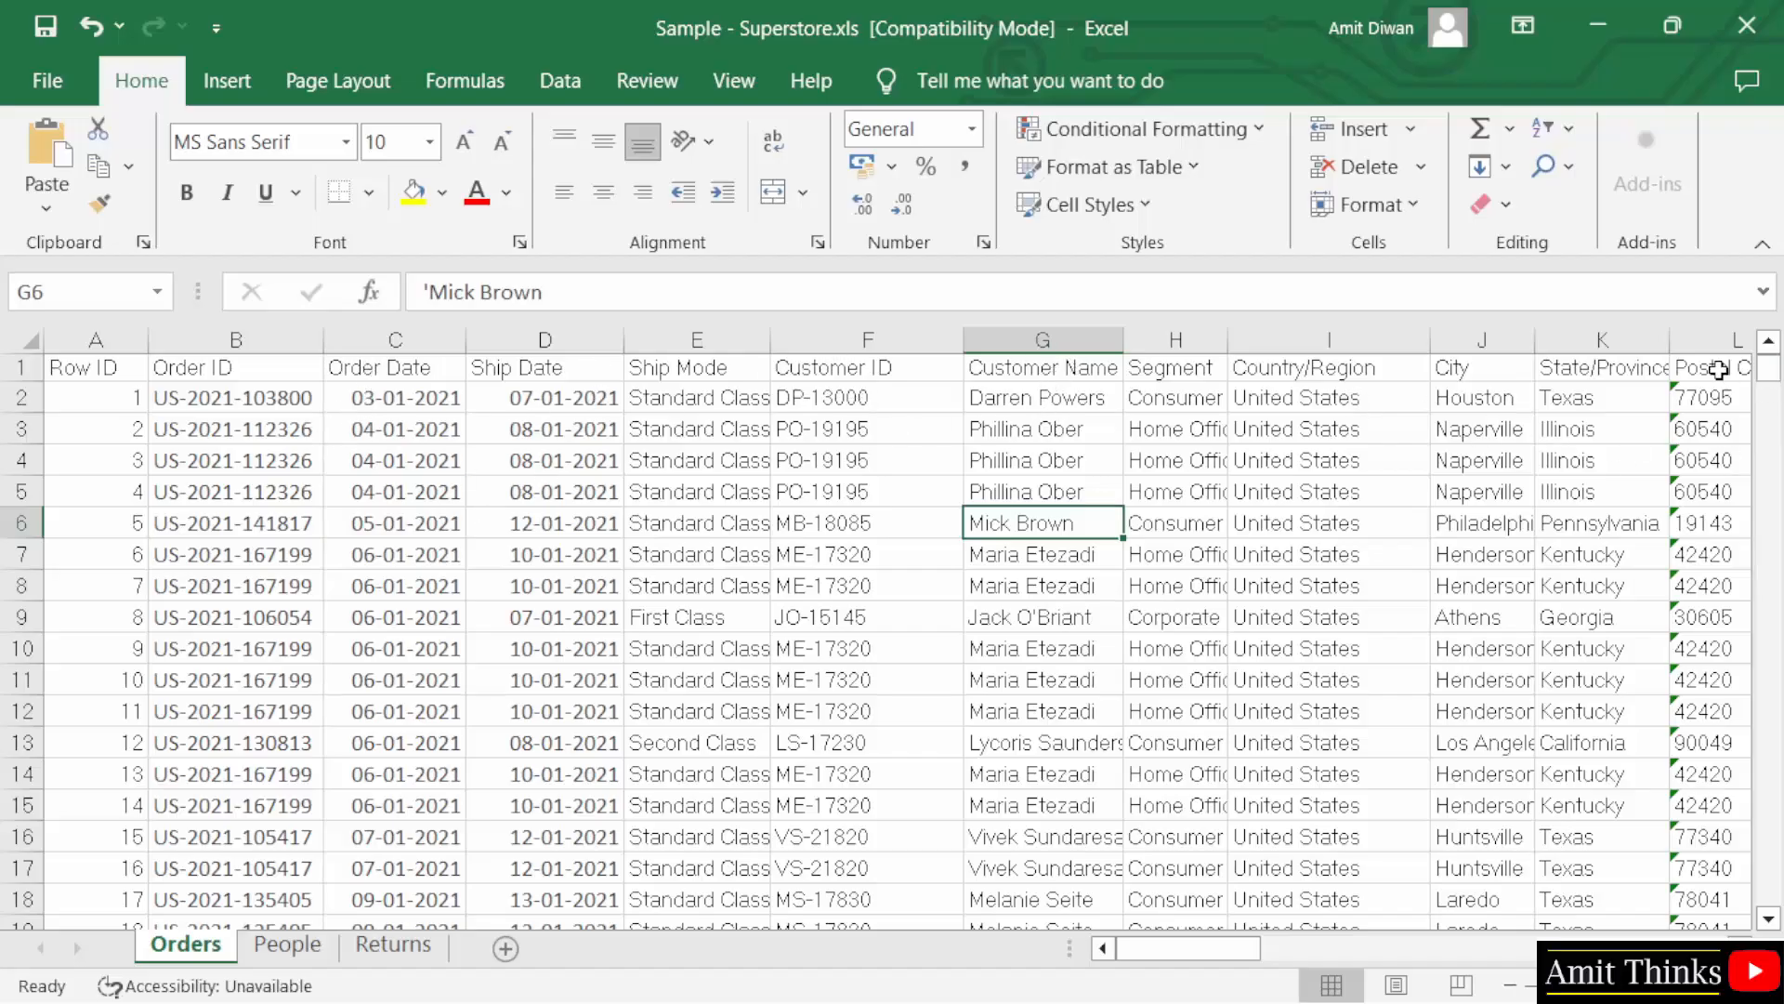
pyautogui.moveTo(1075, 392)
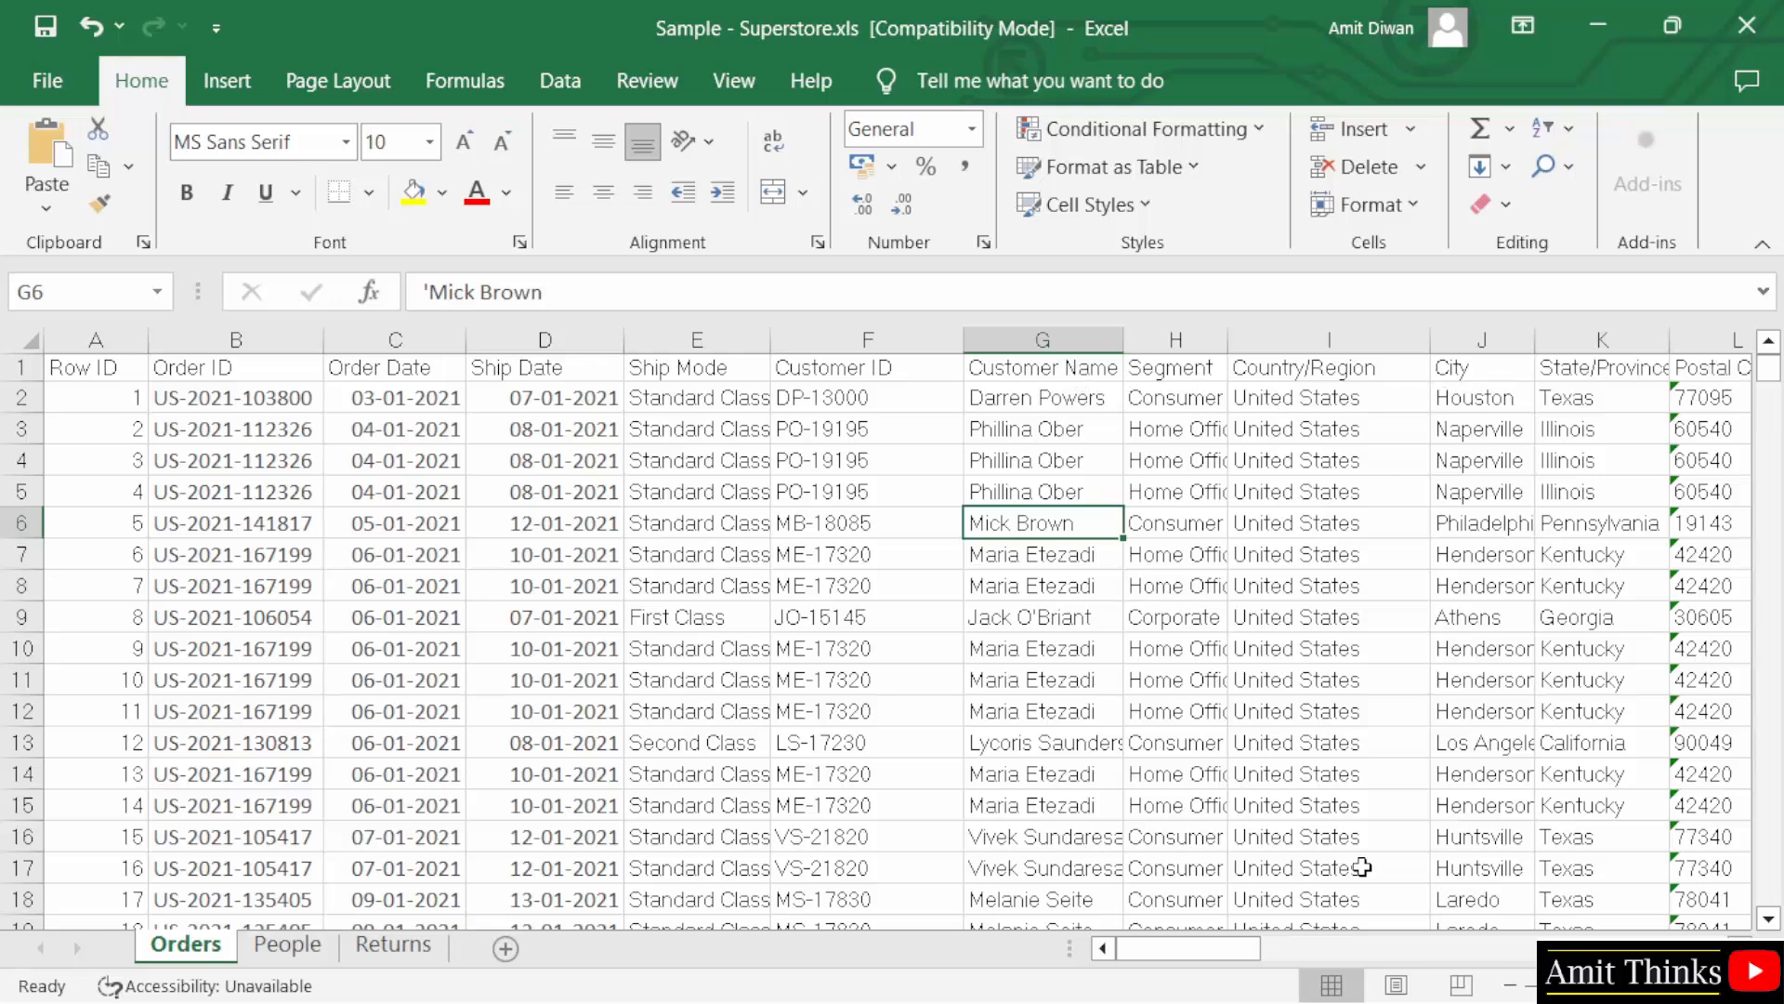
pyautogui.moveTo(1749, 25)
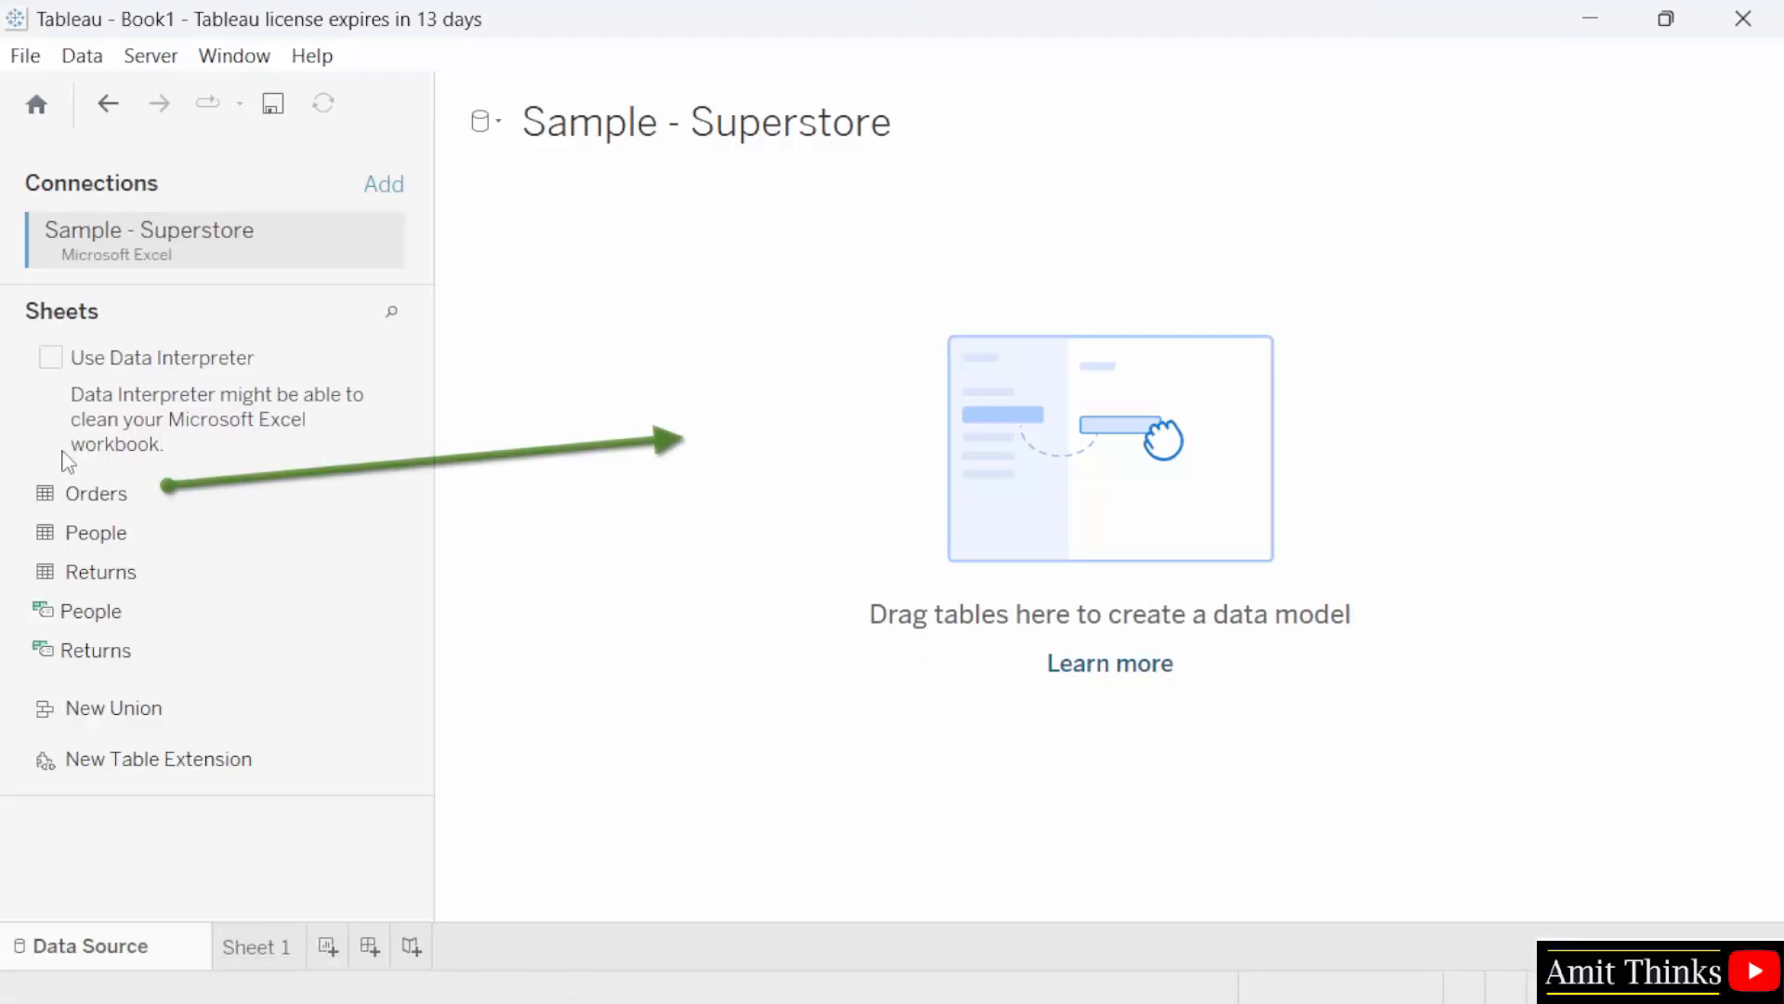
pyautogui.moveTo(97, 493)
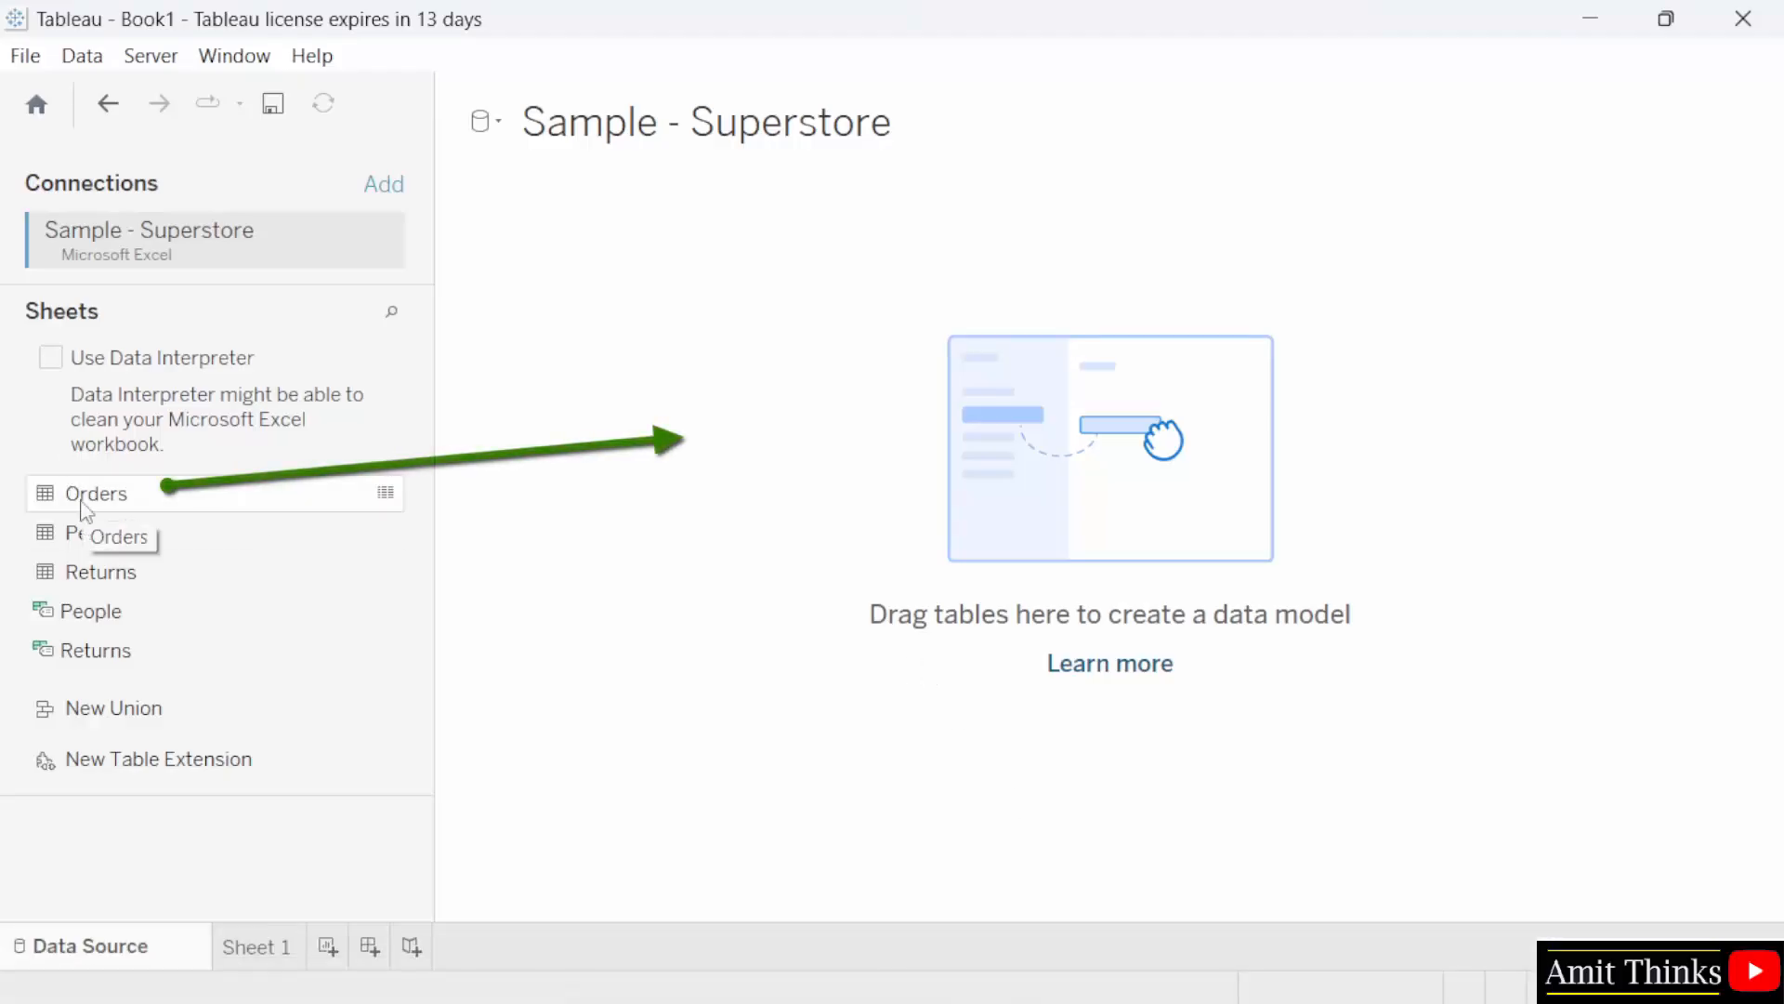
pyautogui.moveTo(966, 635)
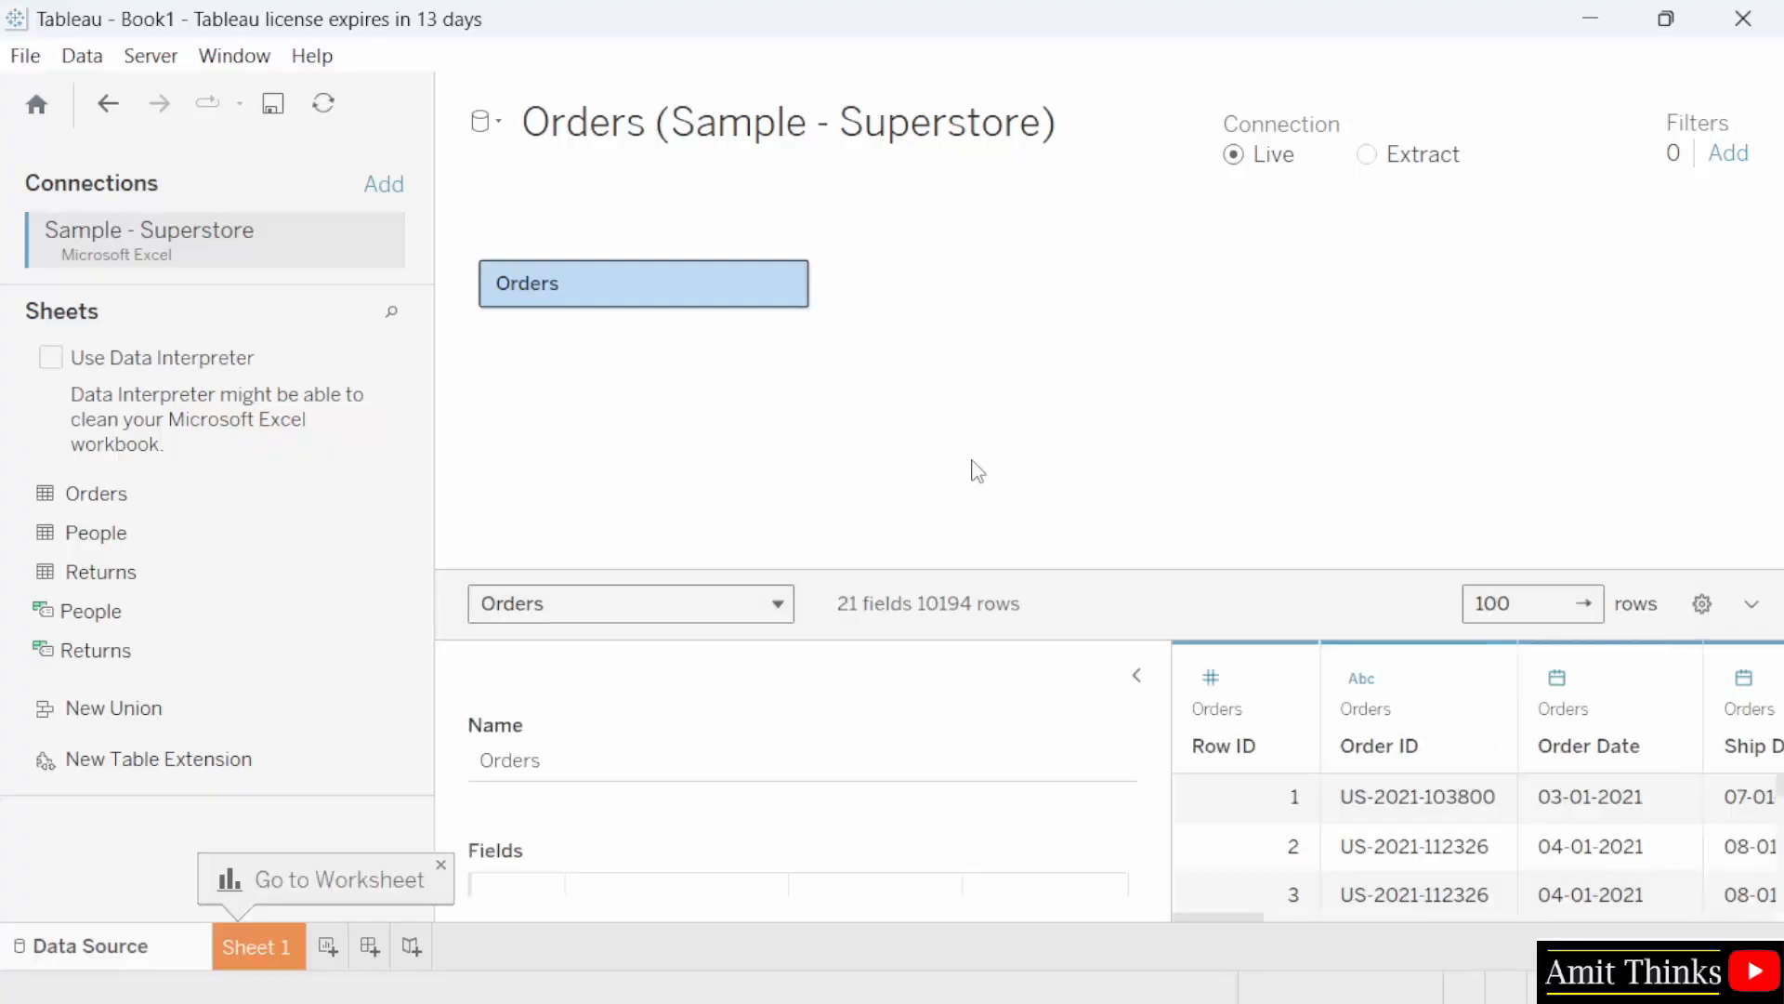
pyautogui.moveTo(710, 344)
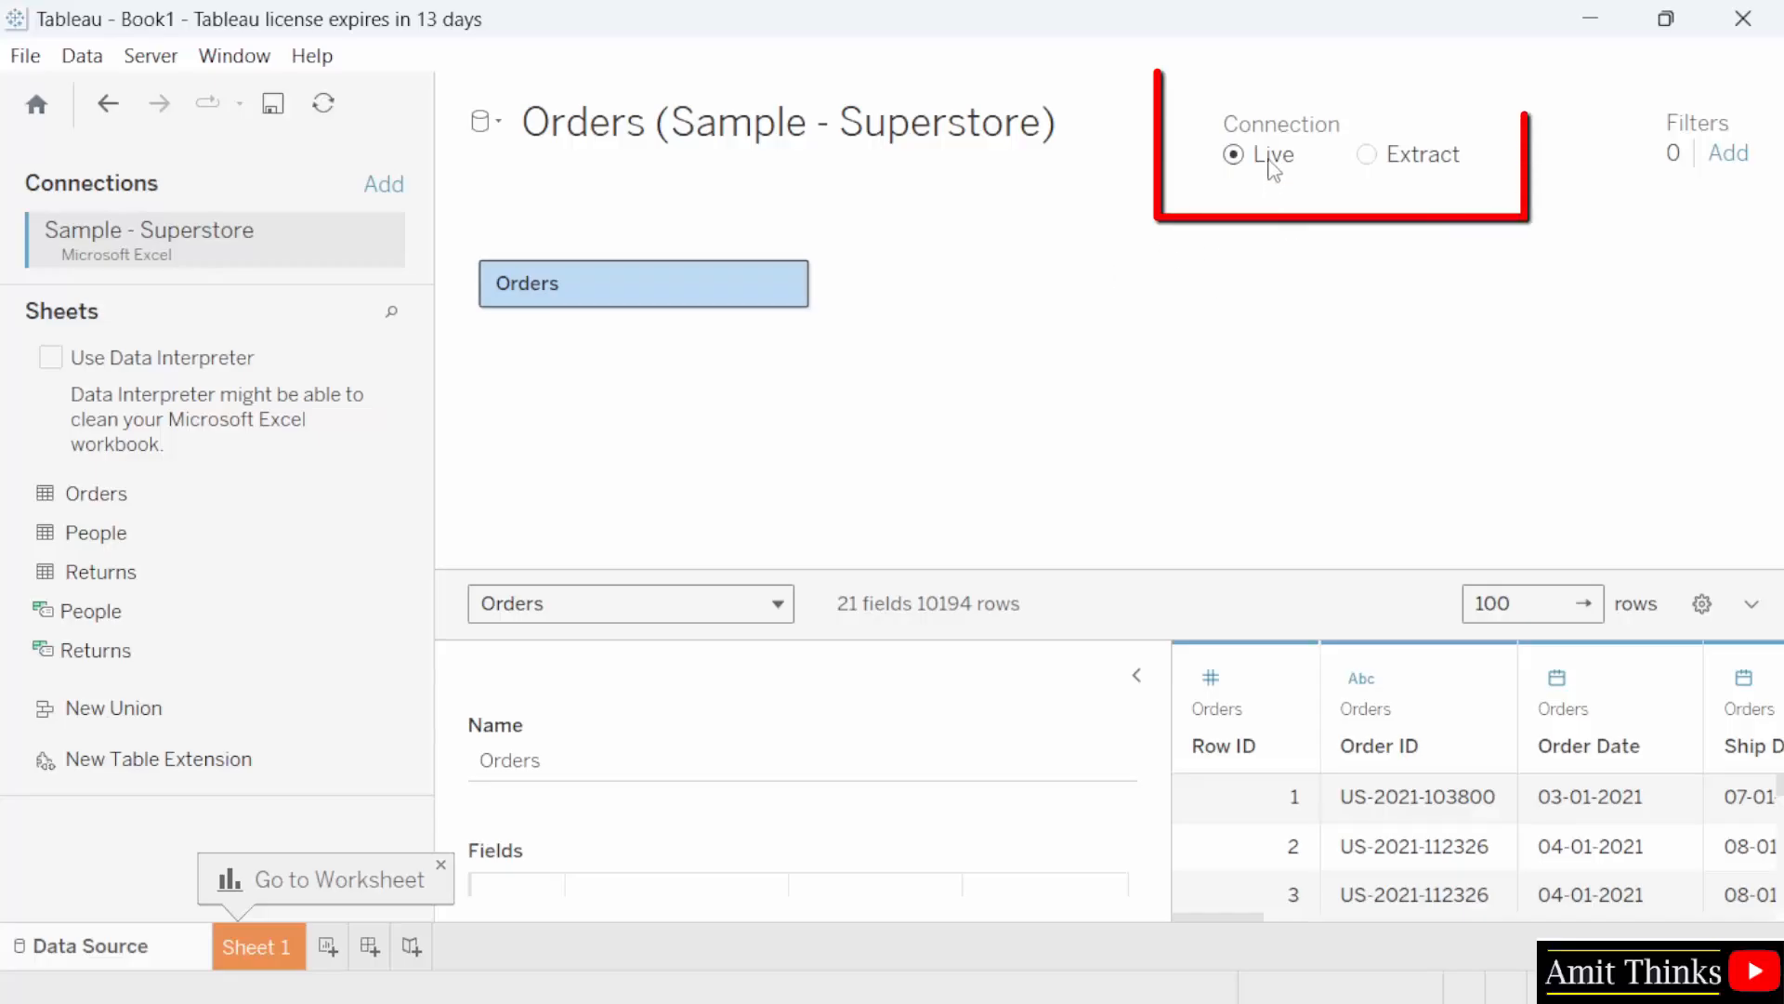
pyautogui.moveTo(1394, 159)
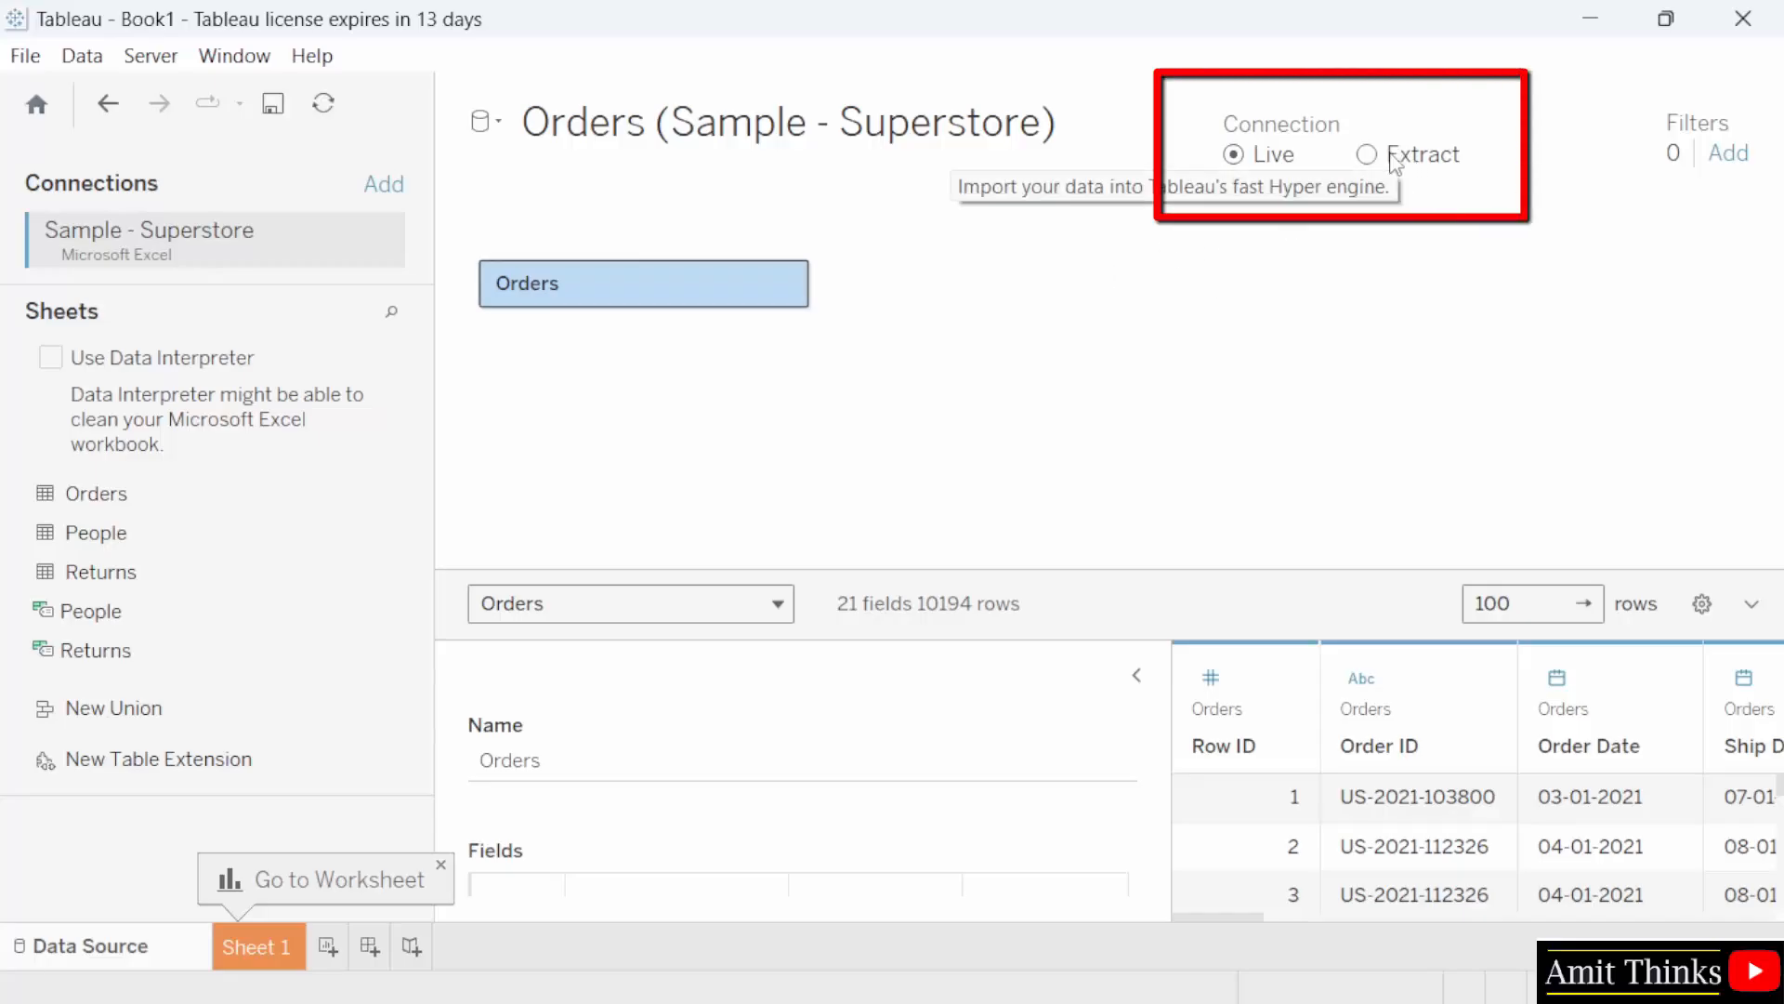
pyautogui.moveTo(1446, 467)
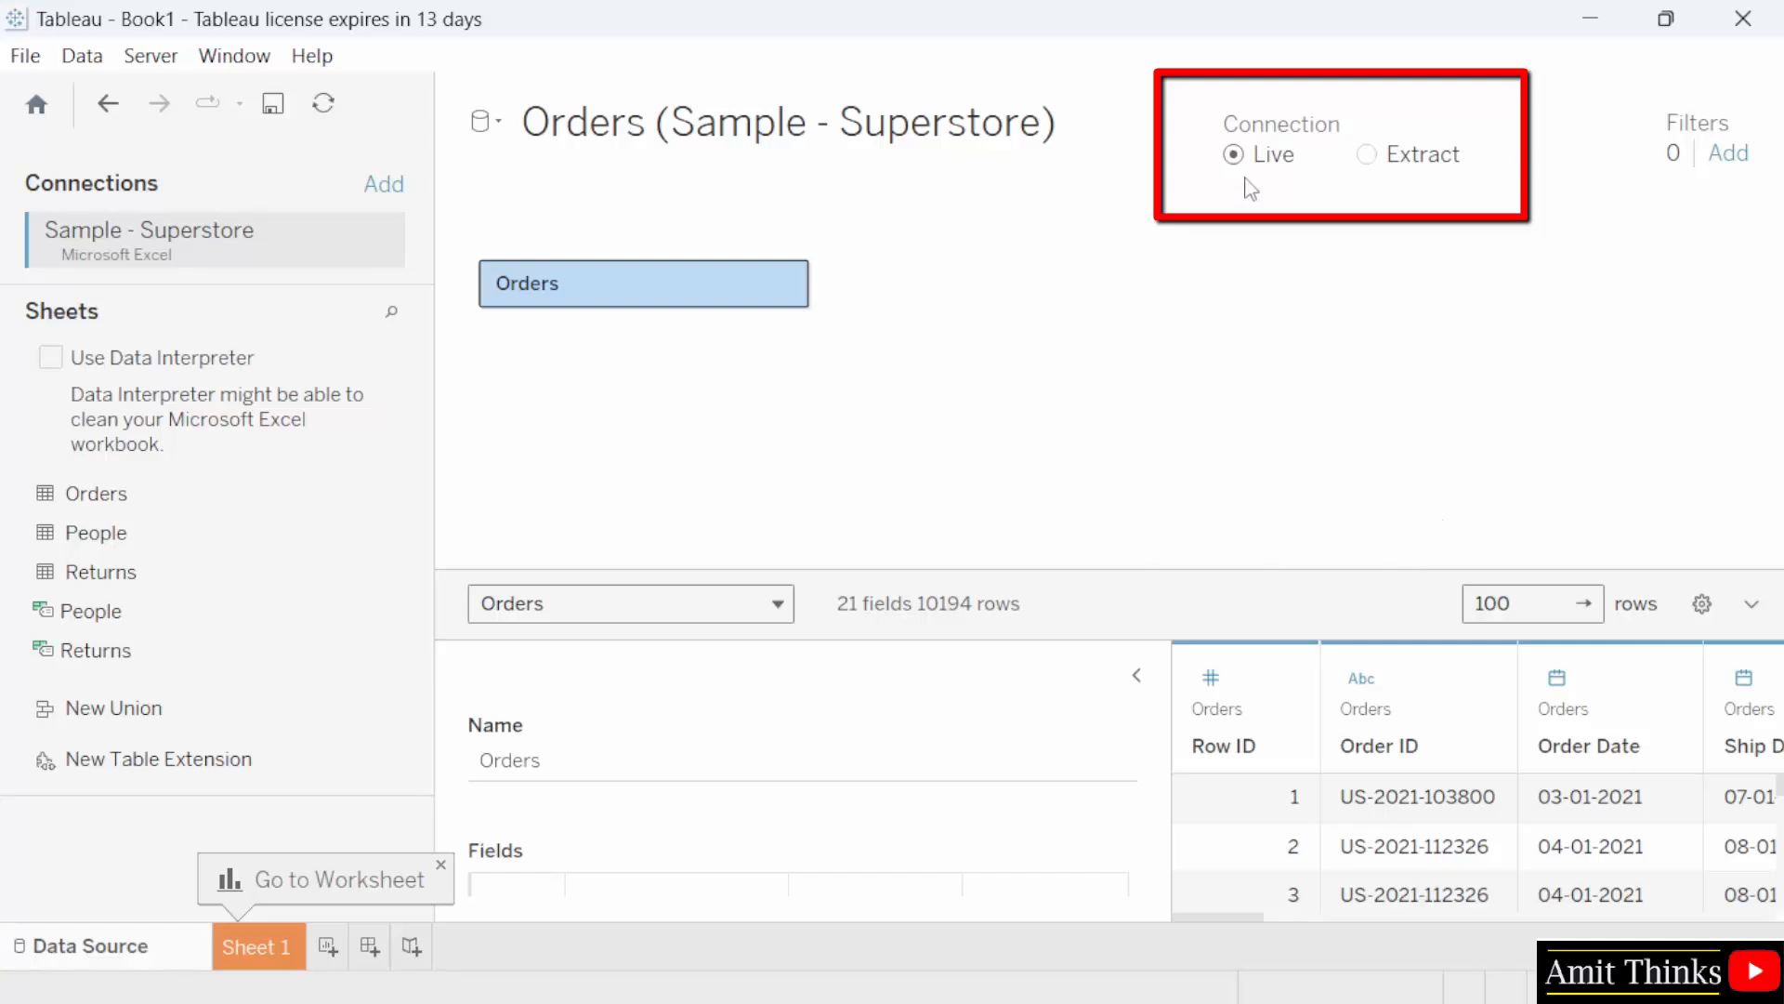
pyautogui.moveTo(639, 828)
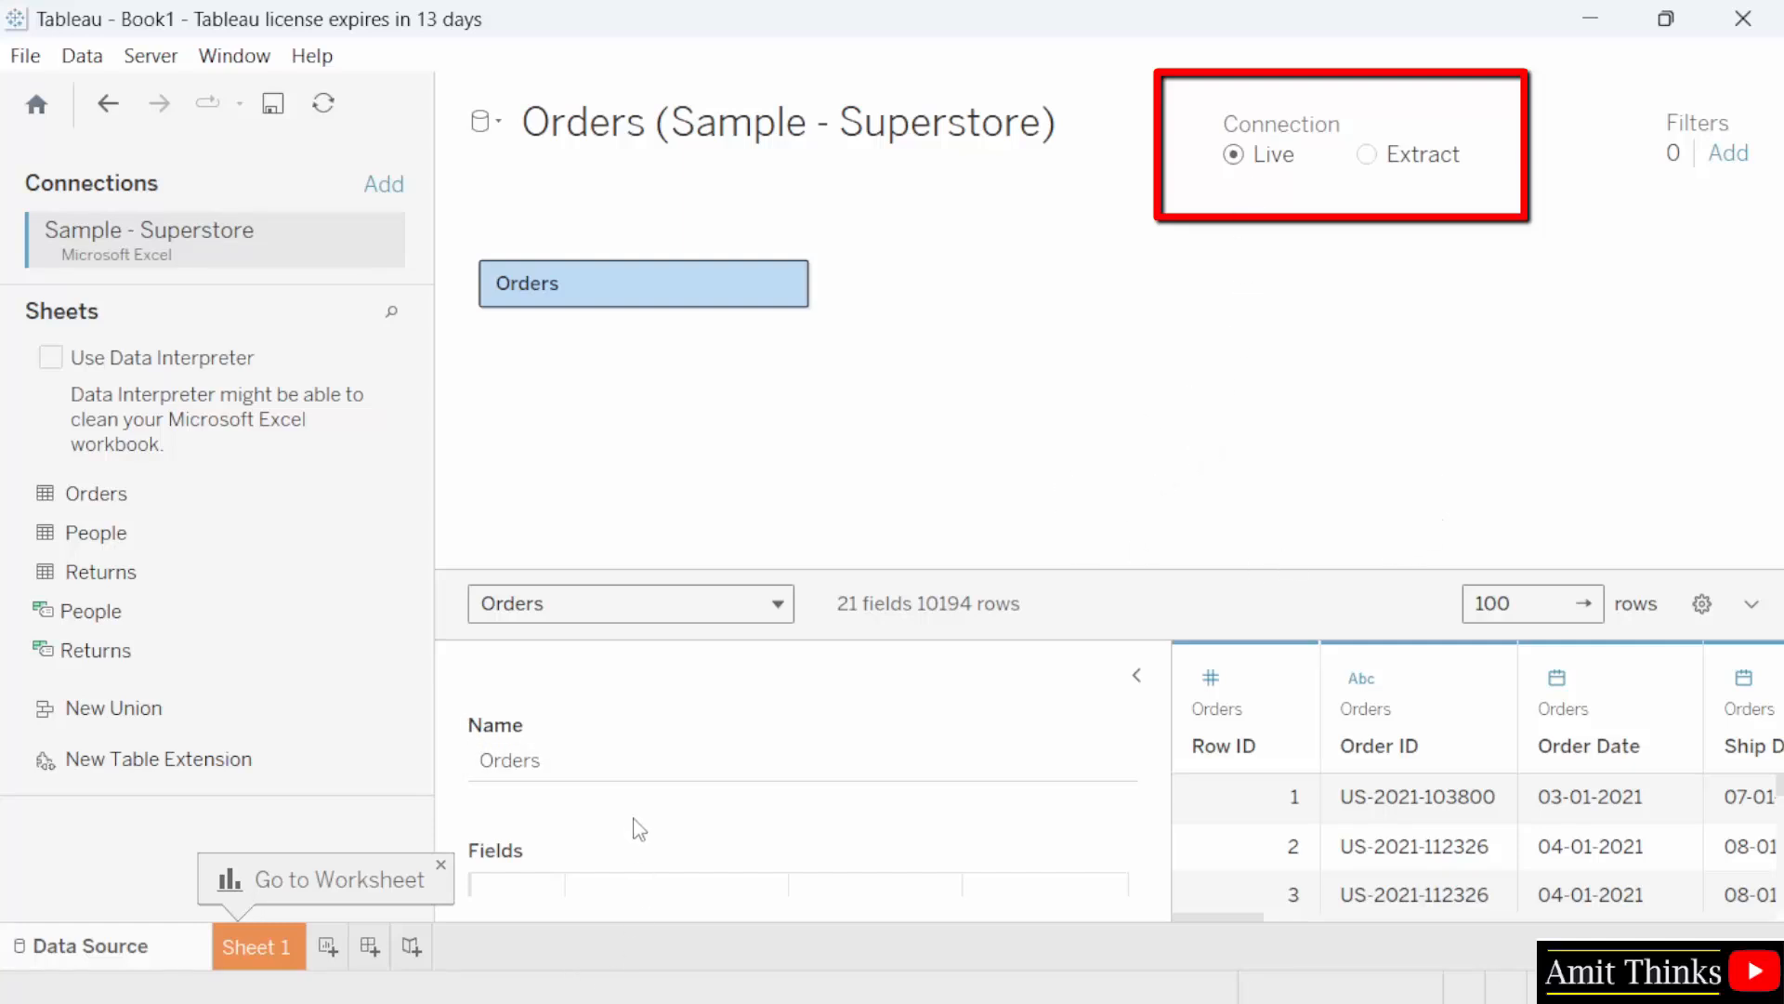
pyautogui.moveTo(1169, 746)
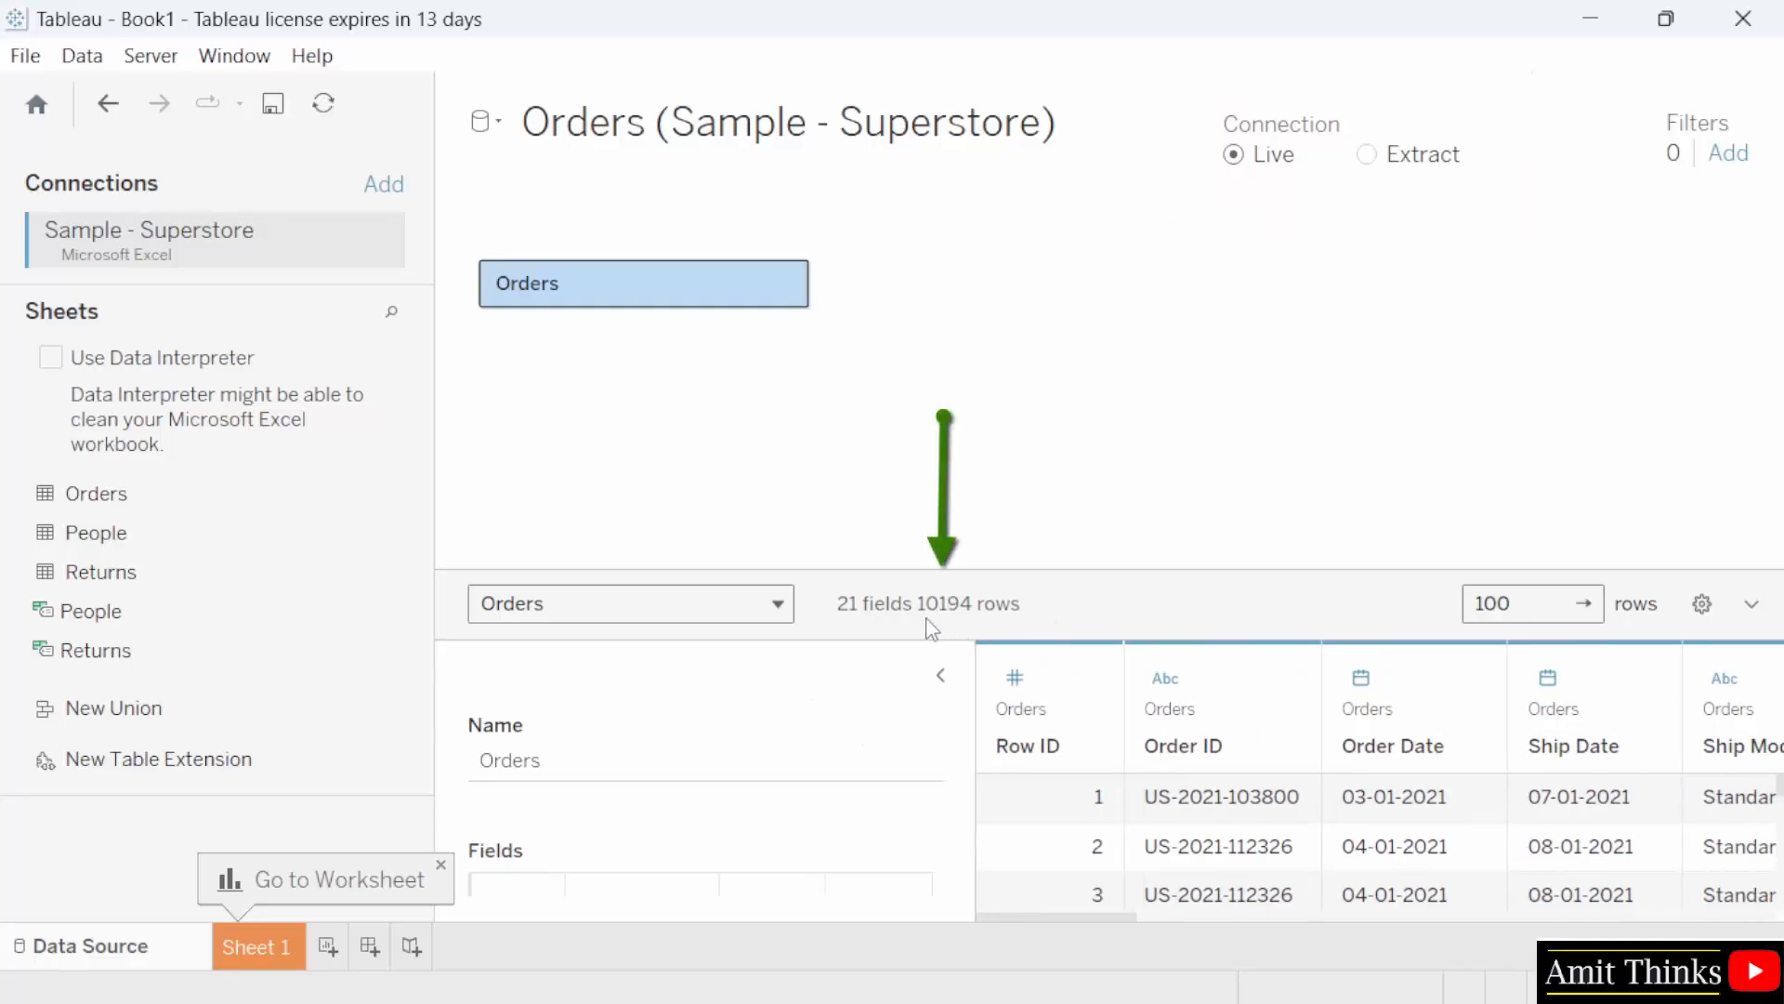
pyautogui.moveTo(862, 643)
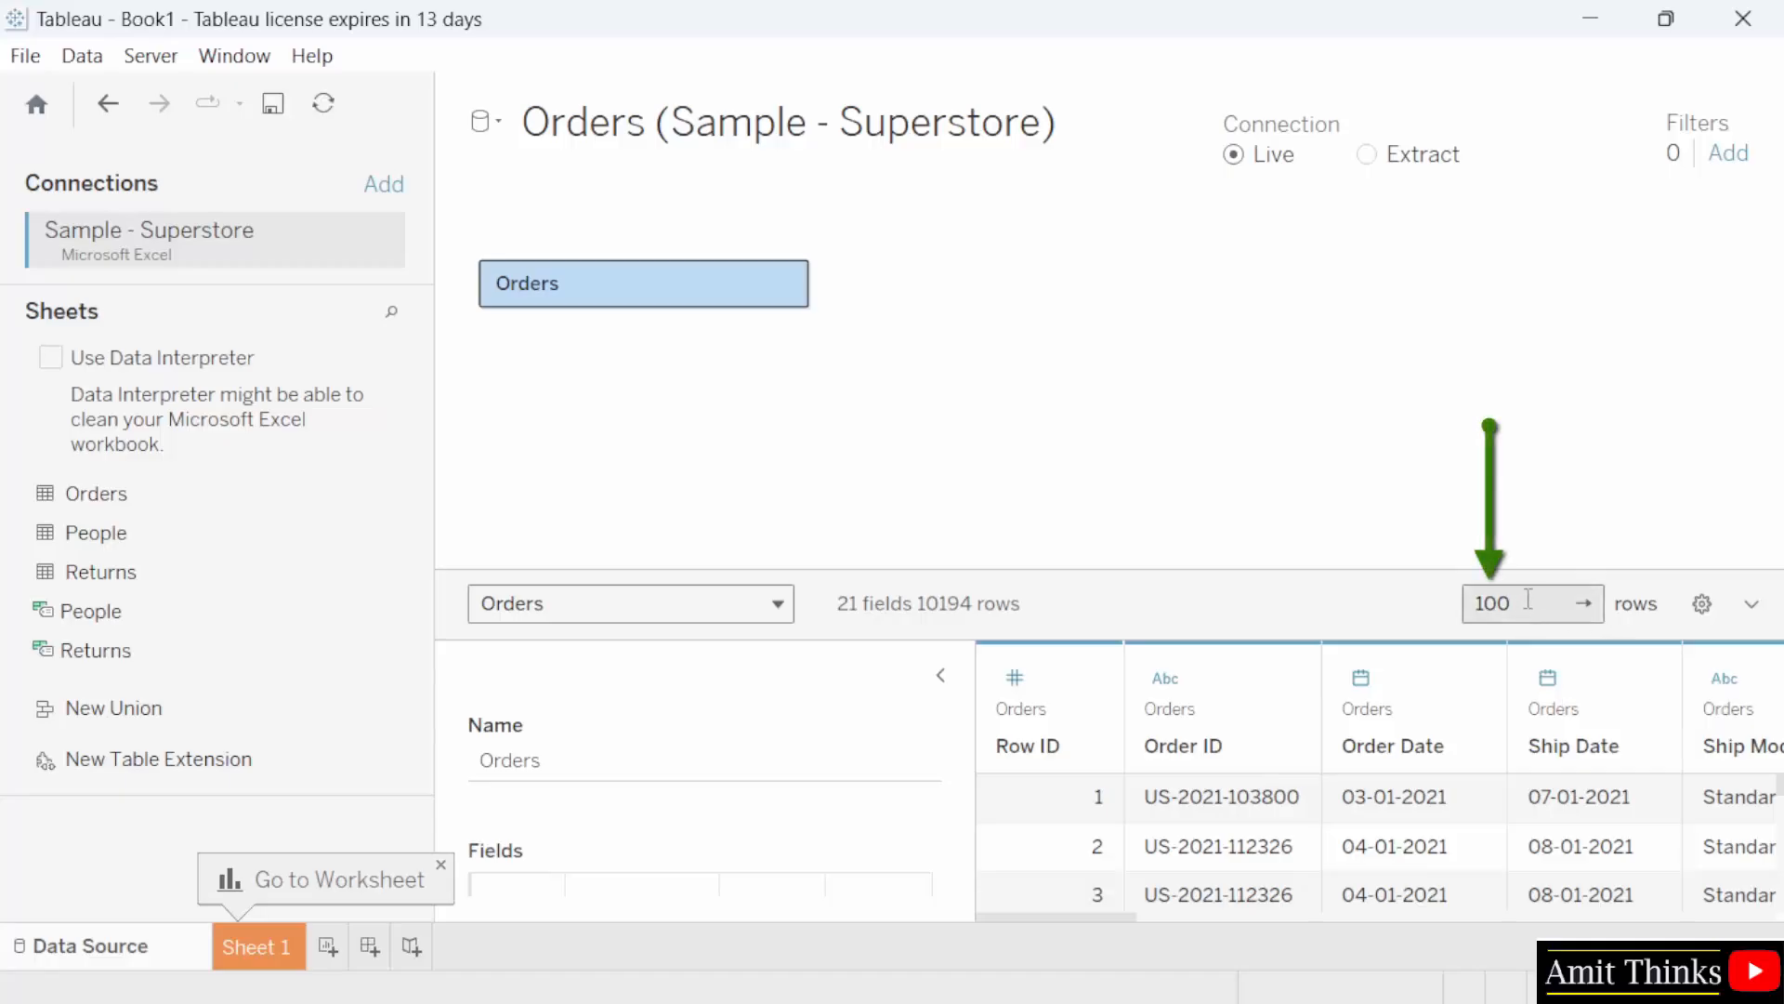
# Step: Change the Orders preview row limit from 100 to 10000
pyautogui.click(1531, 603)
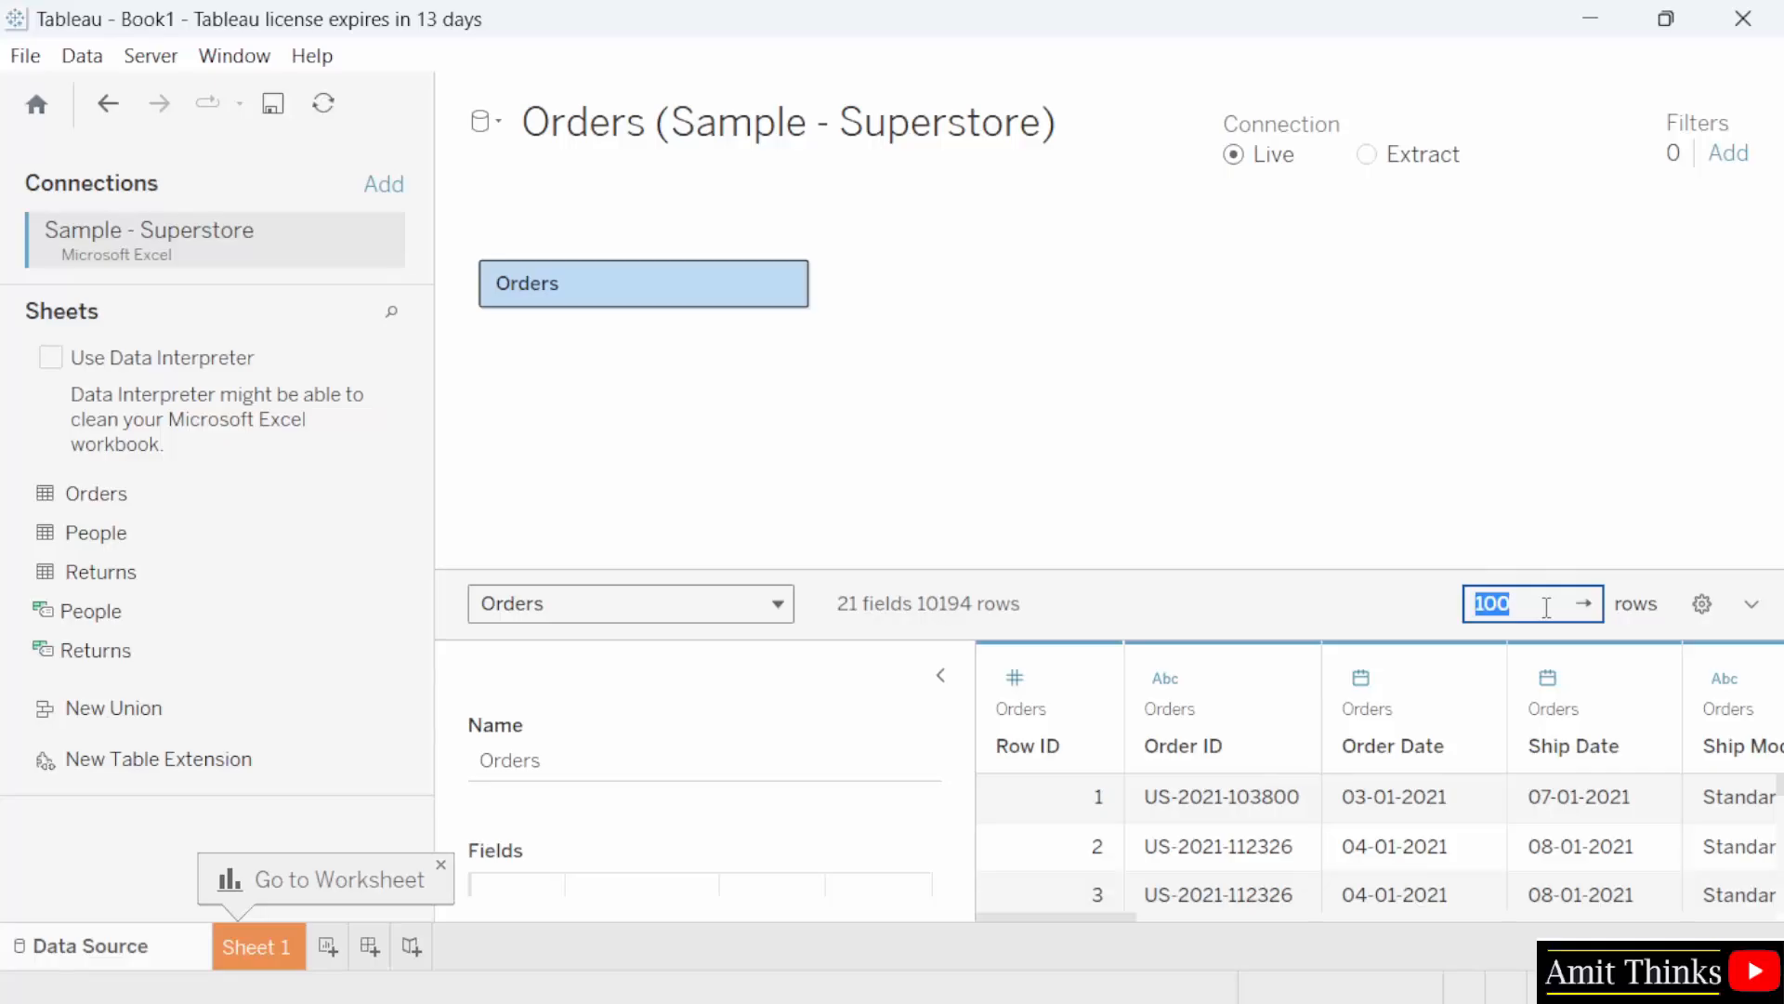
pyautogui.write('12000')
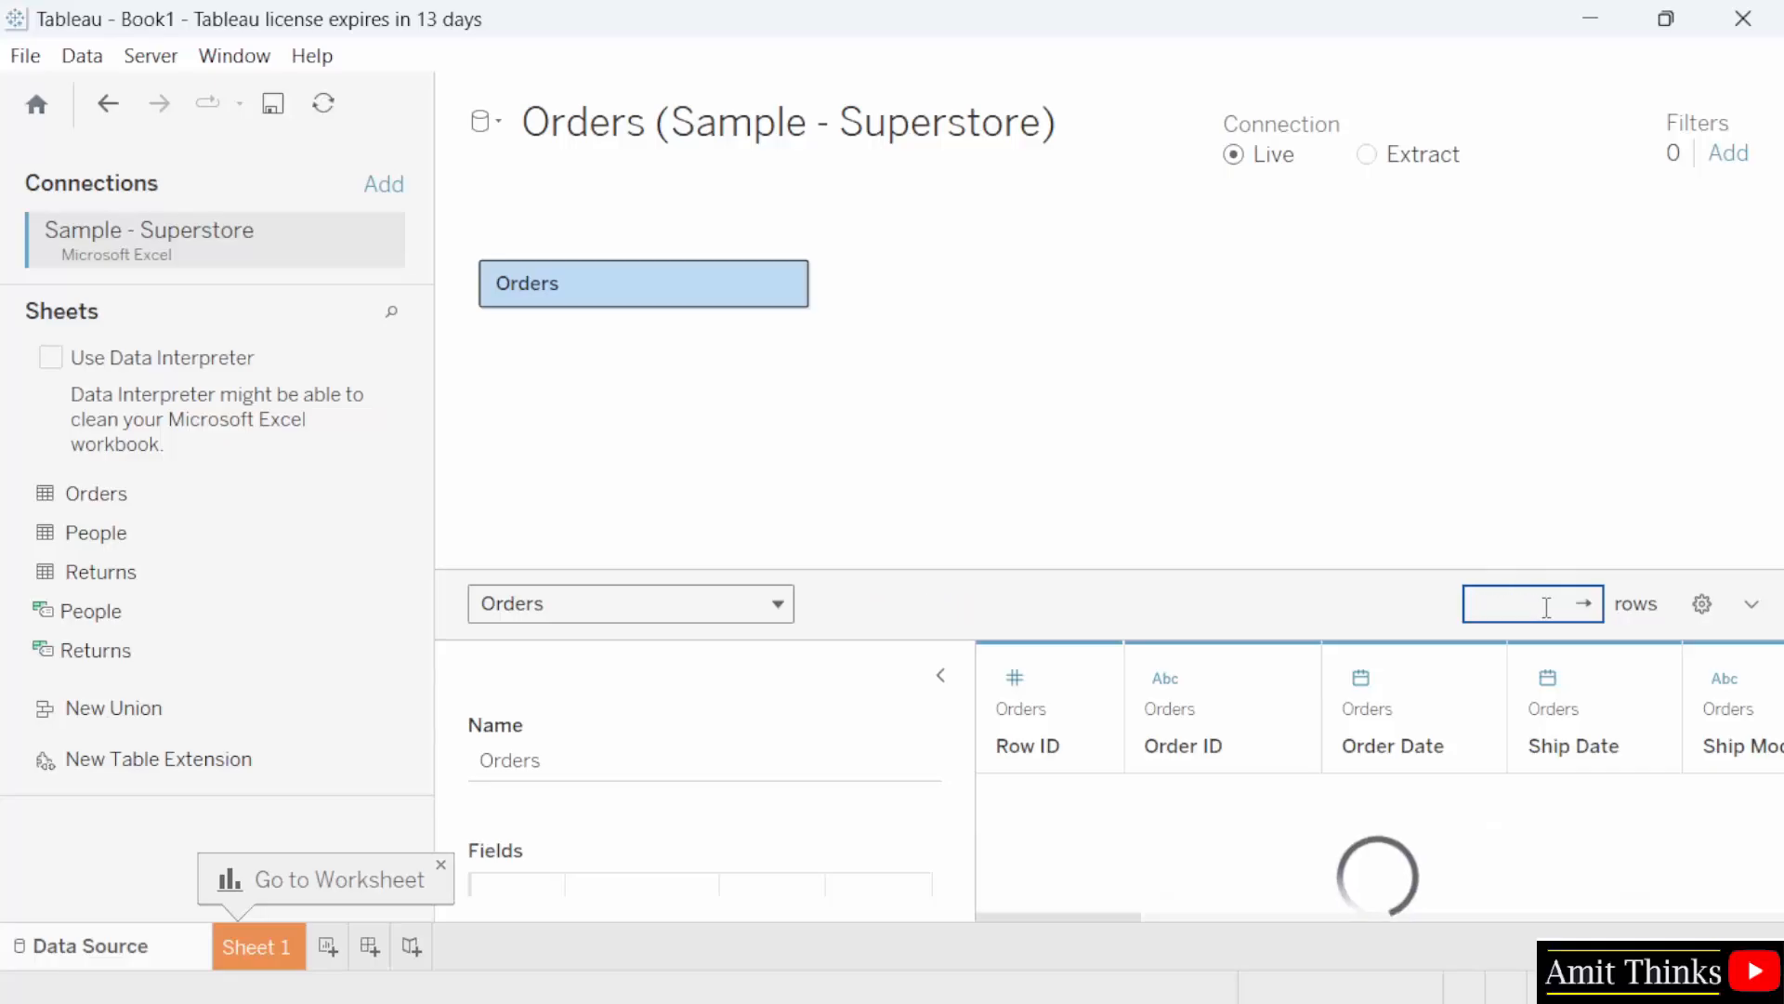
pyautogui.write('10000')
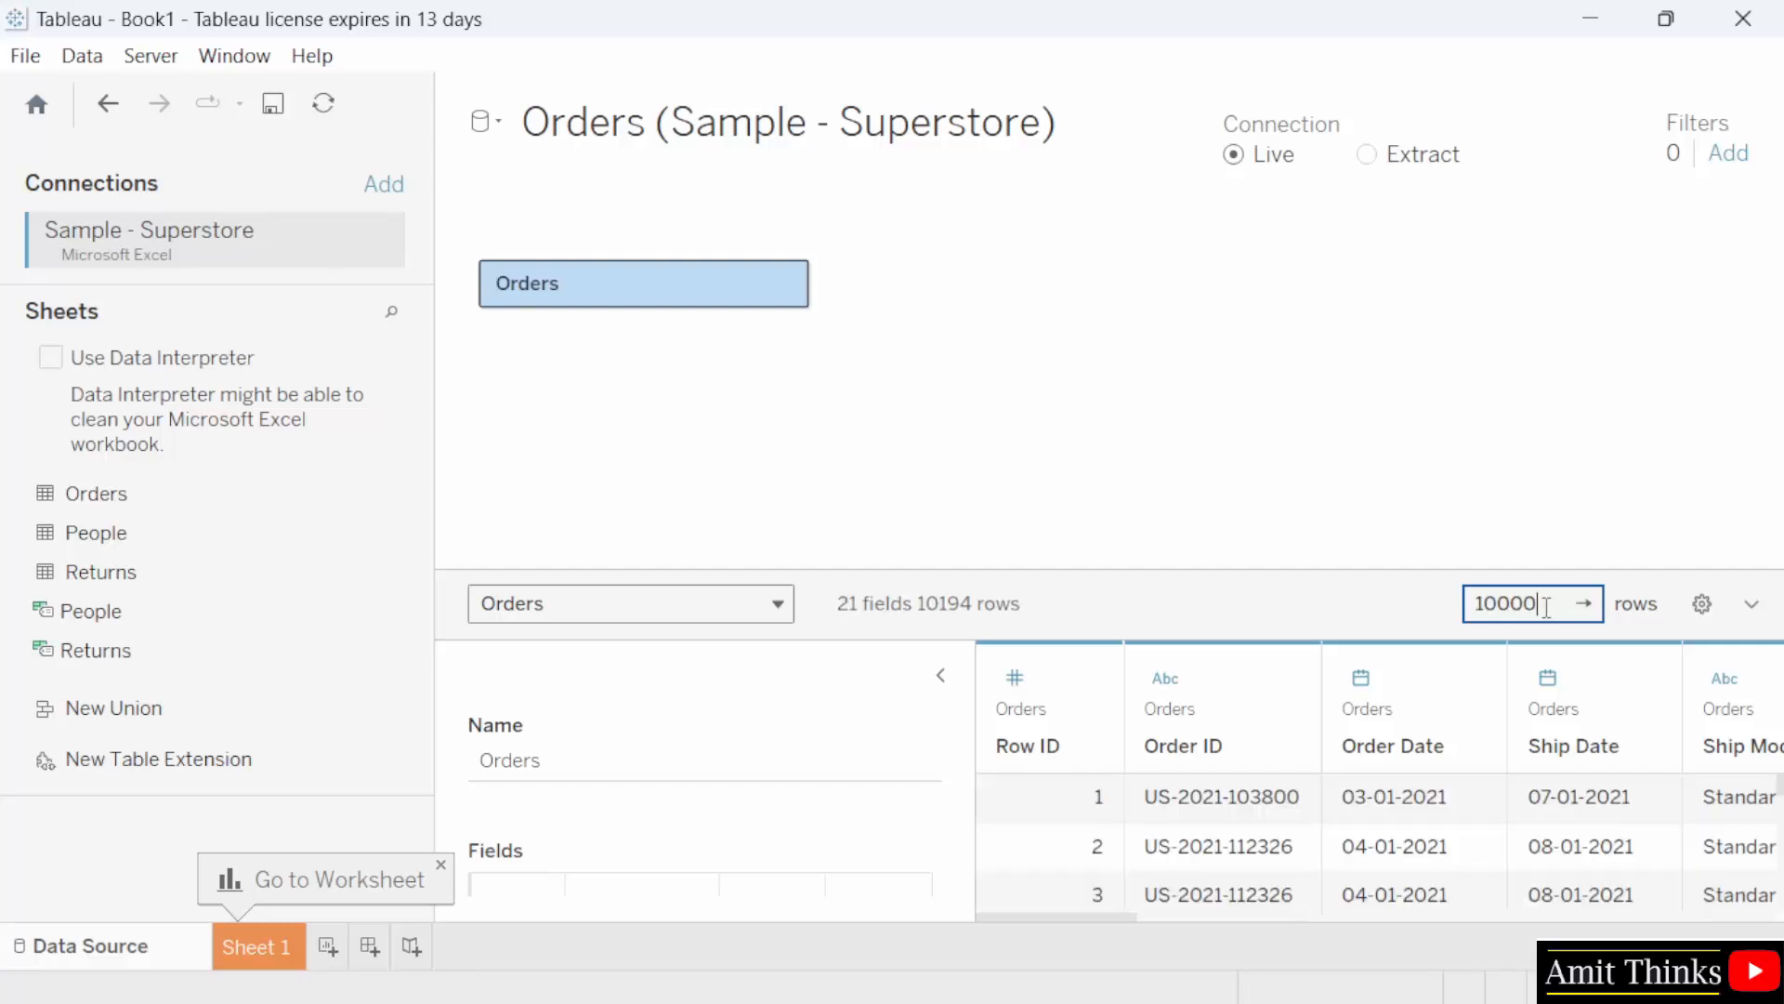
pyautogui.moveTo(1362, 679)
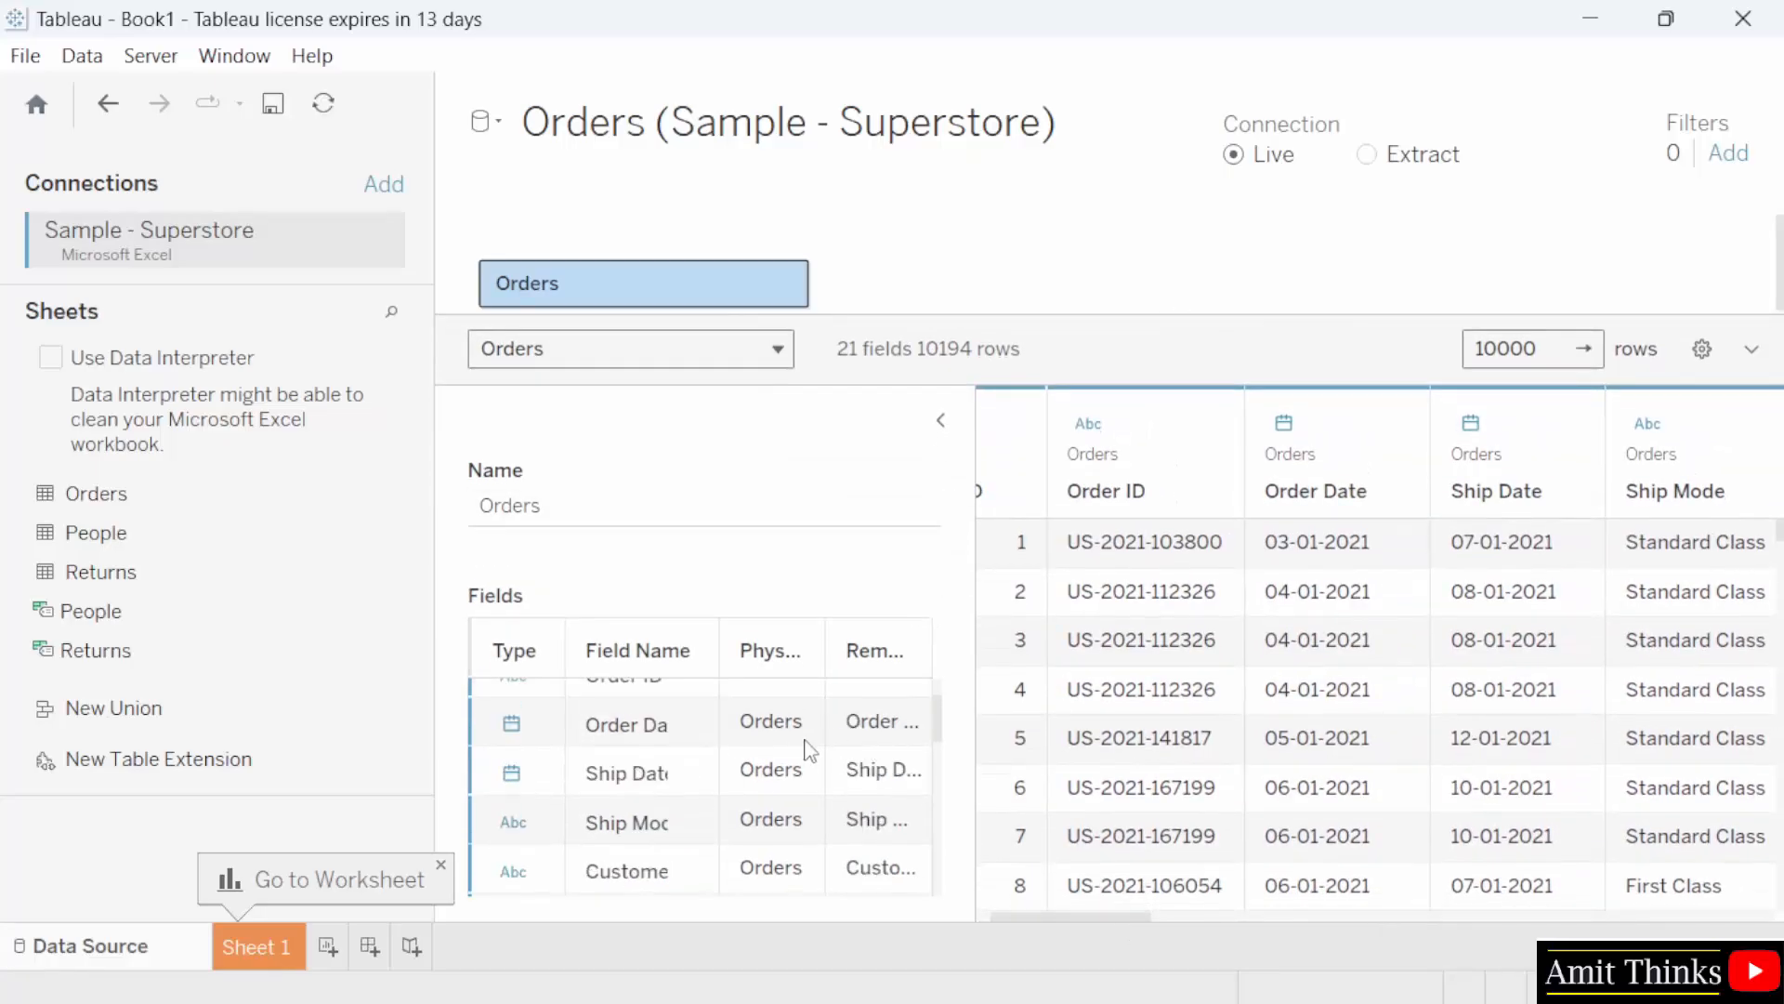
pyautogui.scroll(3)
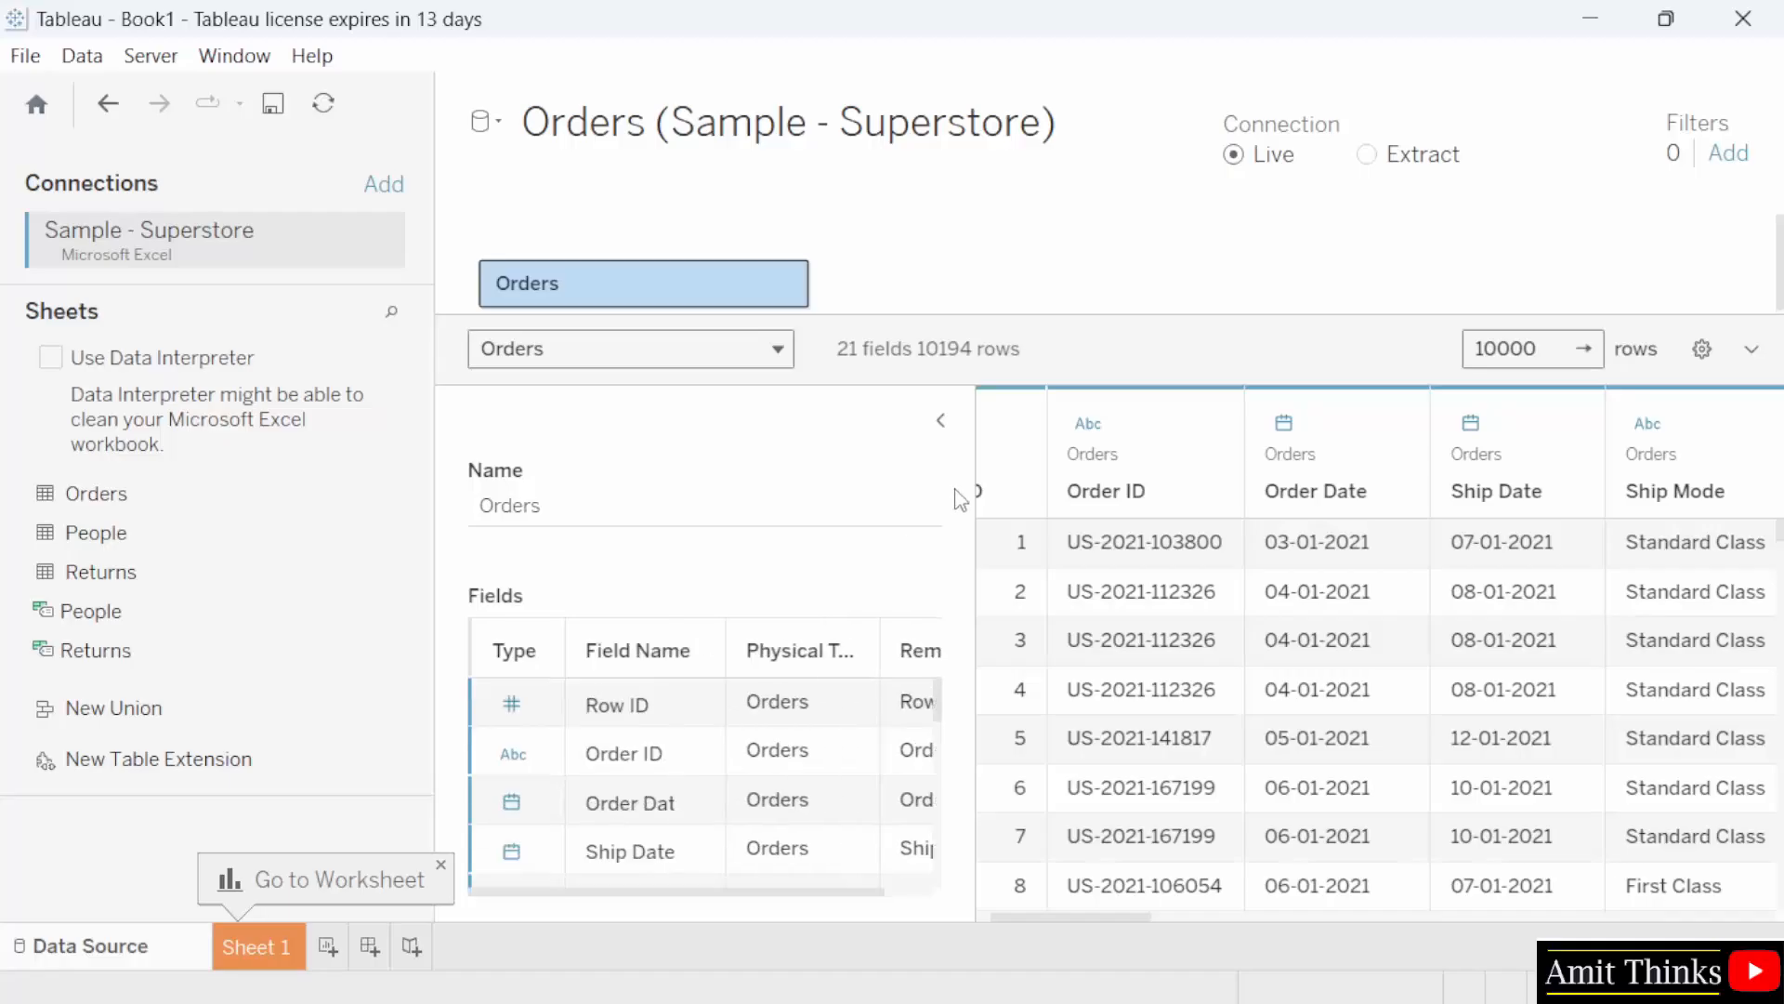
pyautogui.hscroll(-3)
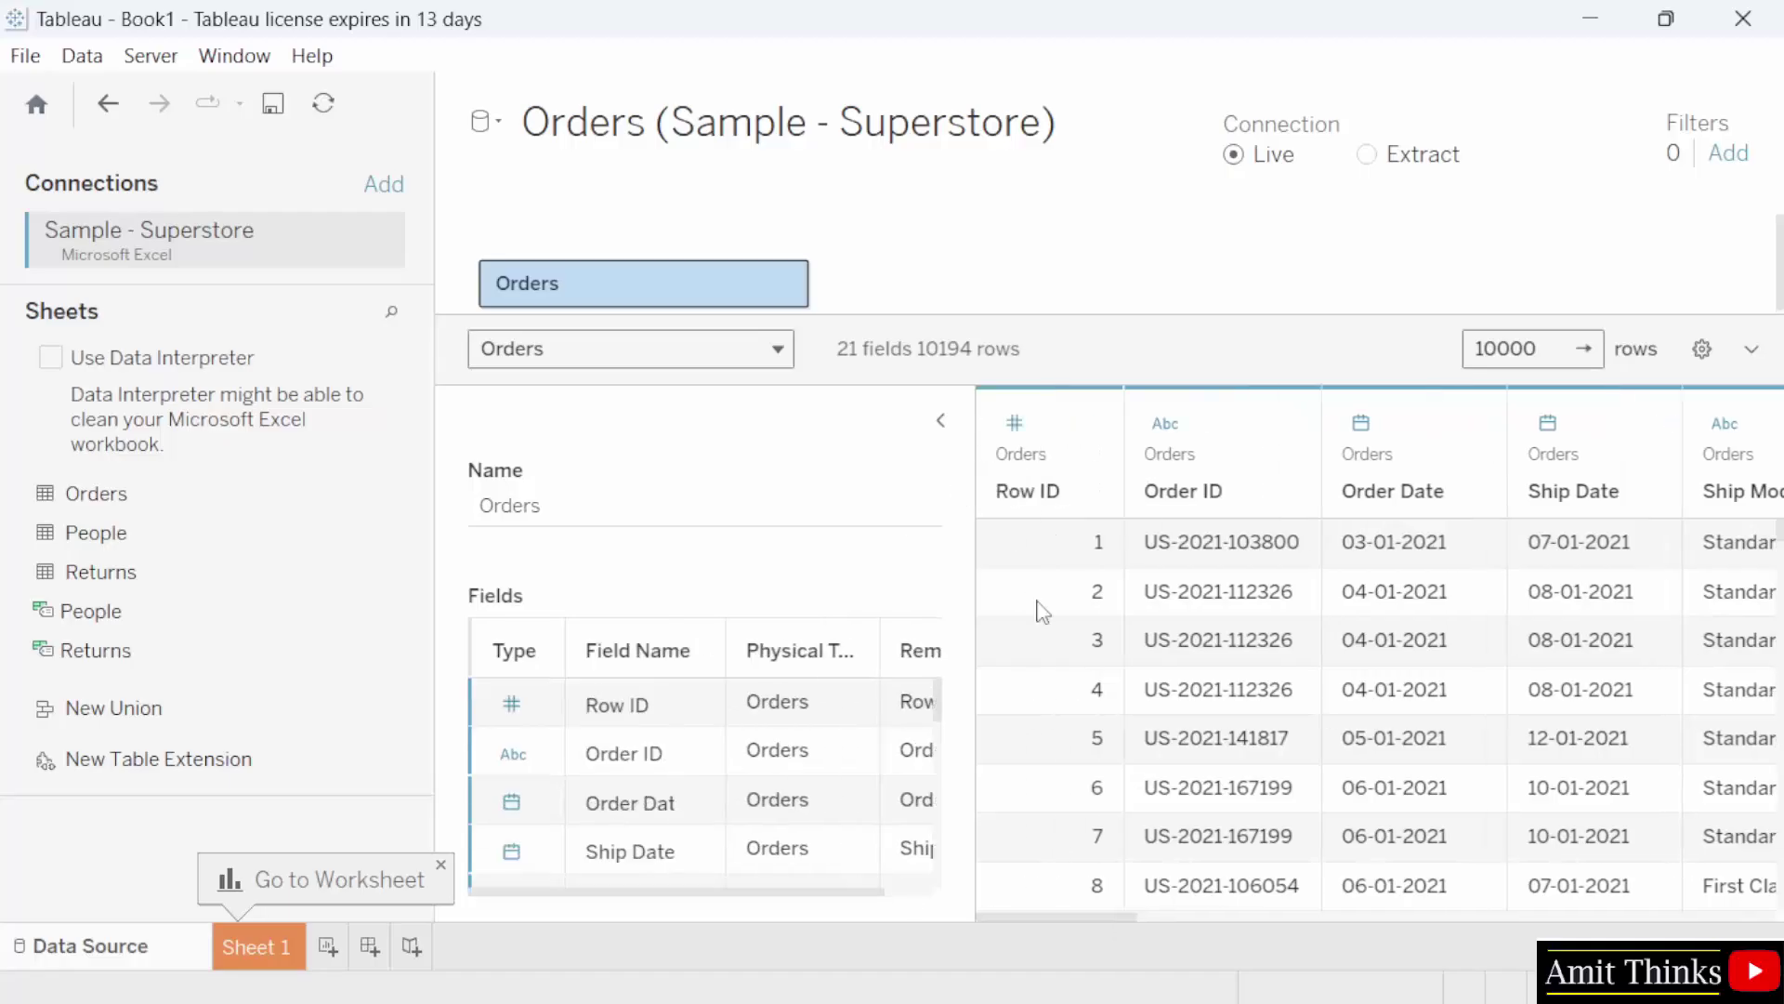
pyautogui.moveTo(1129, 452)
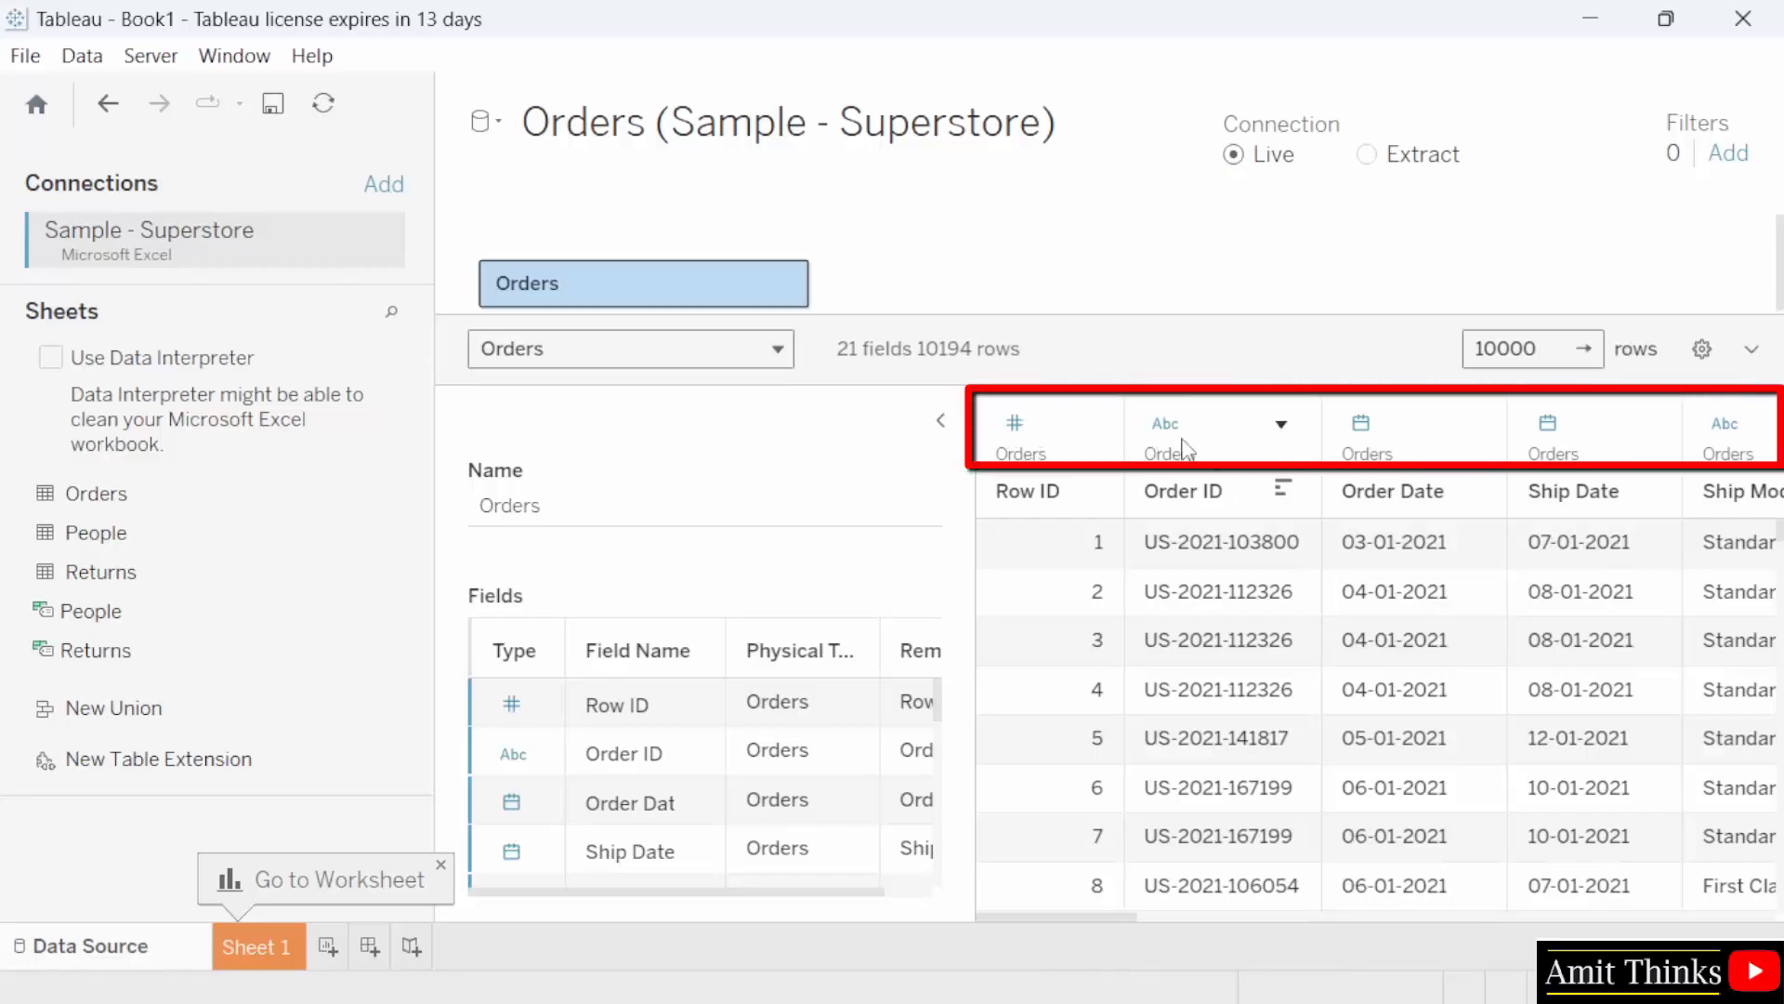
pyautogui.moveTo(1362, 441)
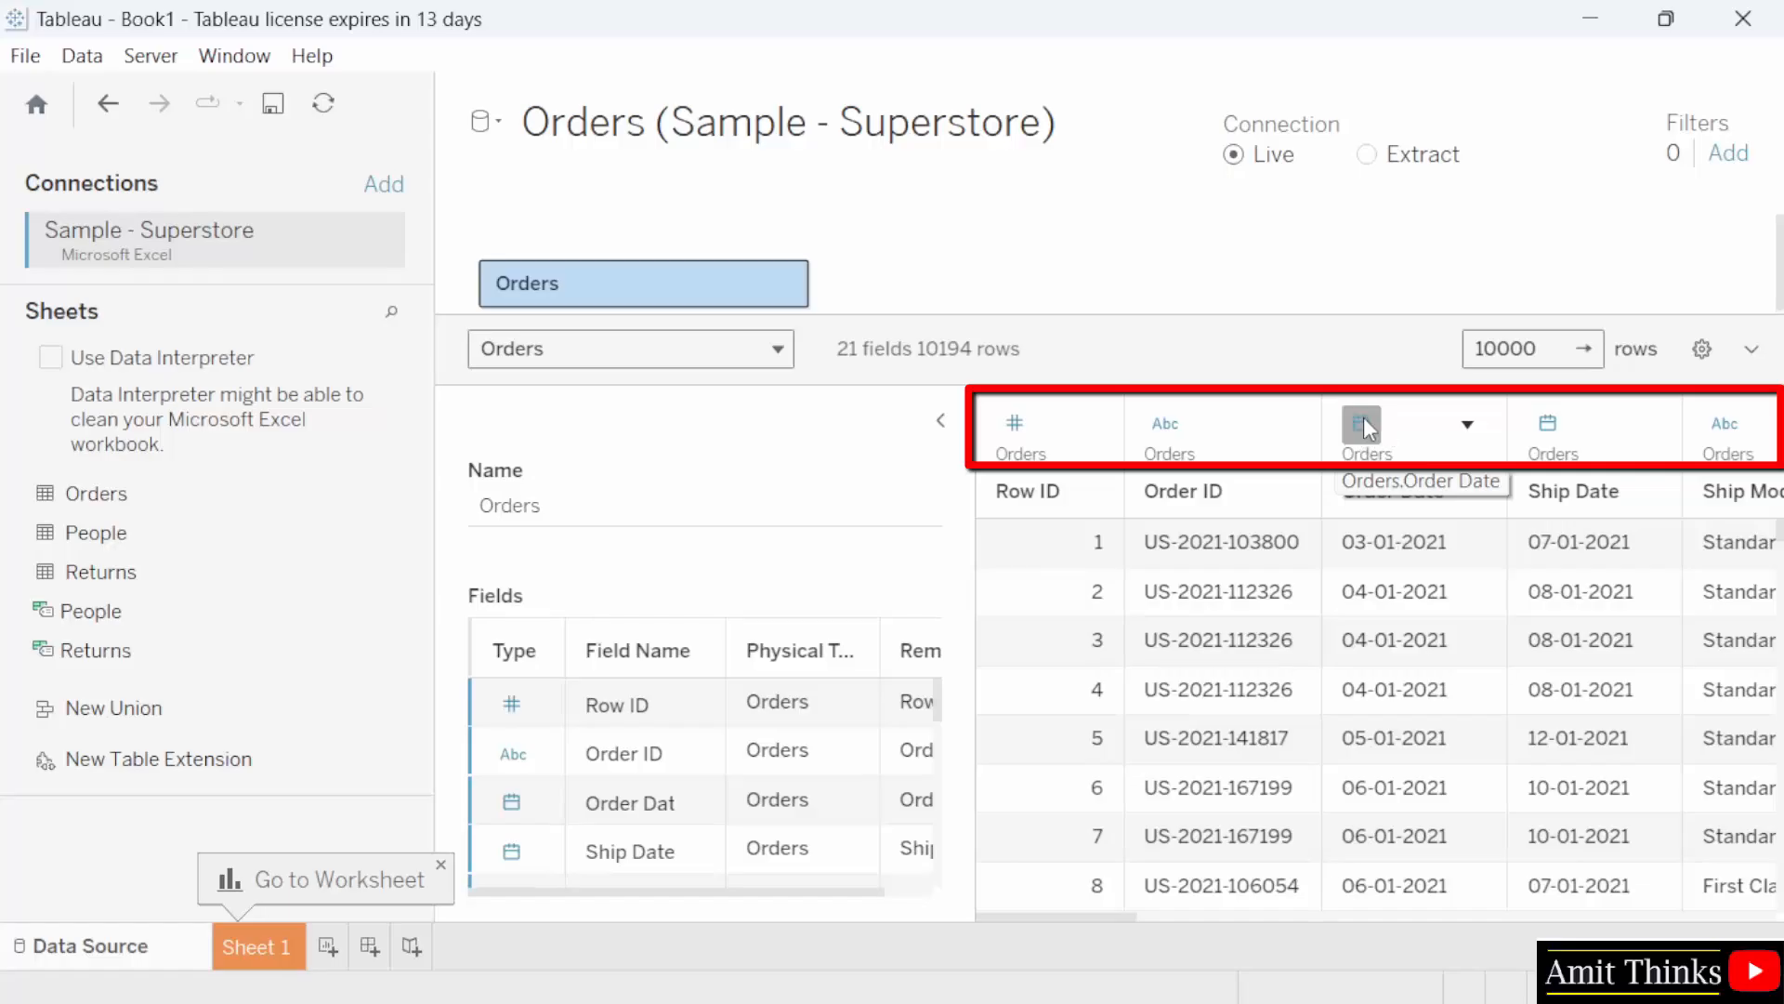
pyautogui.moveTo(1057, 416)
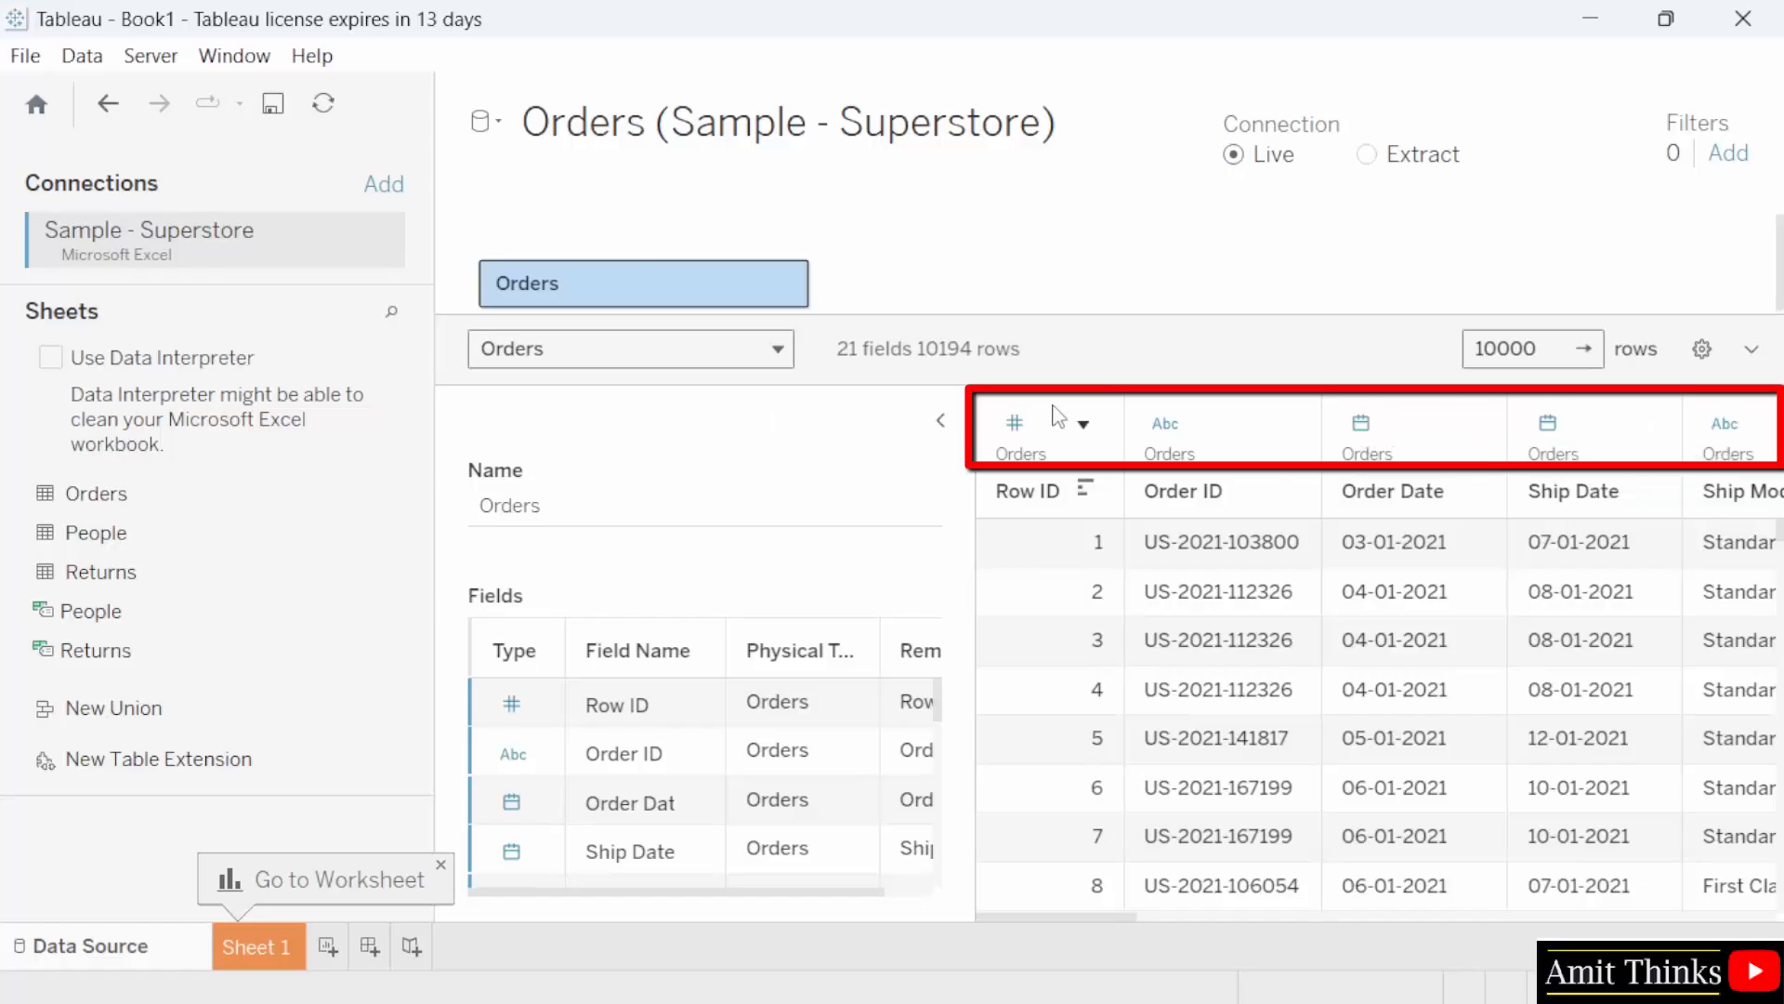
pyautogui.moveTo(1014, 422)
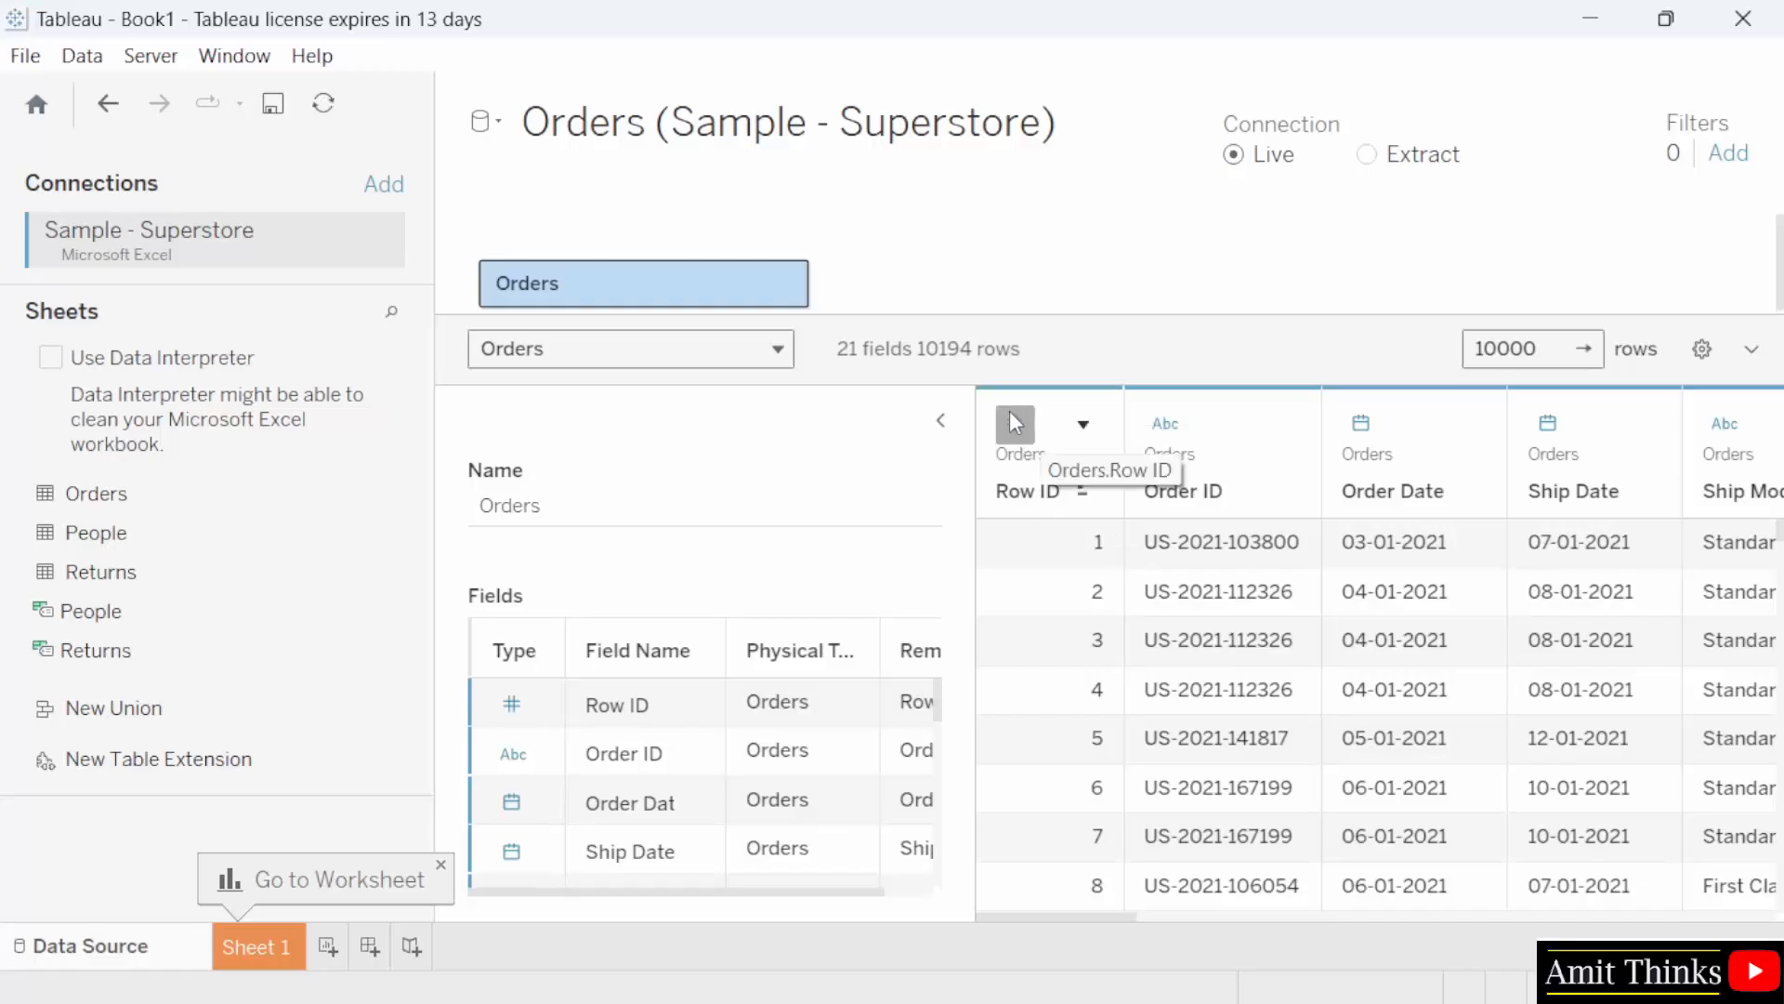
pyautogui.moveTo(1107, 924)
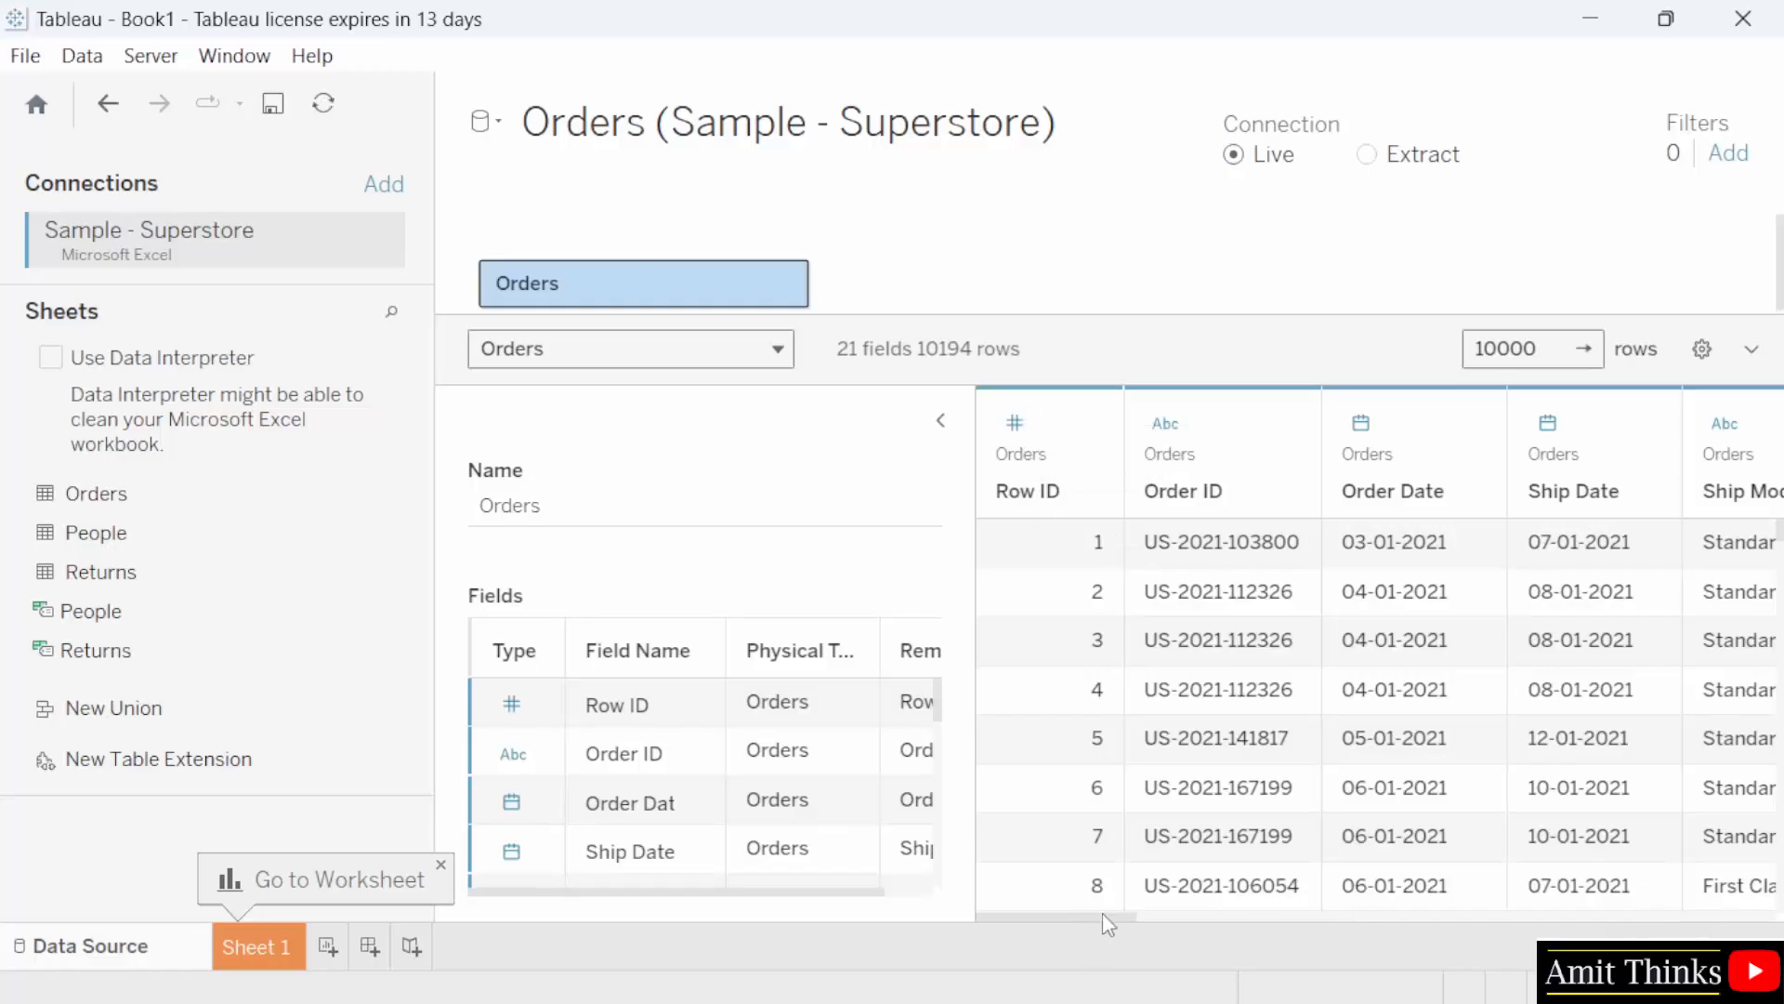
pyautogui.hscroll(3)
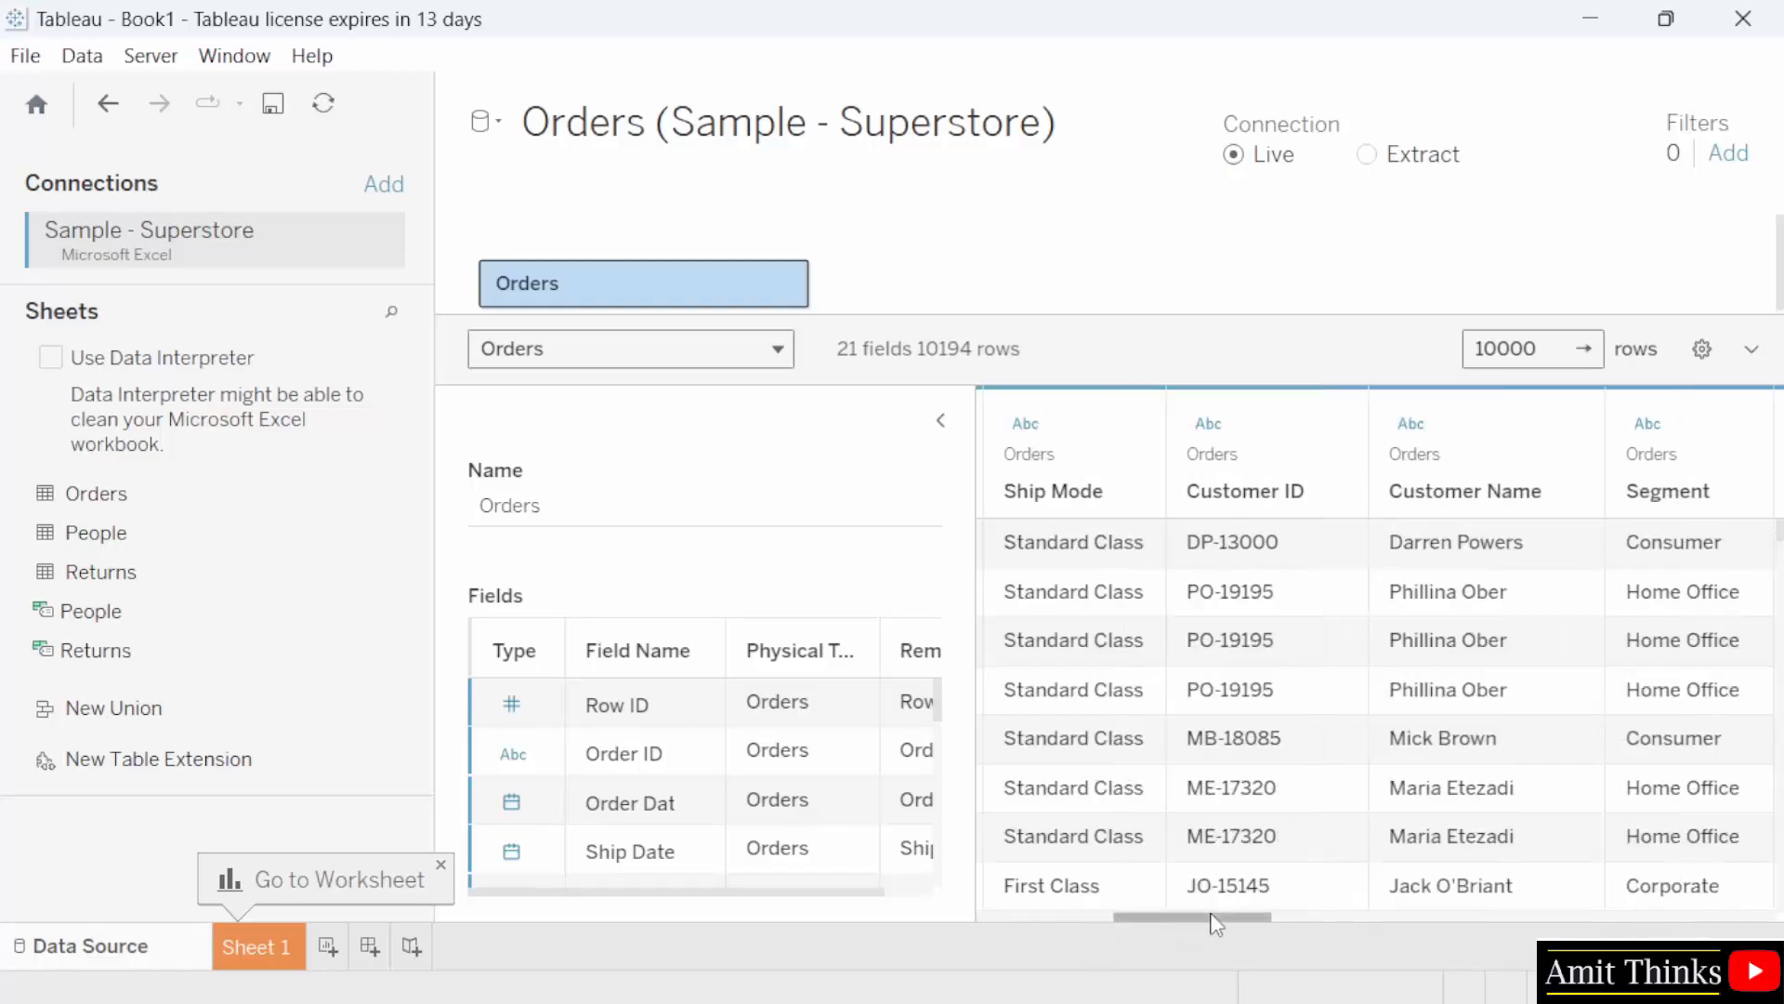
pyautogui.moveTo(1405, 436)
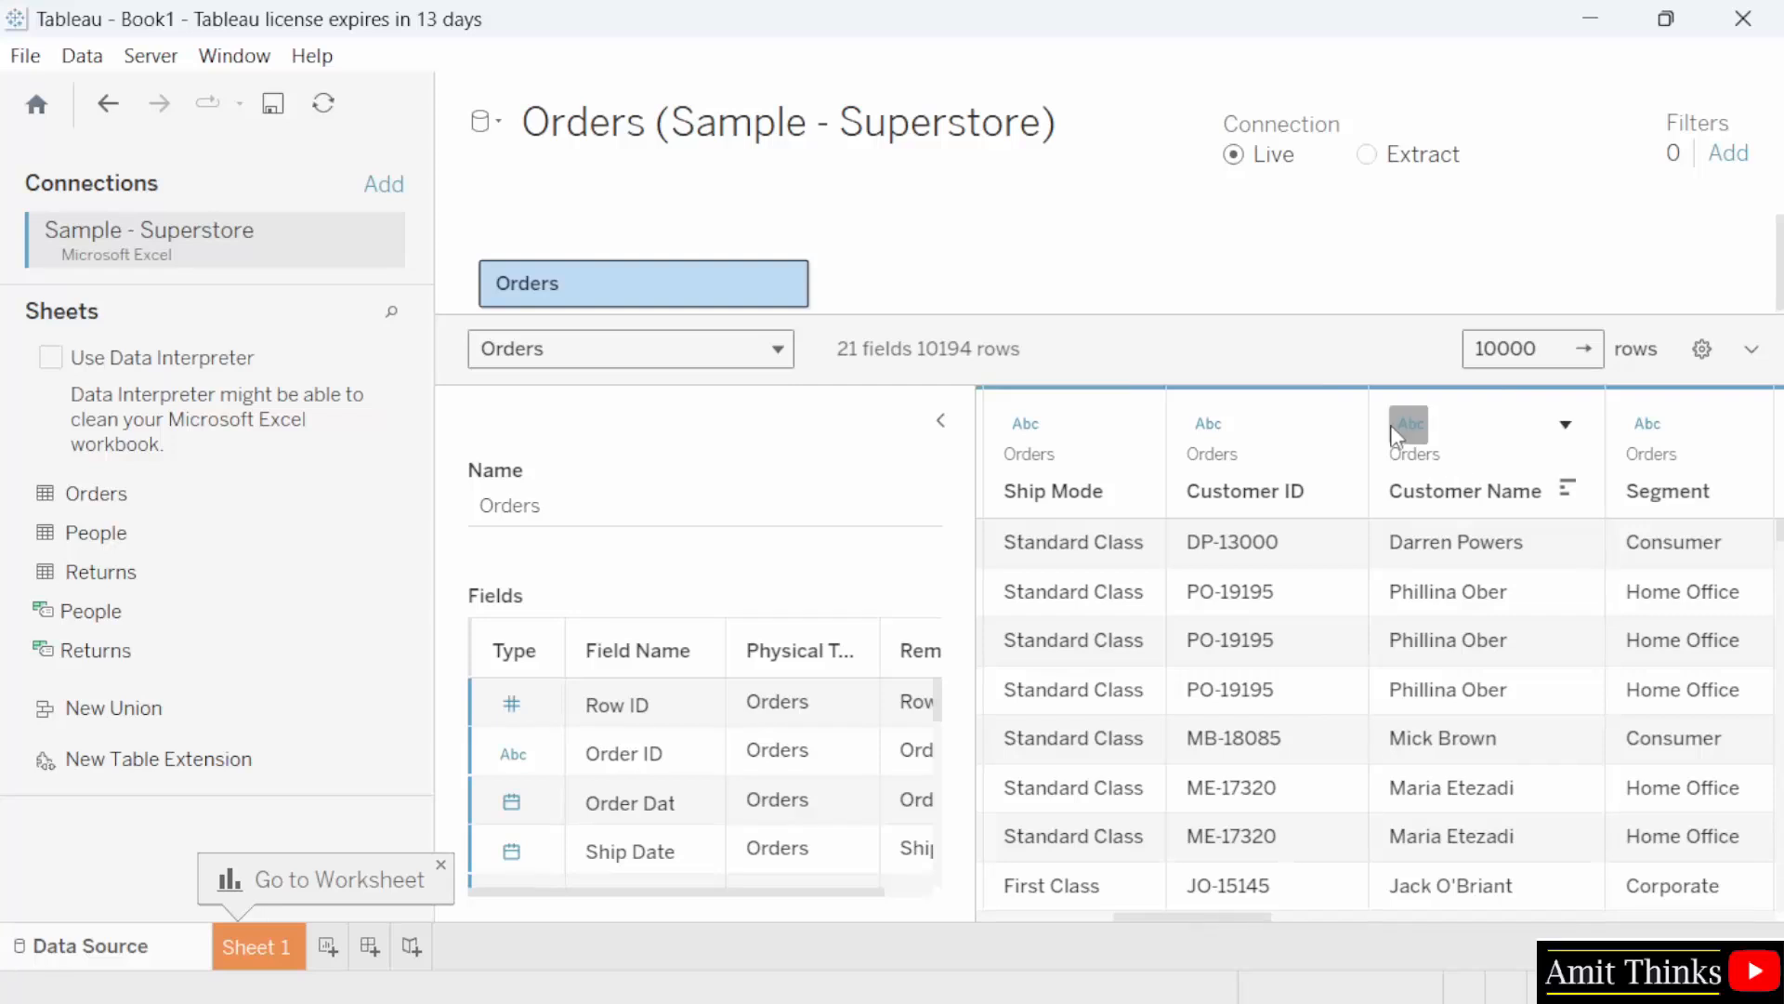
pyautogui.hscroll(3)
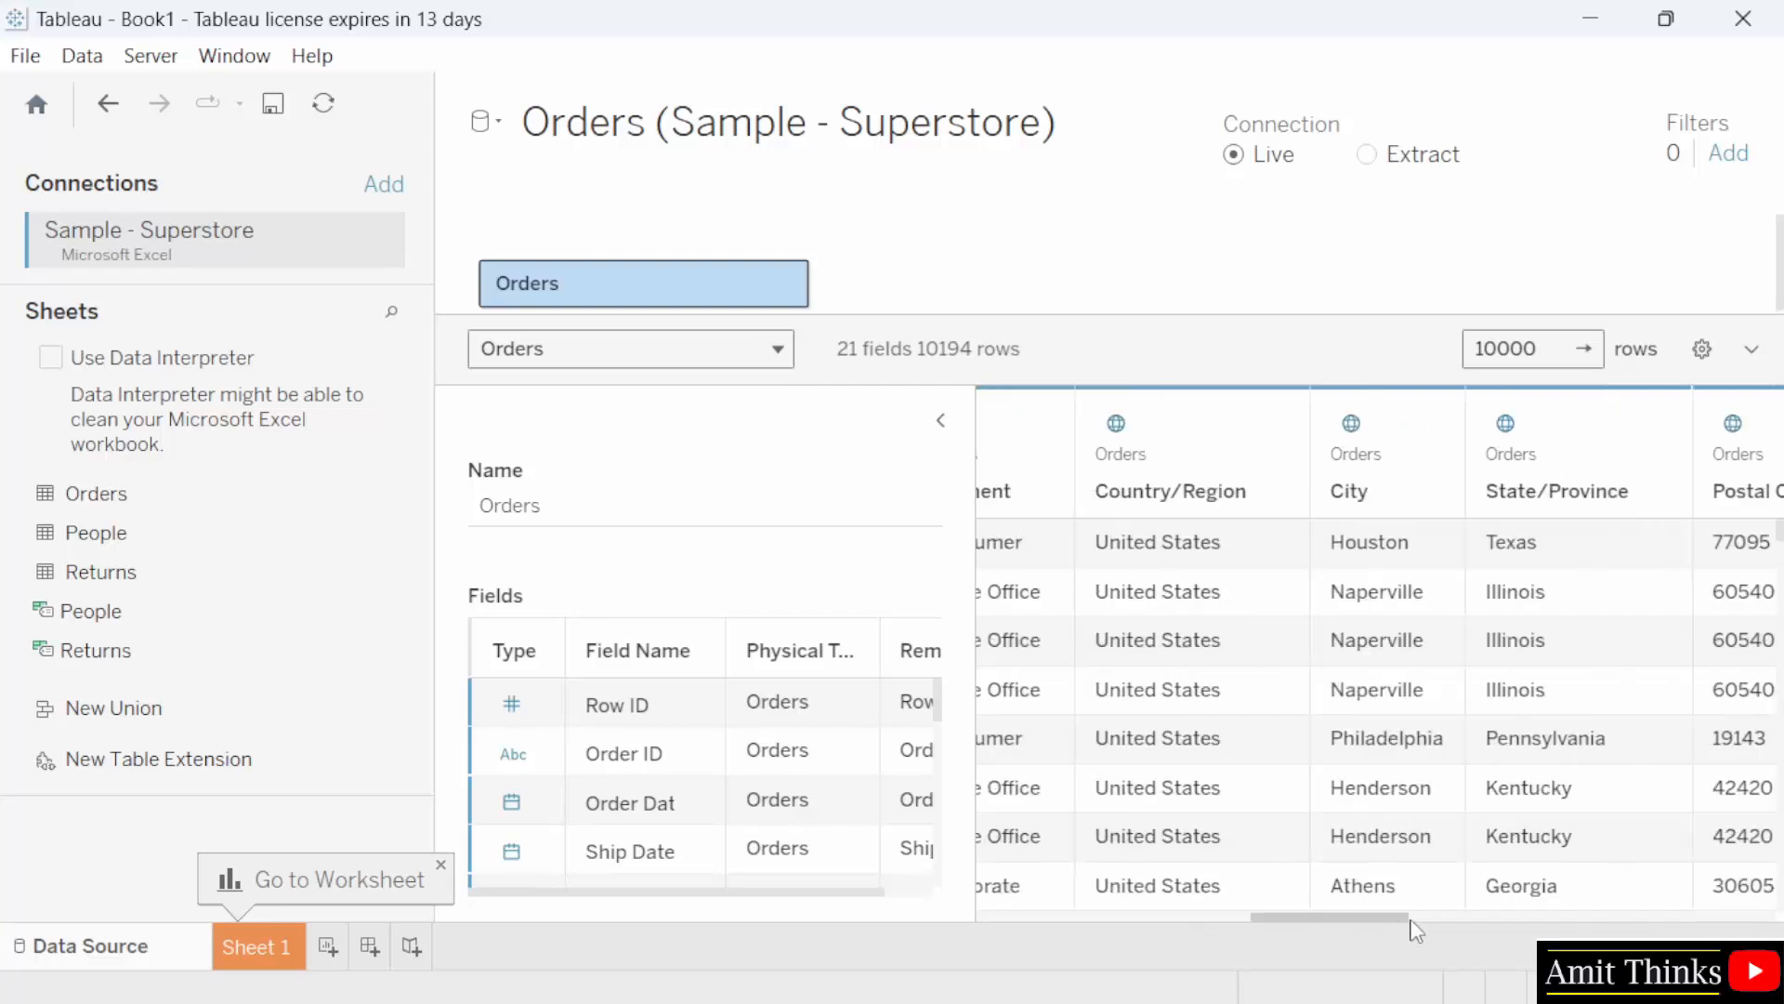
pyautogui.hscroll(3)
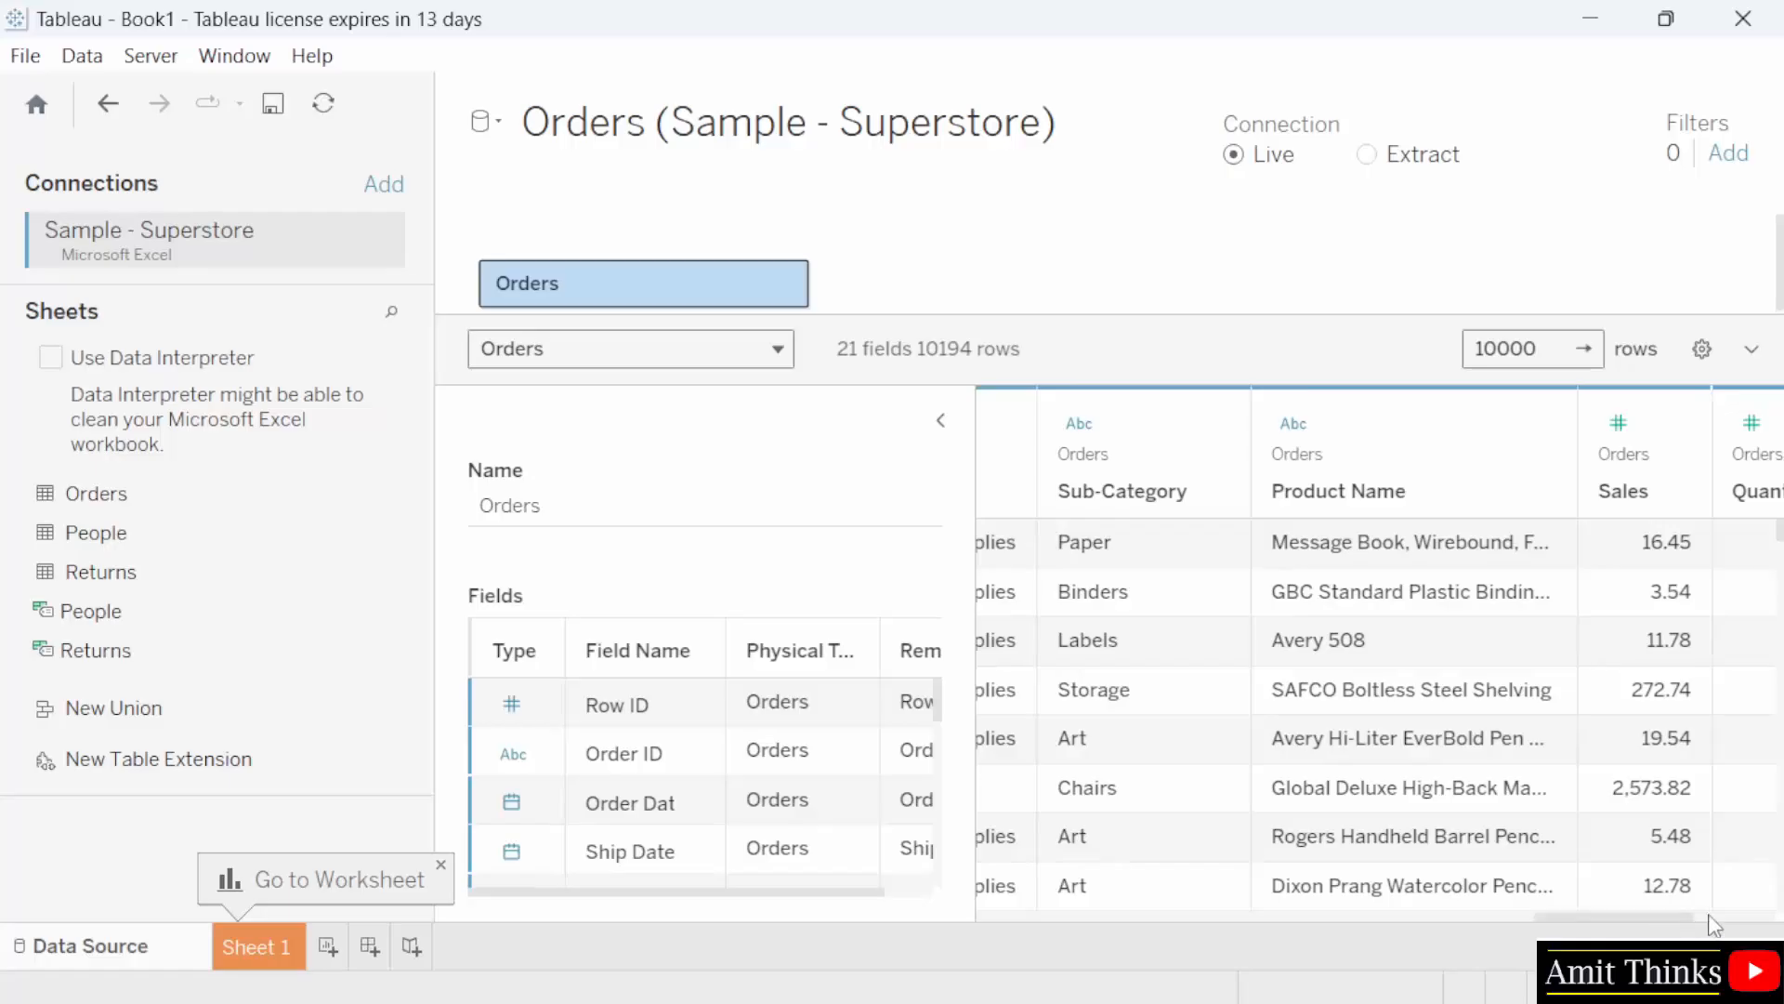
pyautogui.hscroll(3)
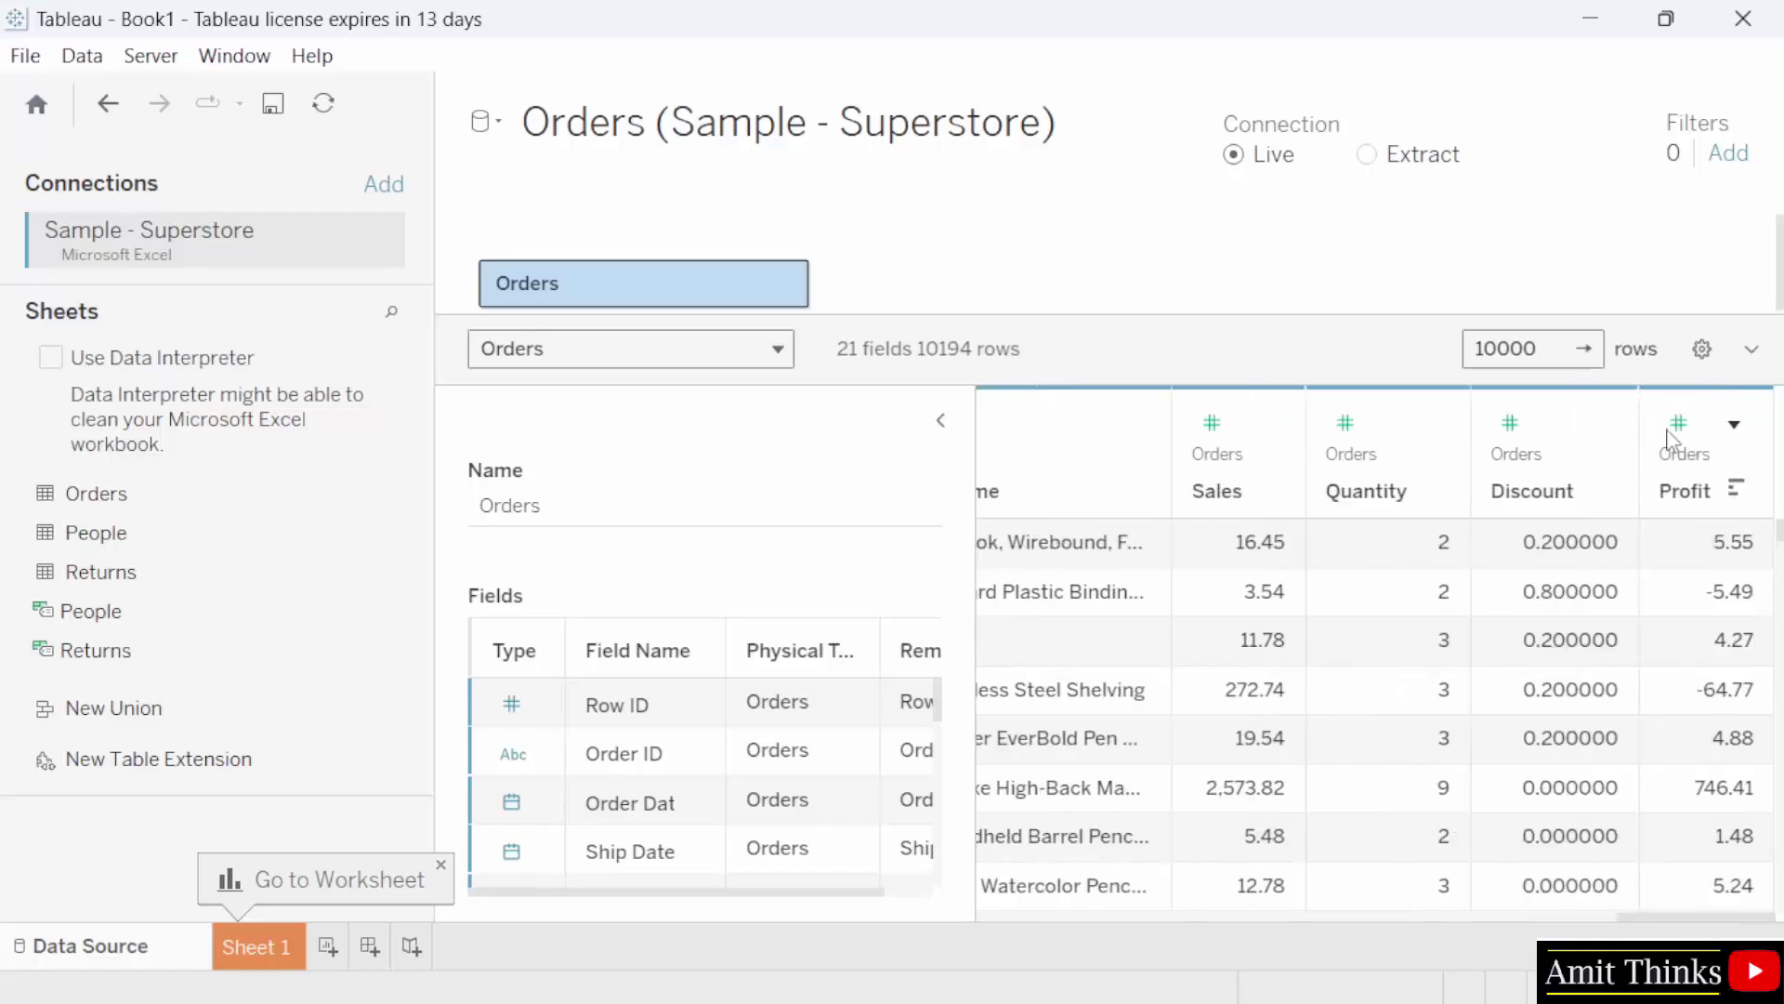
pyautogui.moveTo(1571, 427)
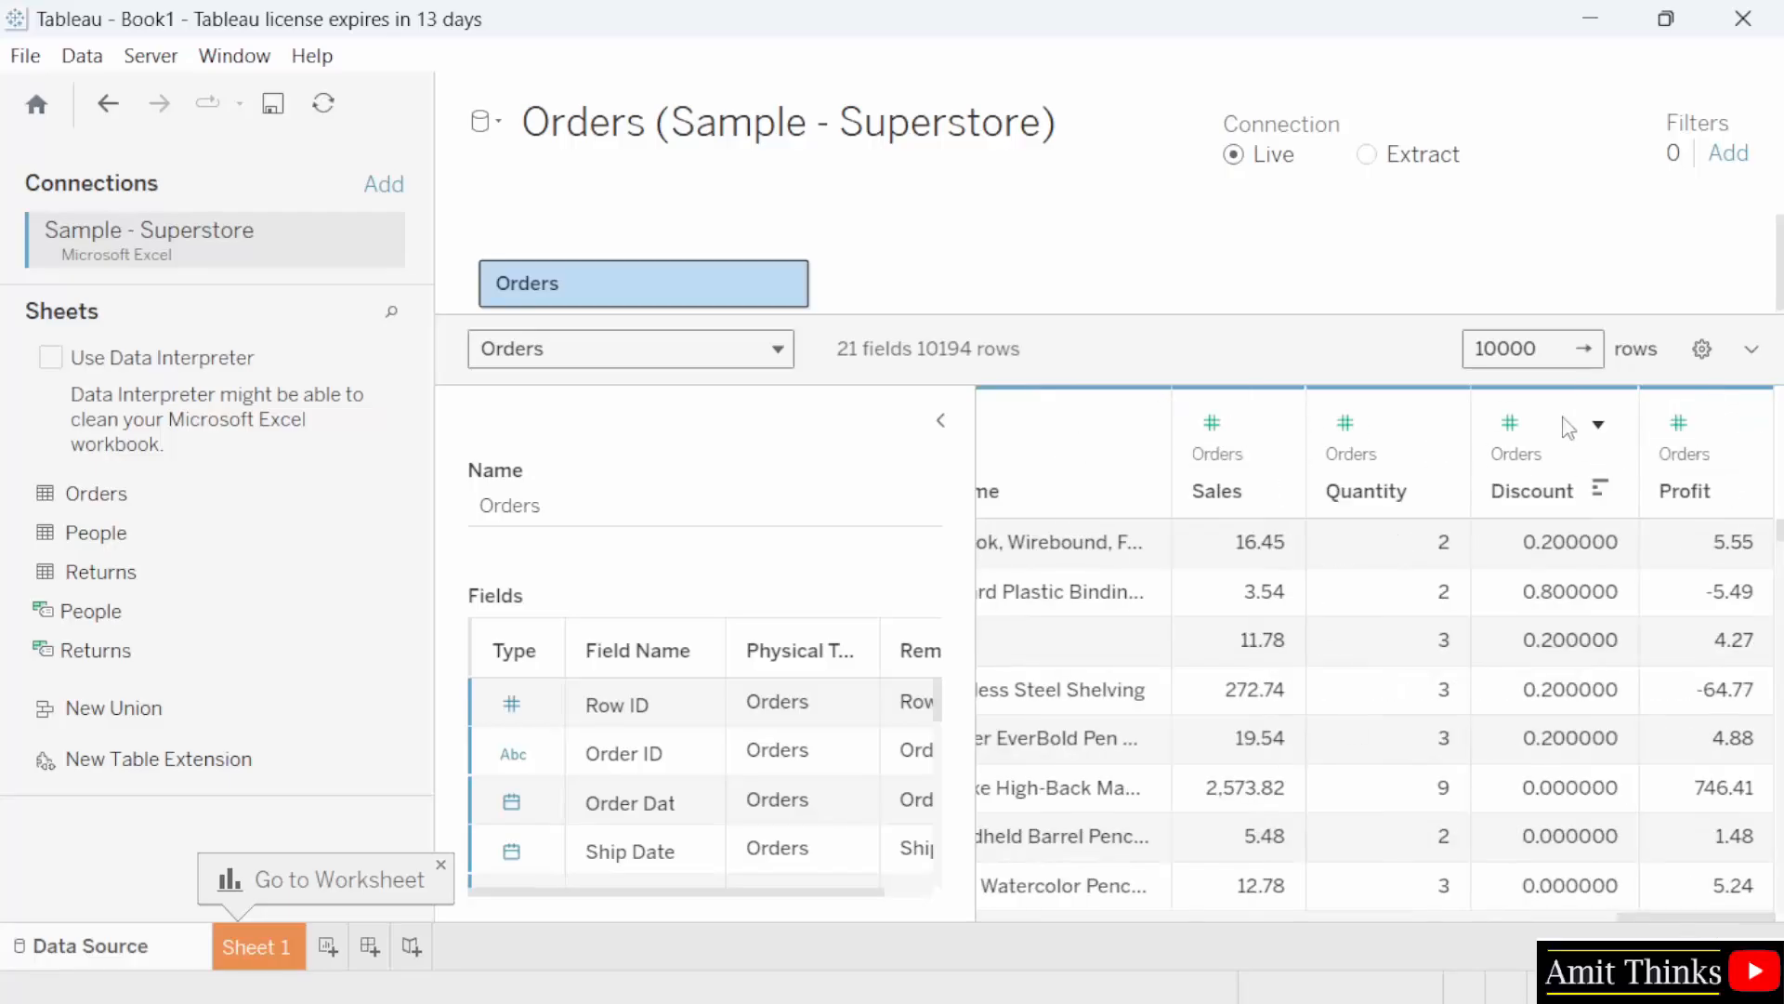
pyautogui.moveTo(1291, 931)
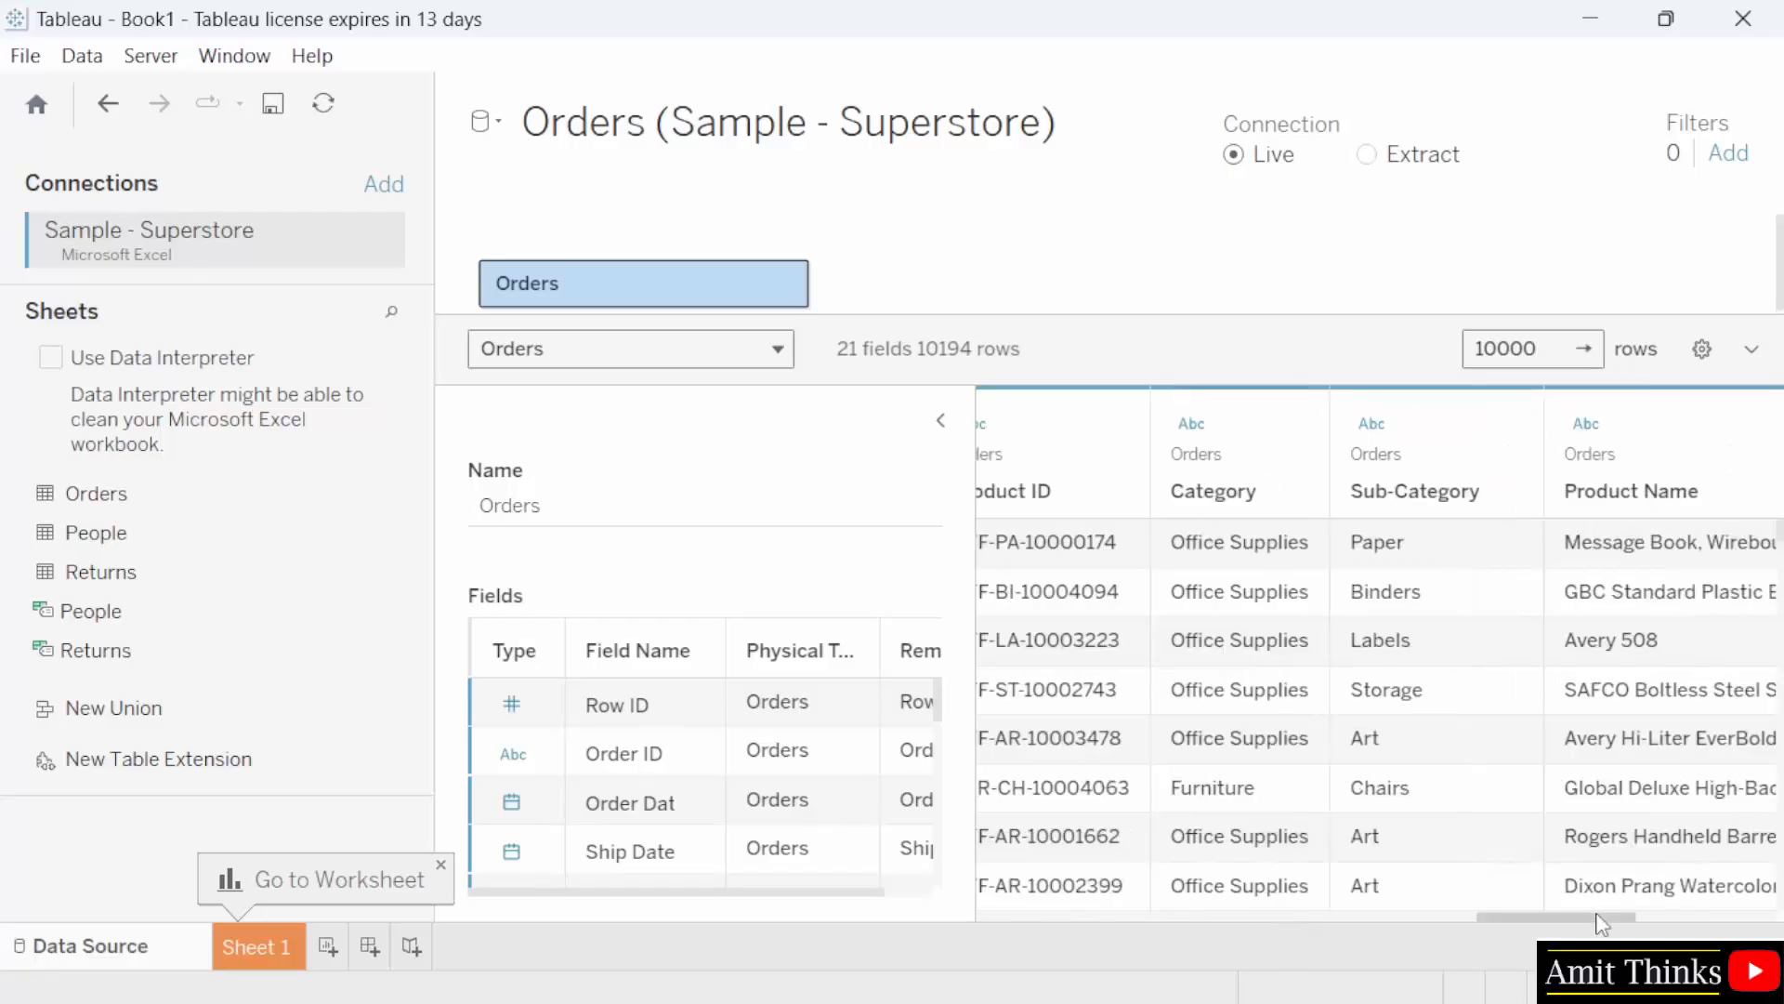
pyautogui.hscroll(3)
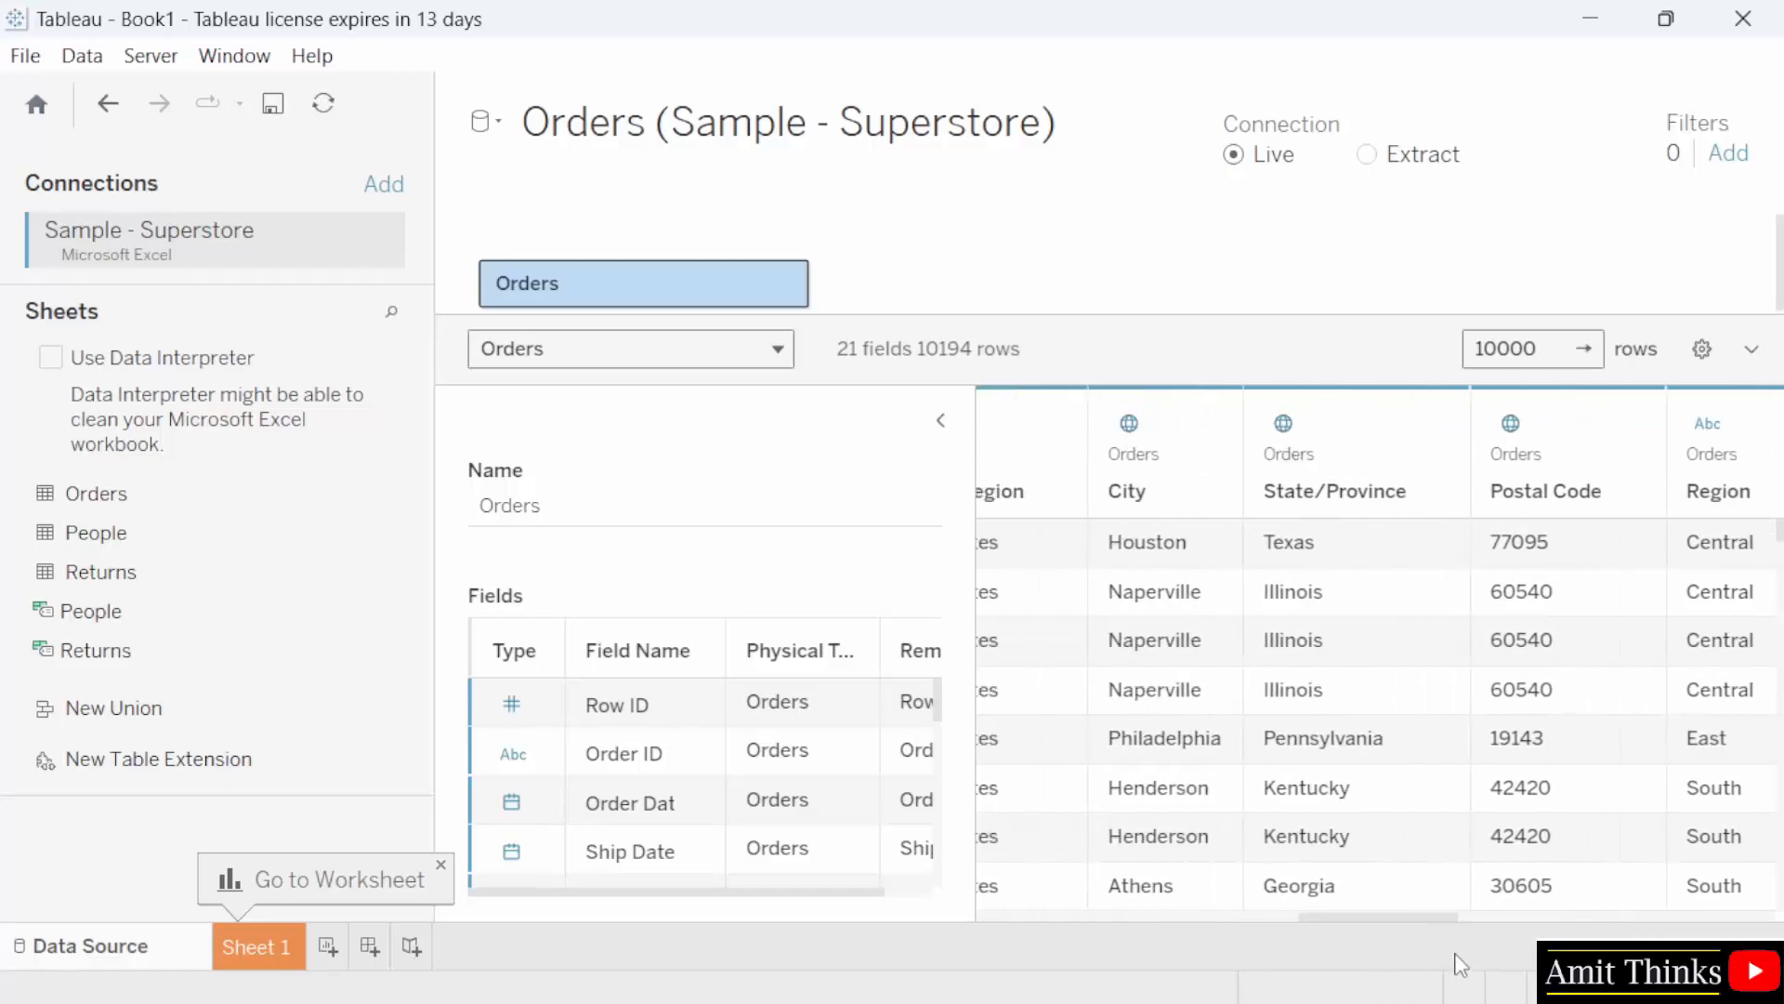
pyautogui.hscroll(-3)
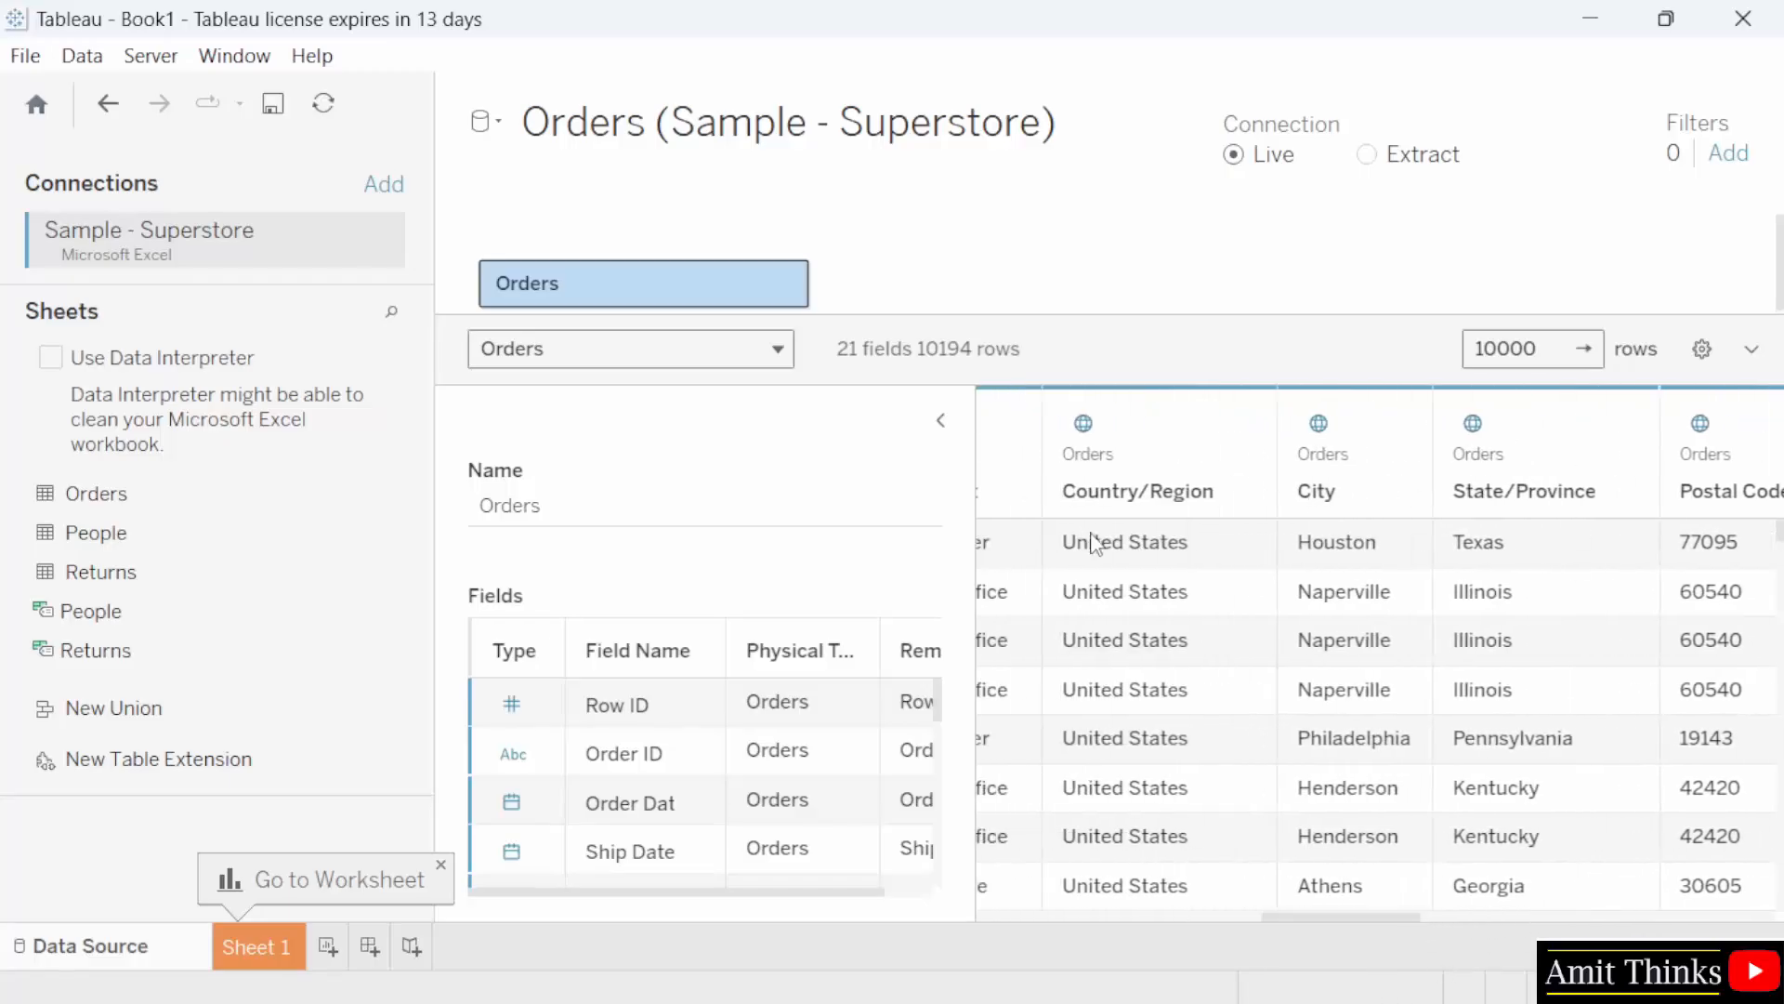
pyautogui.moveTo(1620, 591)
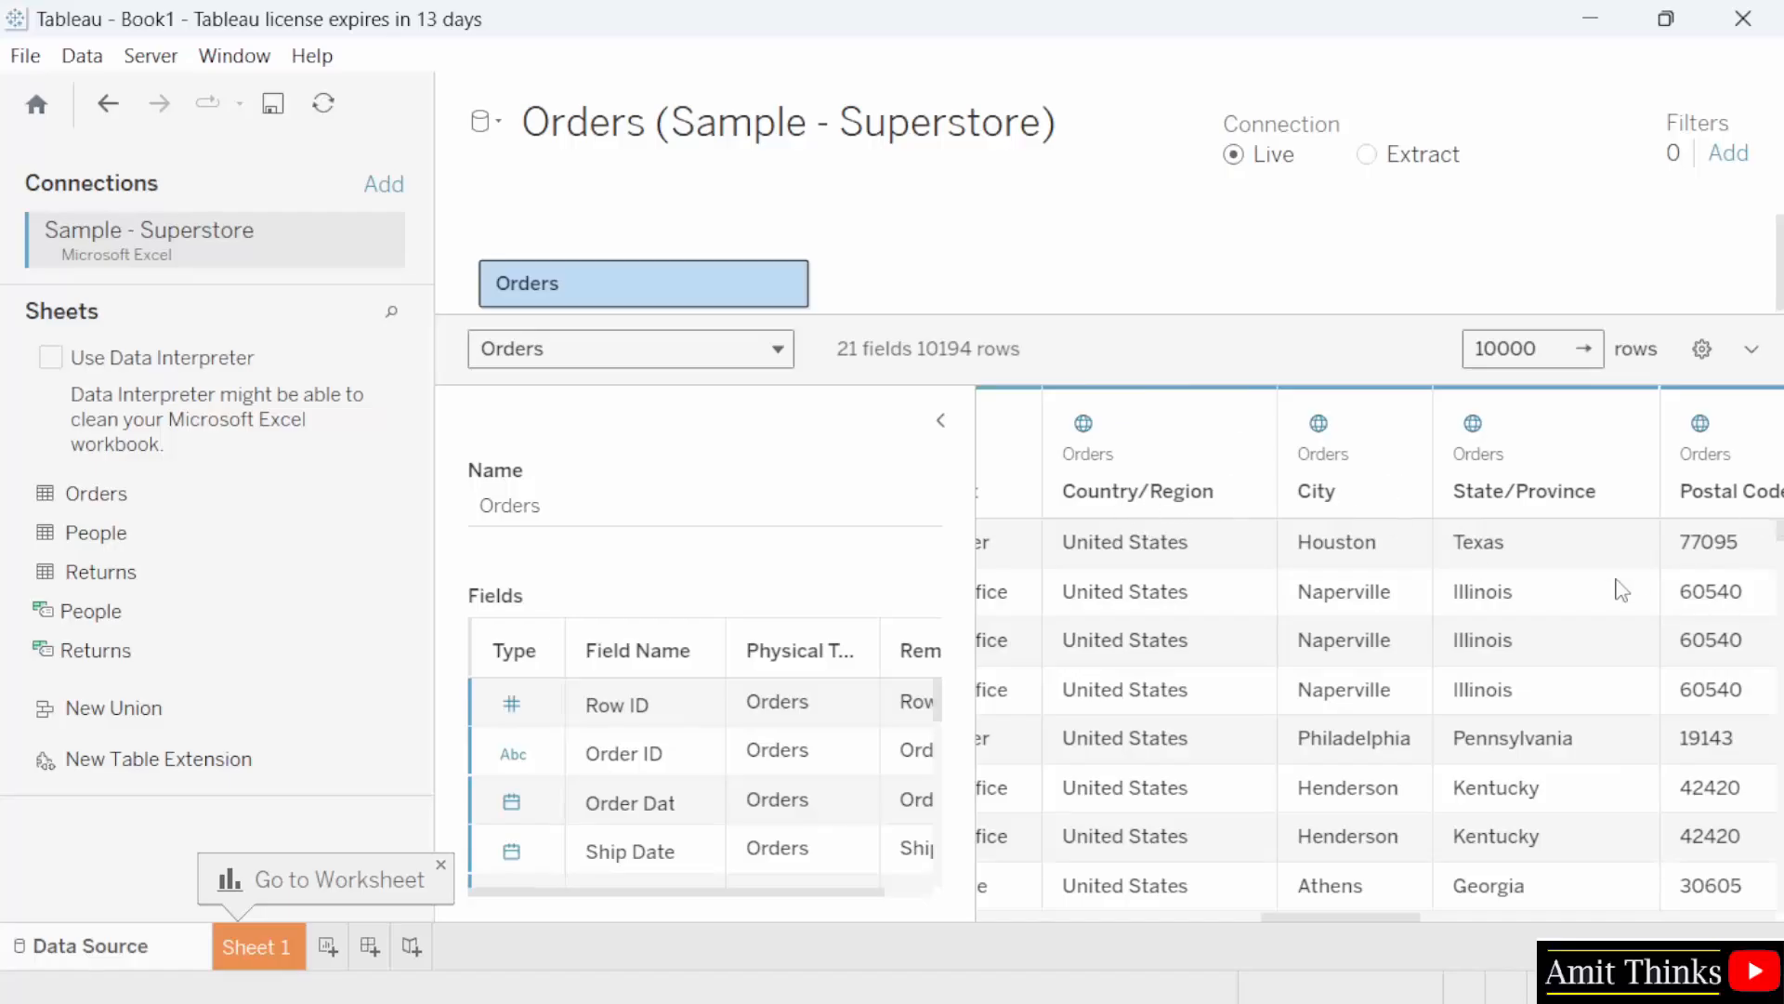
pyautogui.scroll(-3)
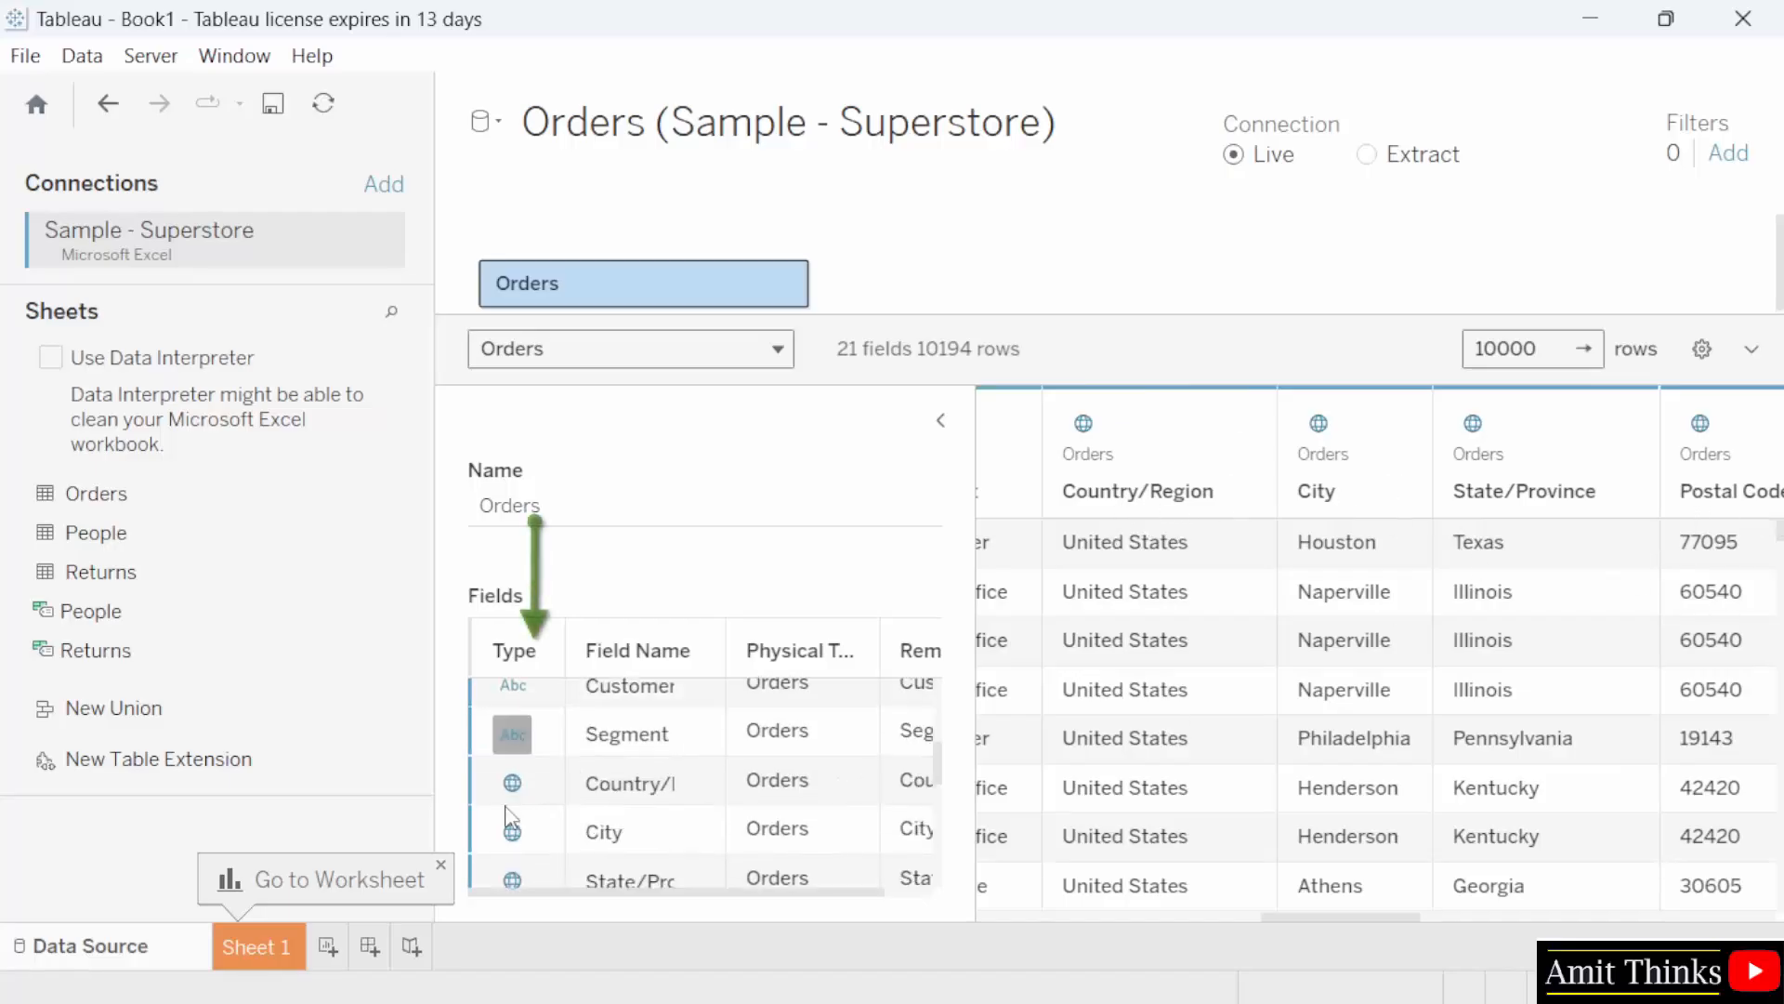
pyautogui.scroll(-3)
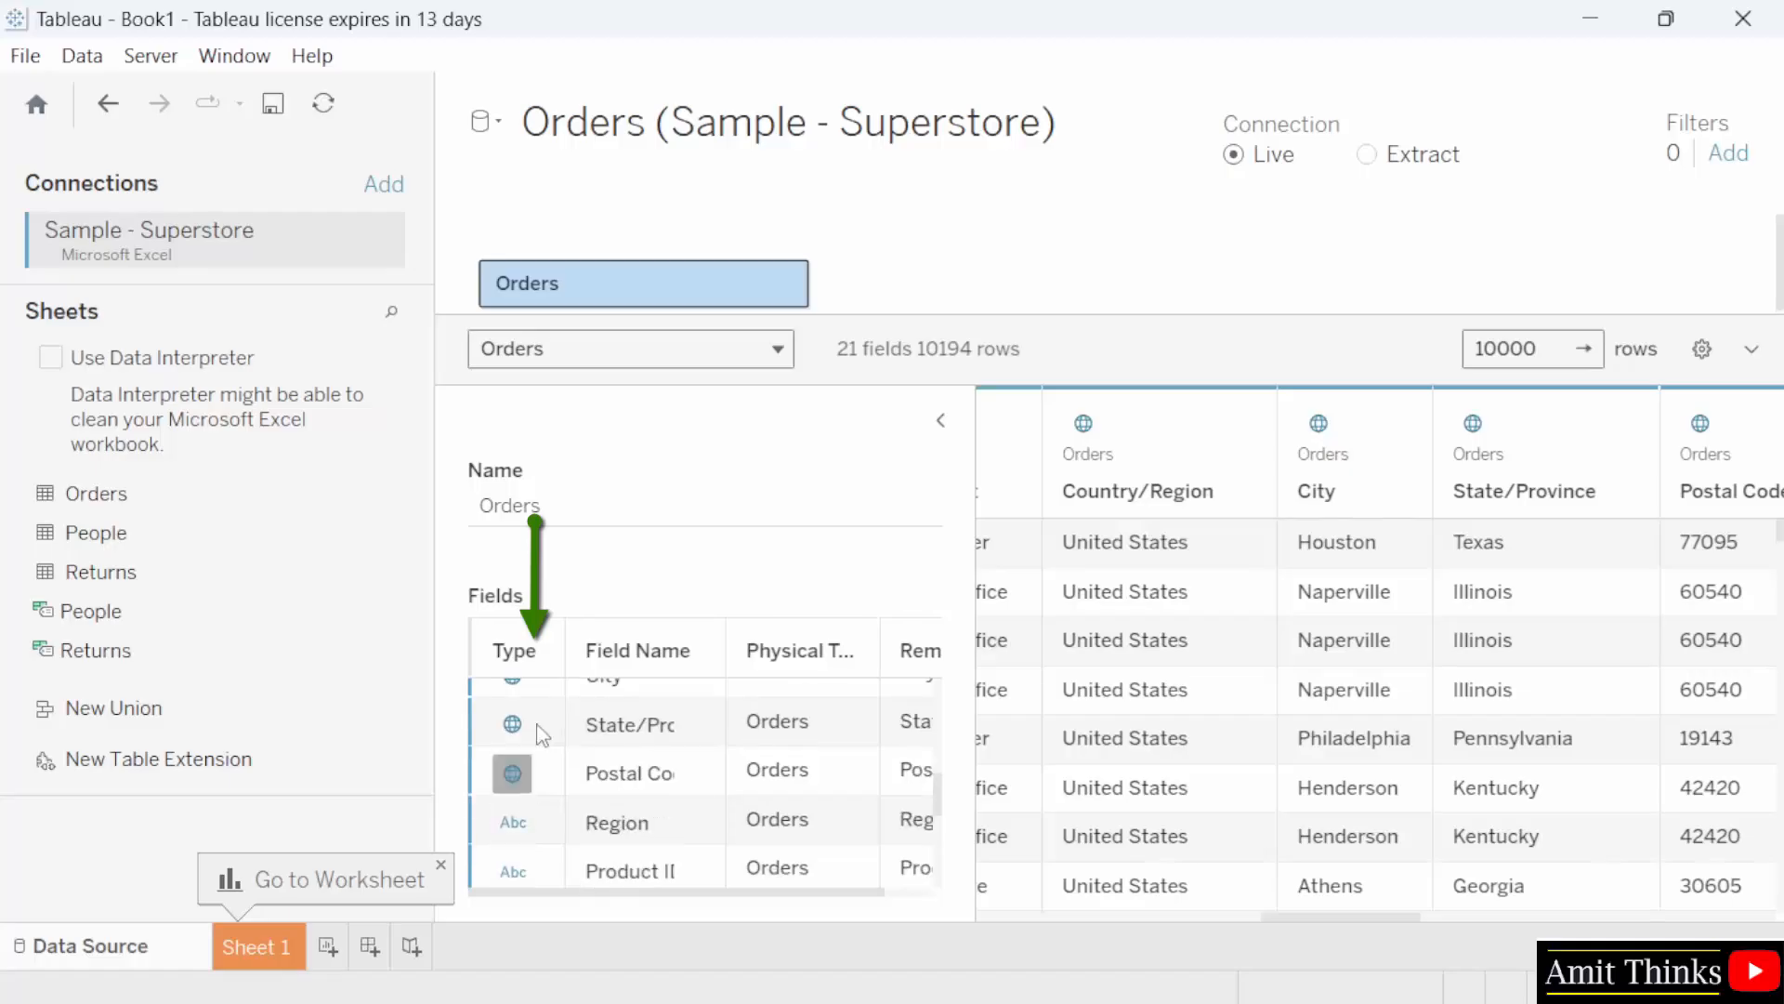
pyautogui.scroll(3)
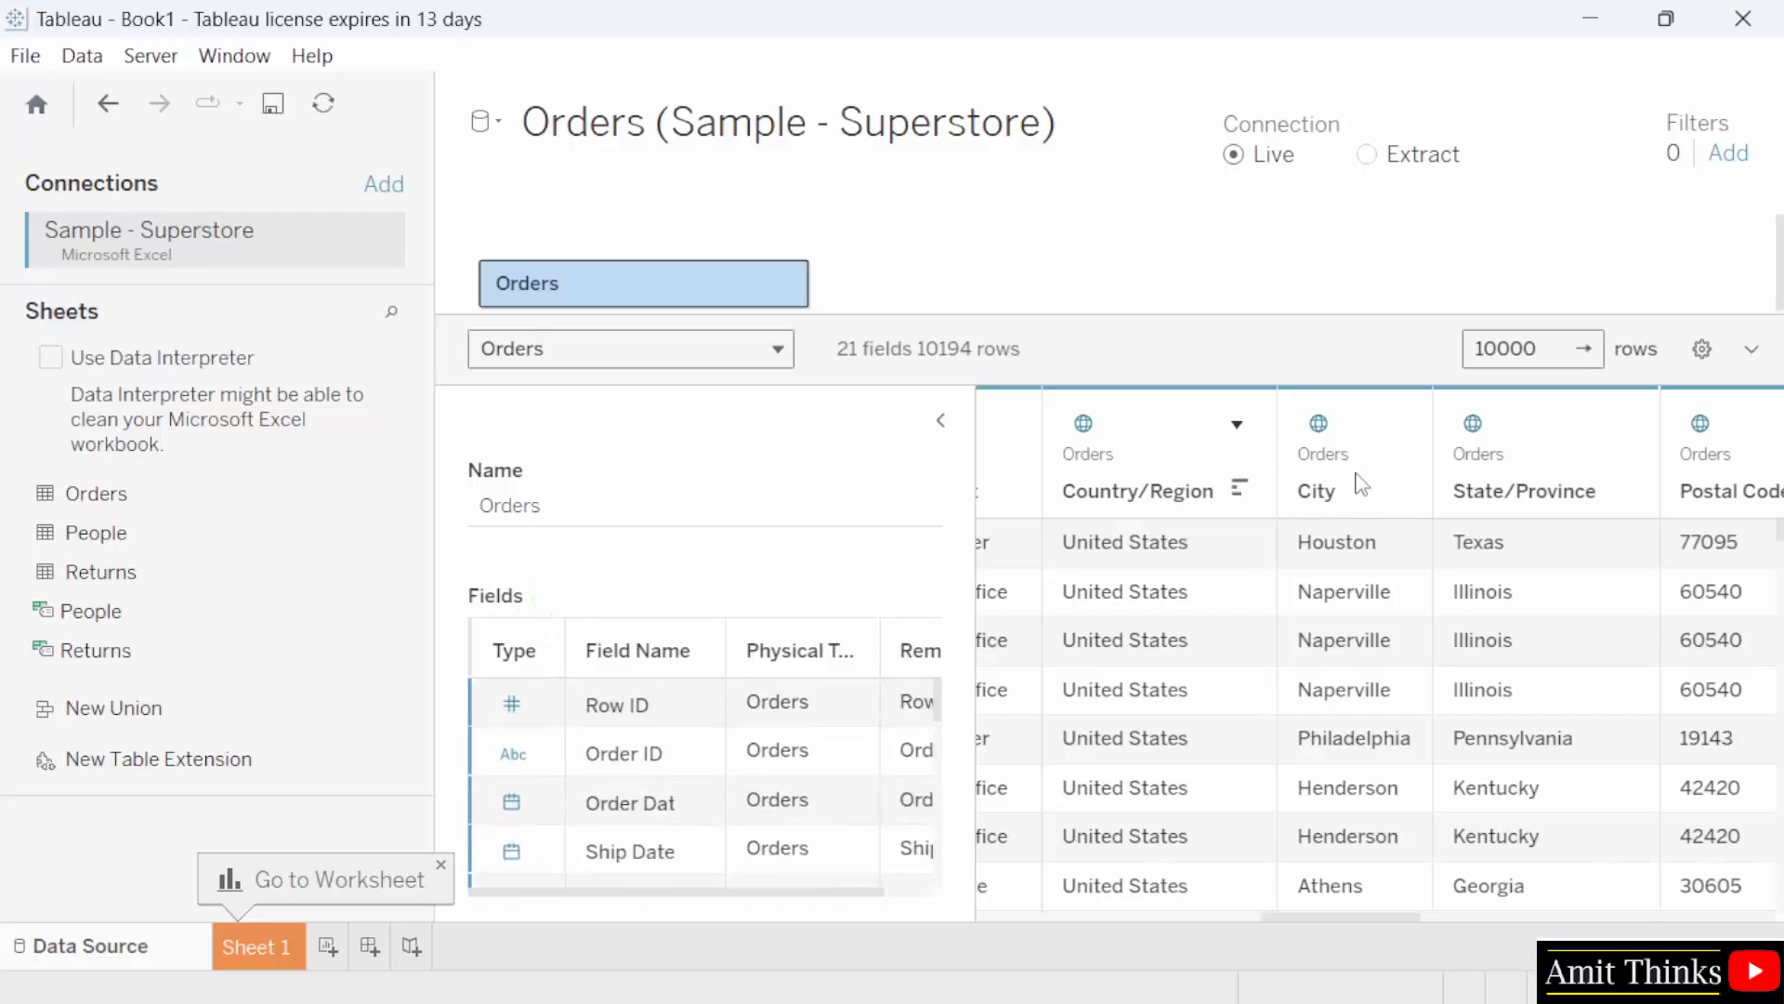
pyautogui.moveTo(865, 228)
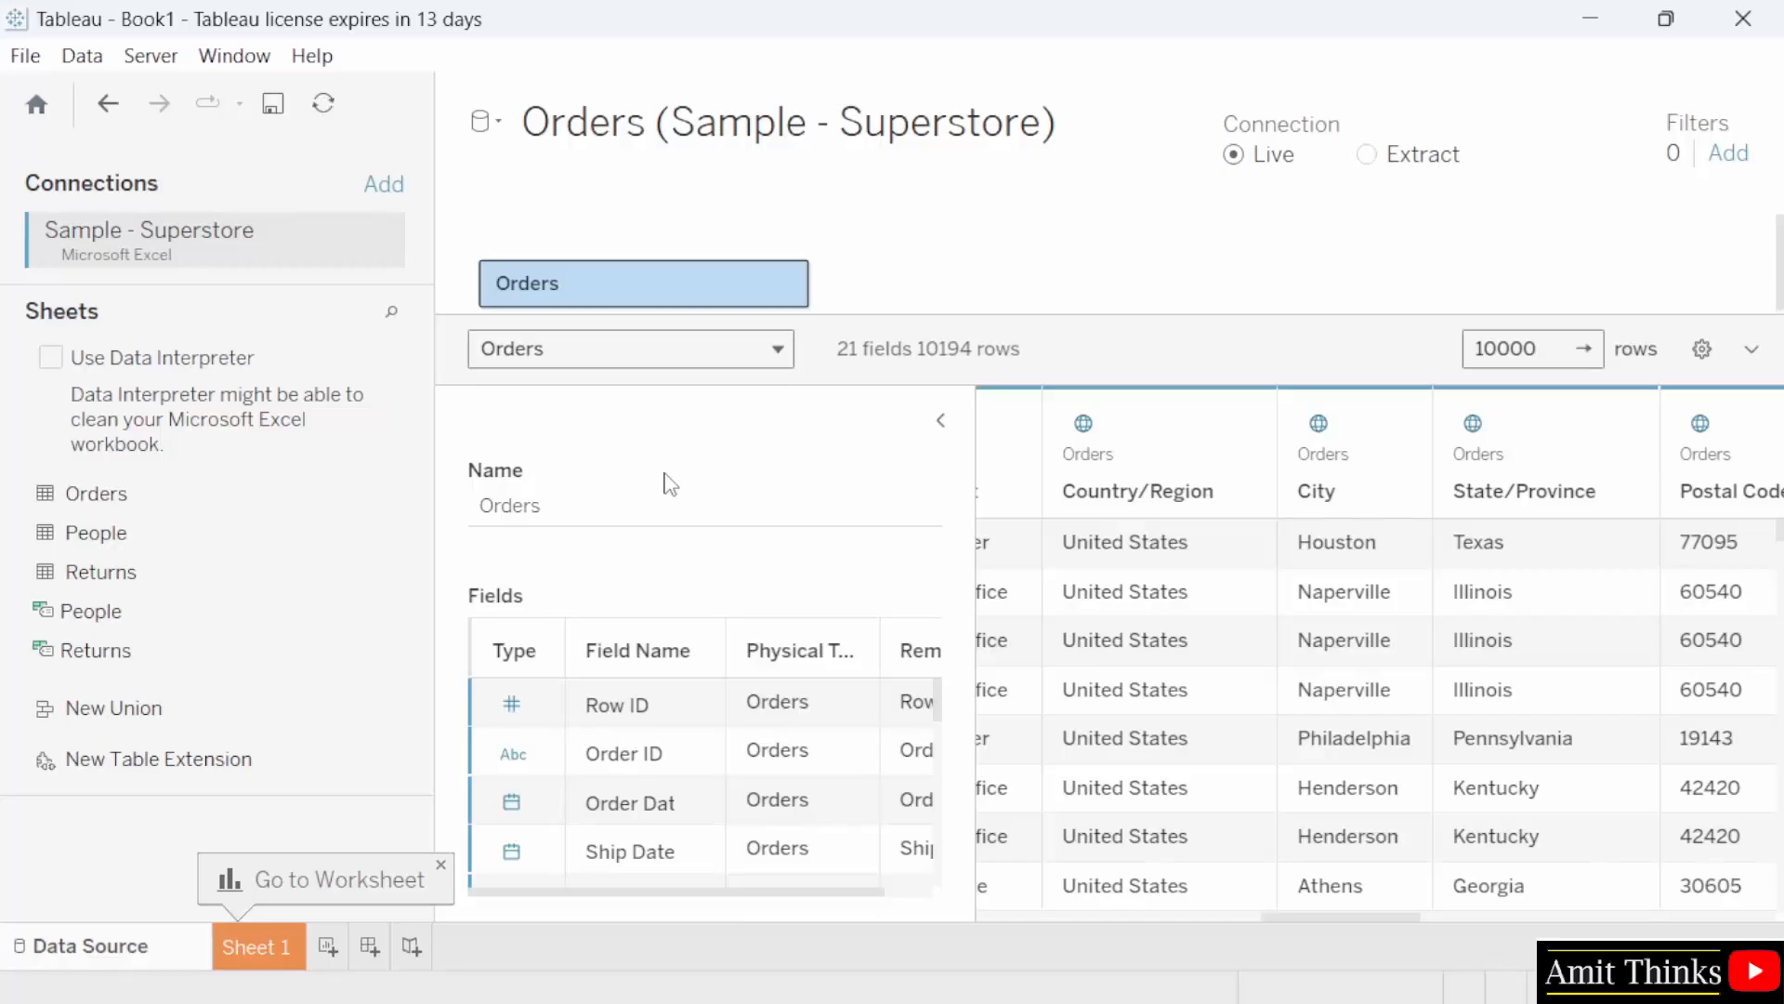
pyautogui.moveTo(851, 374)
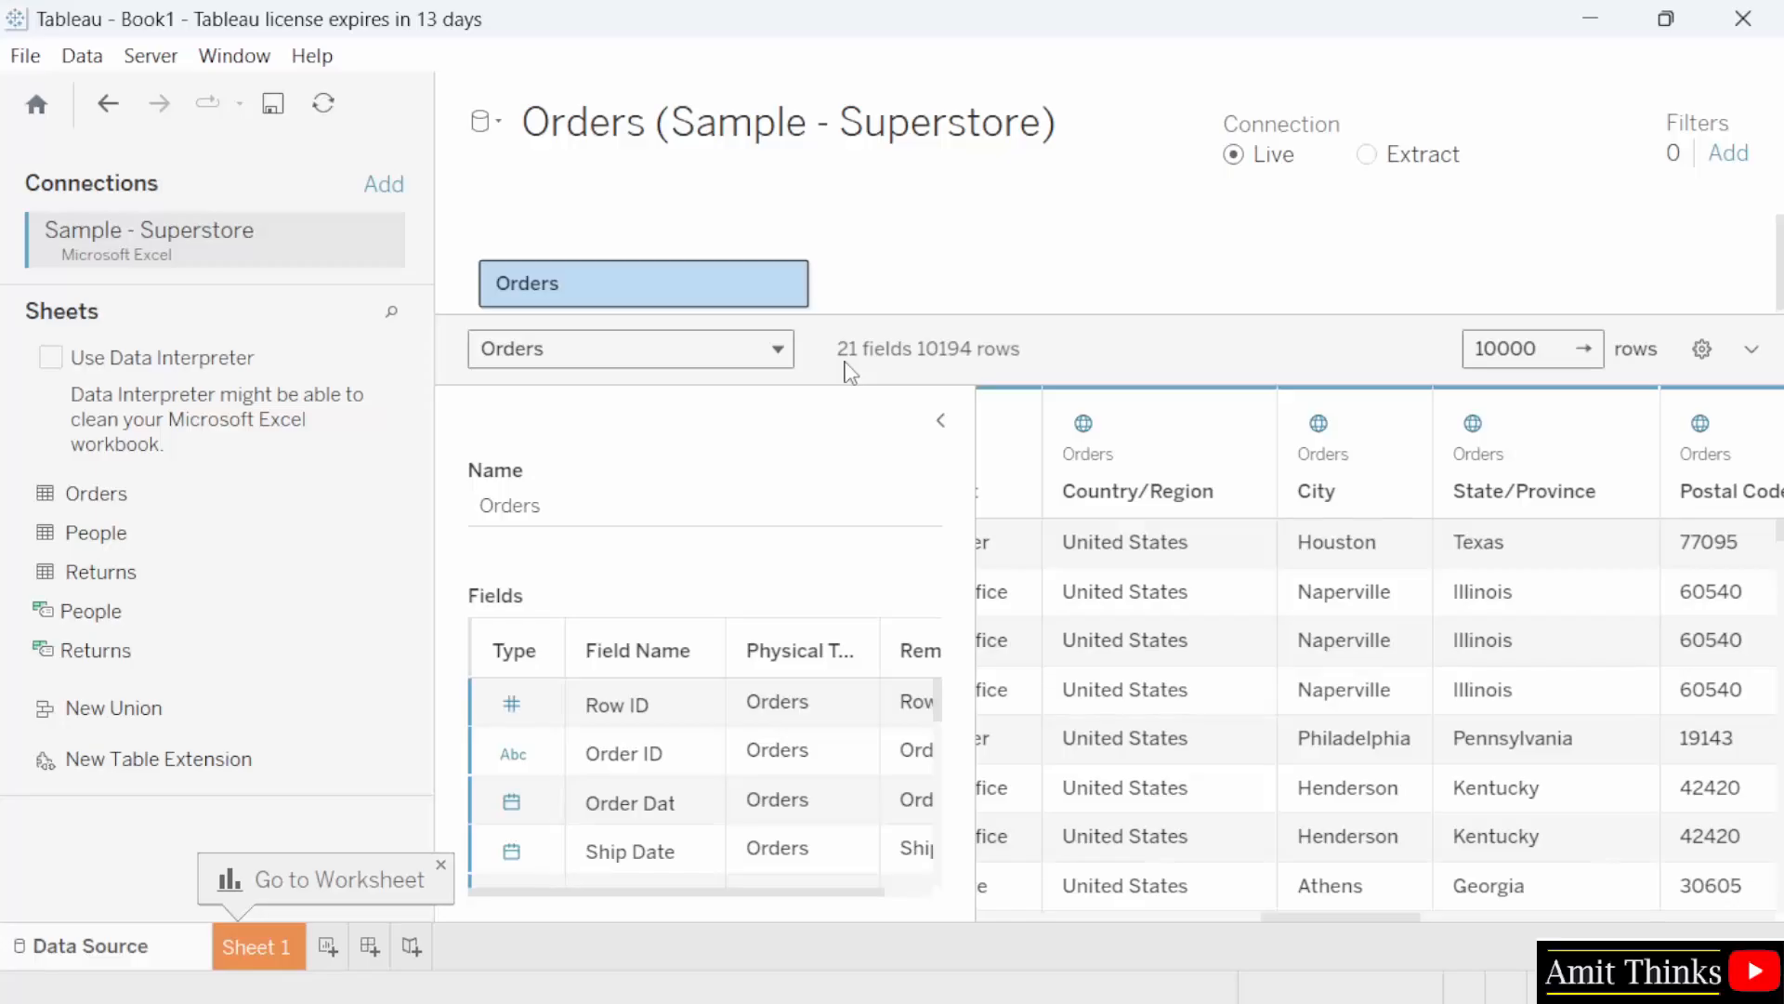
# Step: Replace the Orders preview row limit of 10000 with 500
pyautogui.tripleClick(1509, 349)
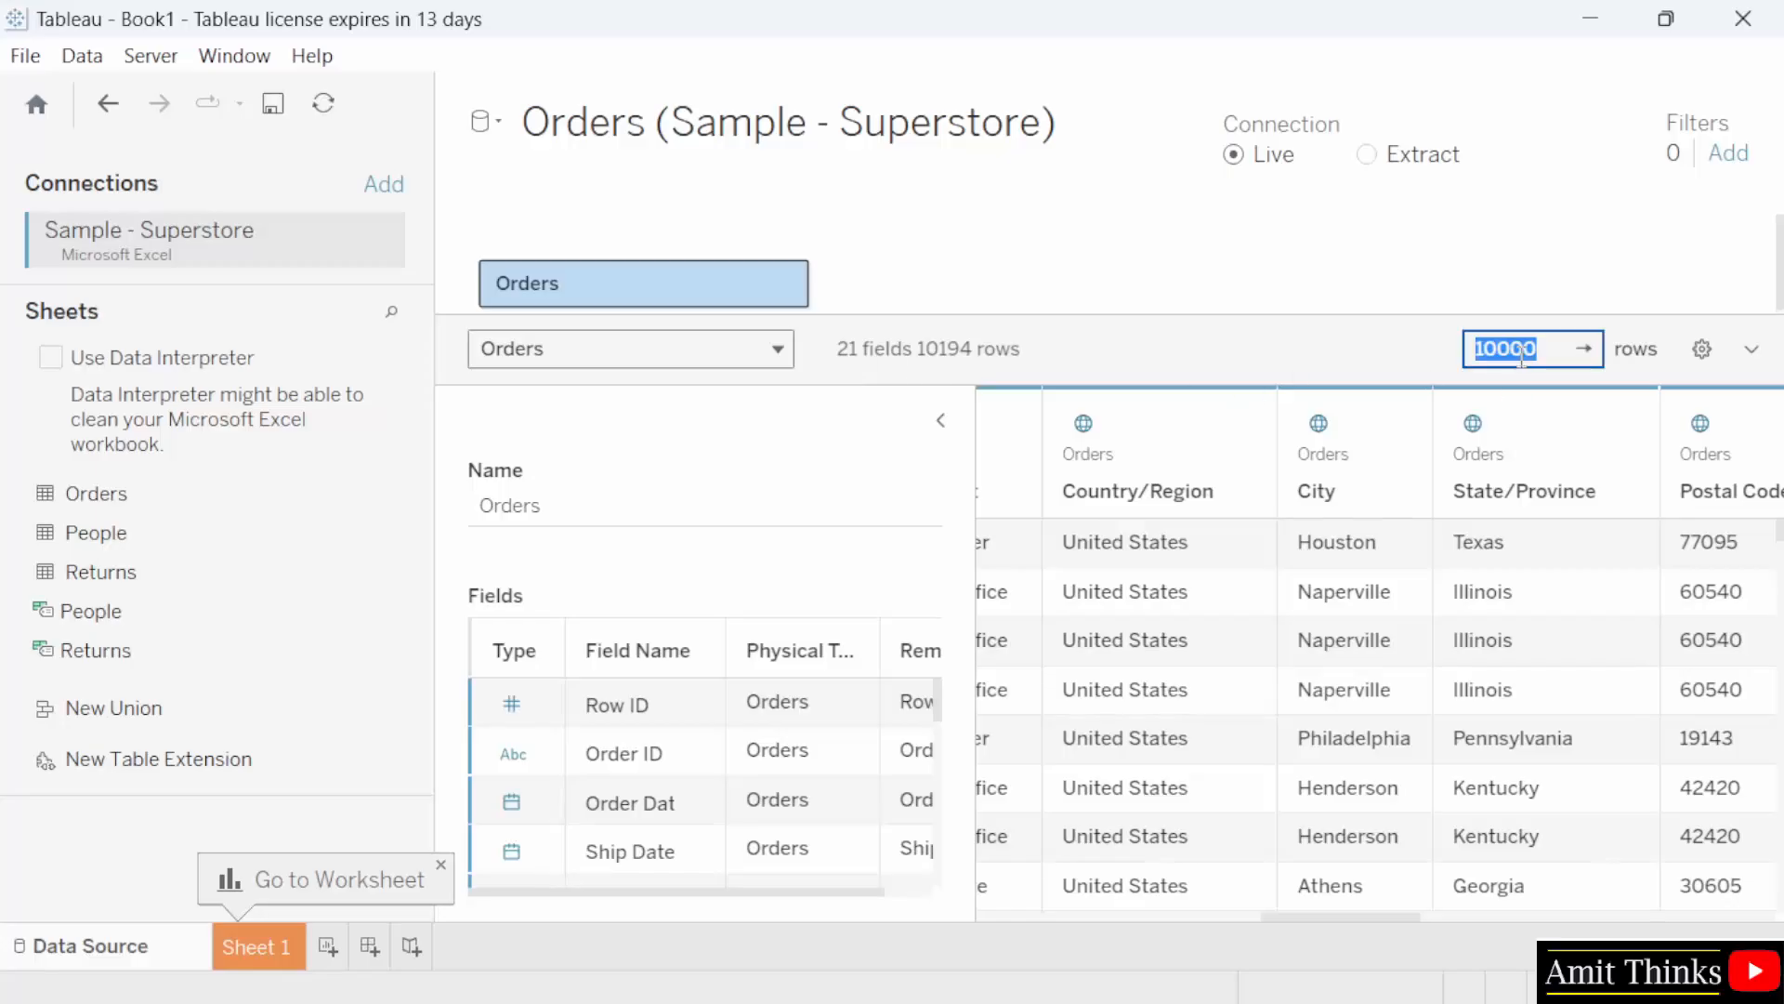
pyautogui.write('500')
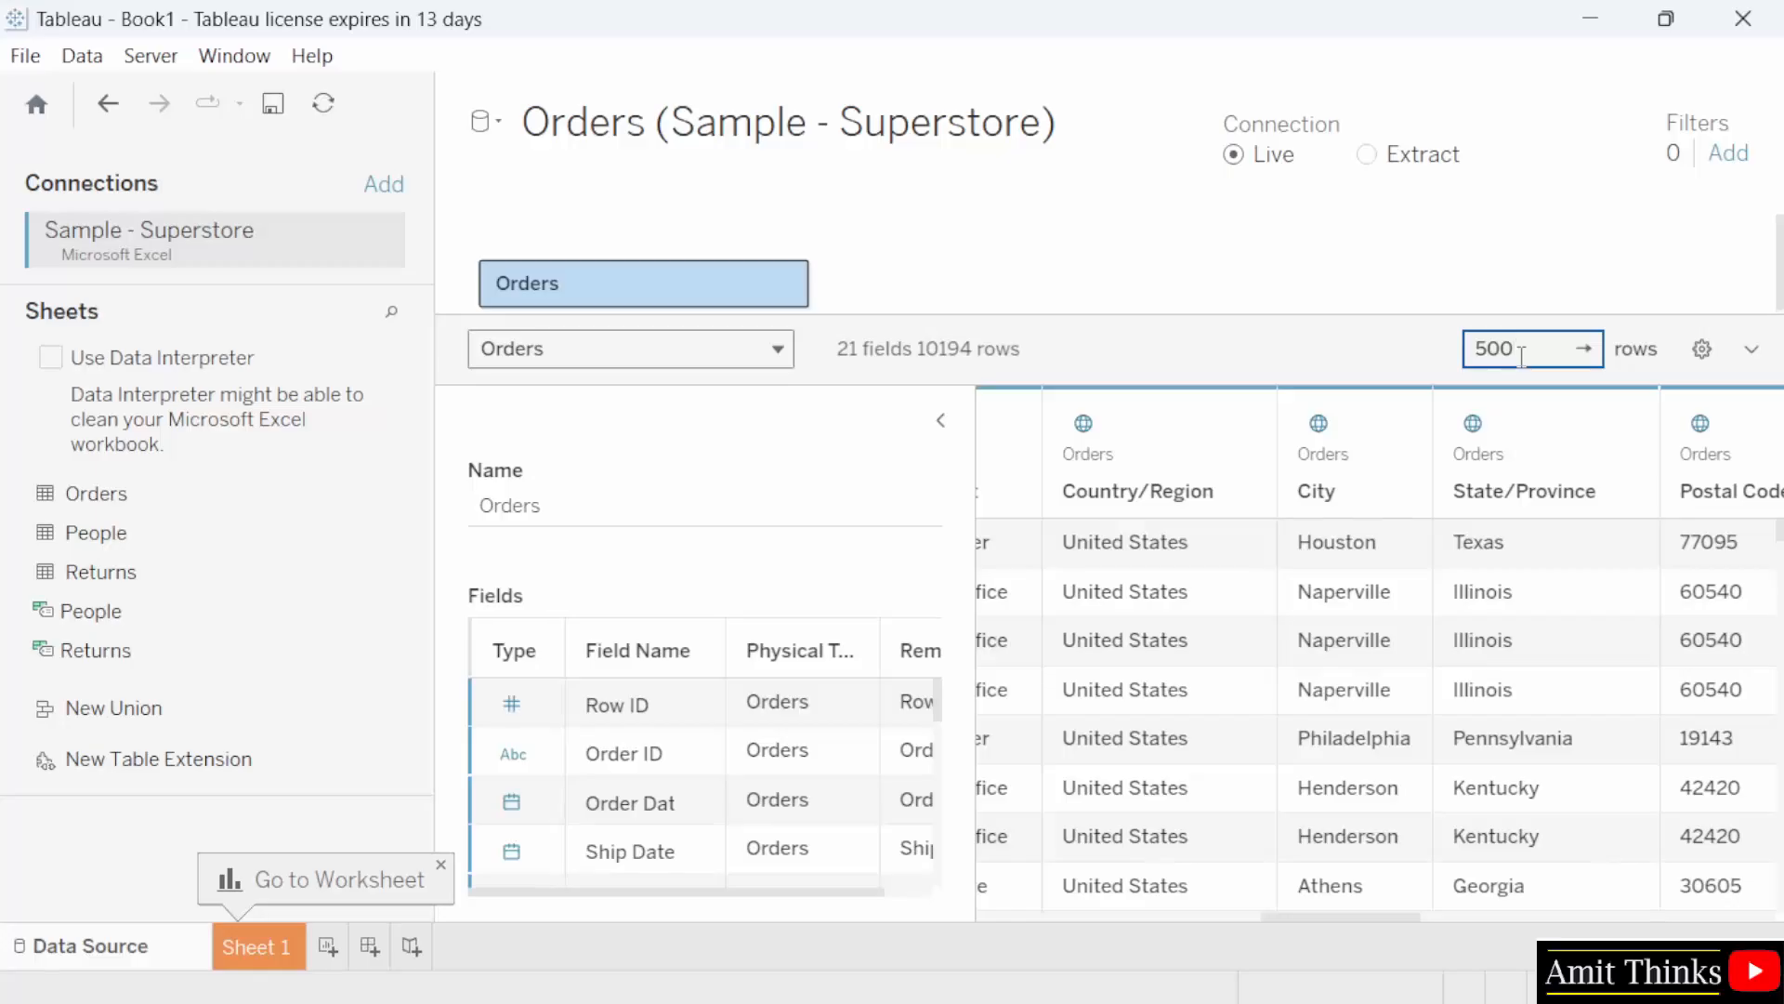
pyautogui.scroll(-3)
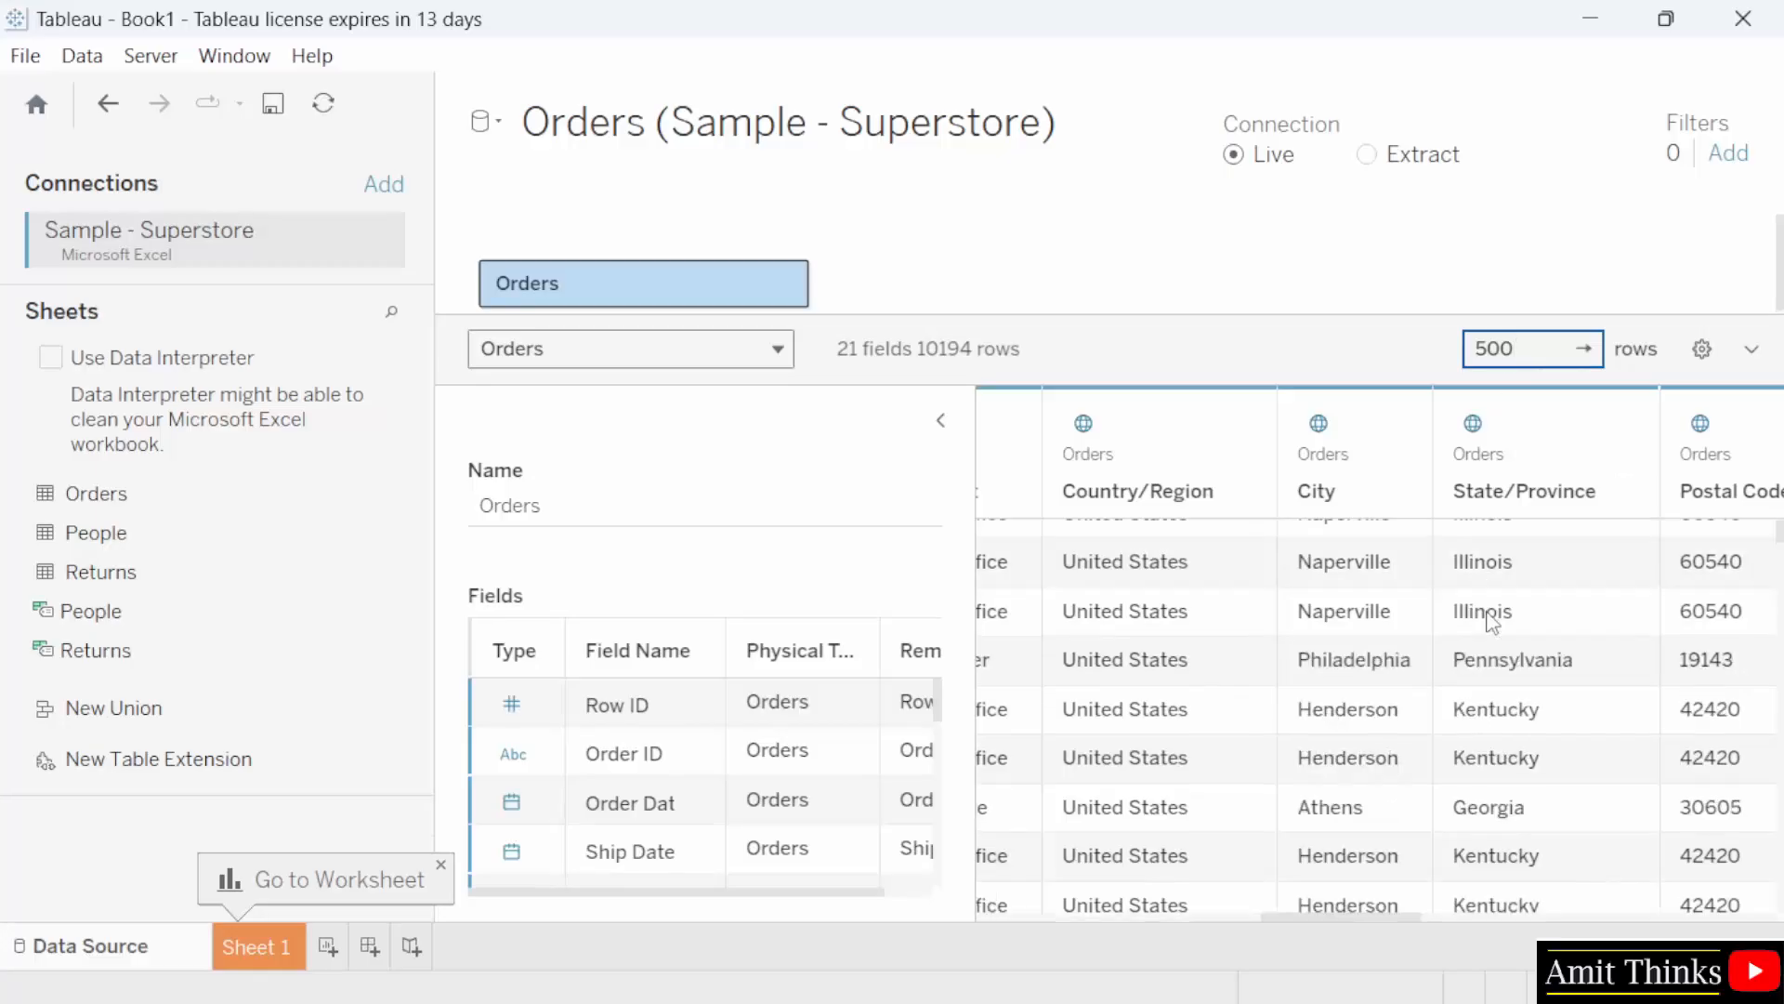
pyautogui.scroll(3)
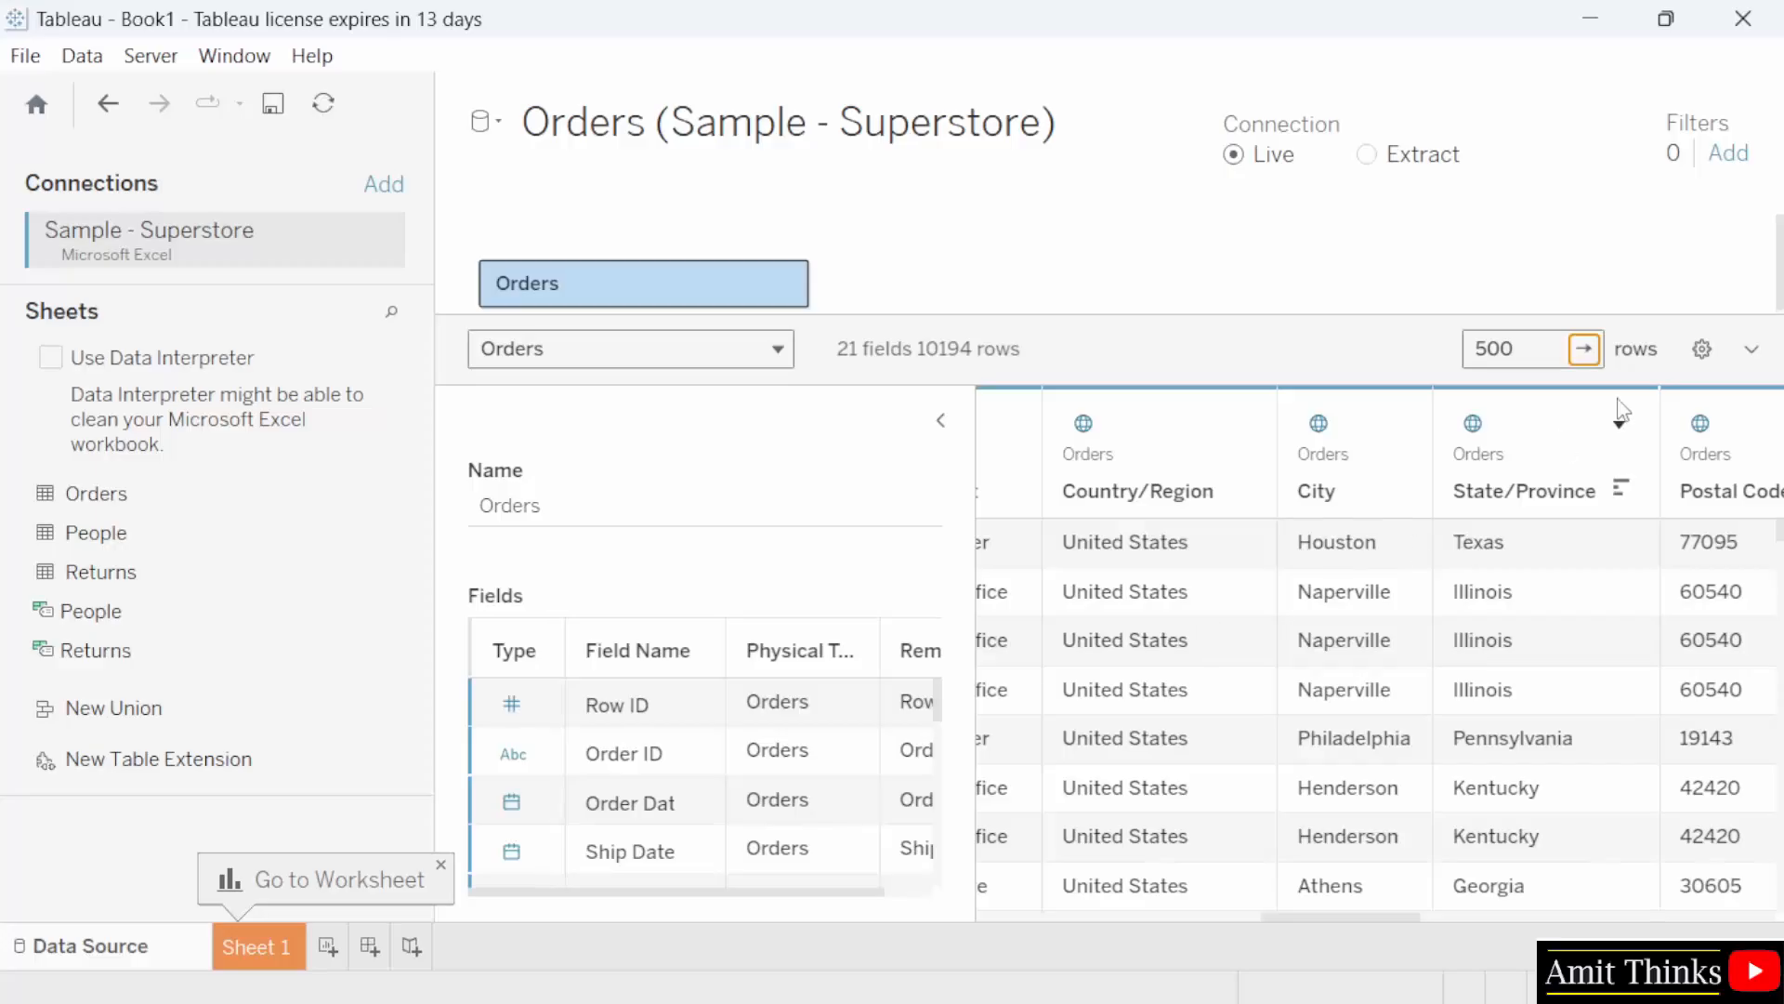
pyautogui.click(1702, 349)
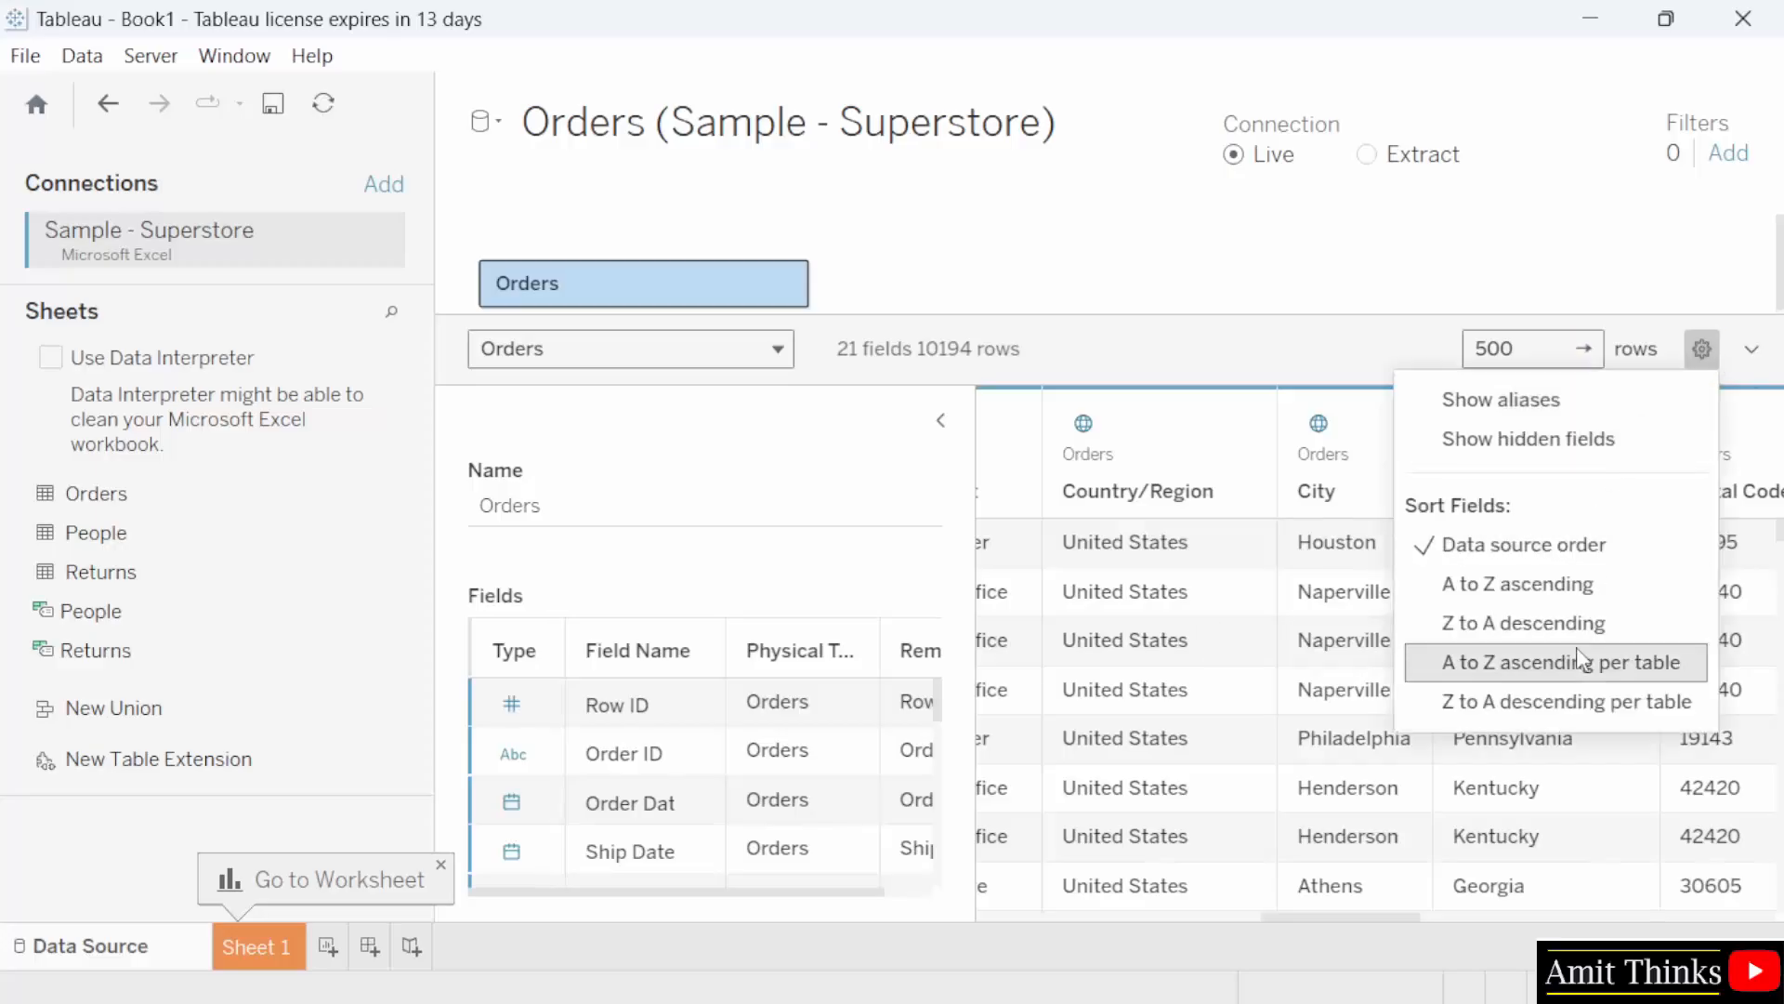
pyautogui.moveTo(1547, 622)
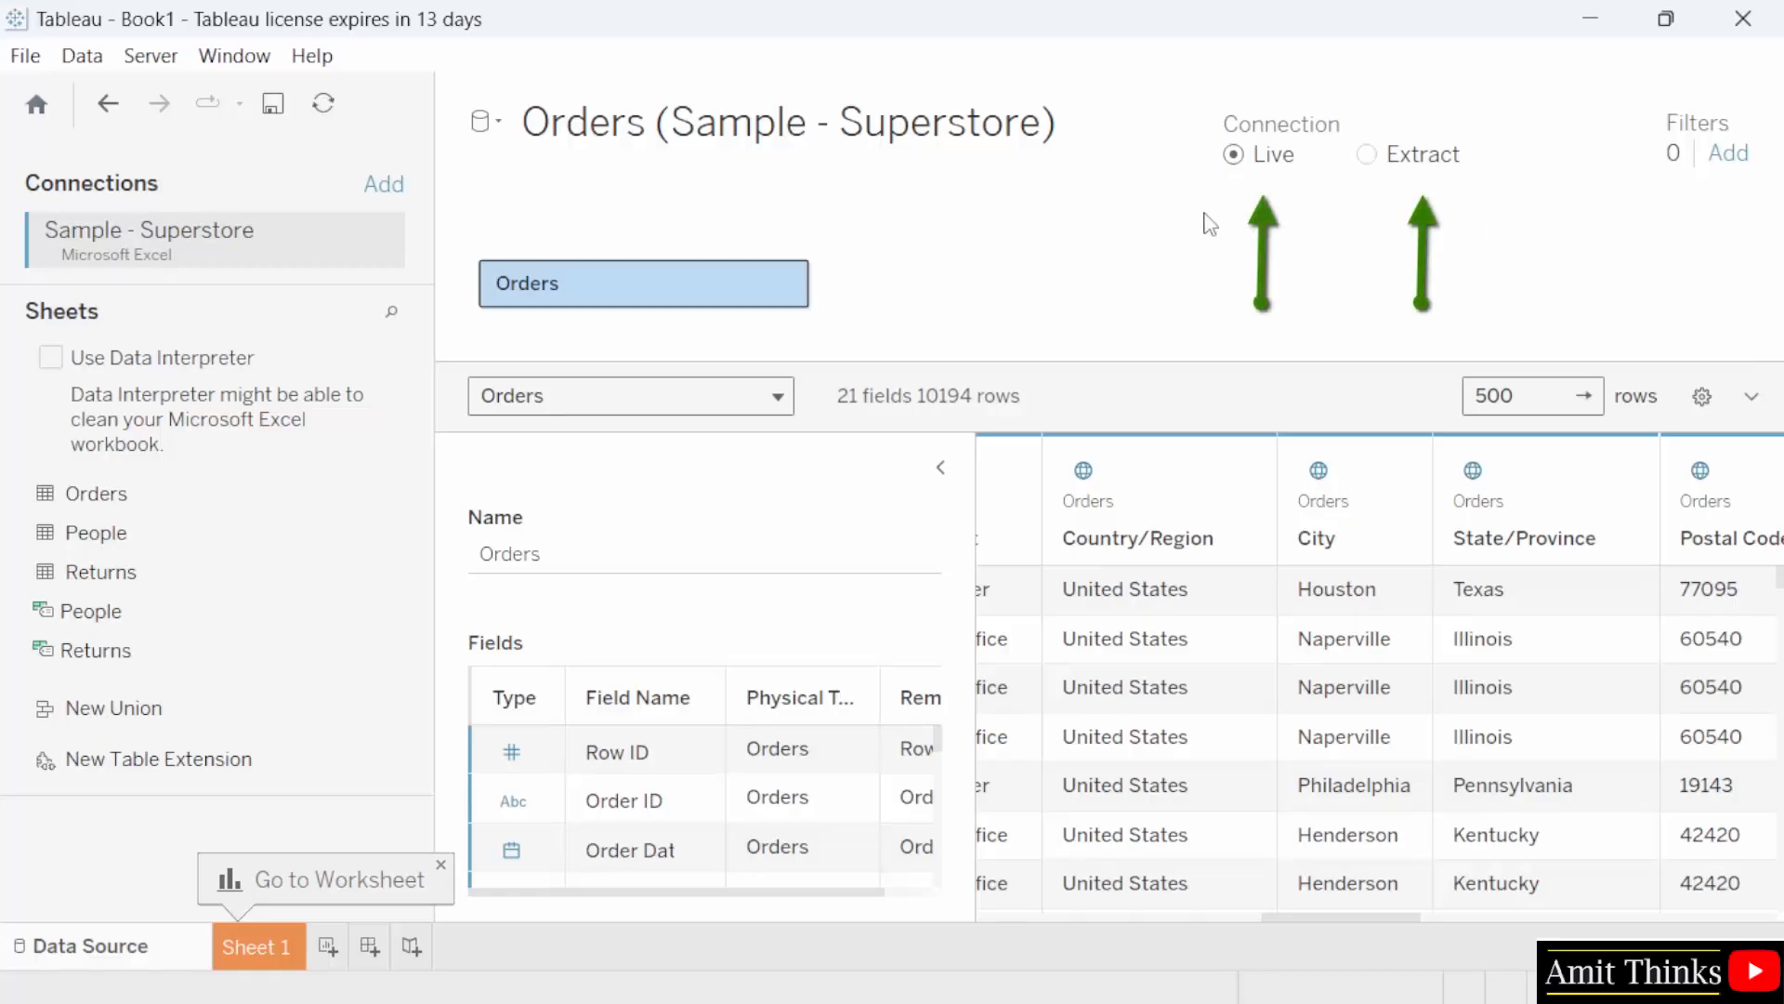
pyautogui.moveTo(1501, 253)
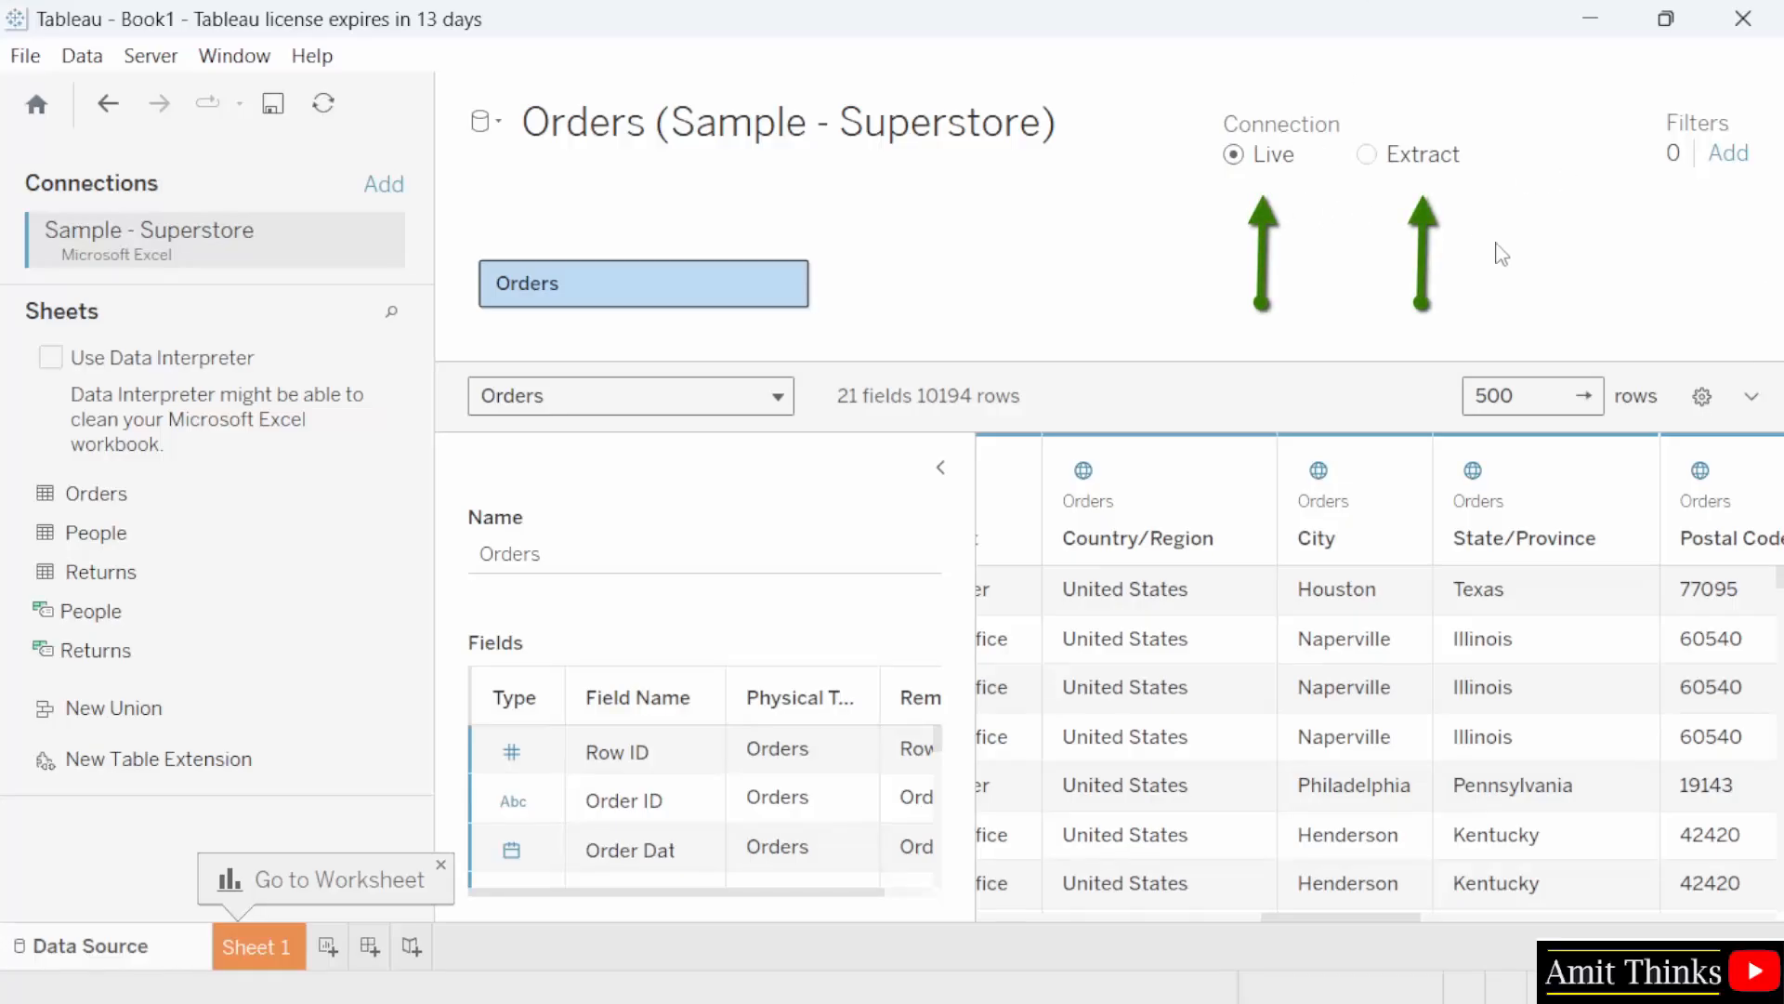
pyautogui.moveTo(1682, 211)
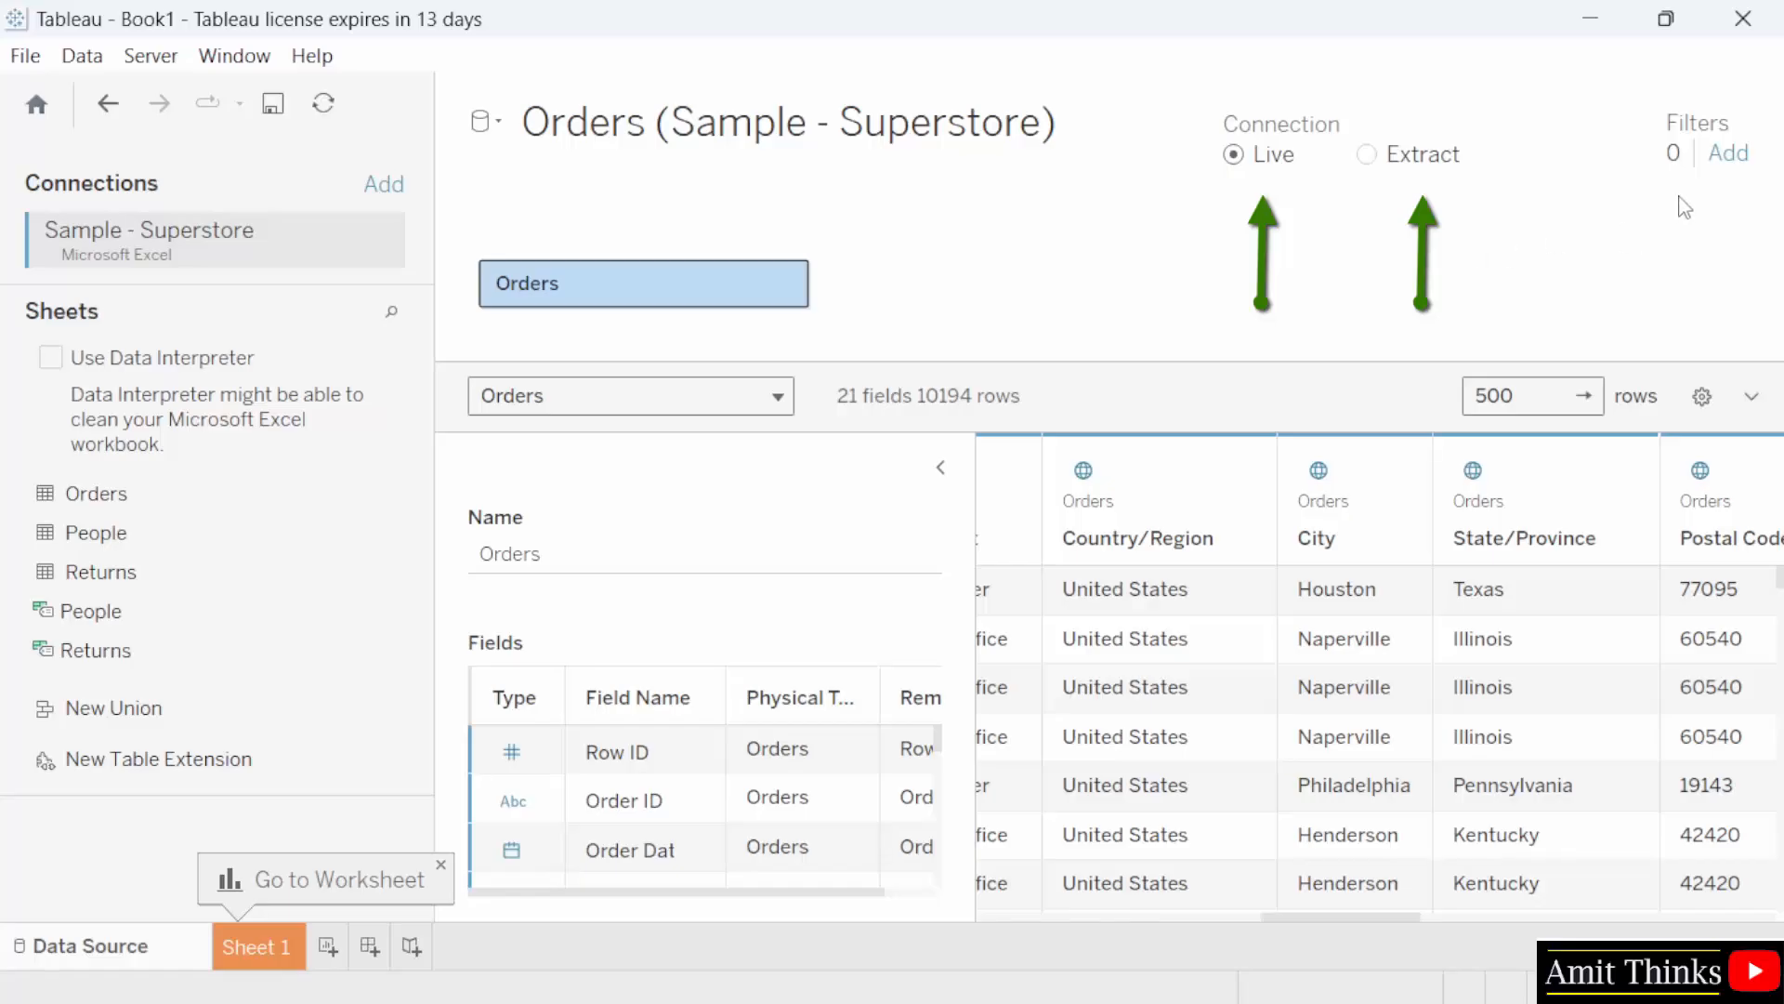
pyautogui.moveTo(1267, 196)
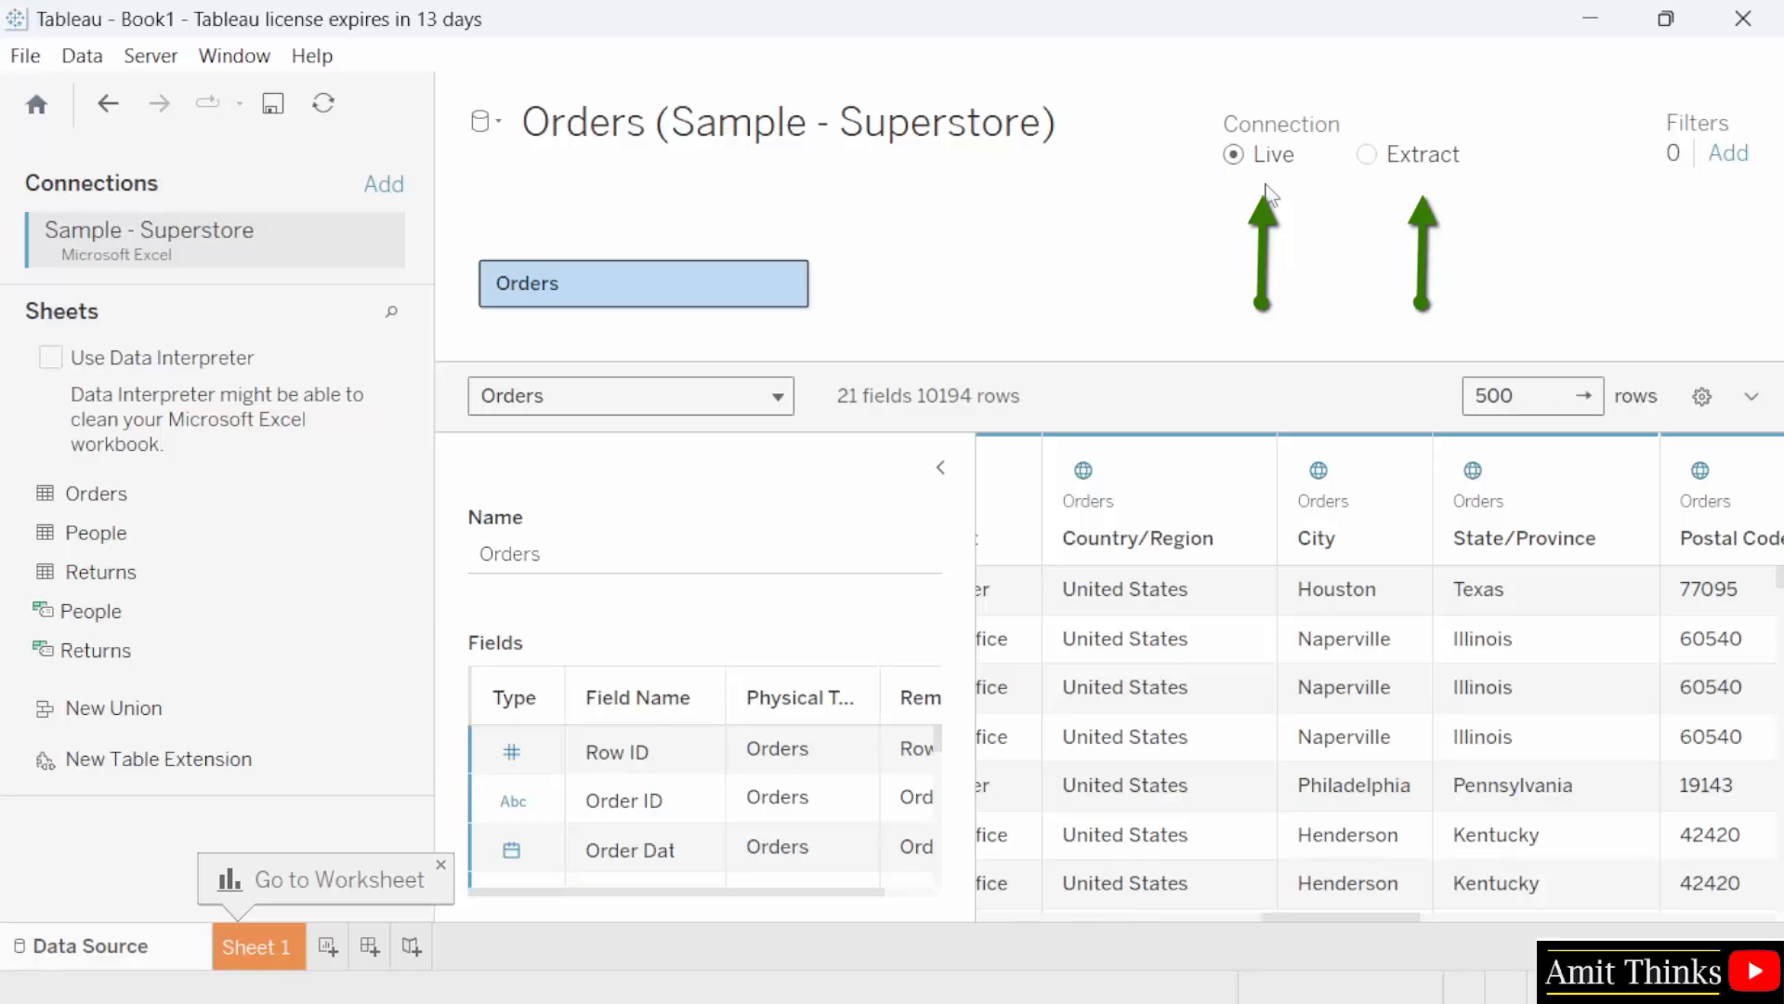
pyautogui.moveTo(1281, 235)
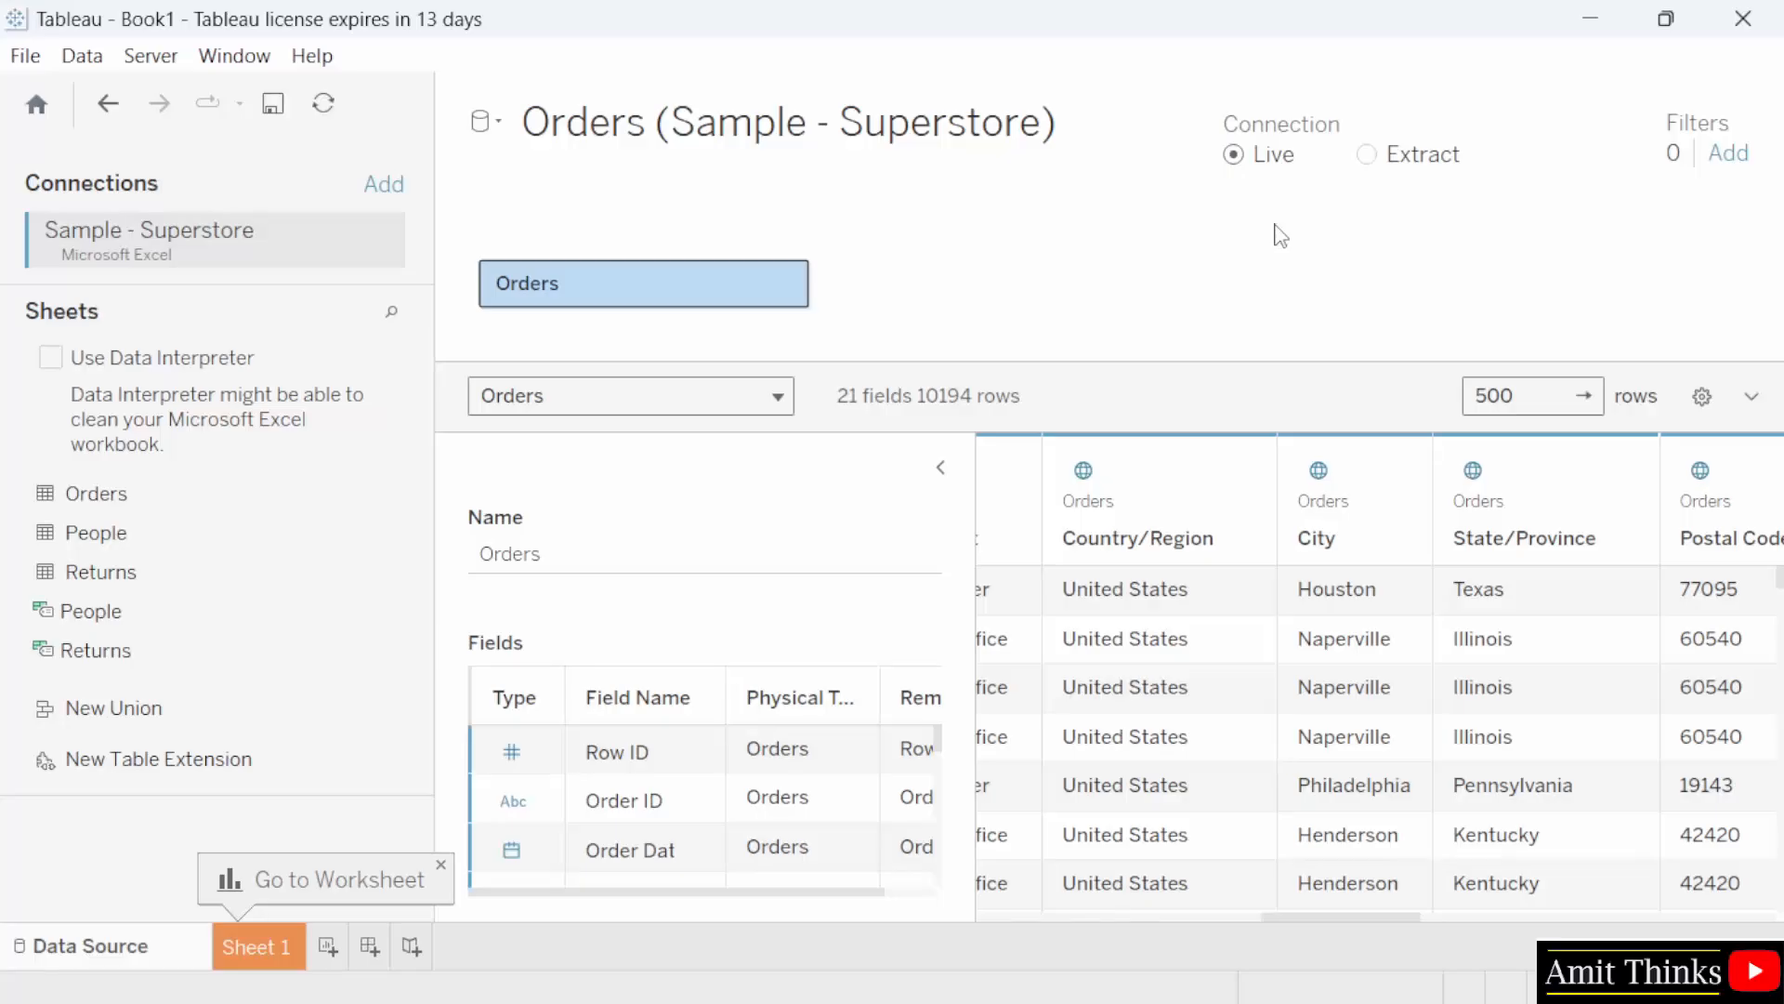
pyautogui.click(25, 55)
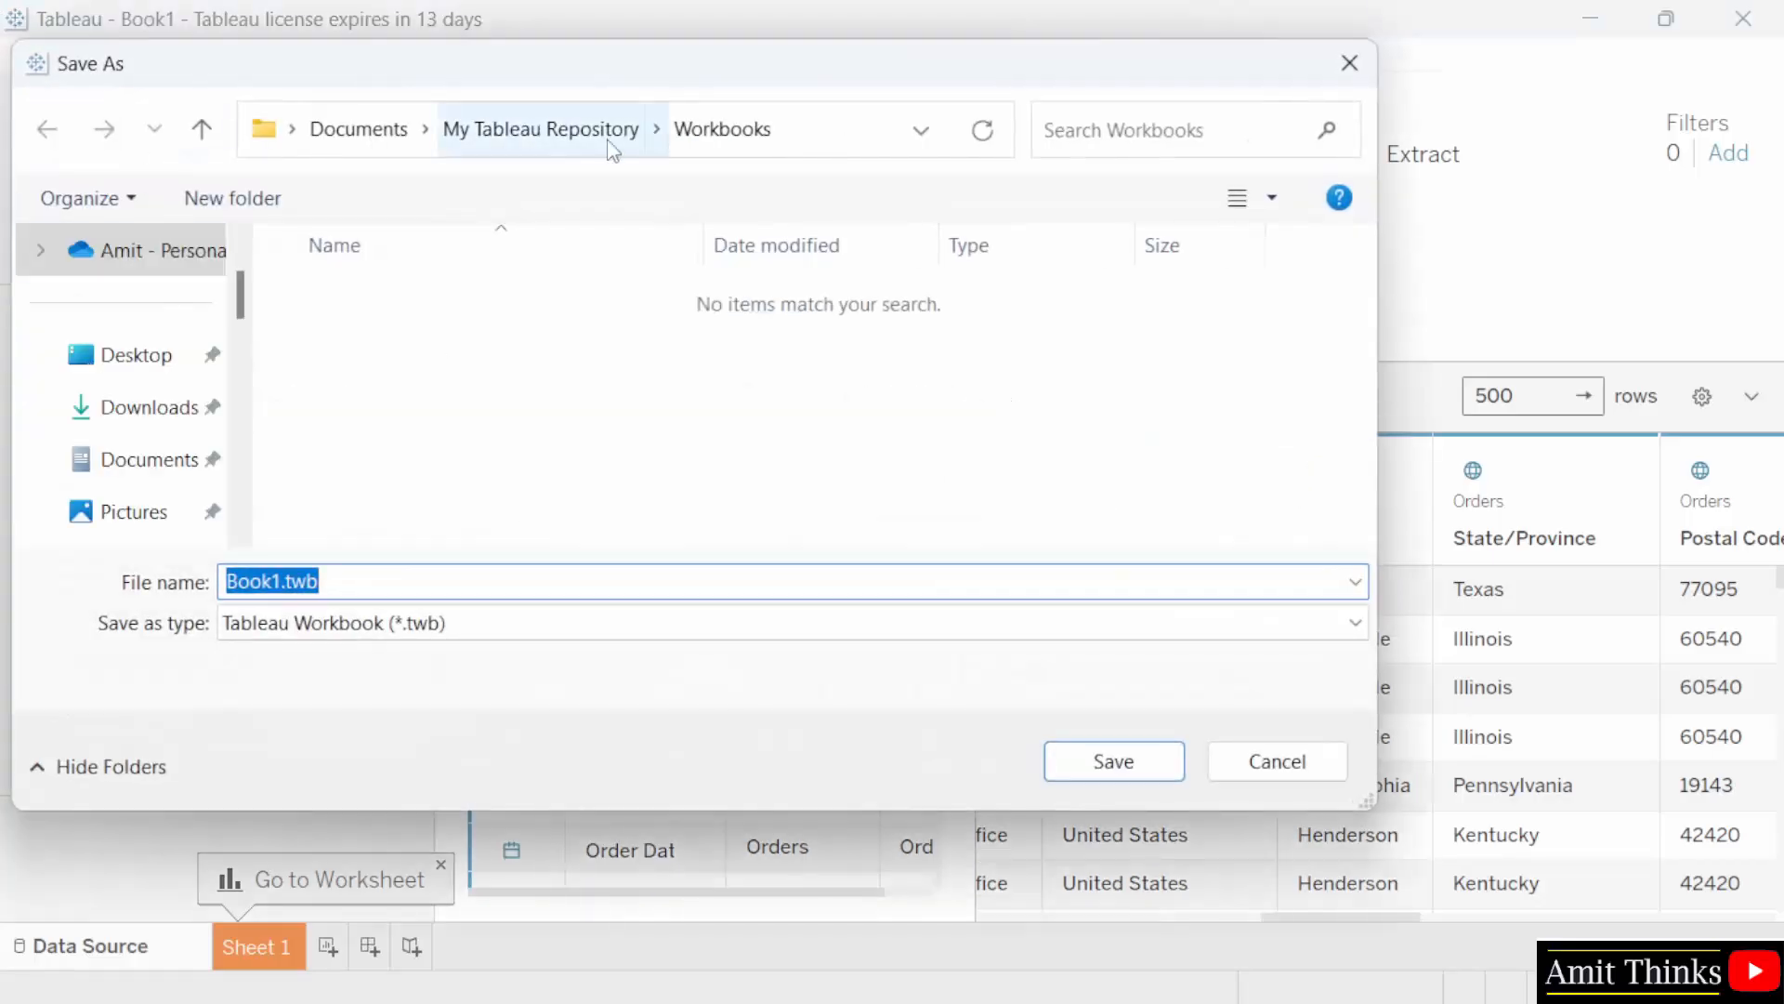
pyautogui.moveTo(512, 658)
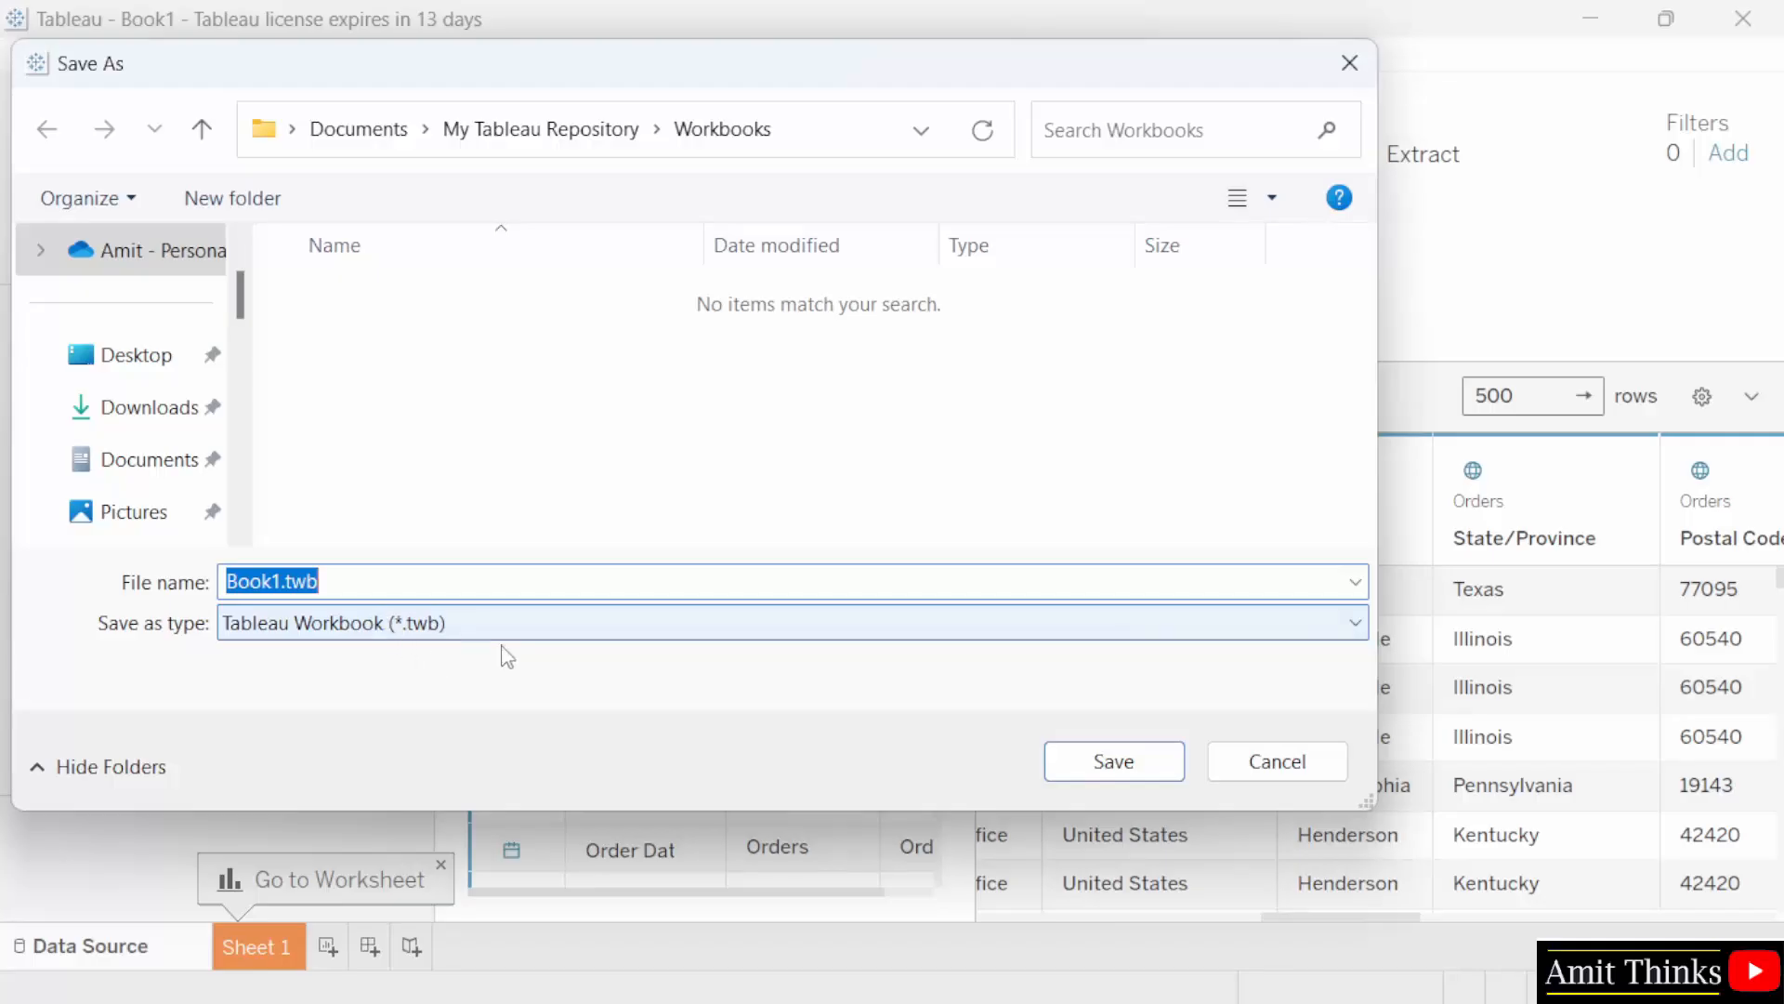
pyautogui.moveTo(1422, 806)
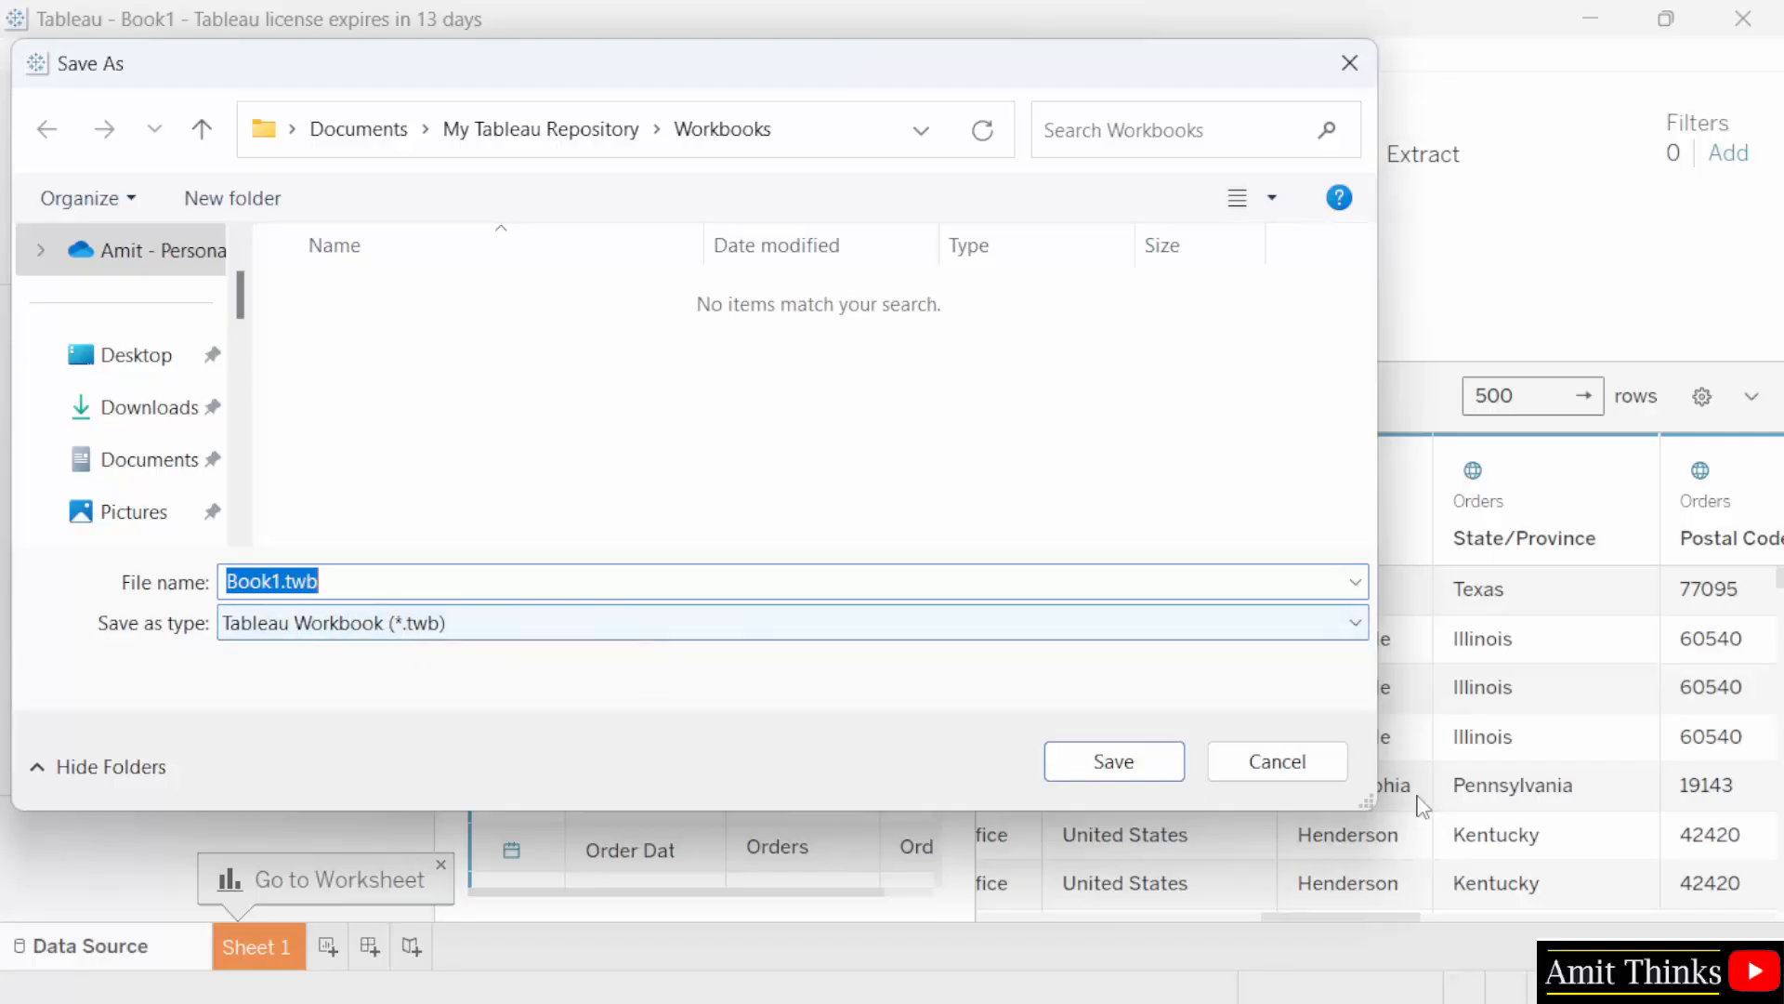
pyautogui.moveTo(1277, 761)
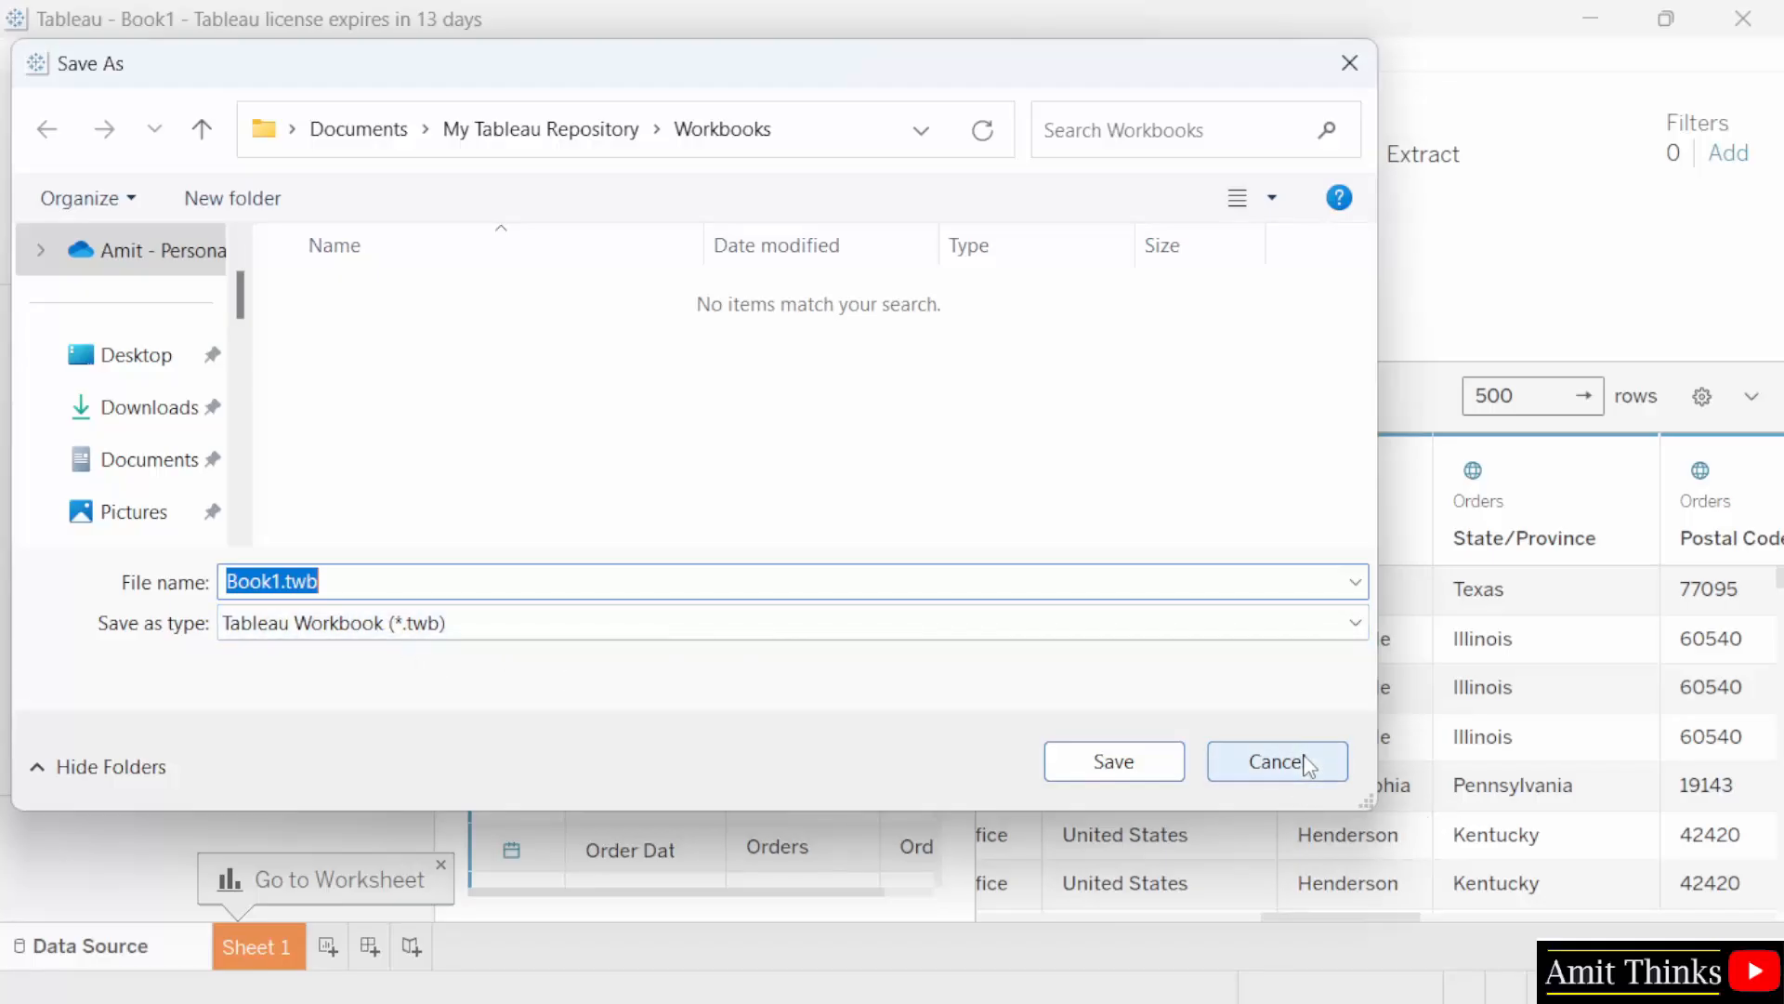
pyautogui.click(1276, 760)
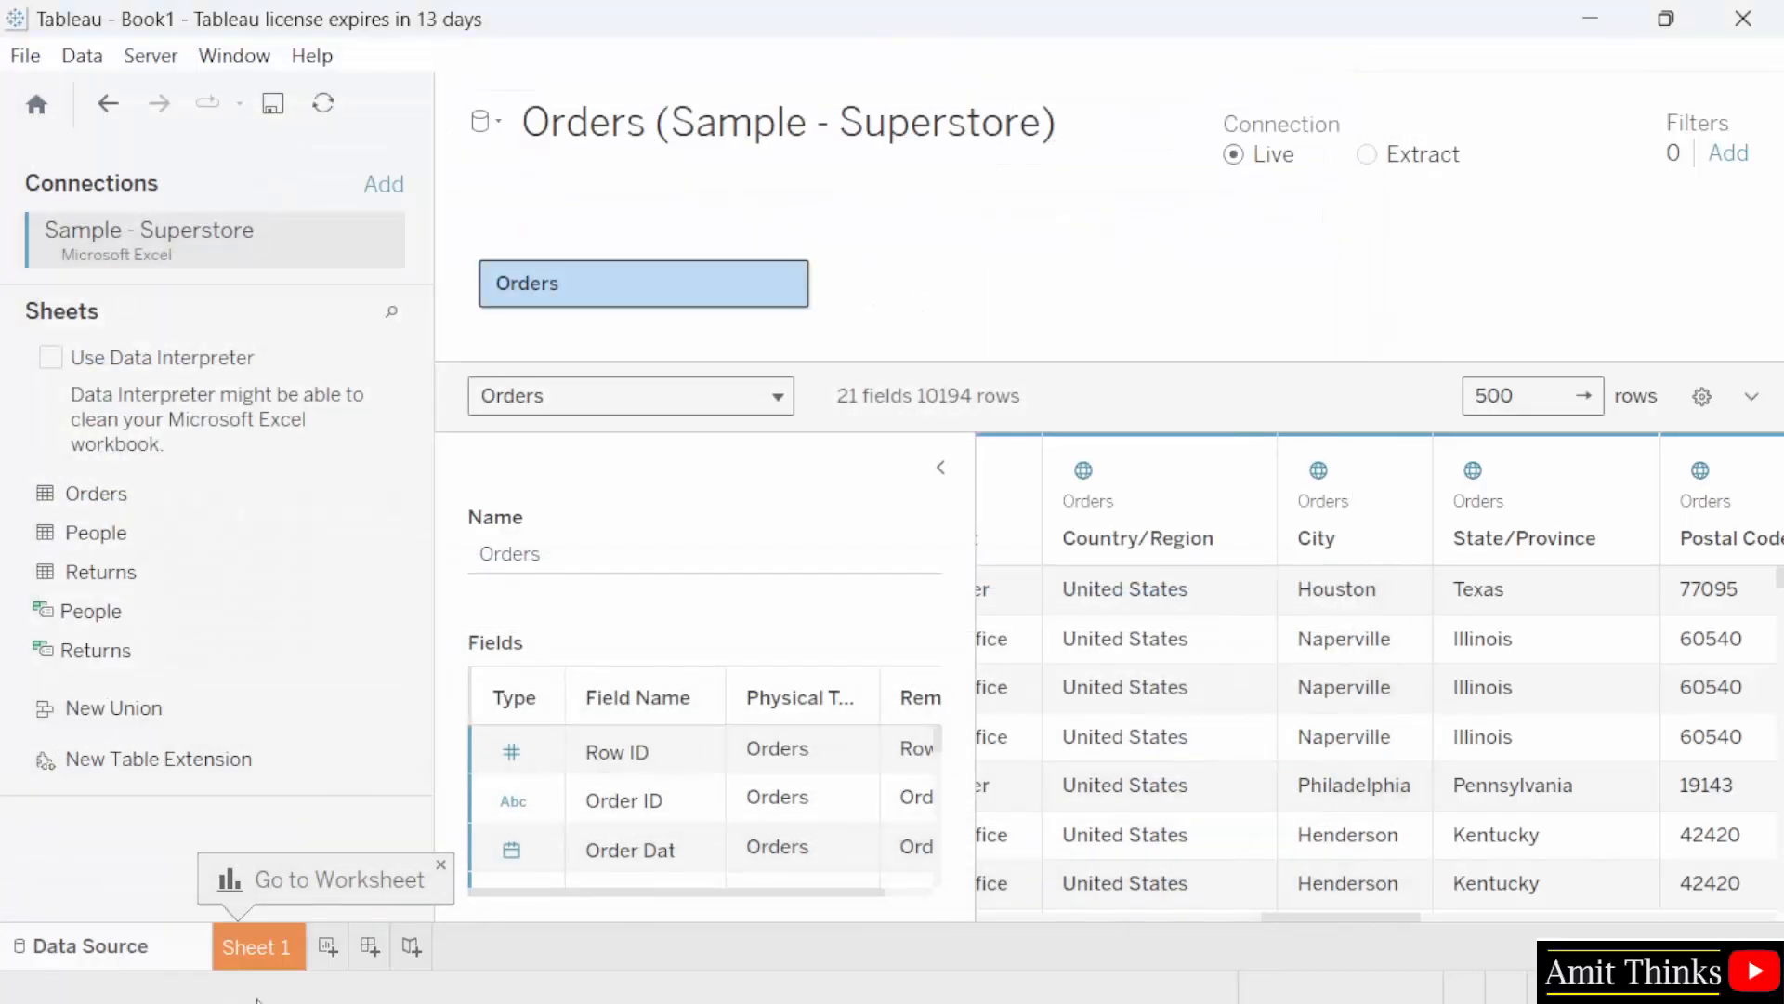
pyautogui.moveTo(1373, 394)
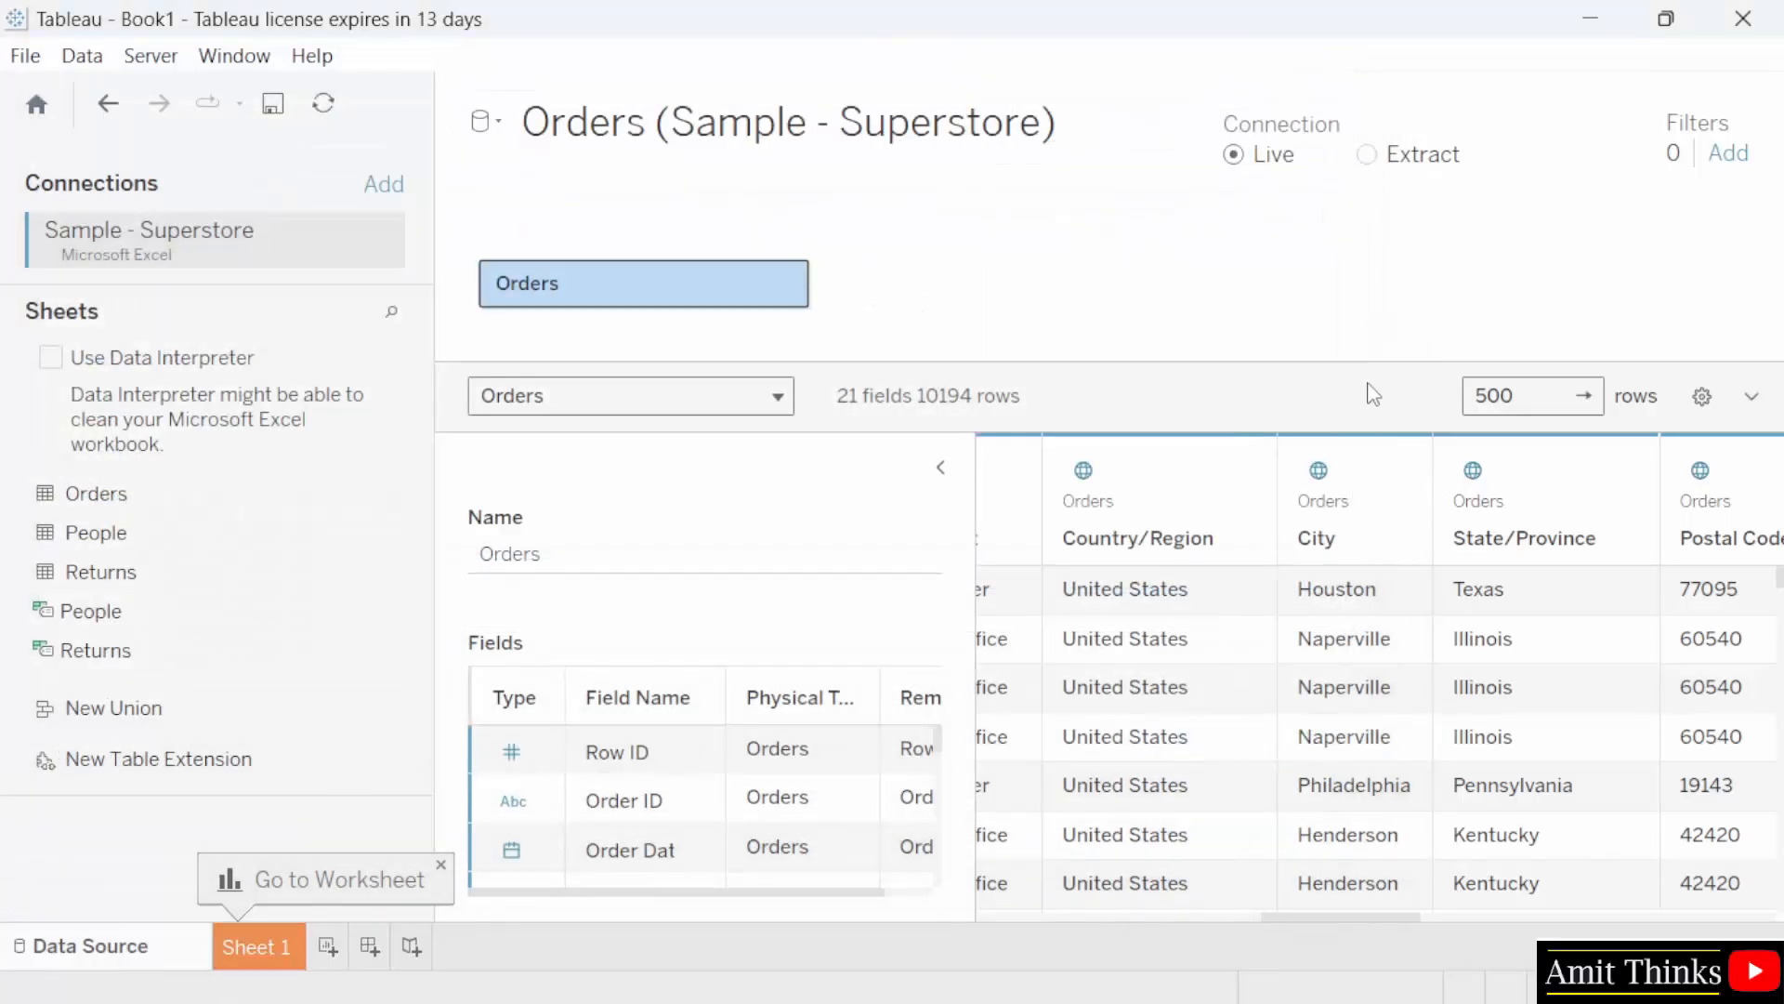
pyautogui.moveTo(1682, 329)
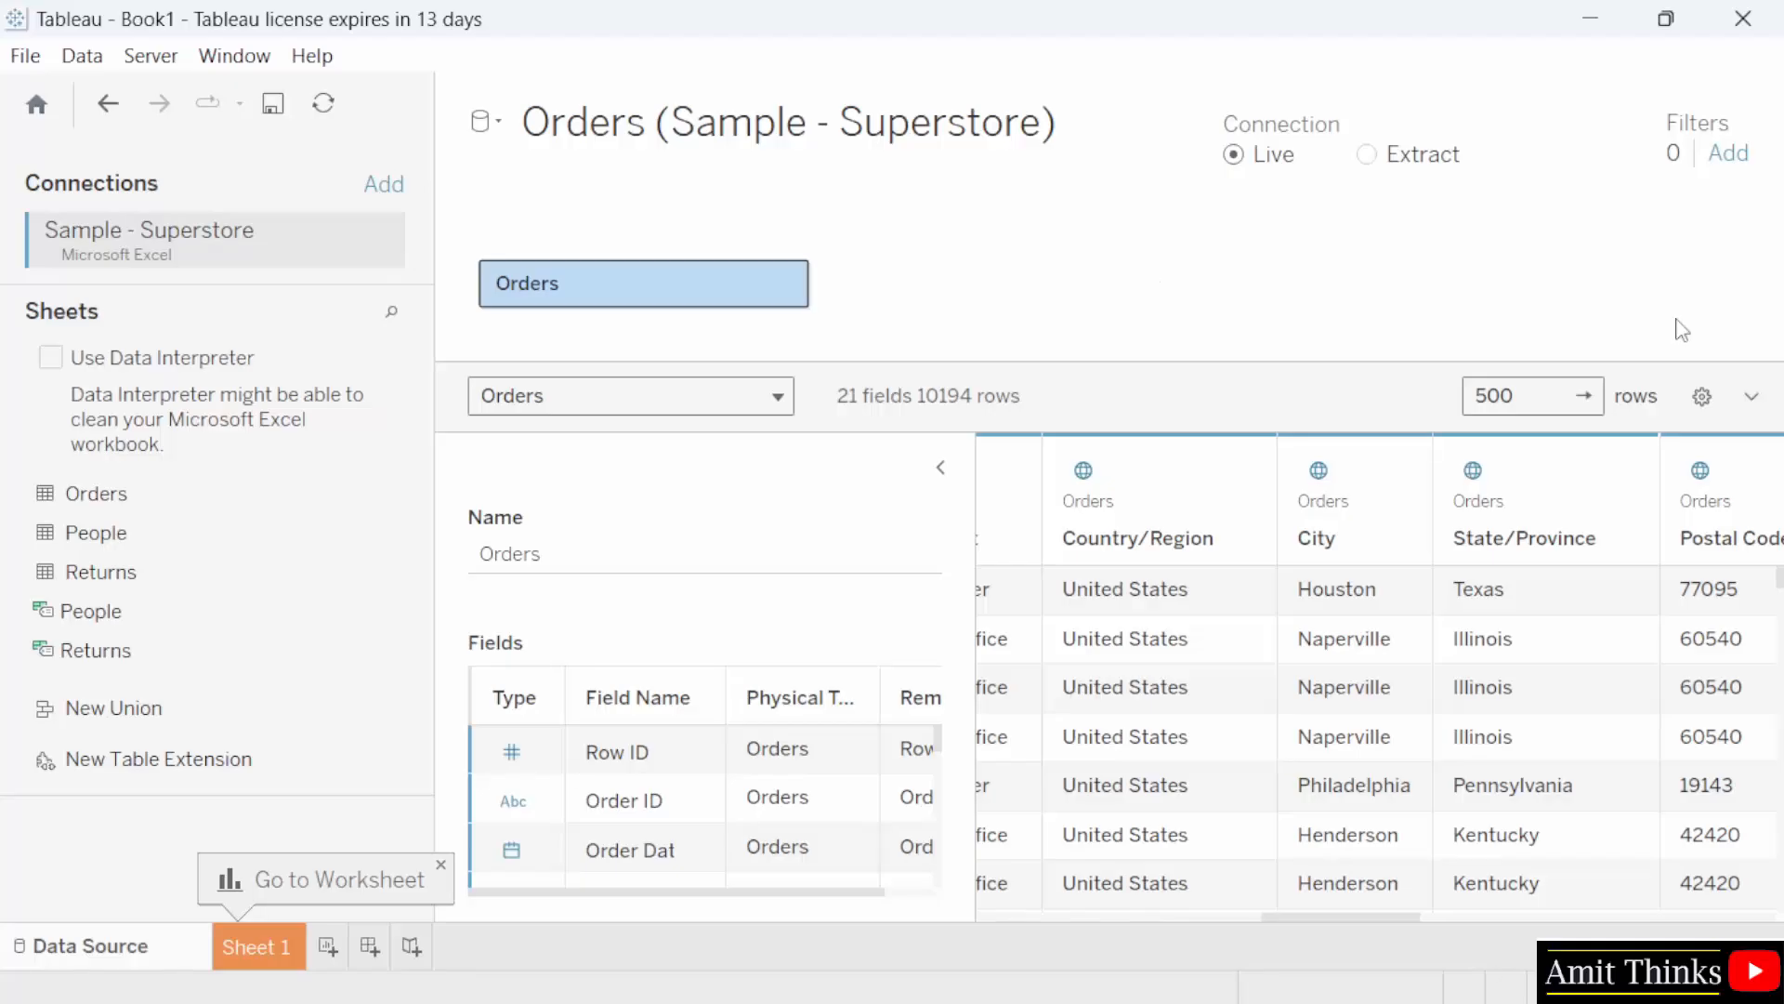